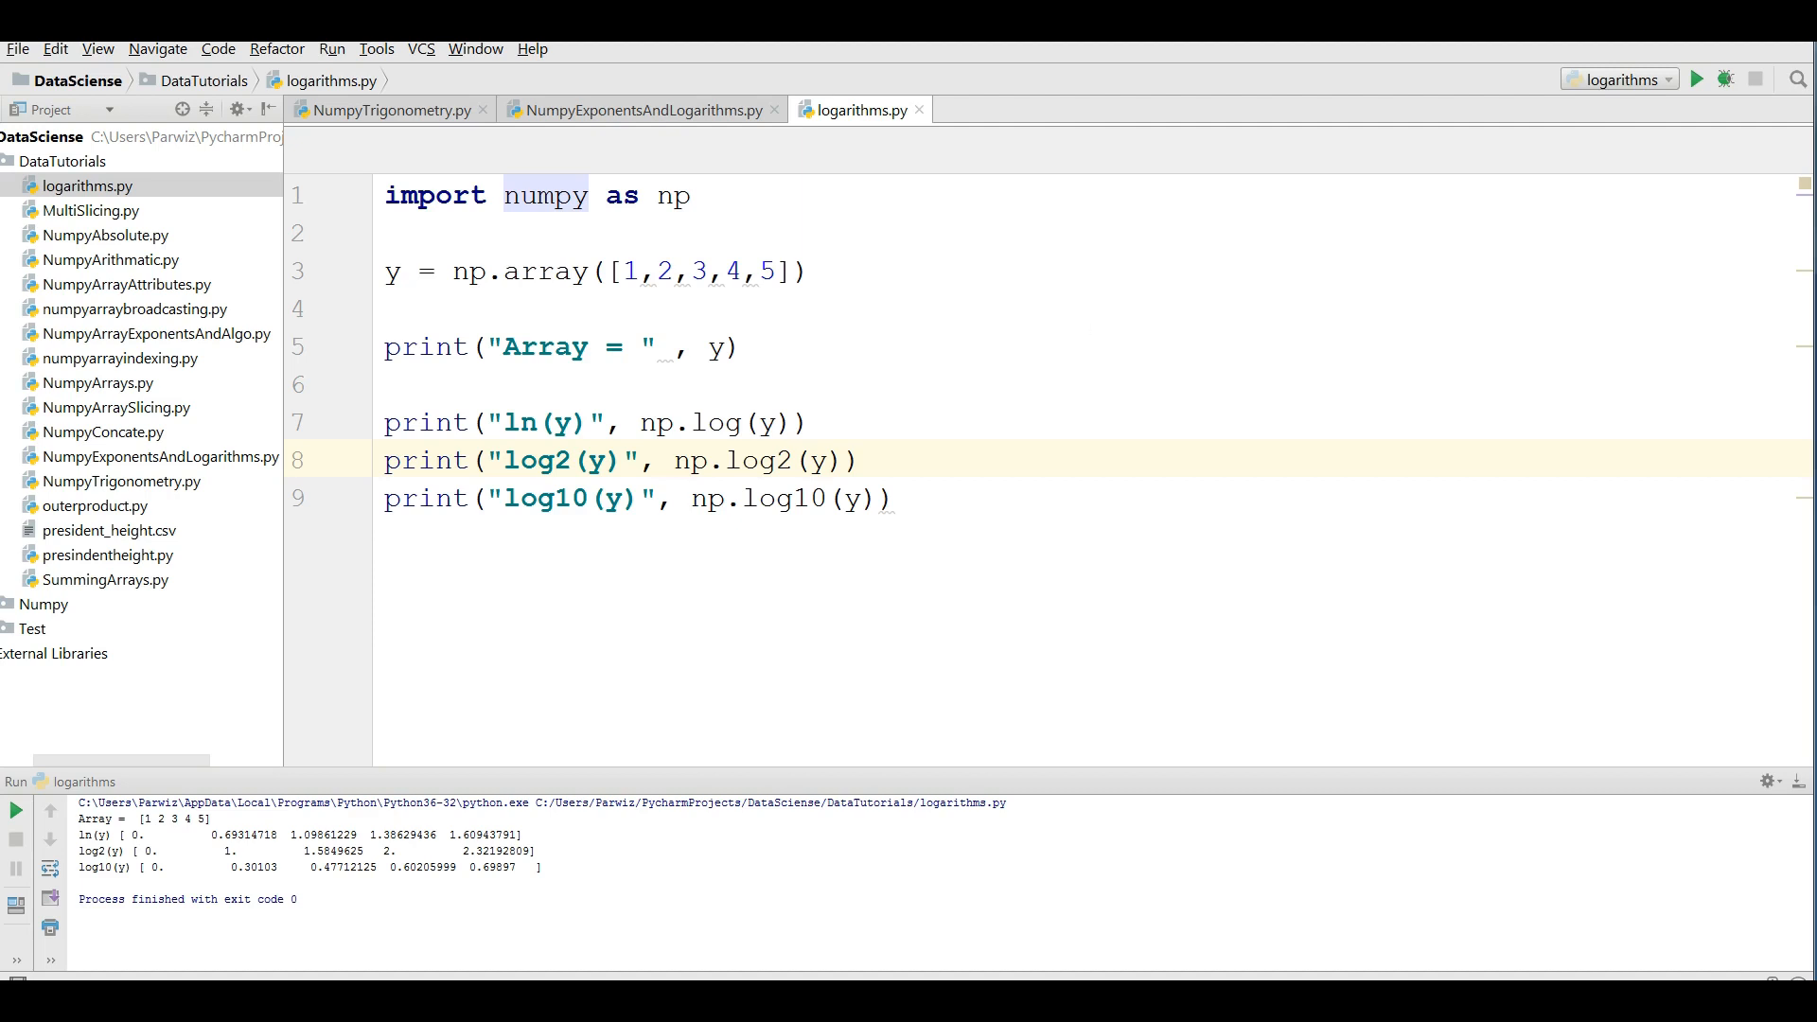
- Close the NumpyExponentsAndLogarithms.py and NumpyTrigonometry.py editor tabs
left_click(776, 110)
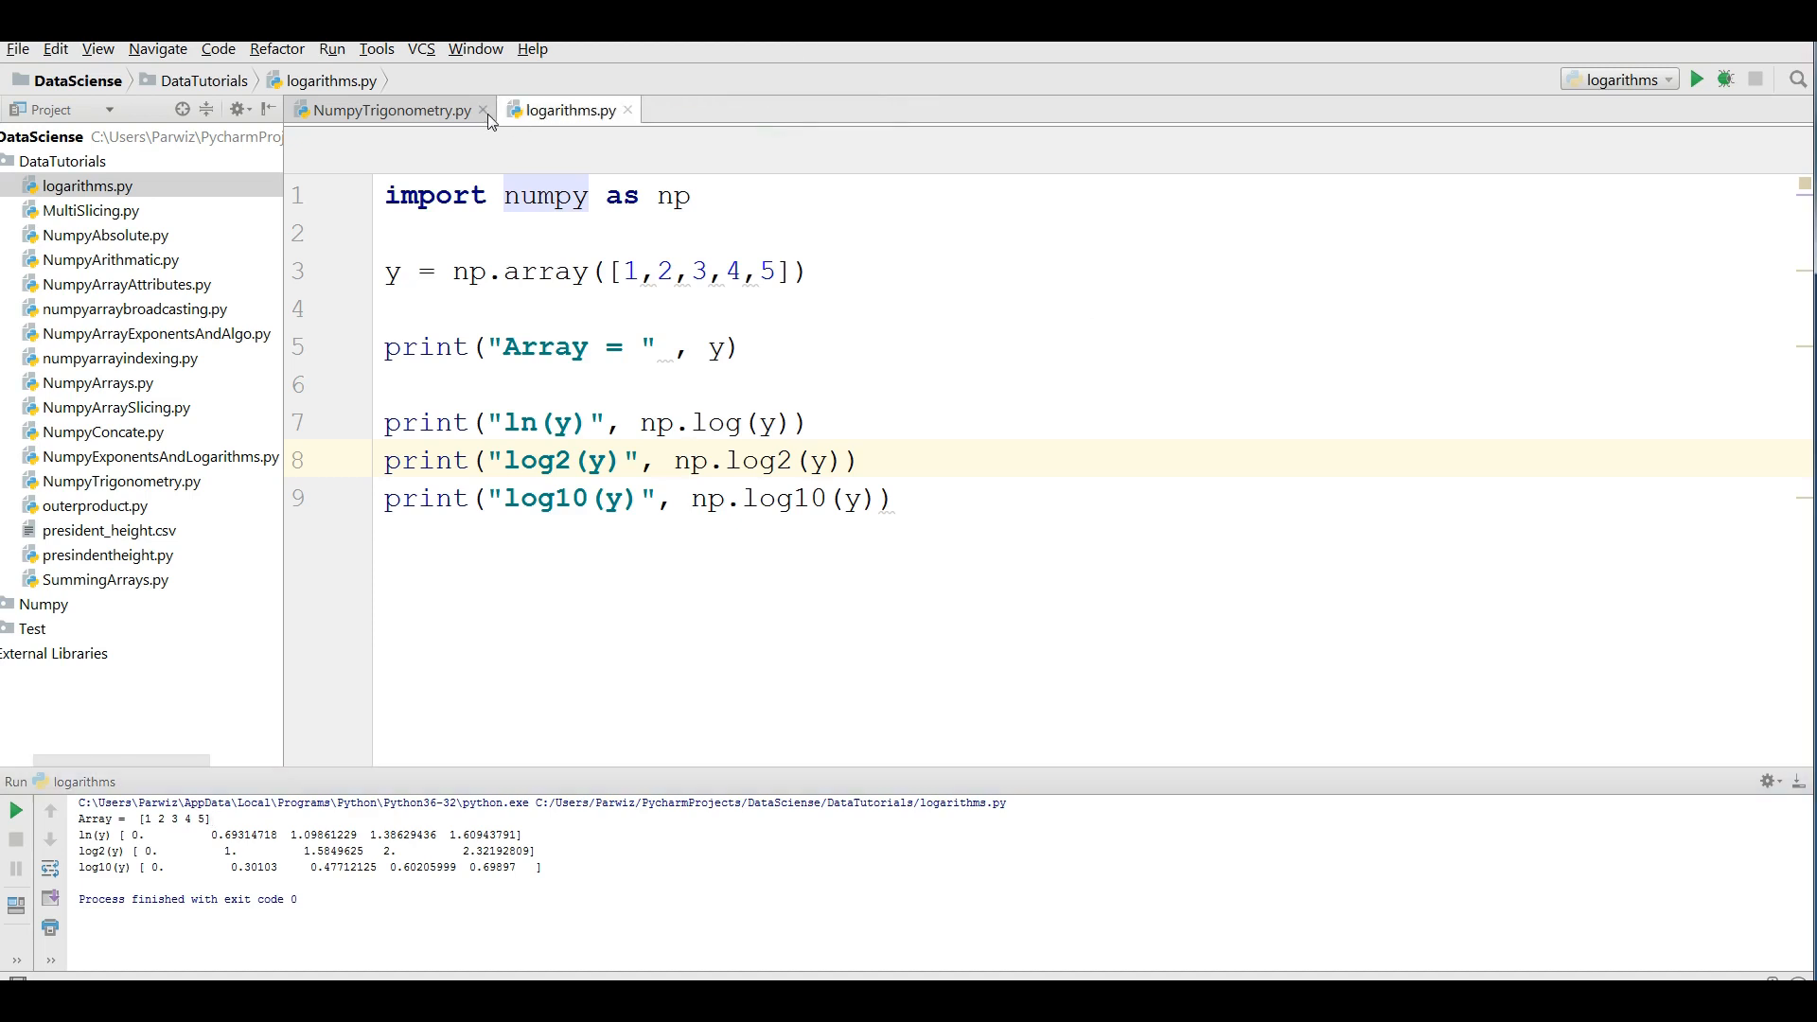
left_click(482, 110)
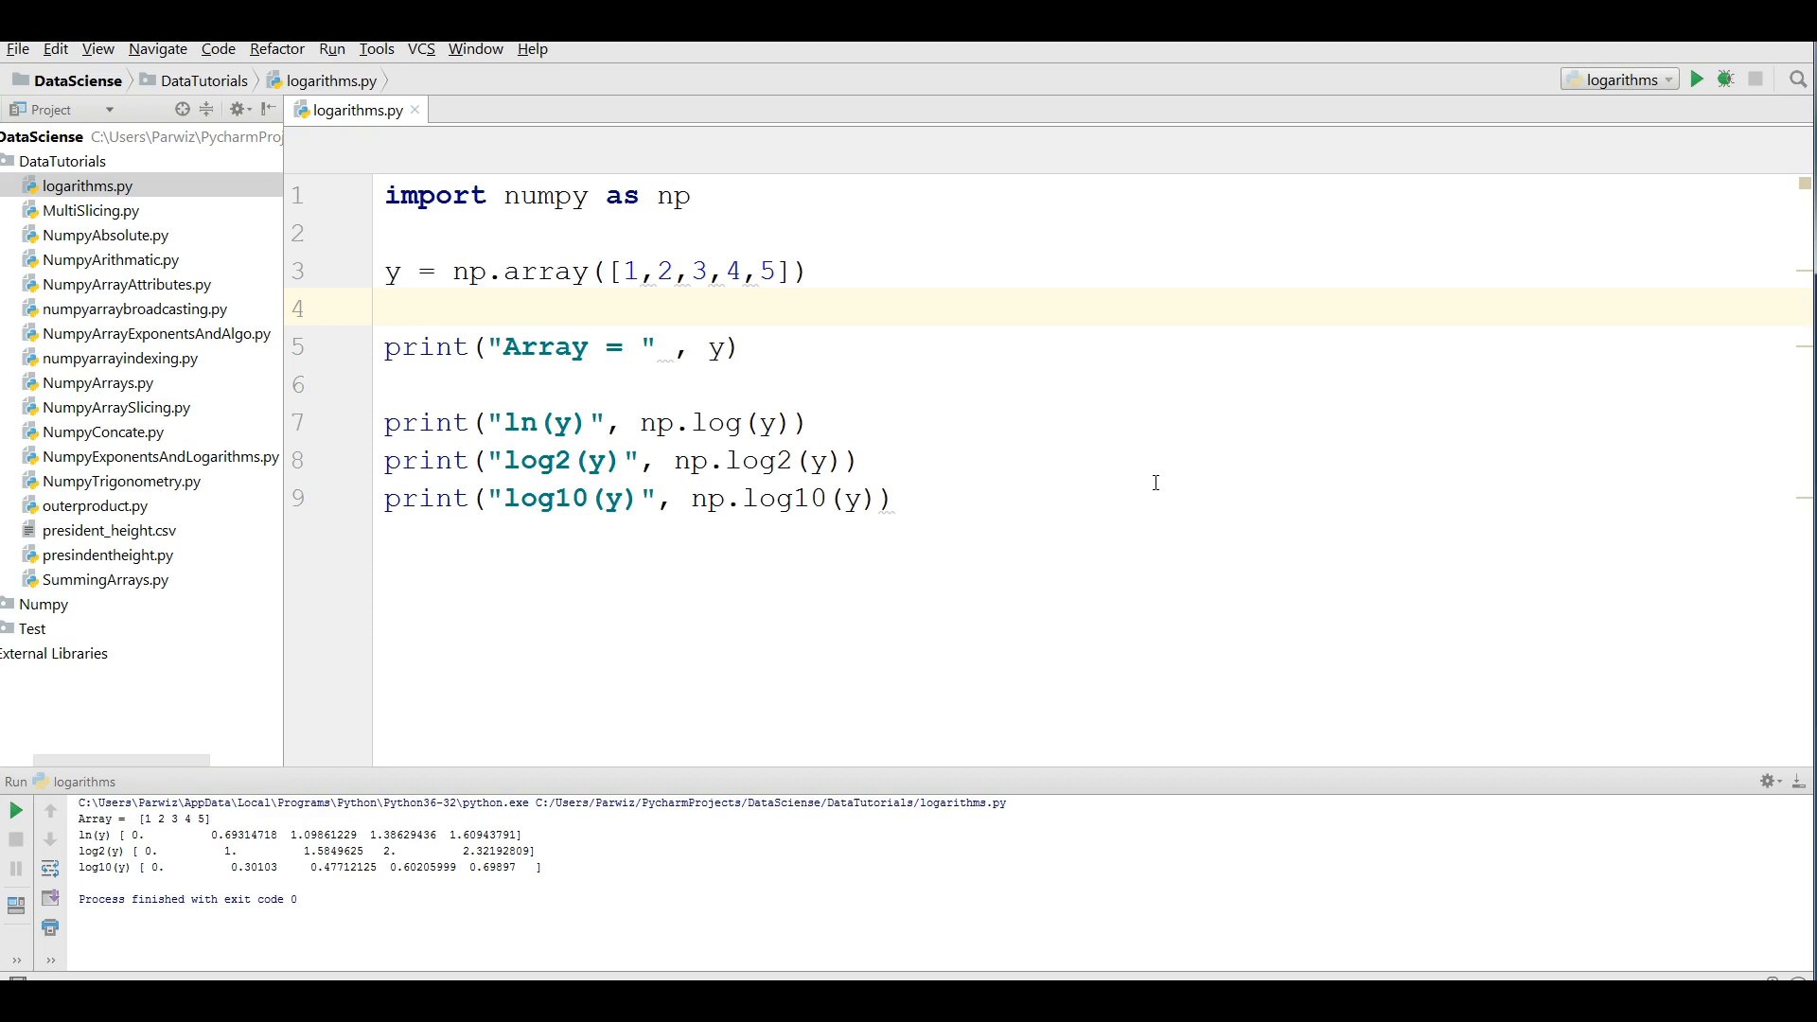
mouse_move(130, 112)
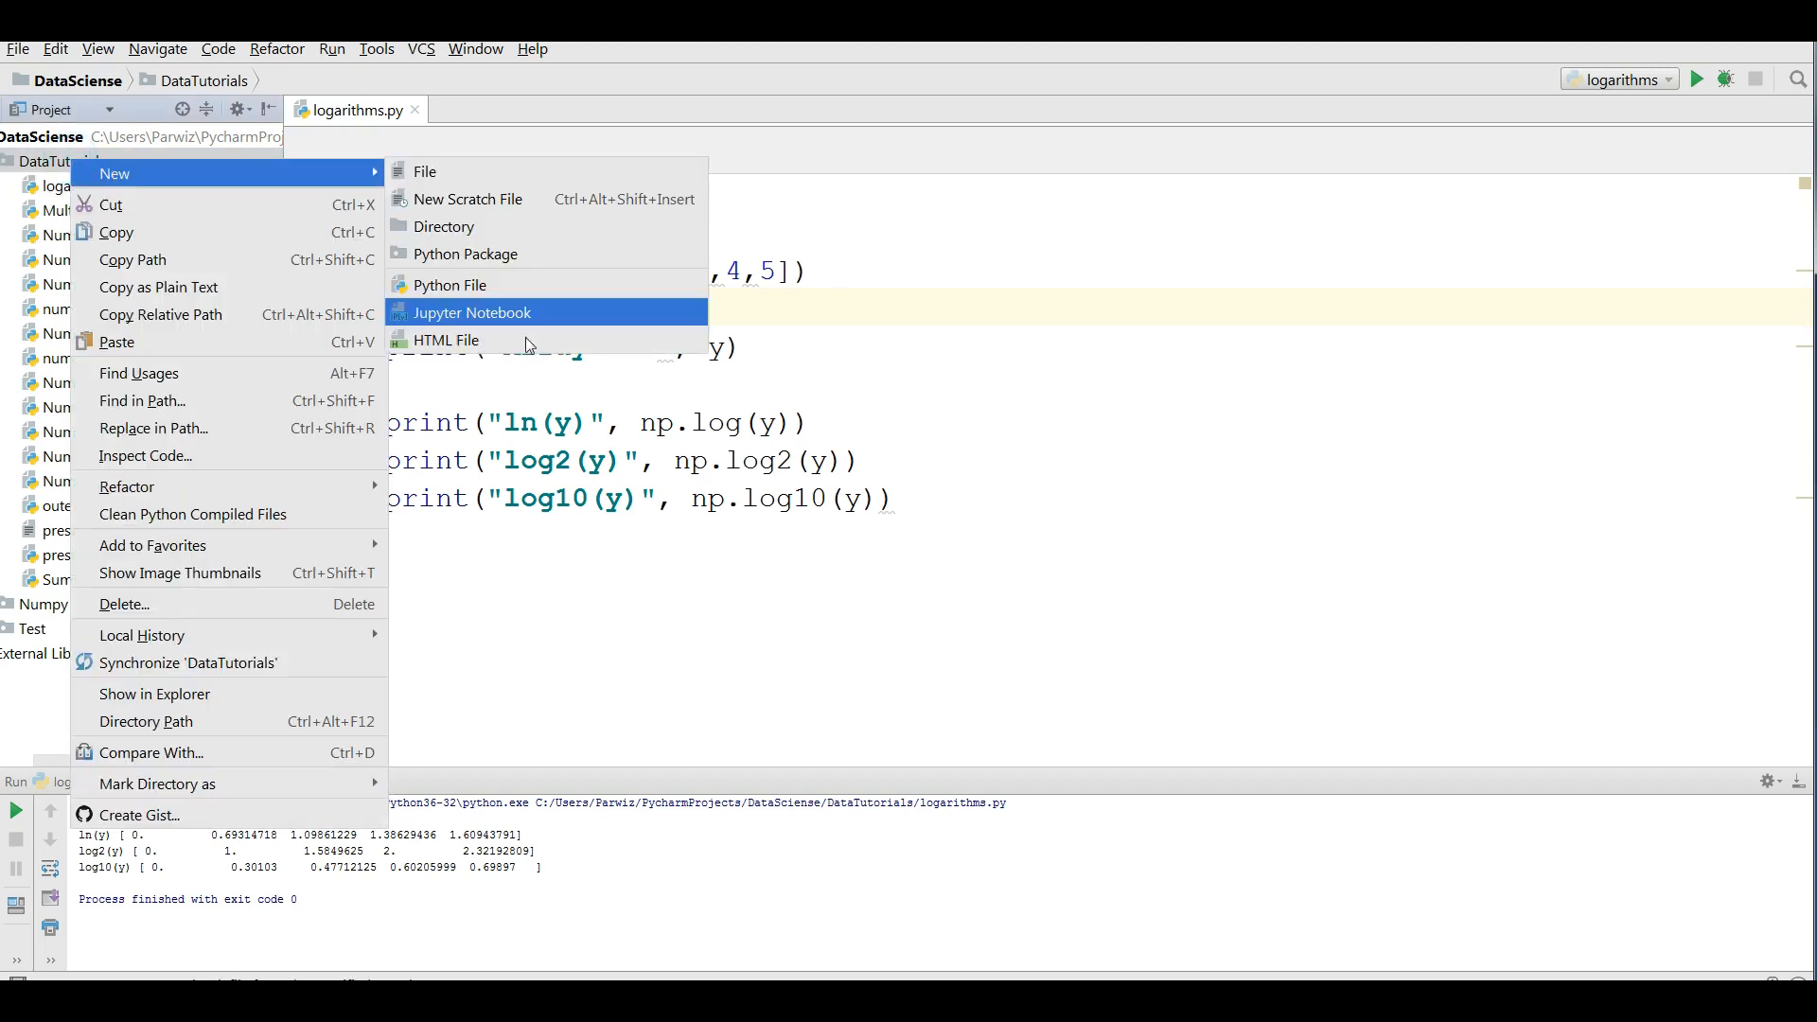
- Add a new Python file named NumpySuming to DataTutorials
left_click(448, 285)
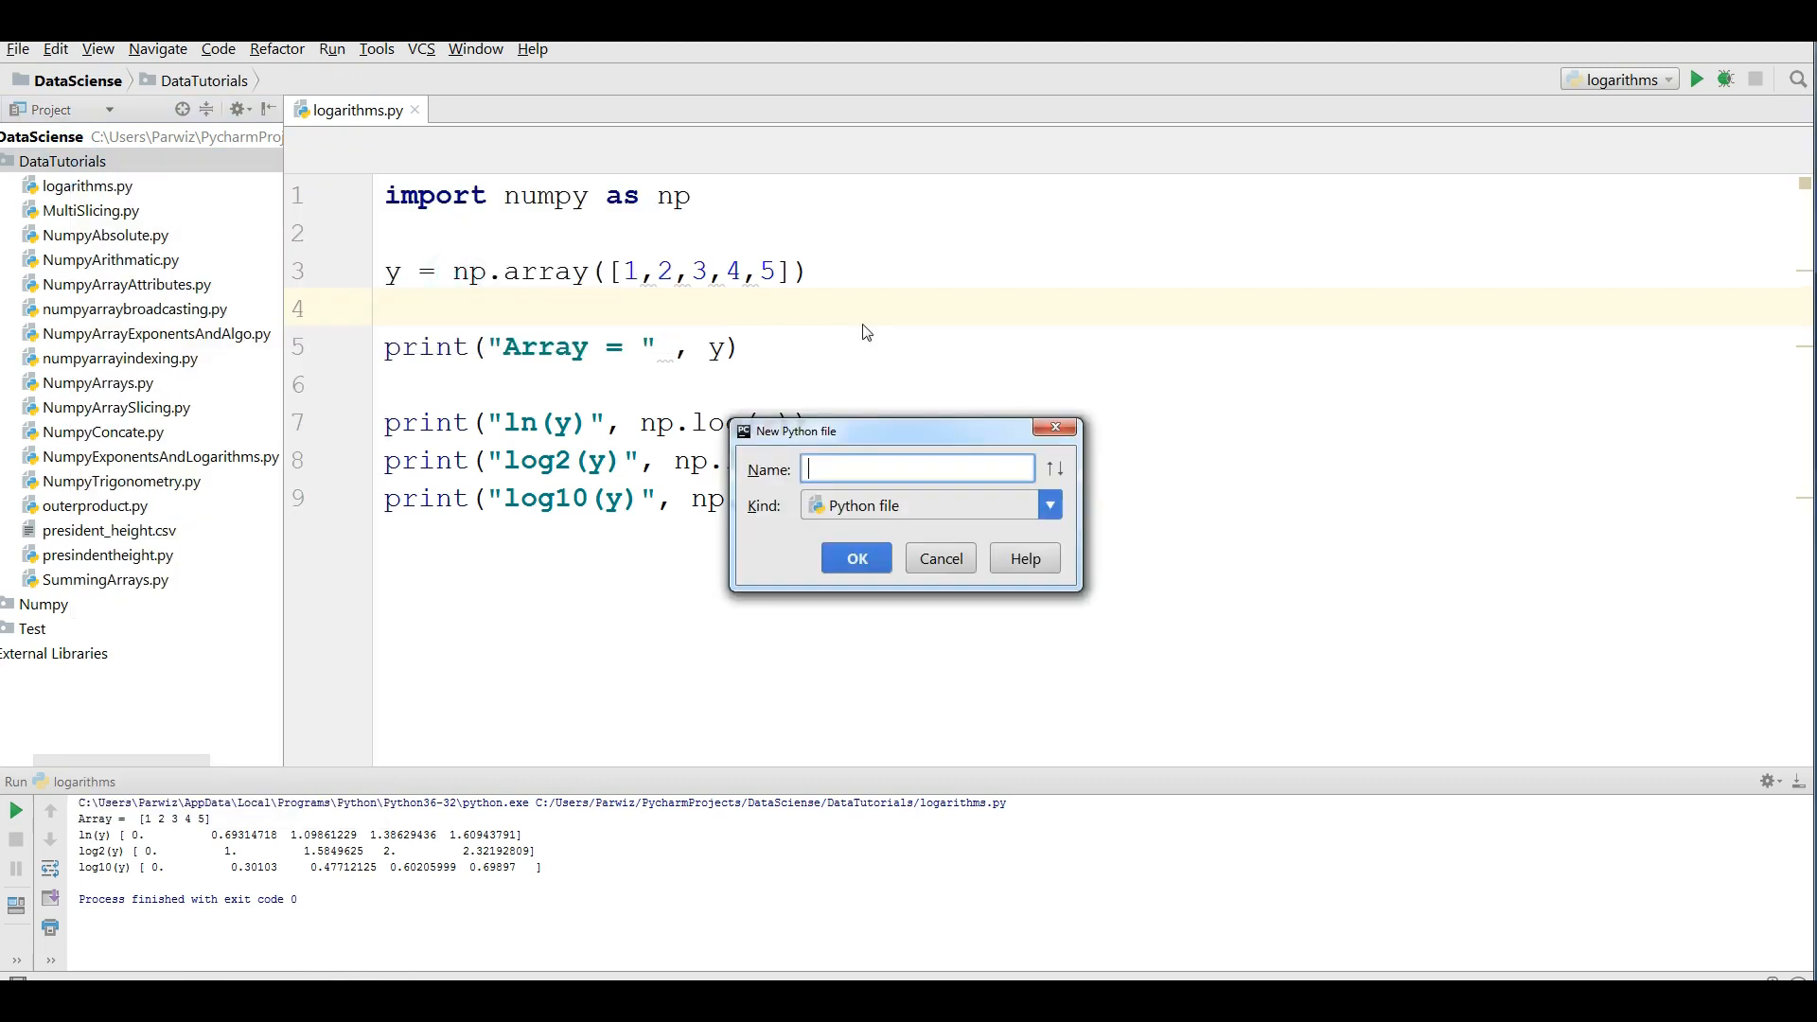
type("Numpy")
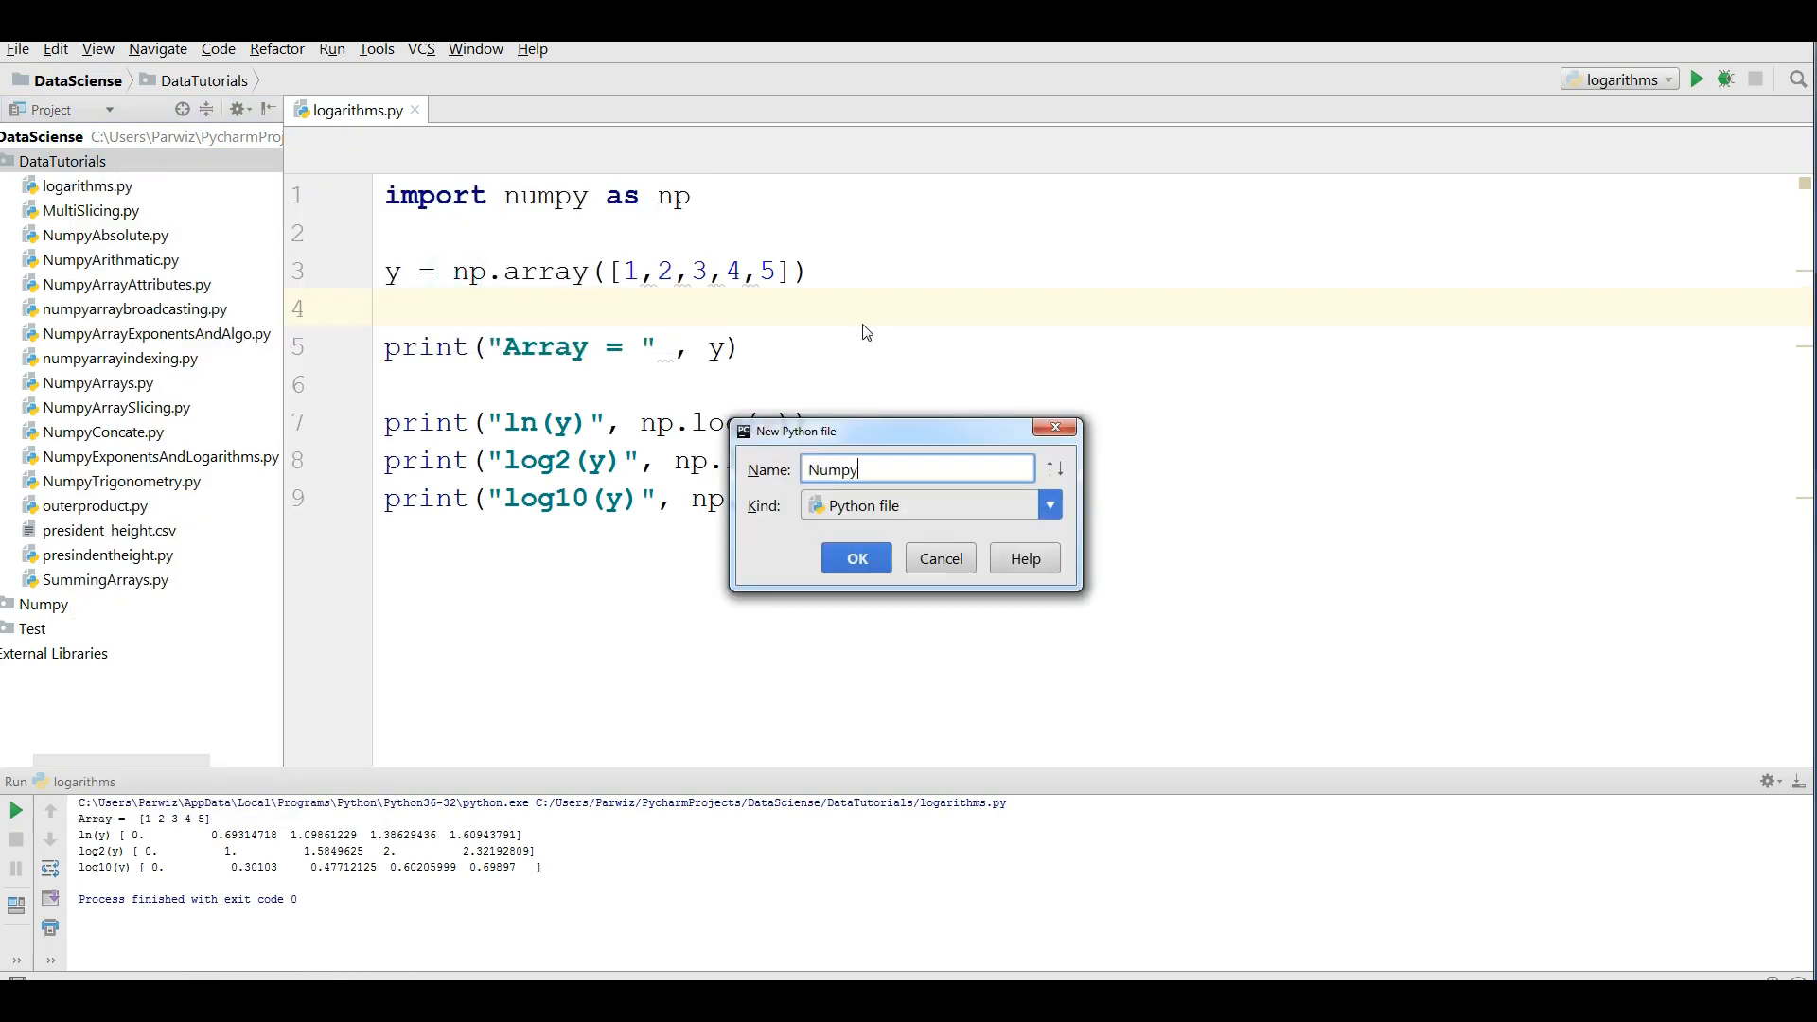
type("Aummi")
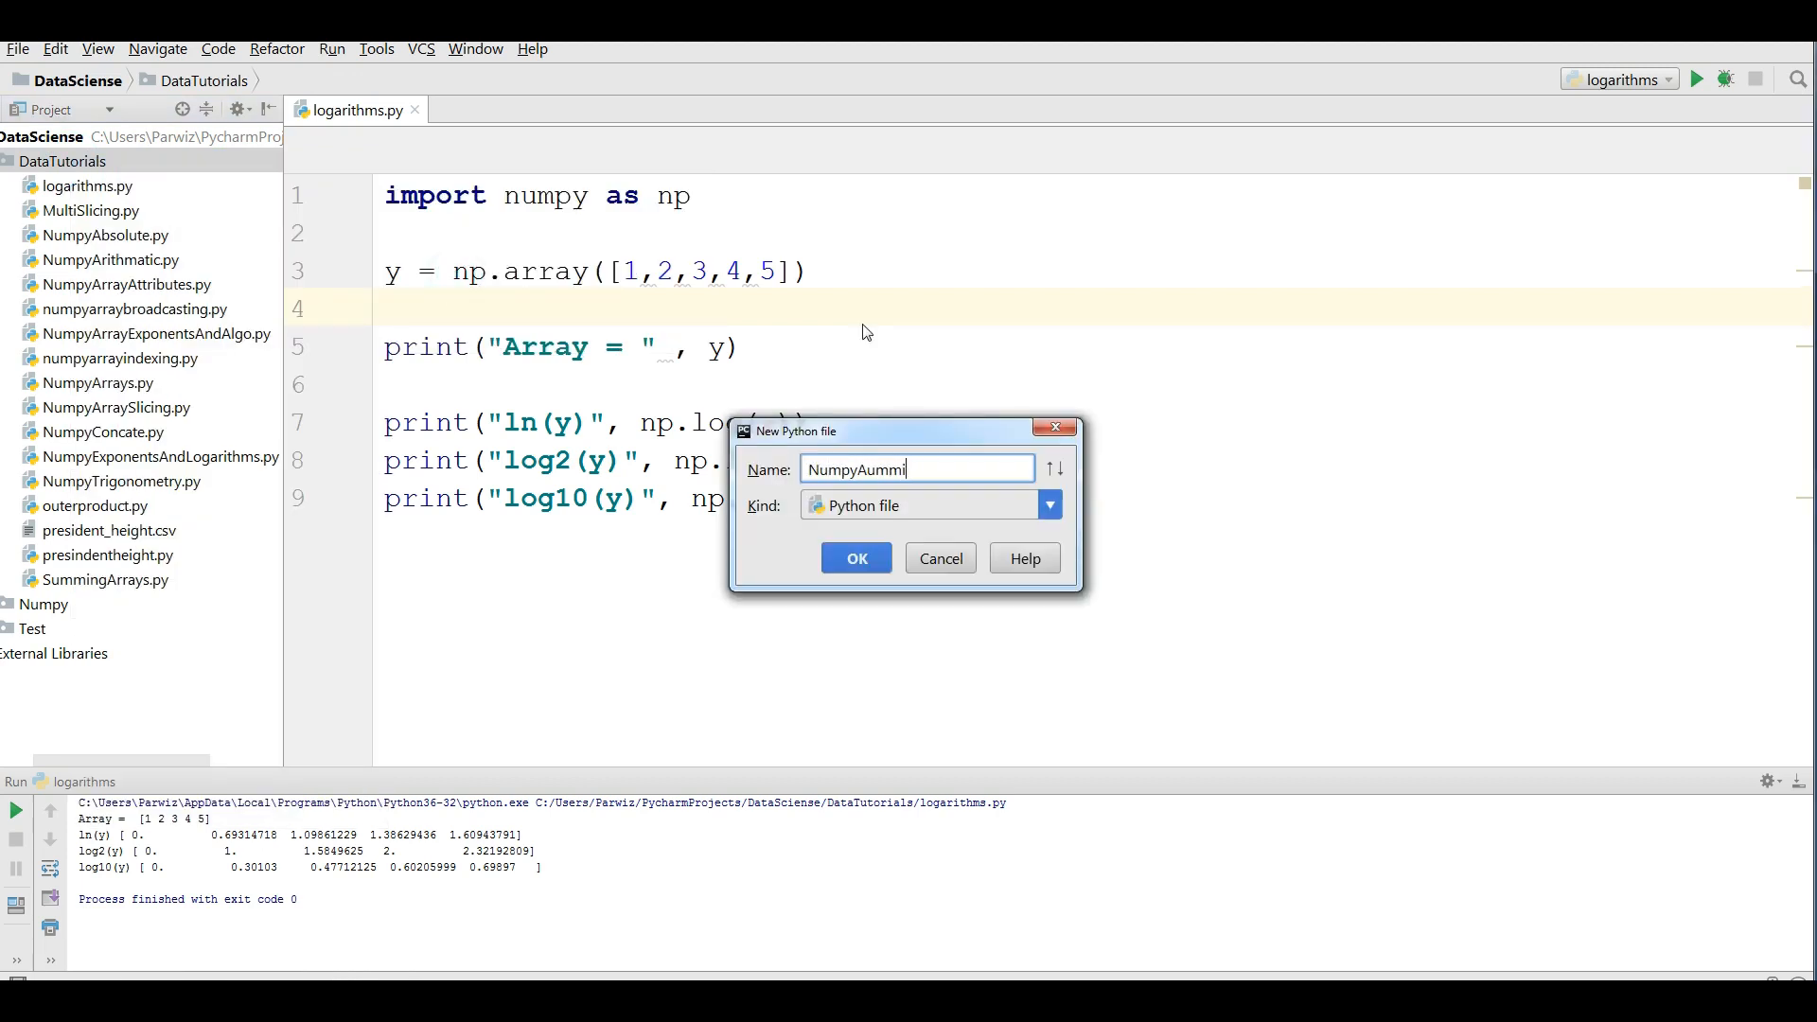
type("NumpySu")
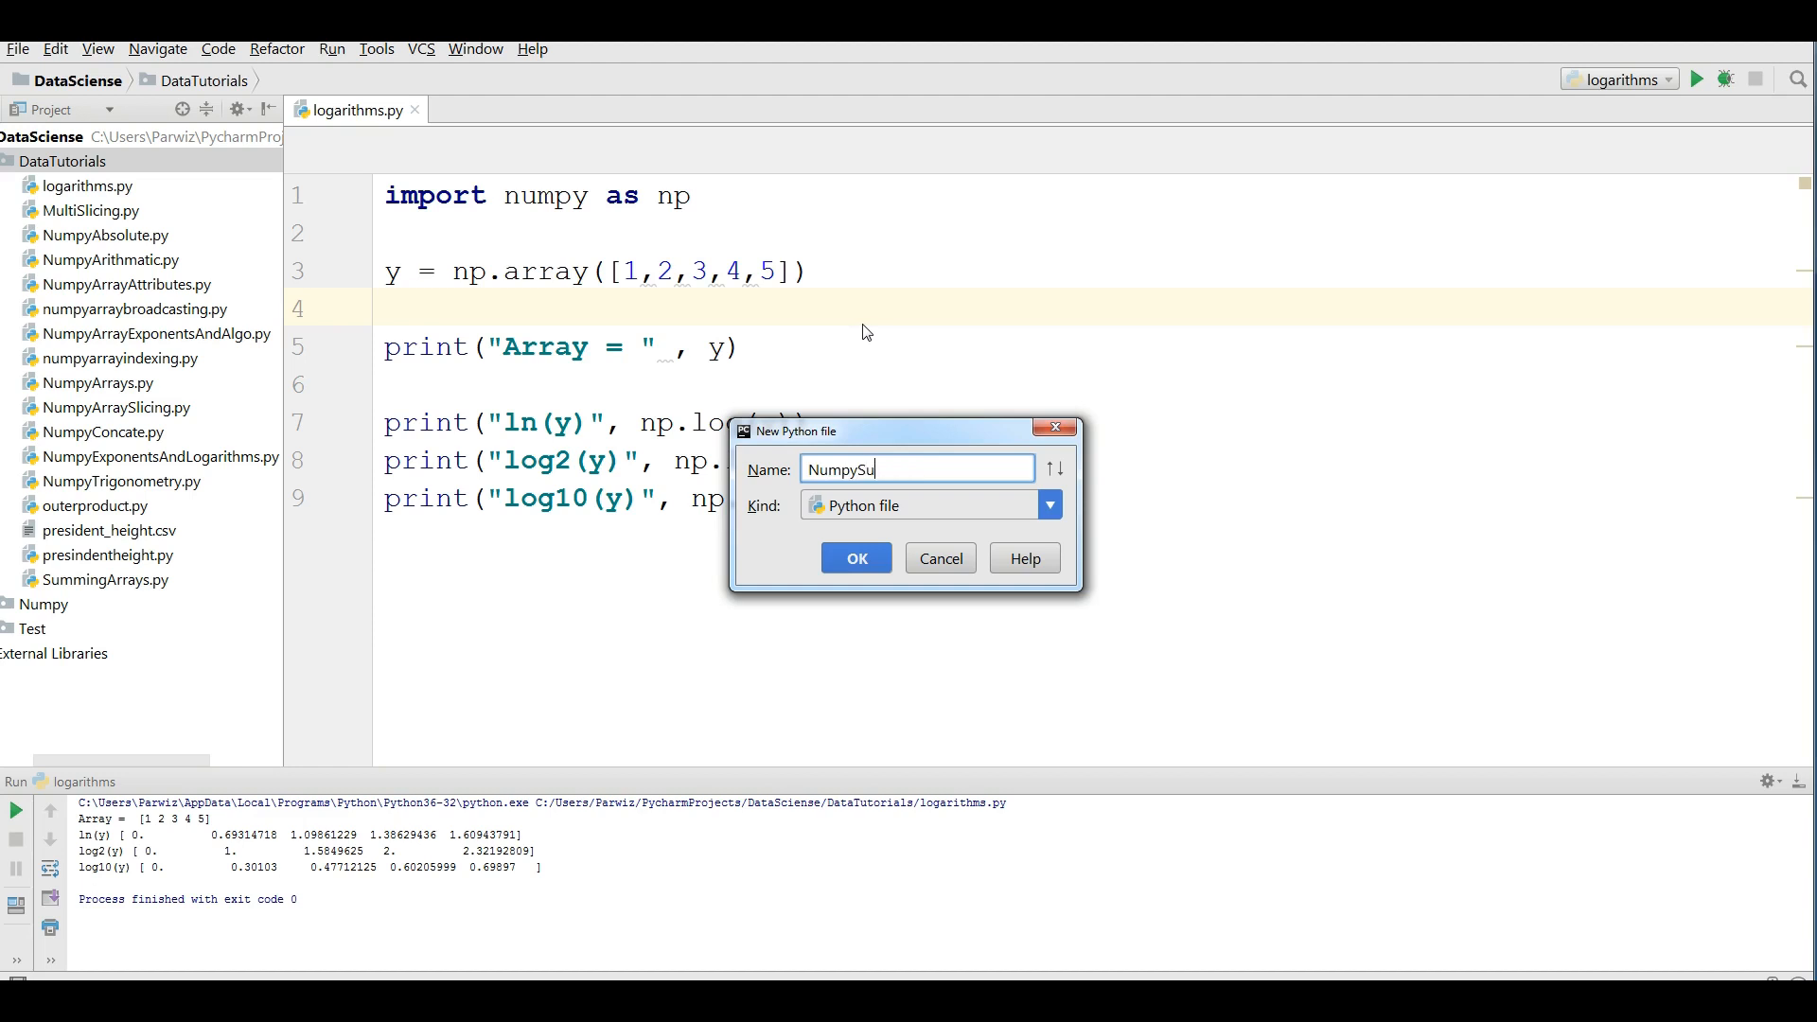
left_click(855, 556)
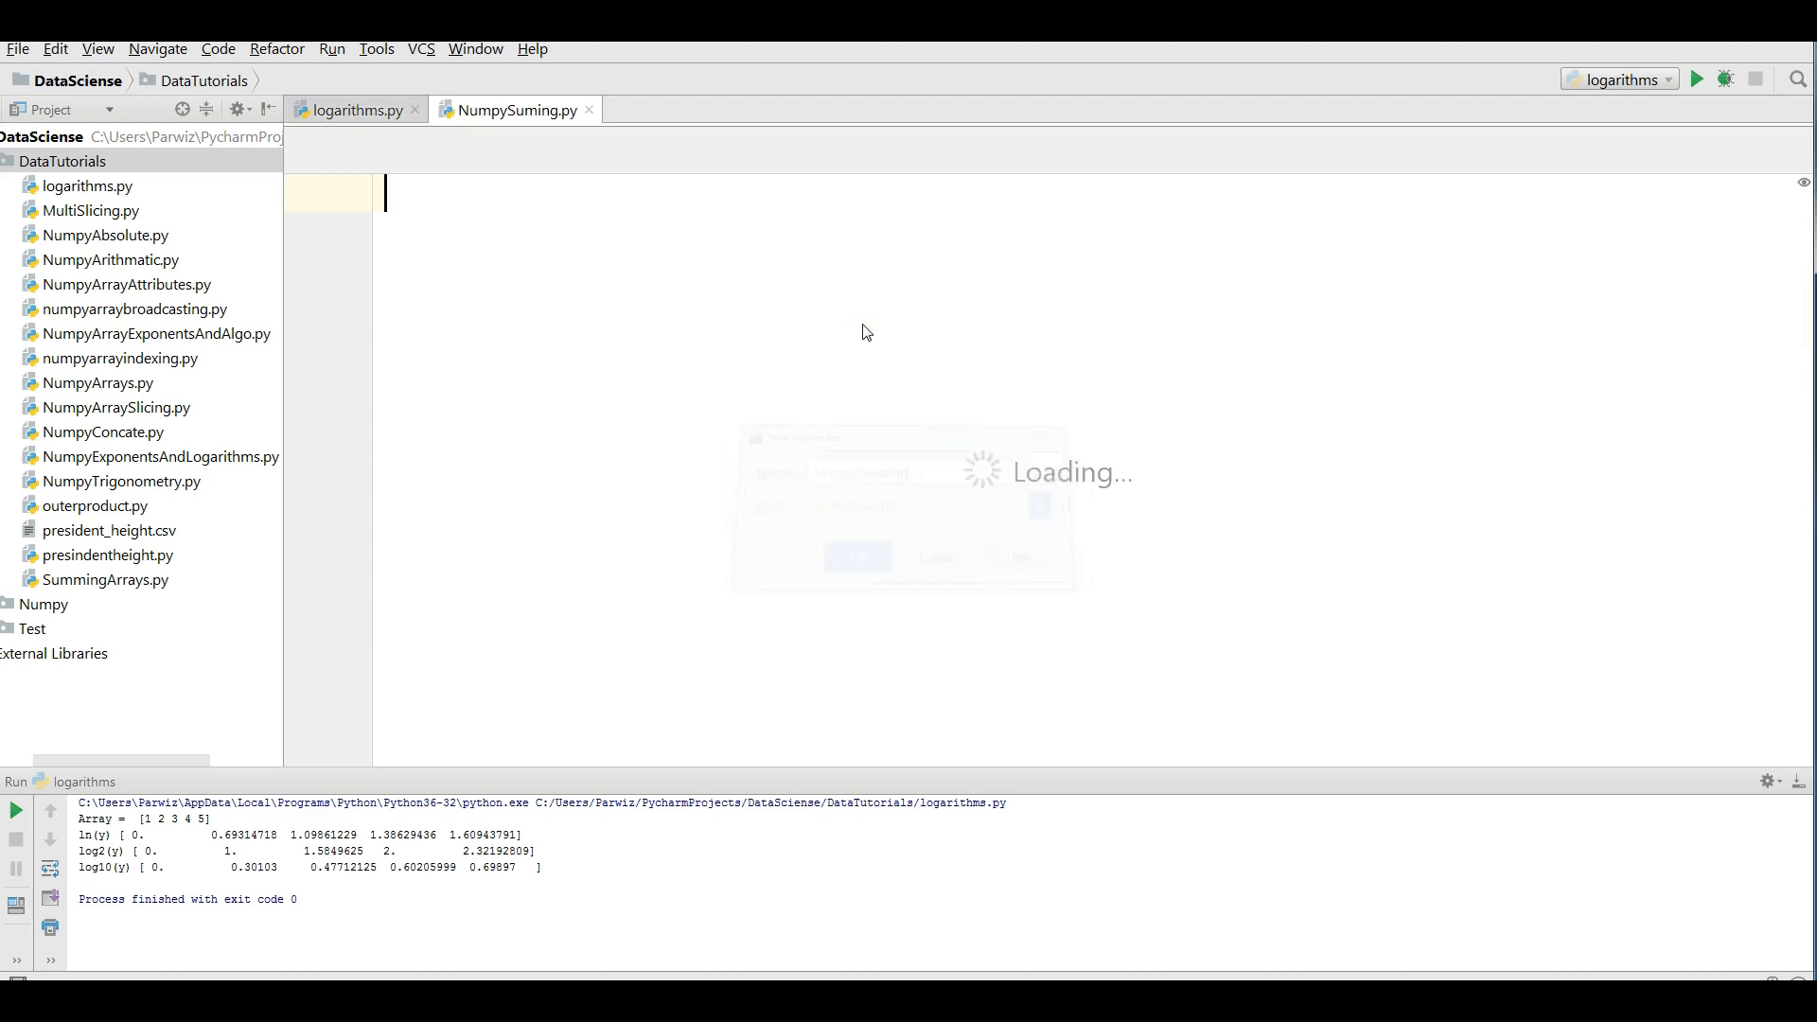
- Write import numpy as np, x = np.arange(1,100) and print(x) in NumpySuming.py
type("import")
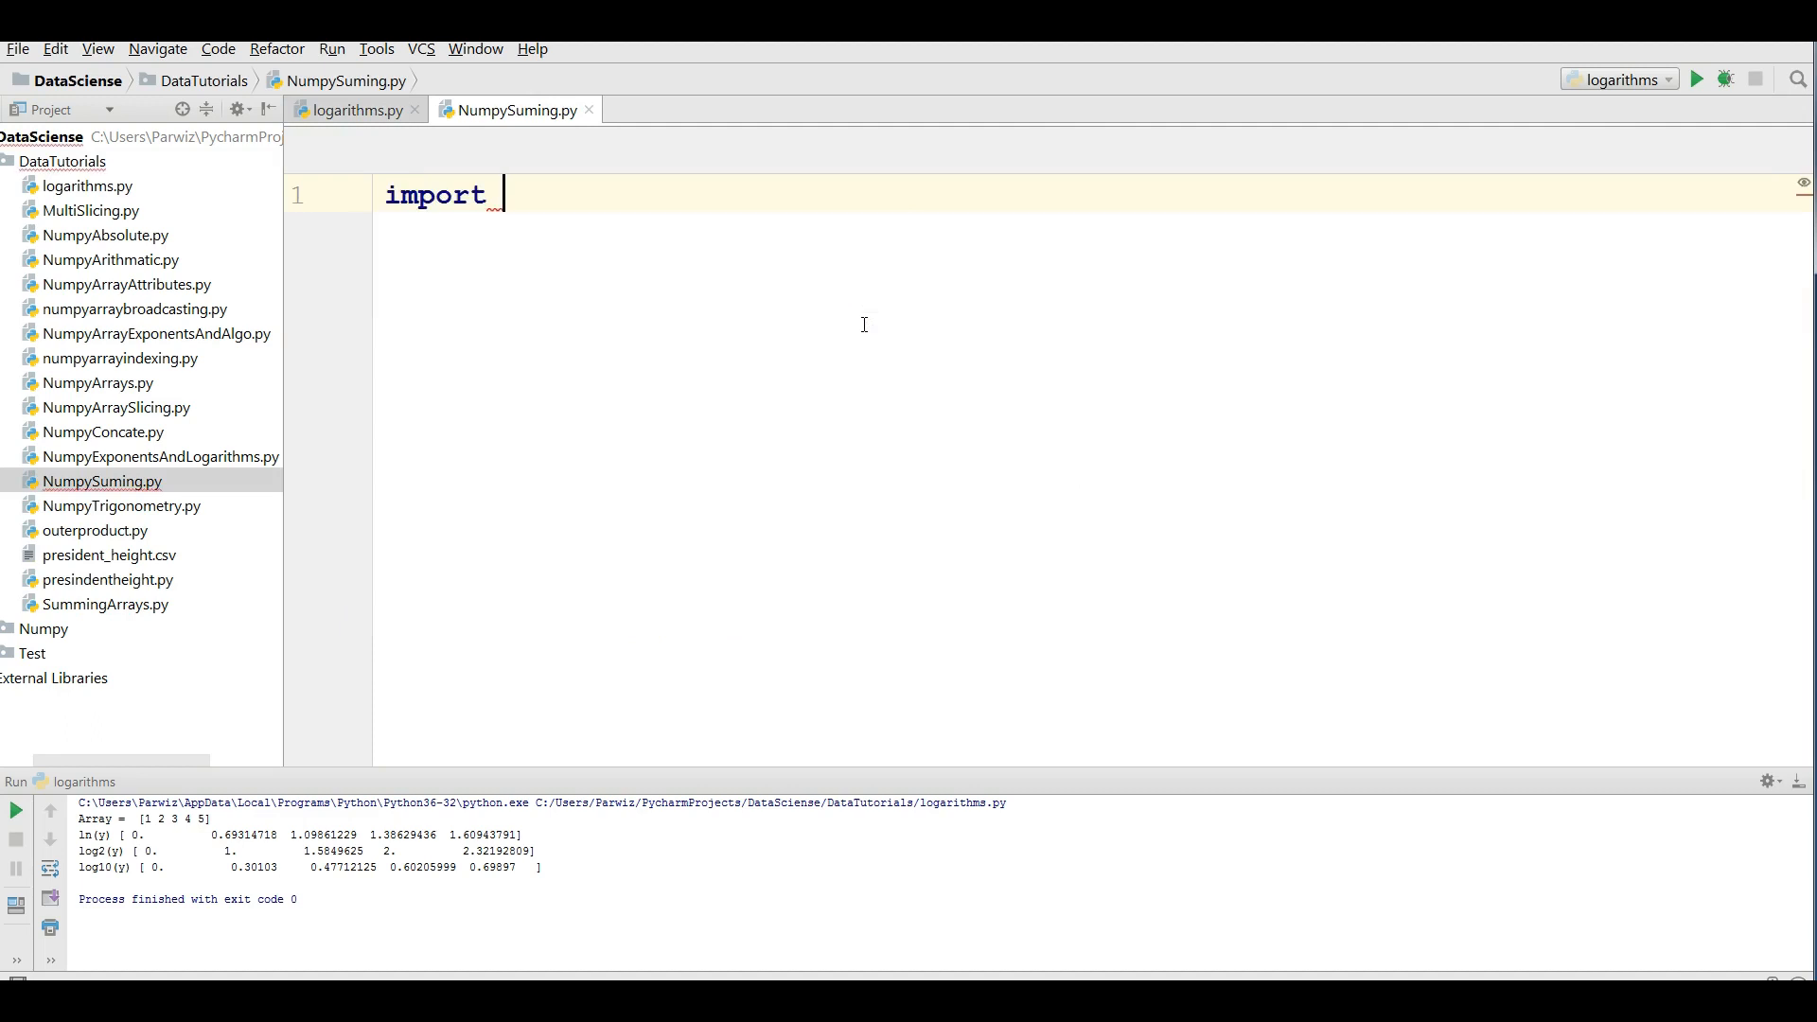
type("numpy as np")
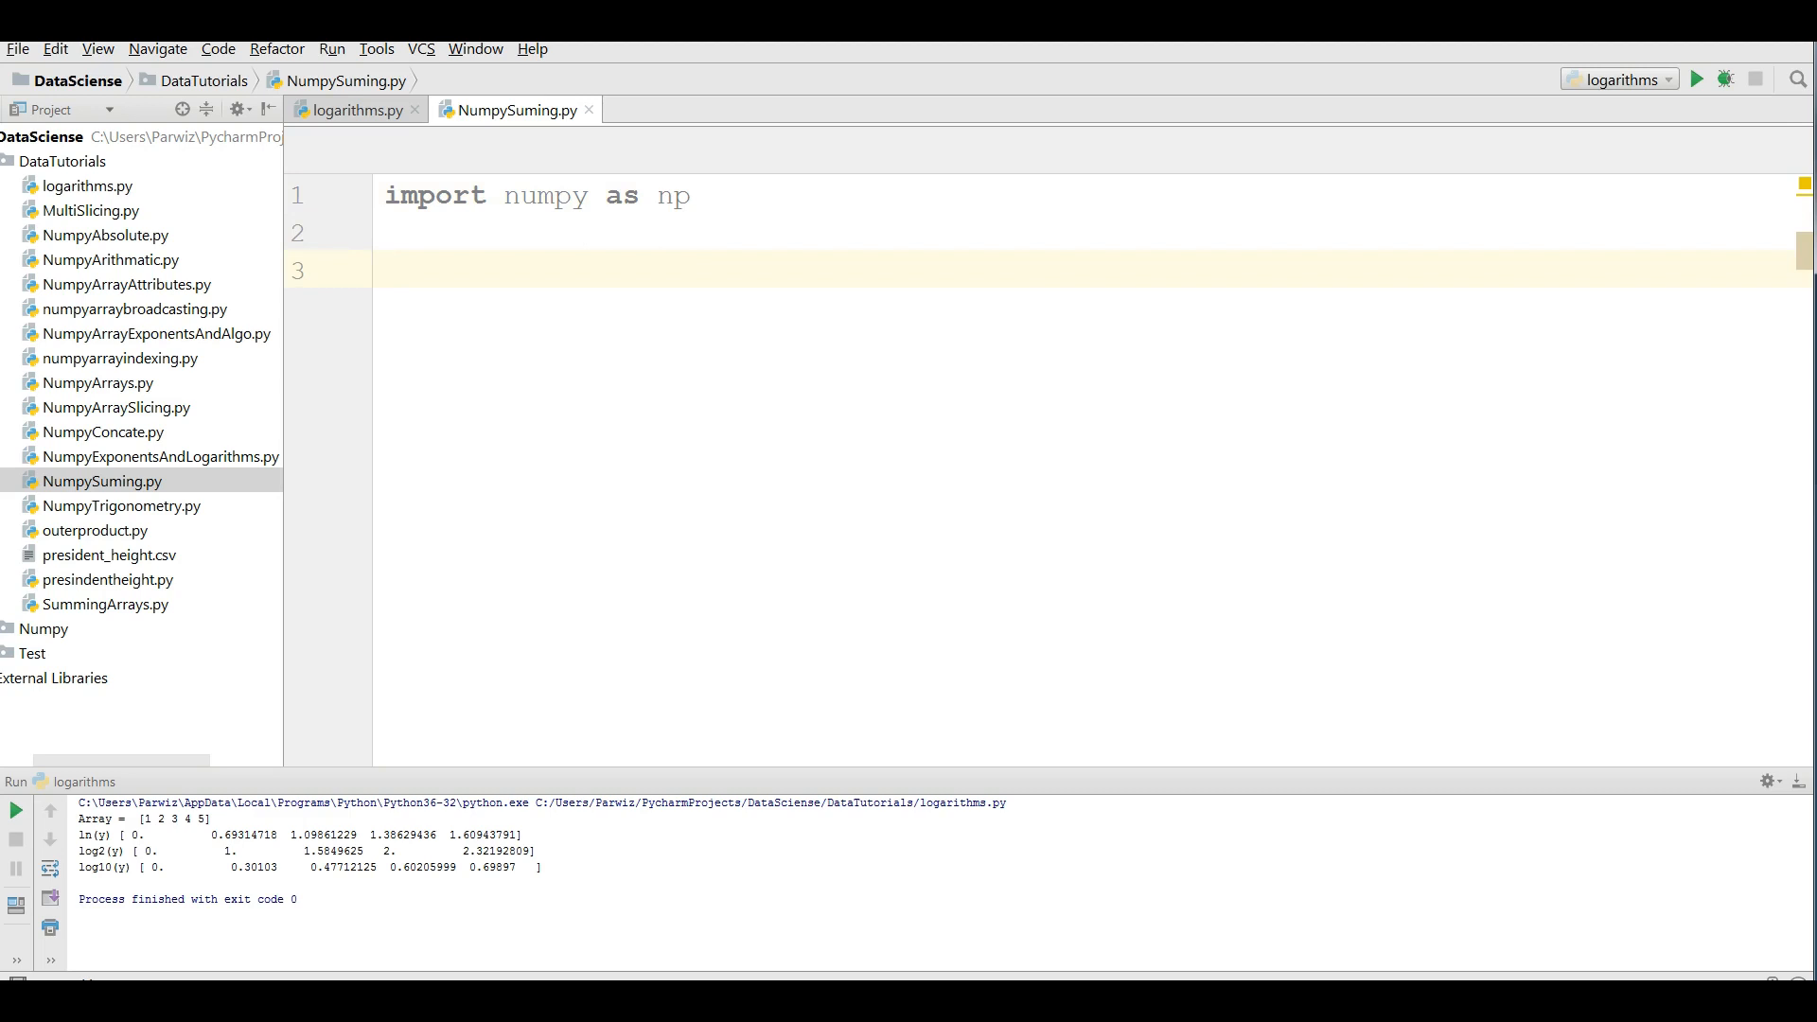
type("x =")
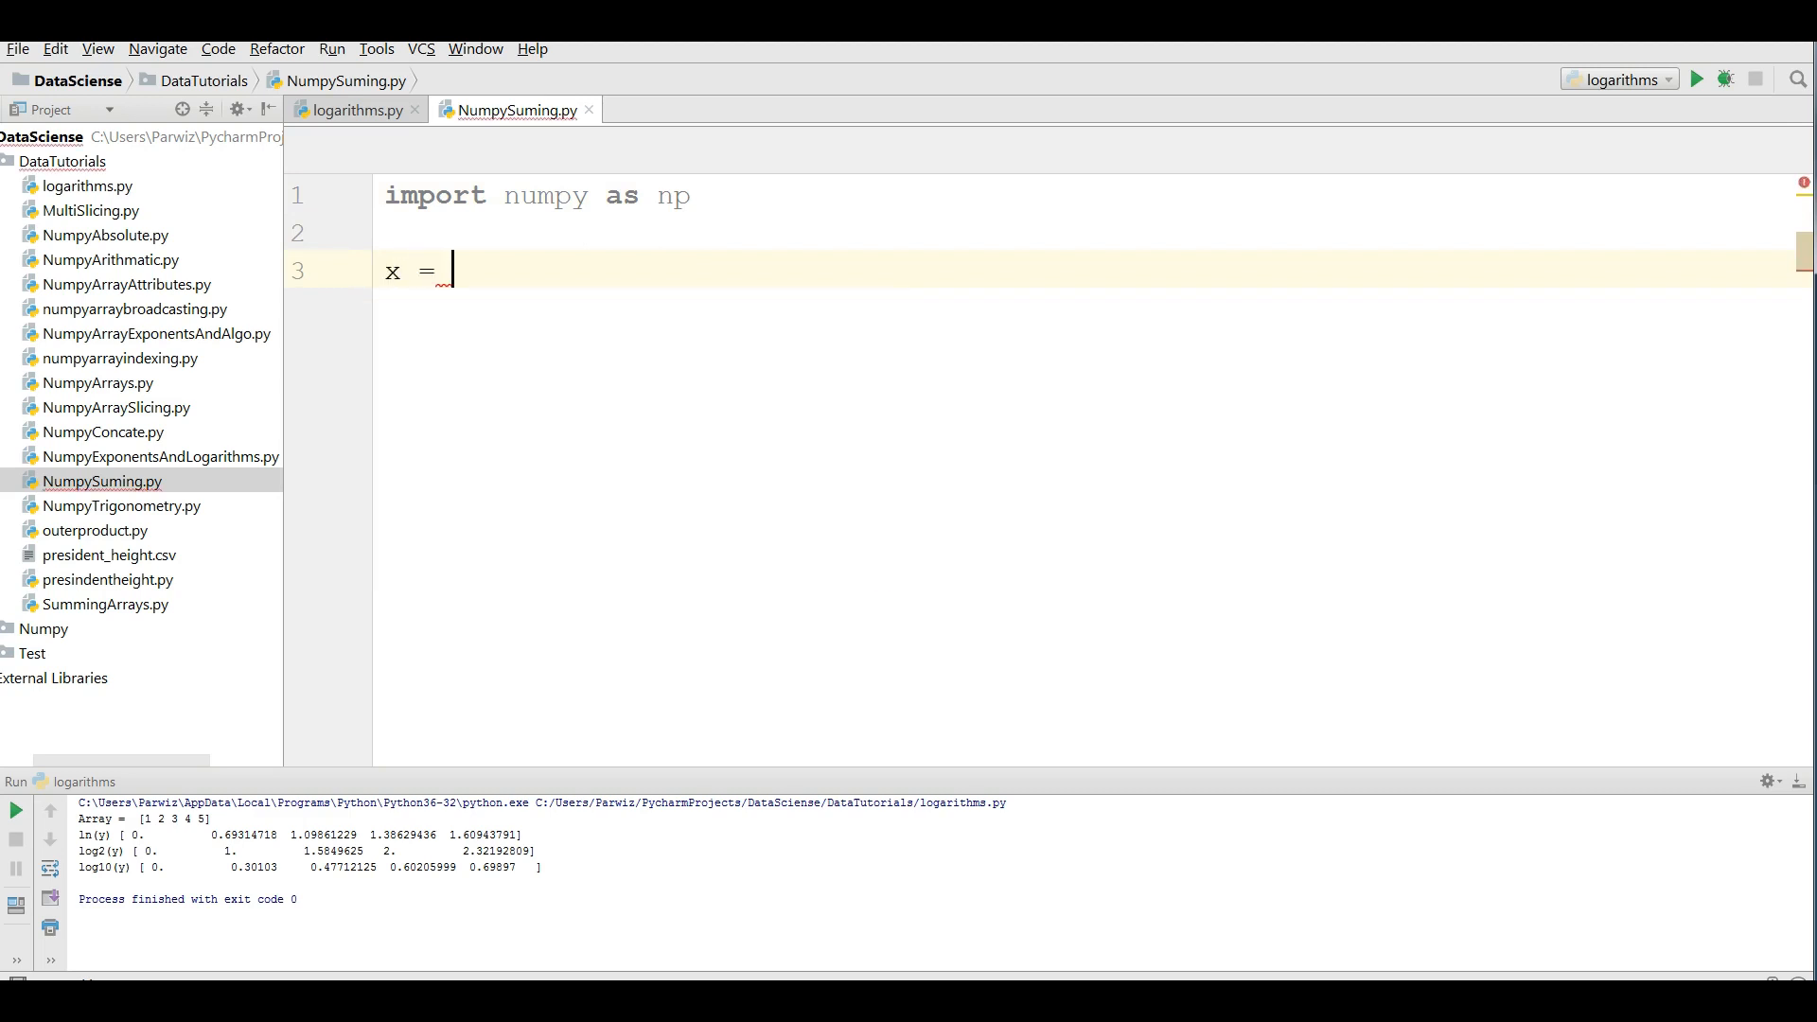
type("np.")
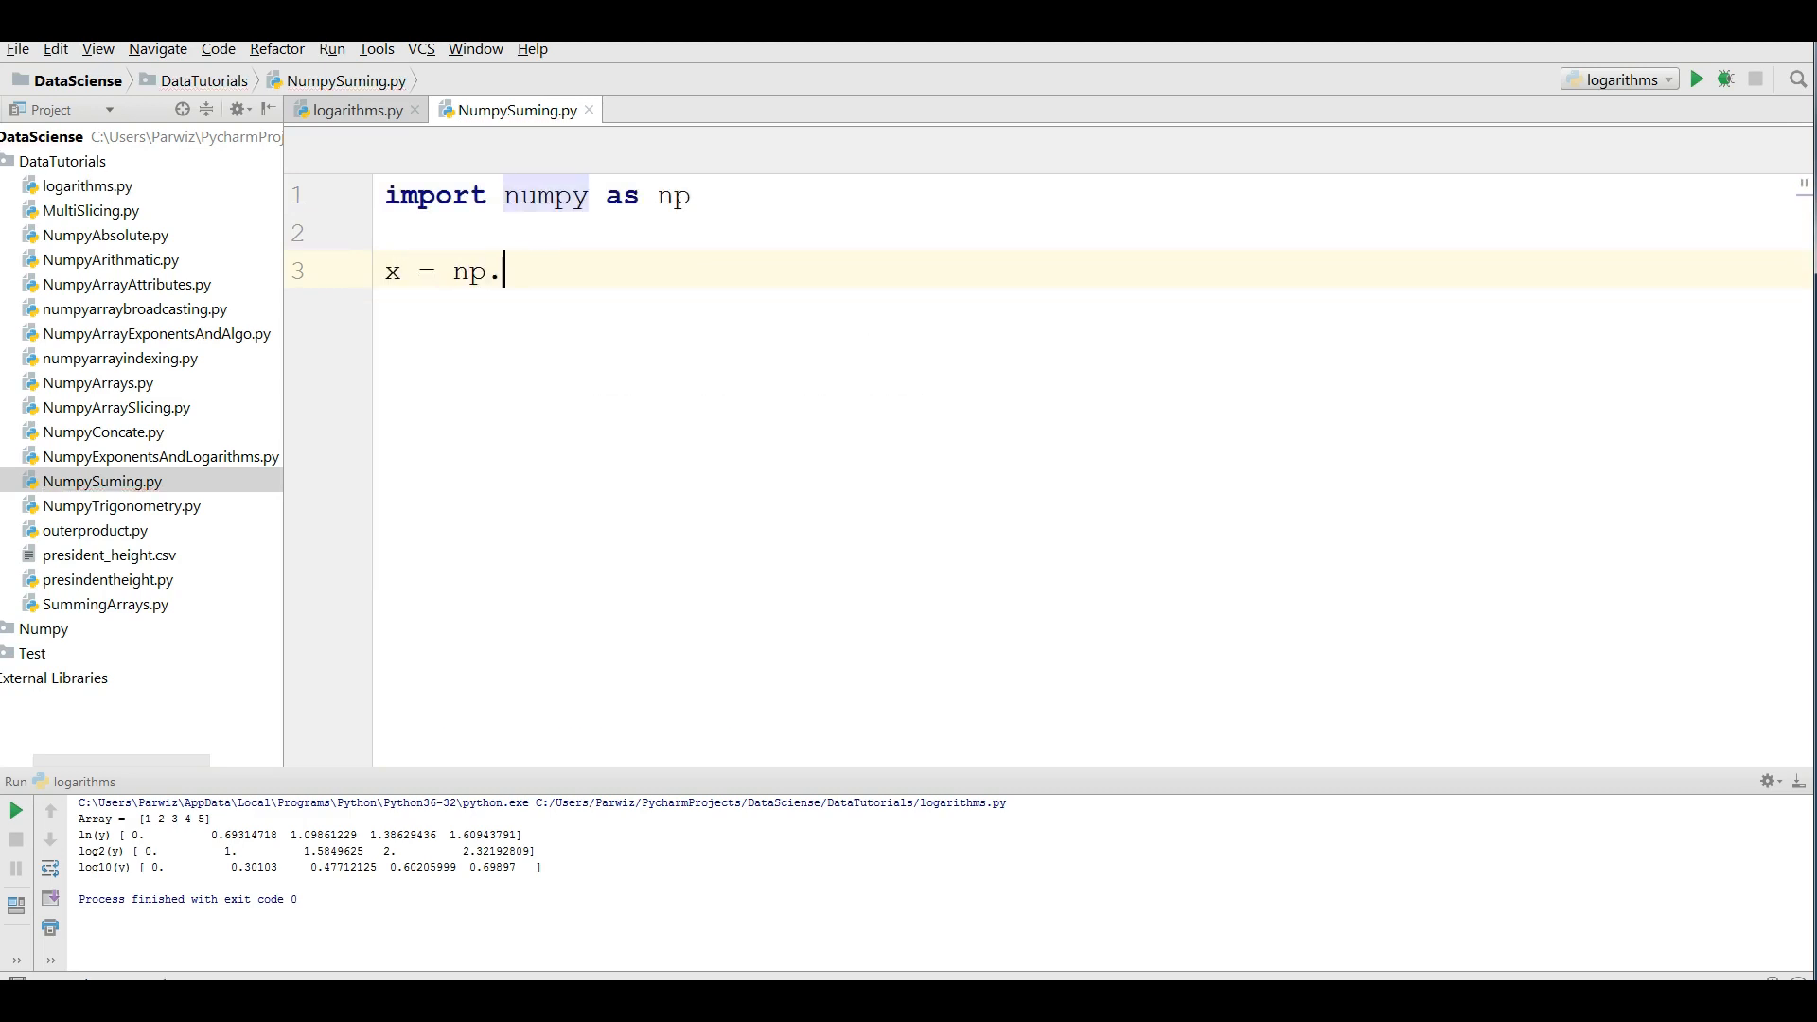
type("array()")
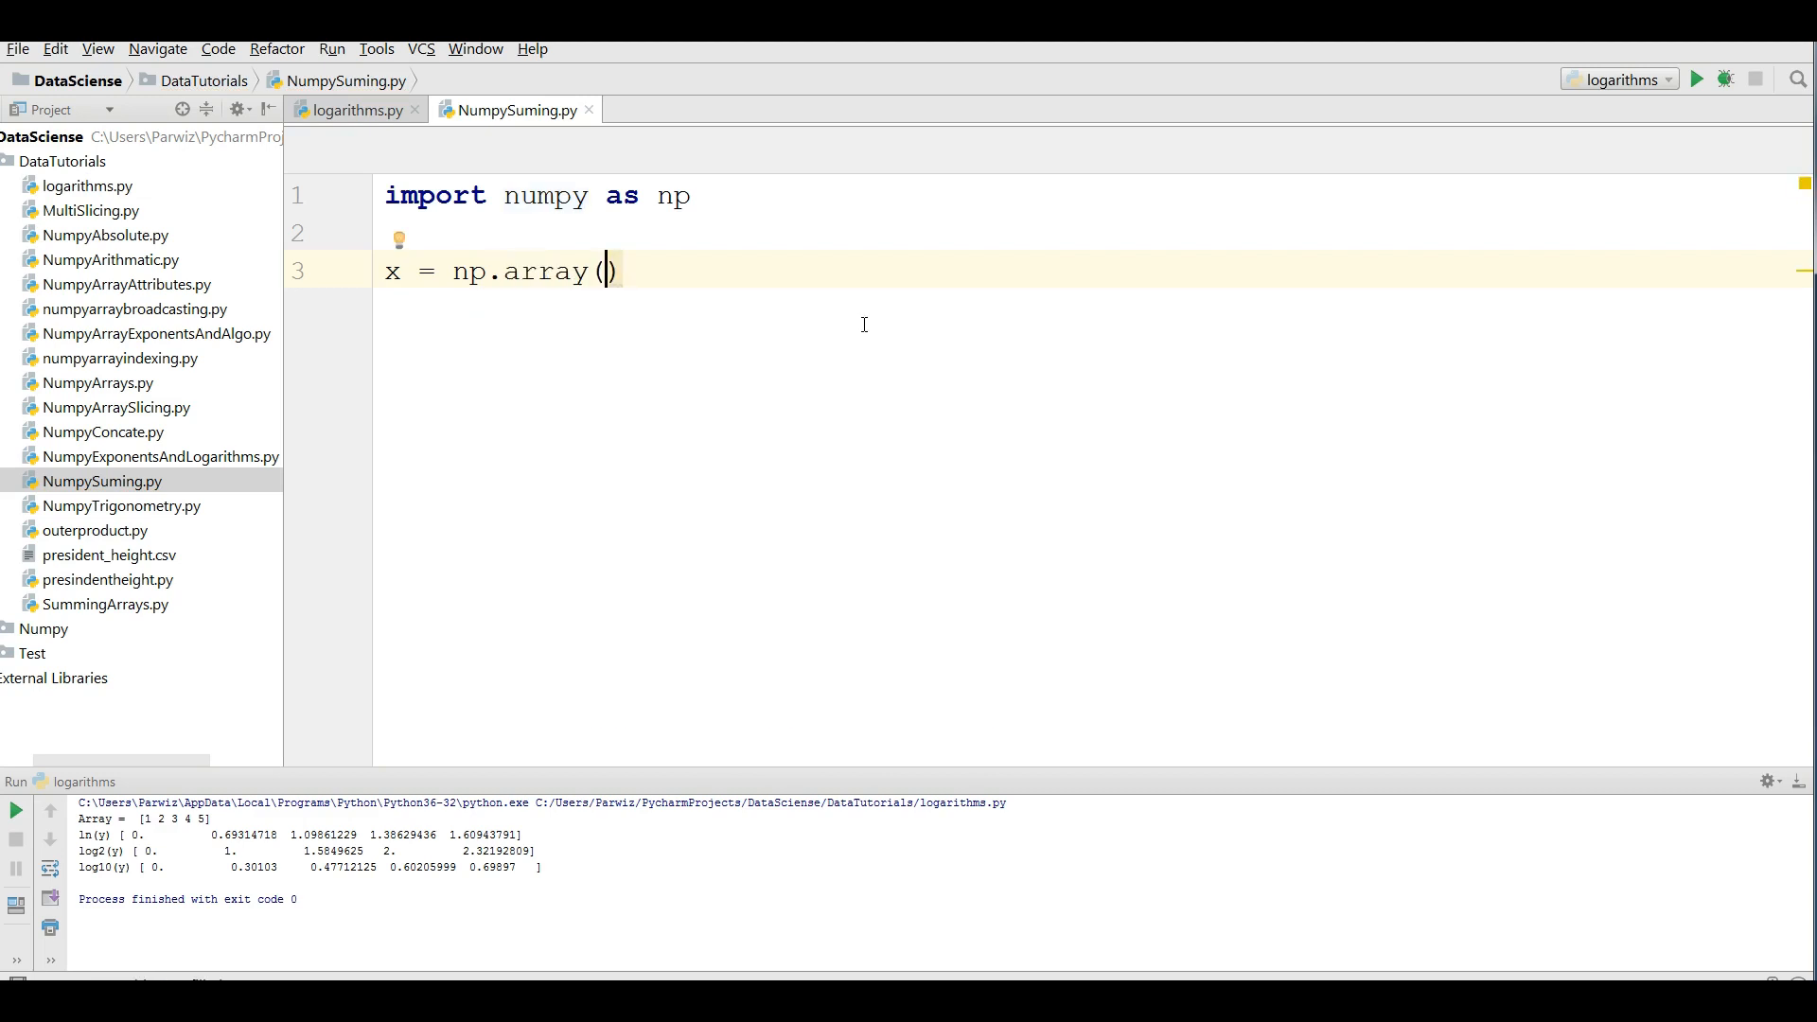
type("(")
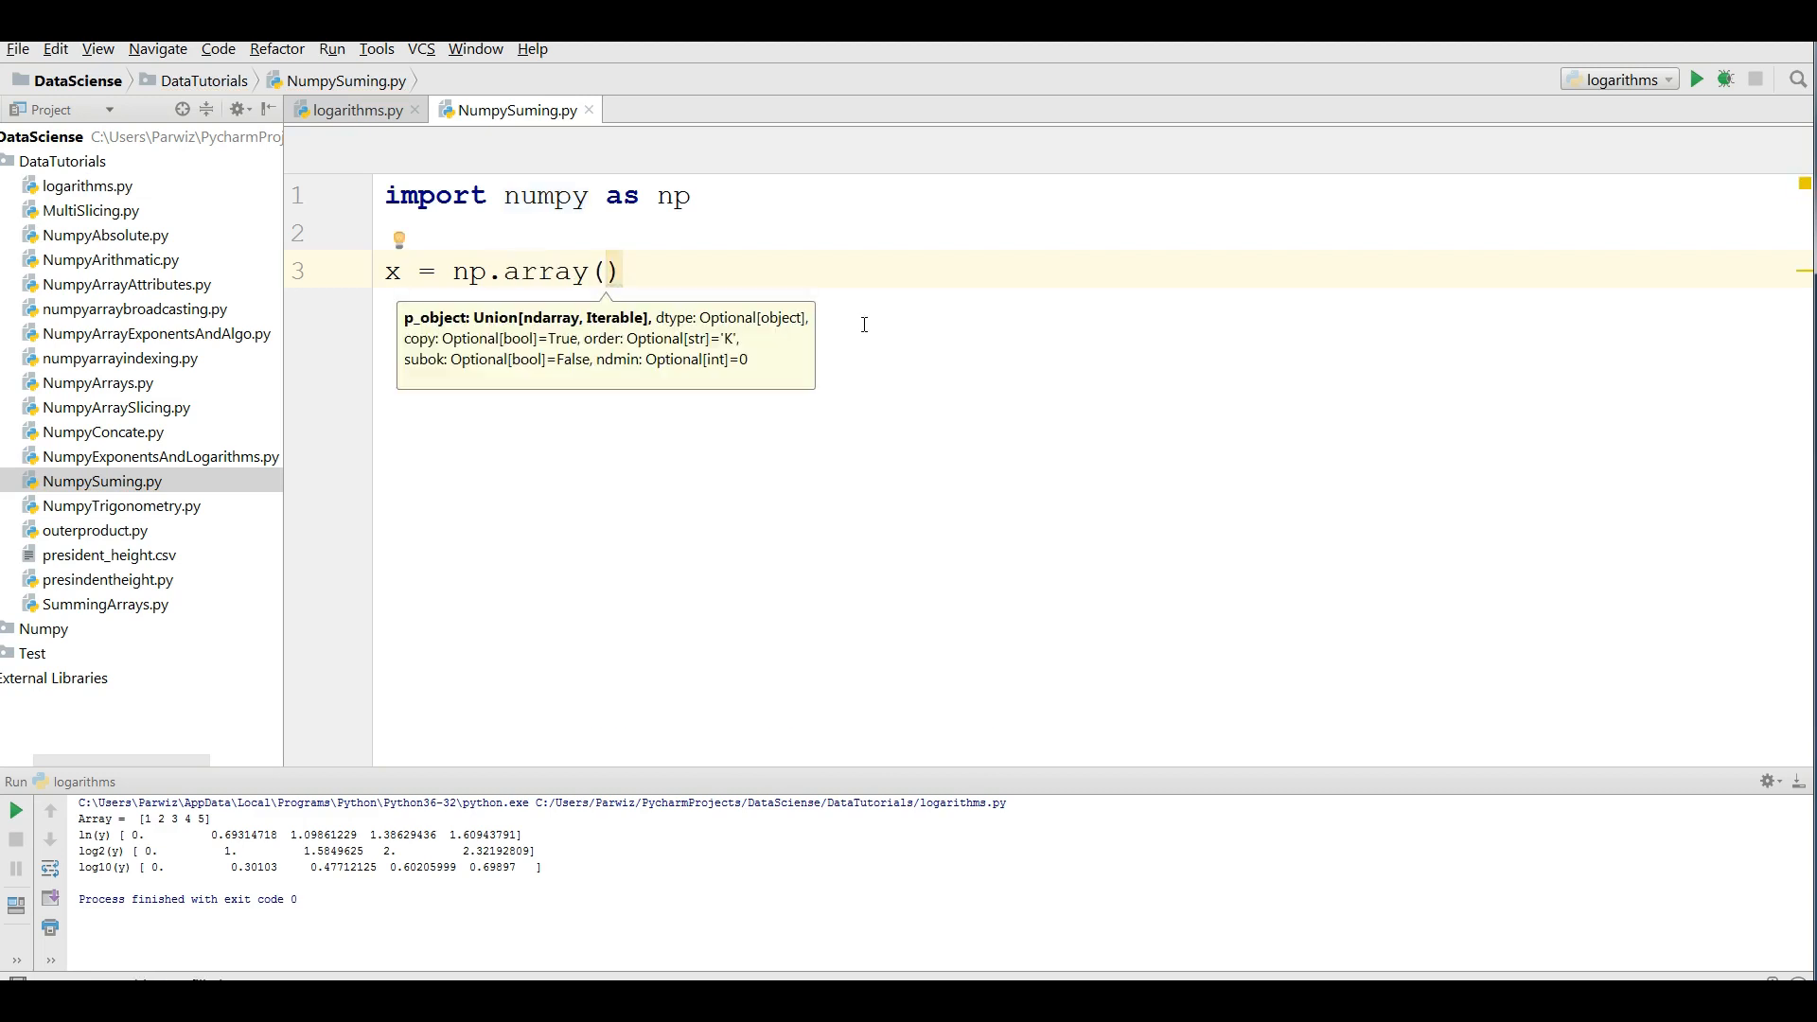
key("Backspace")
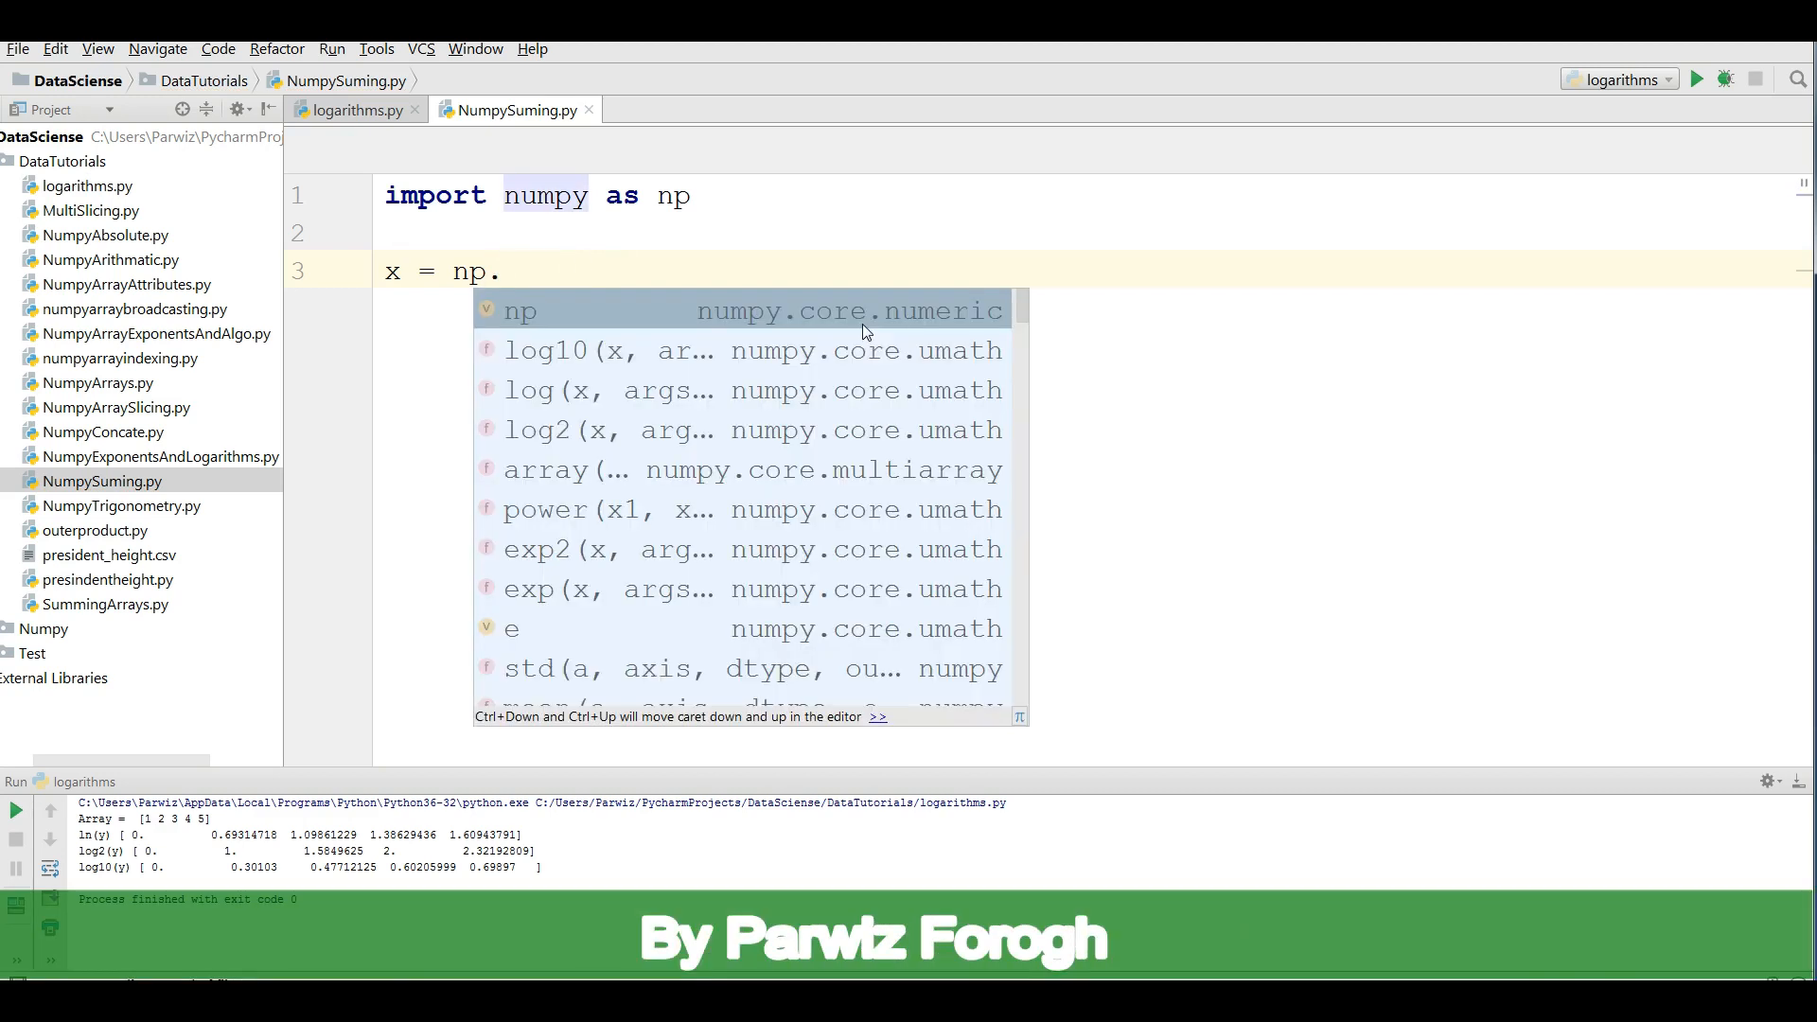
type("arange(")
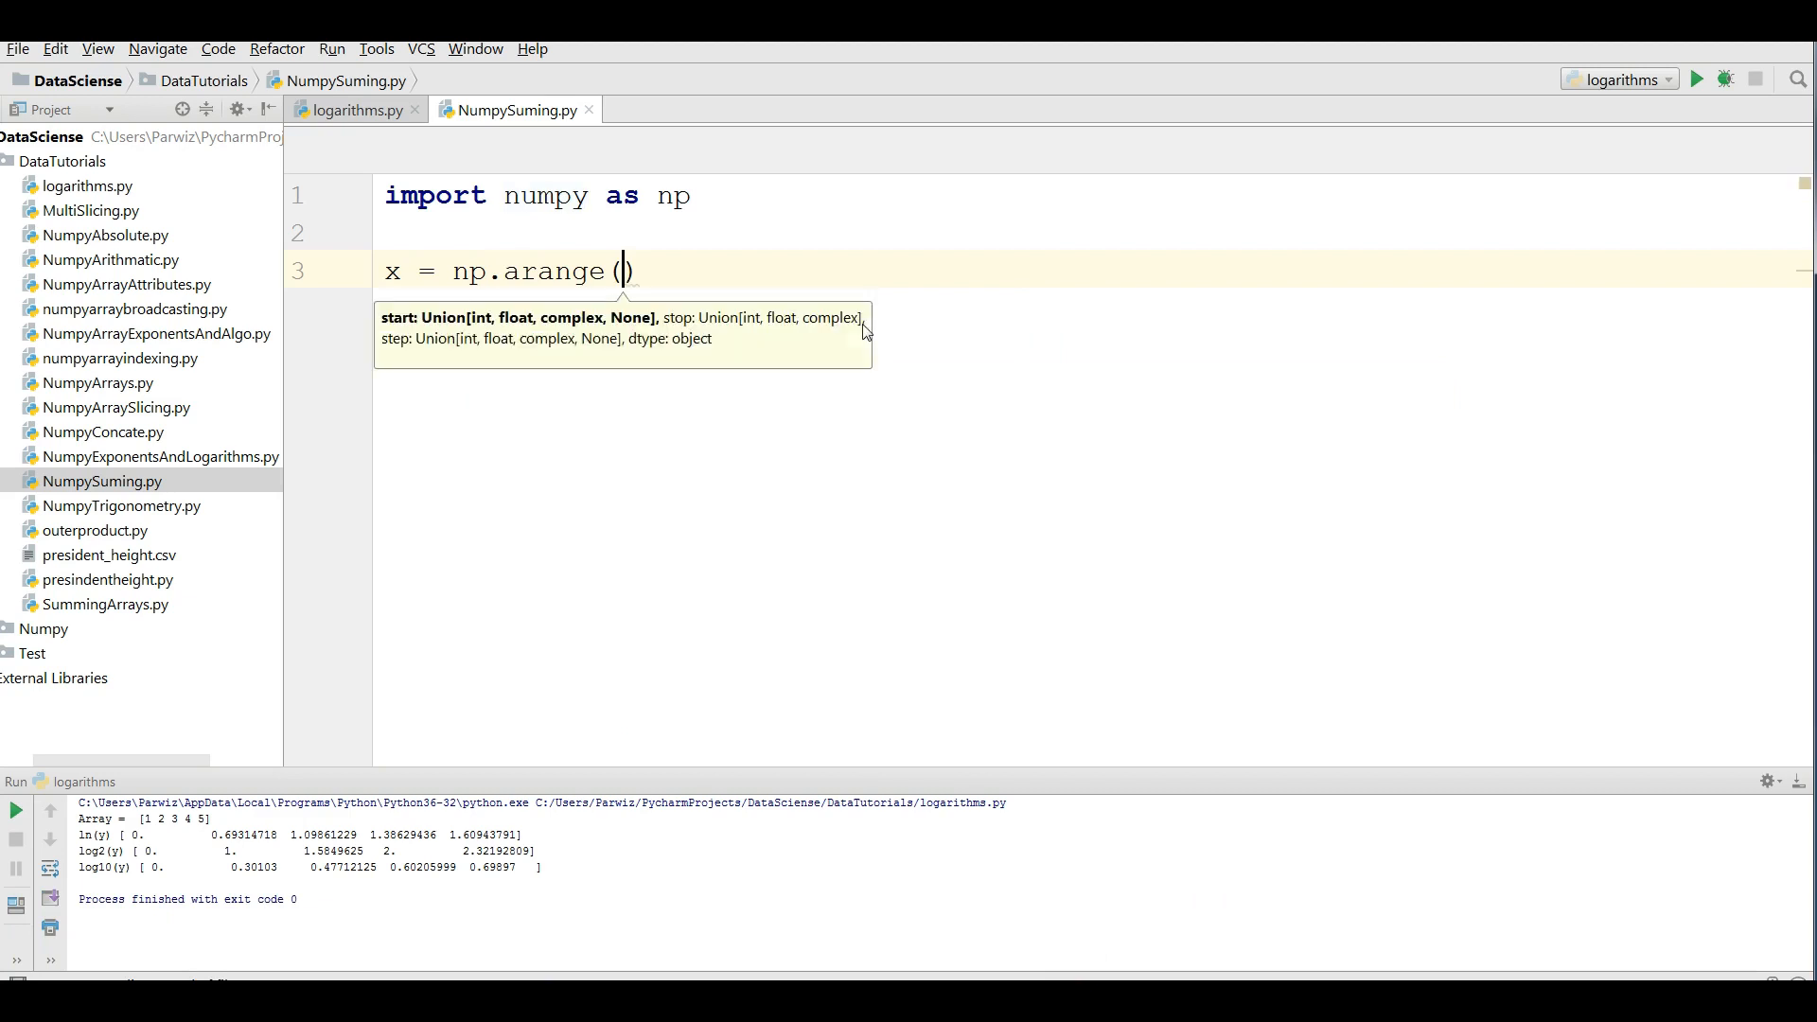
type("1,100")
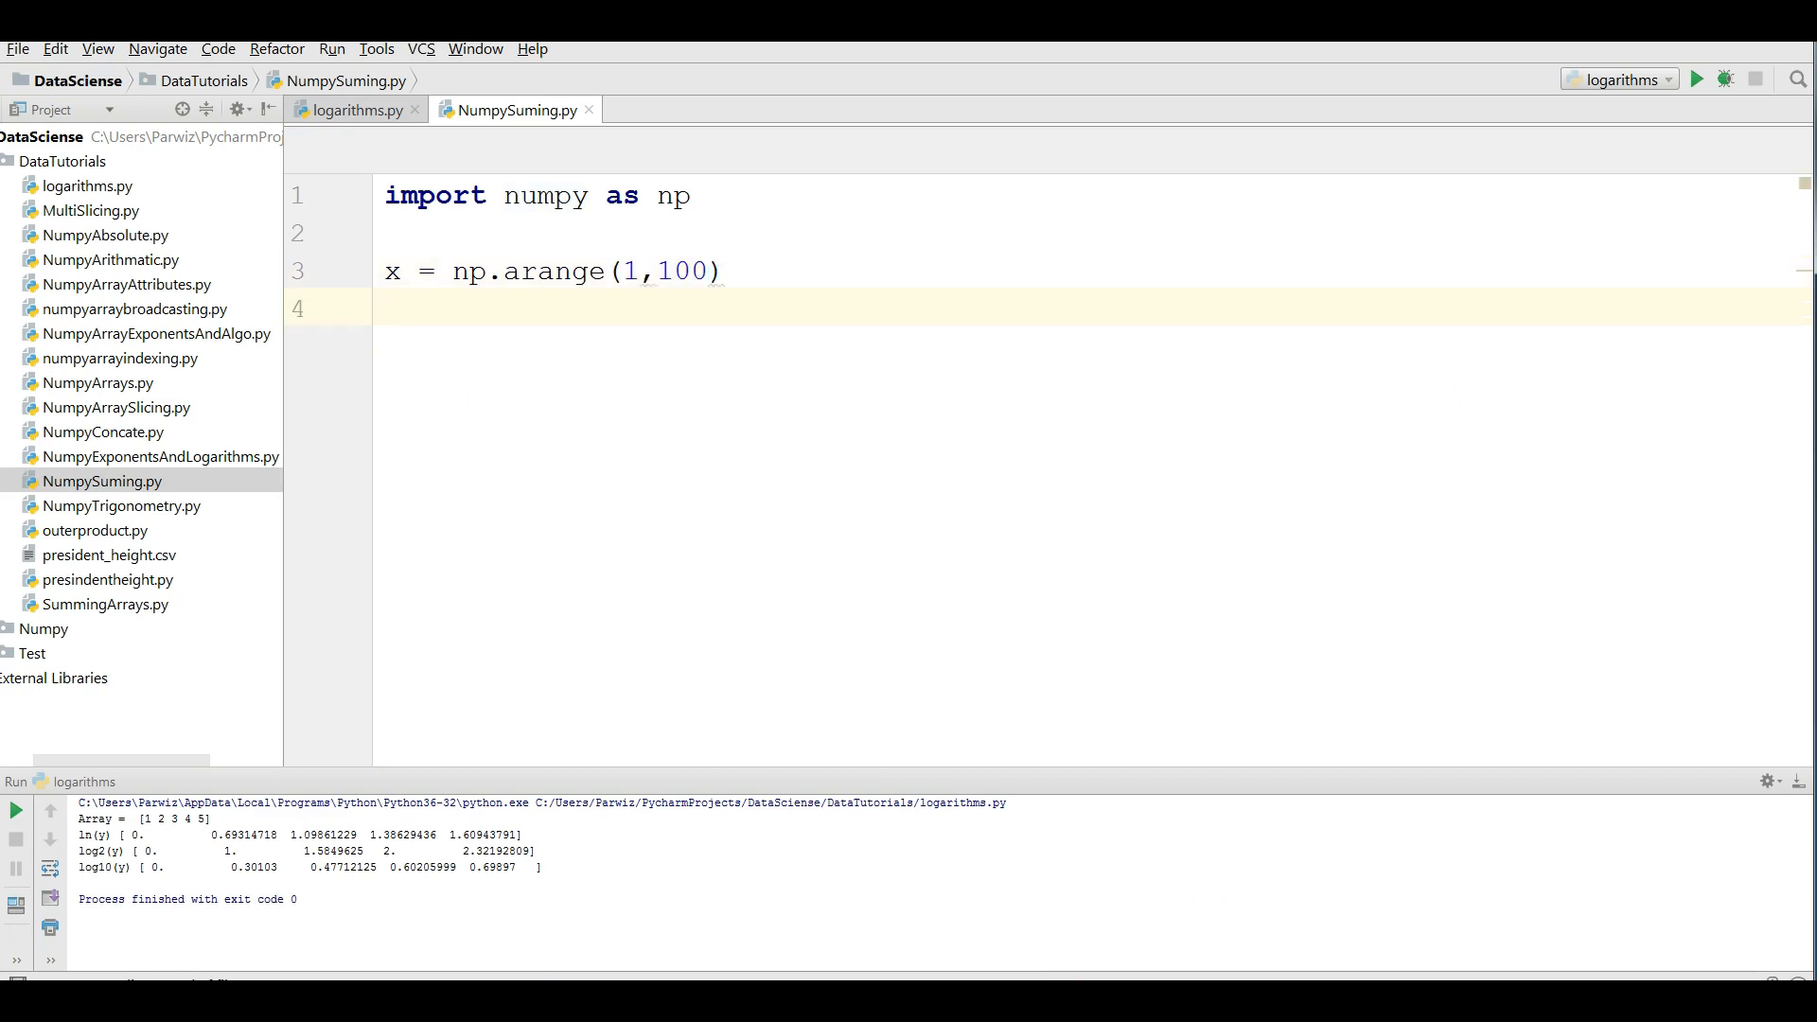
type("print(x")
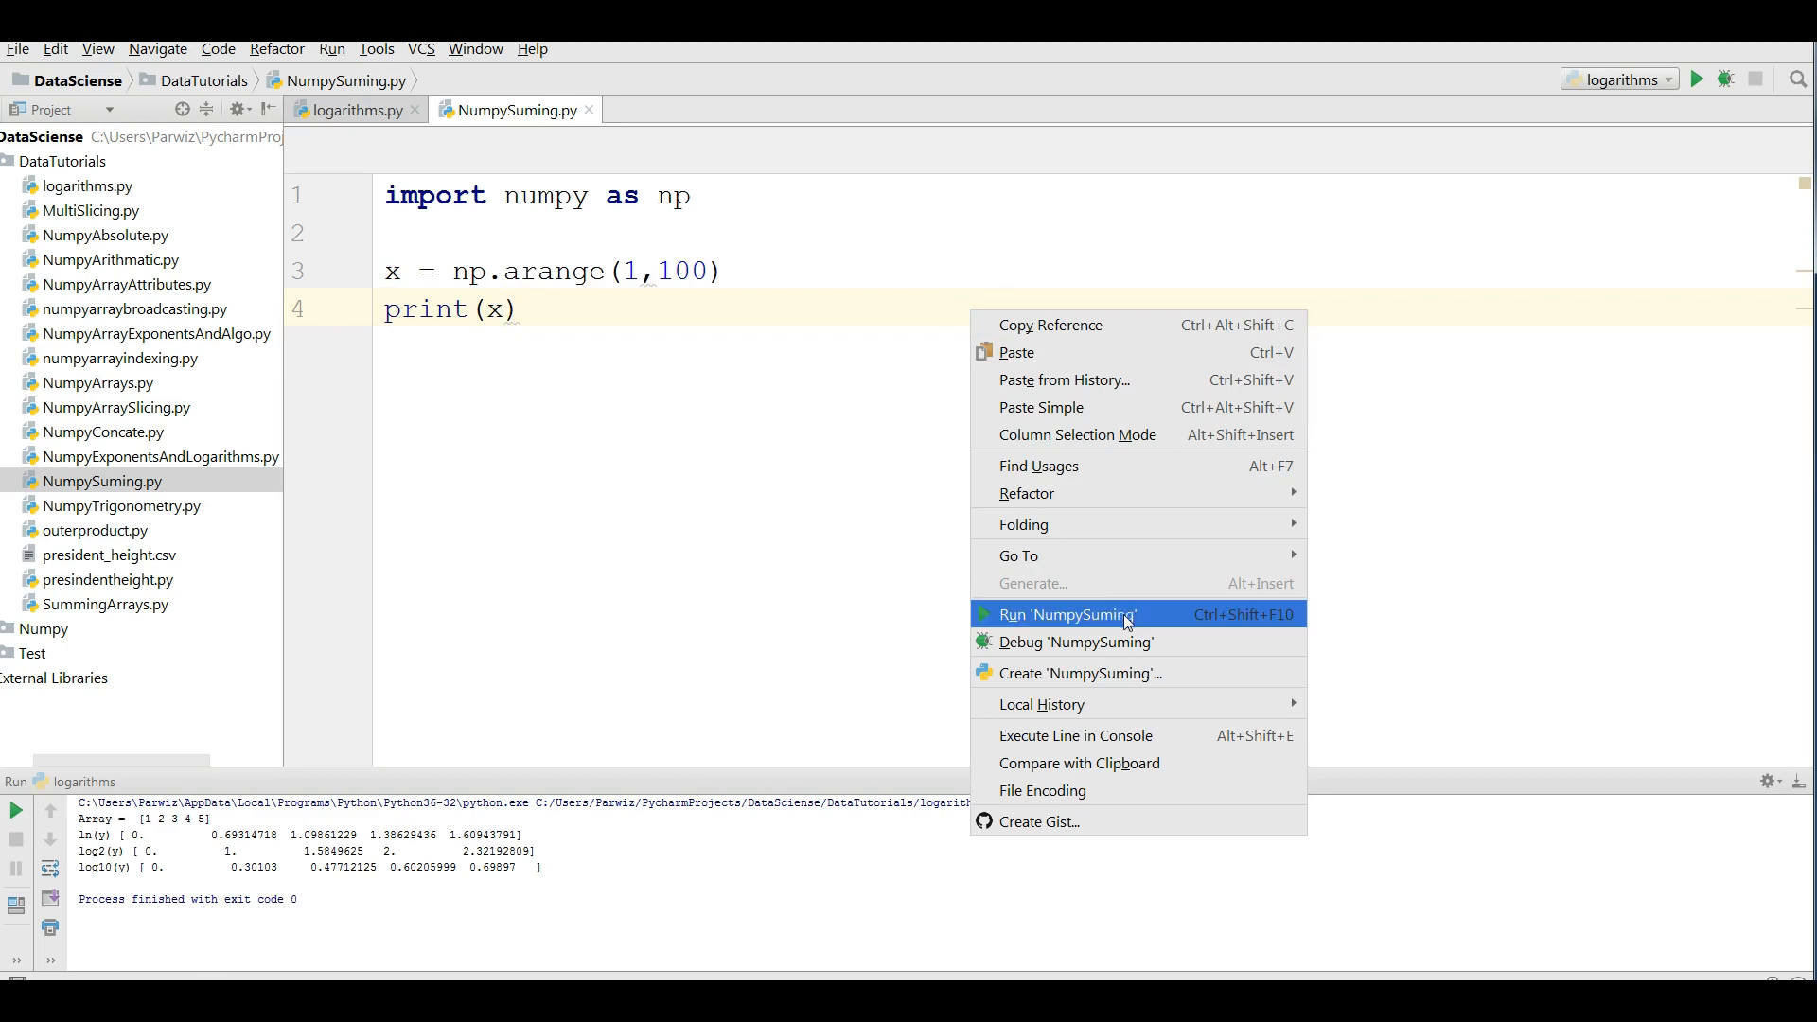
- Run NumpySuming to list the numbers 1 through 99, then leave blank lines below print(x)
left_click(1068, 613)
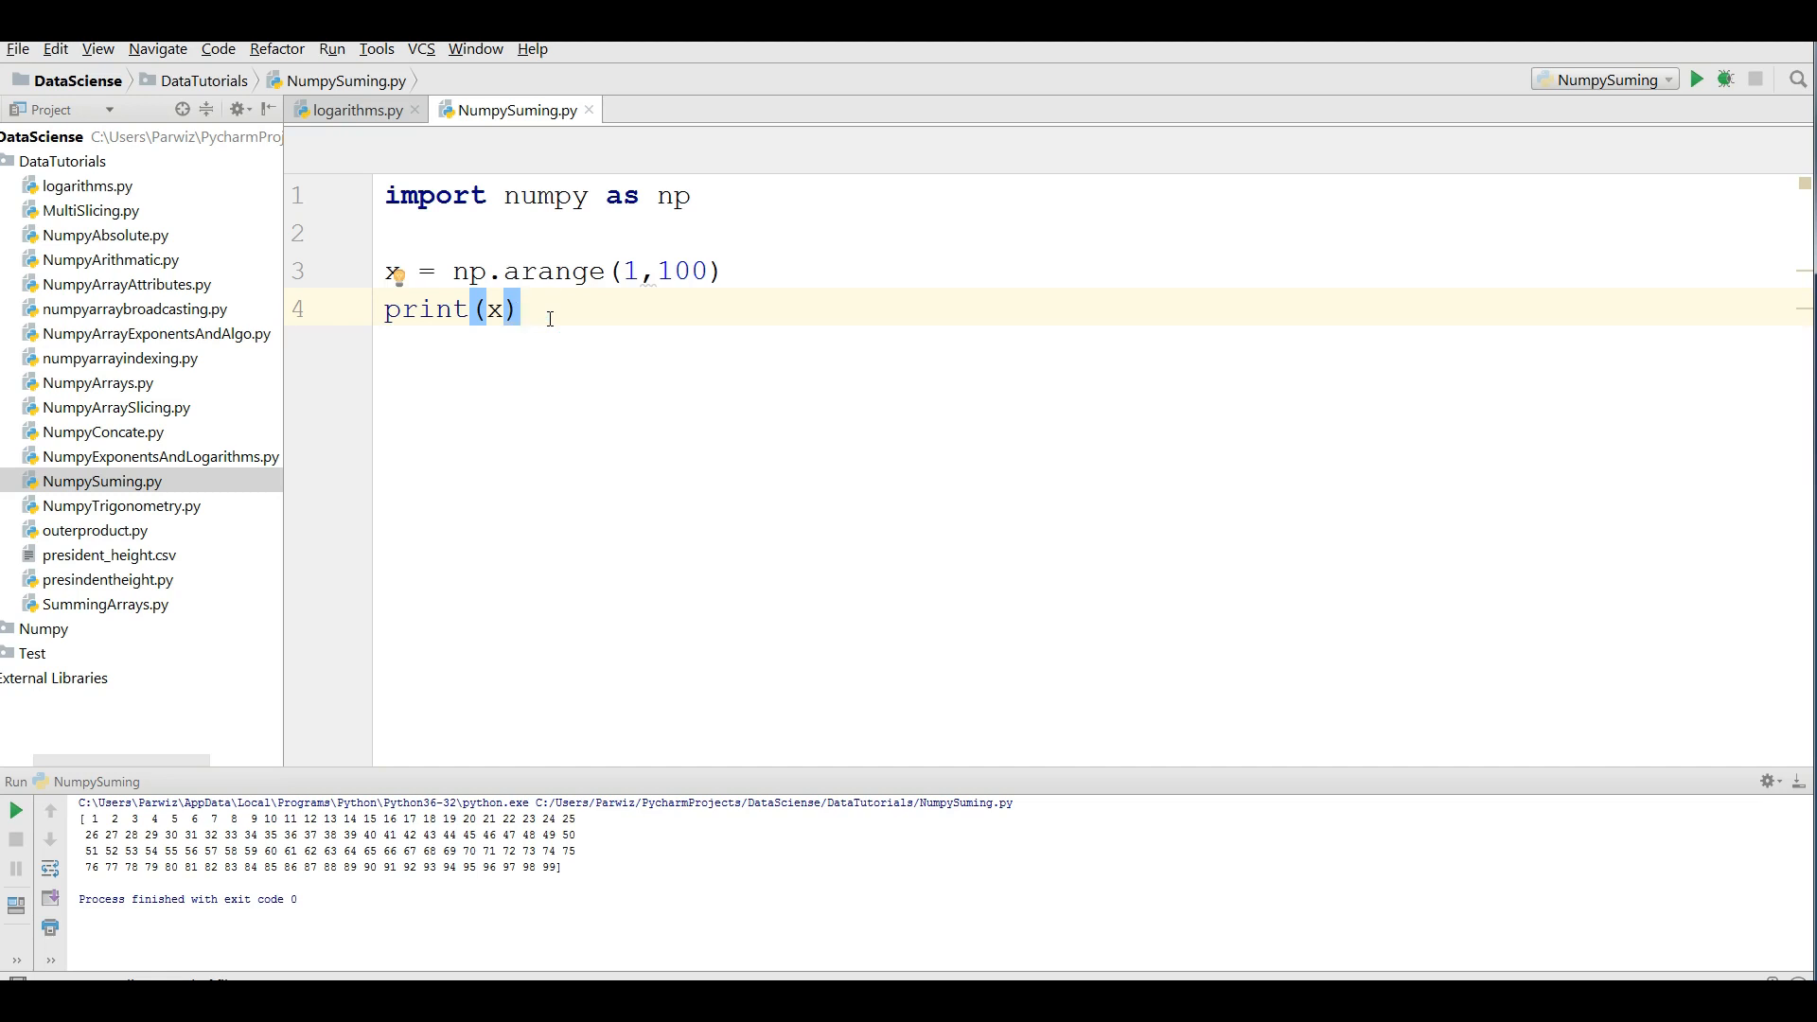
key("enter")
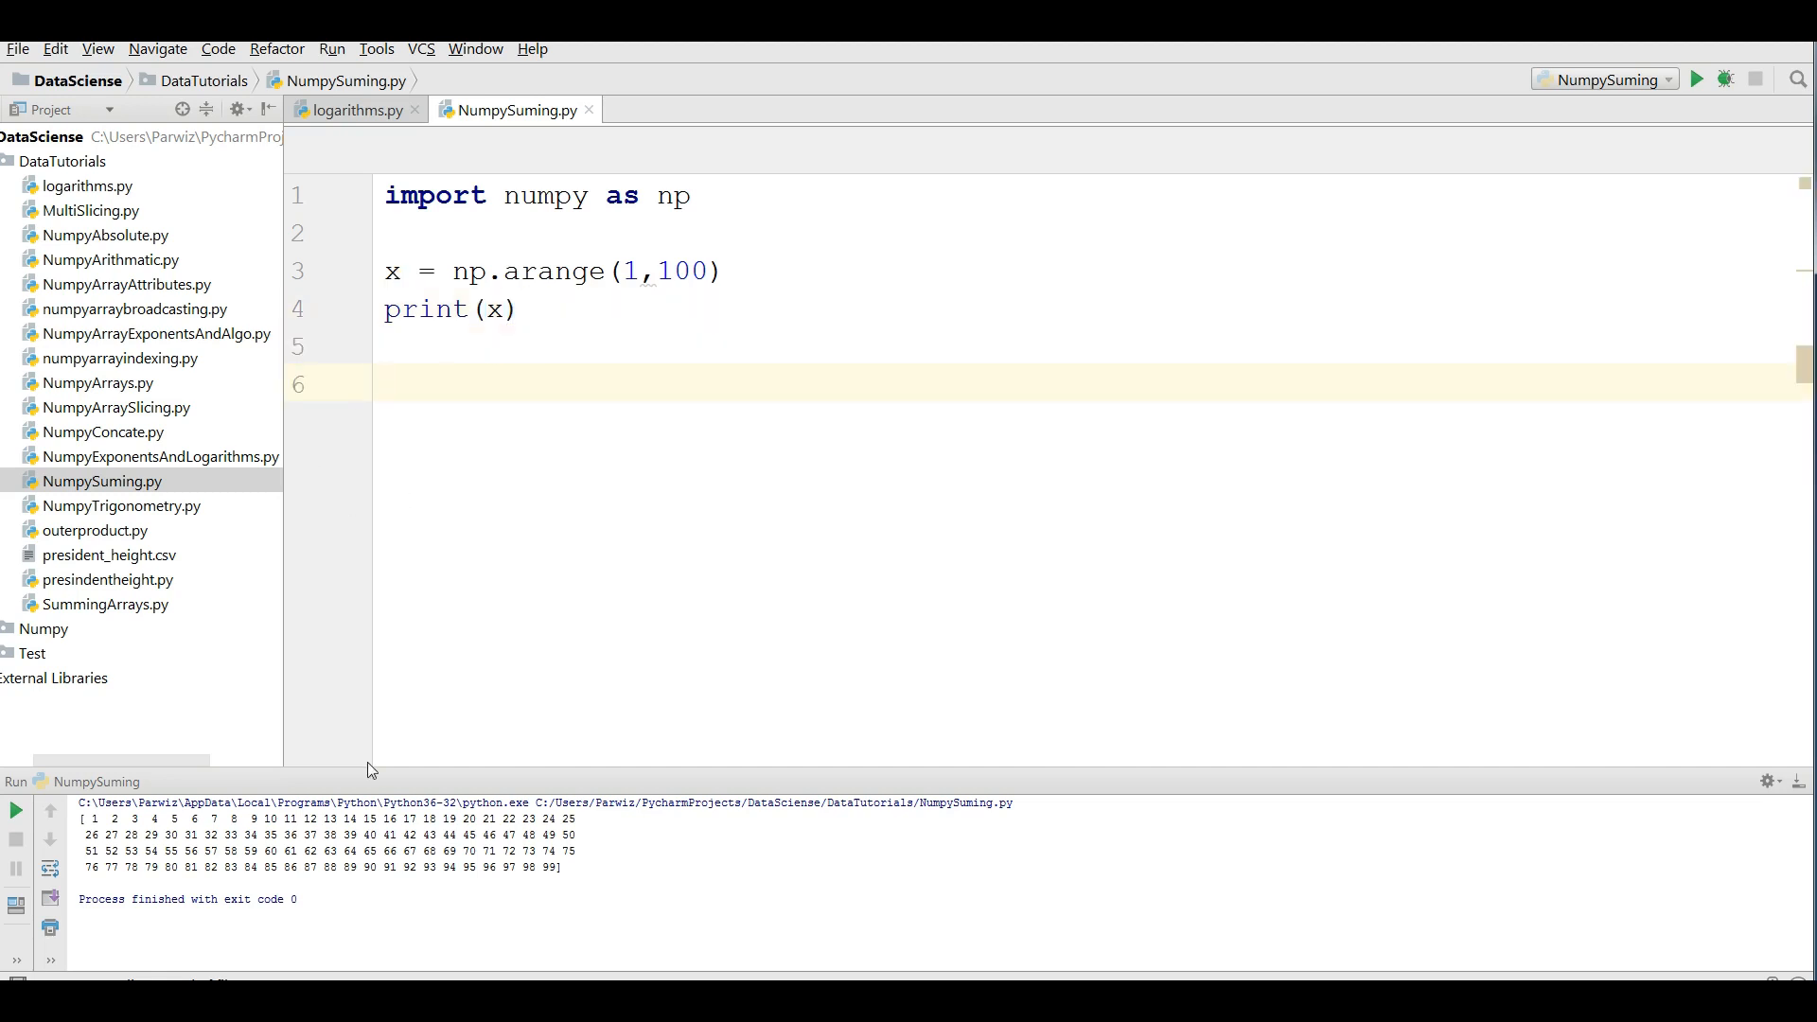
mouse_move(303, 846)
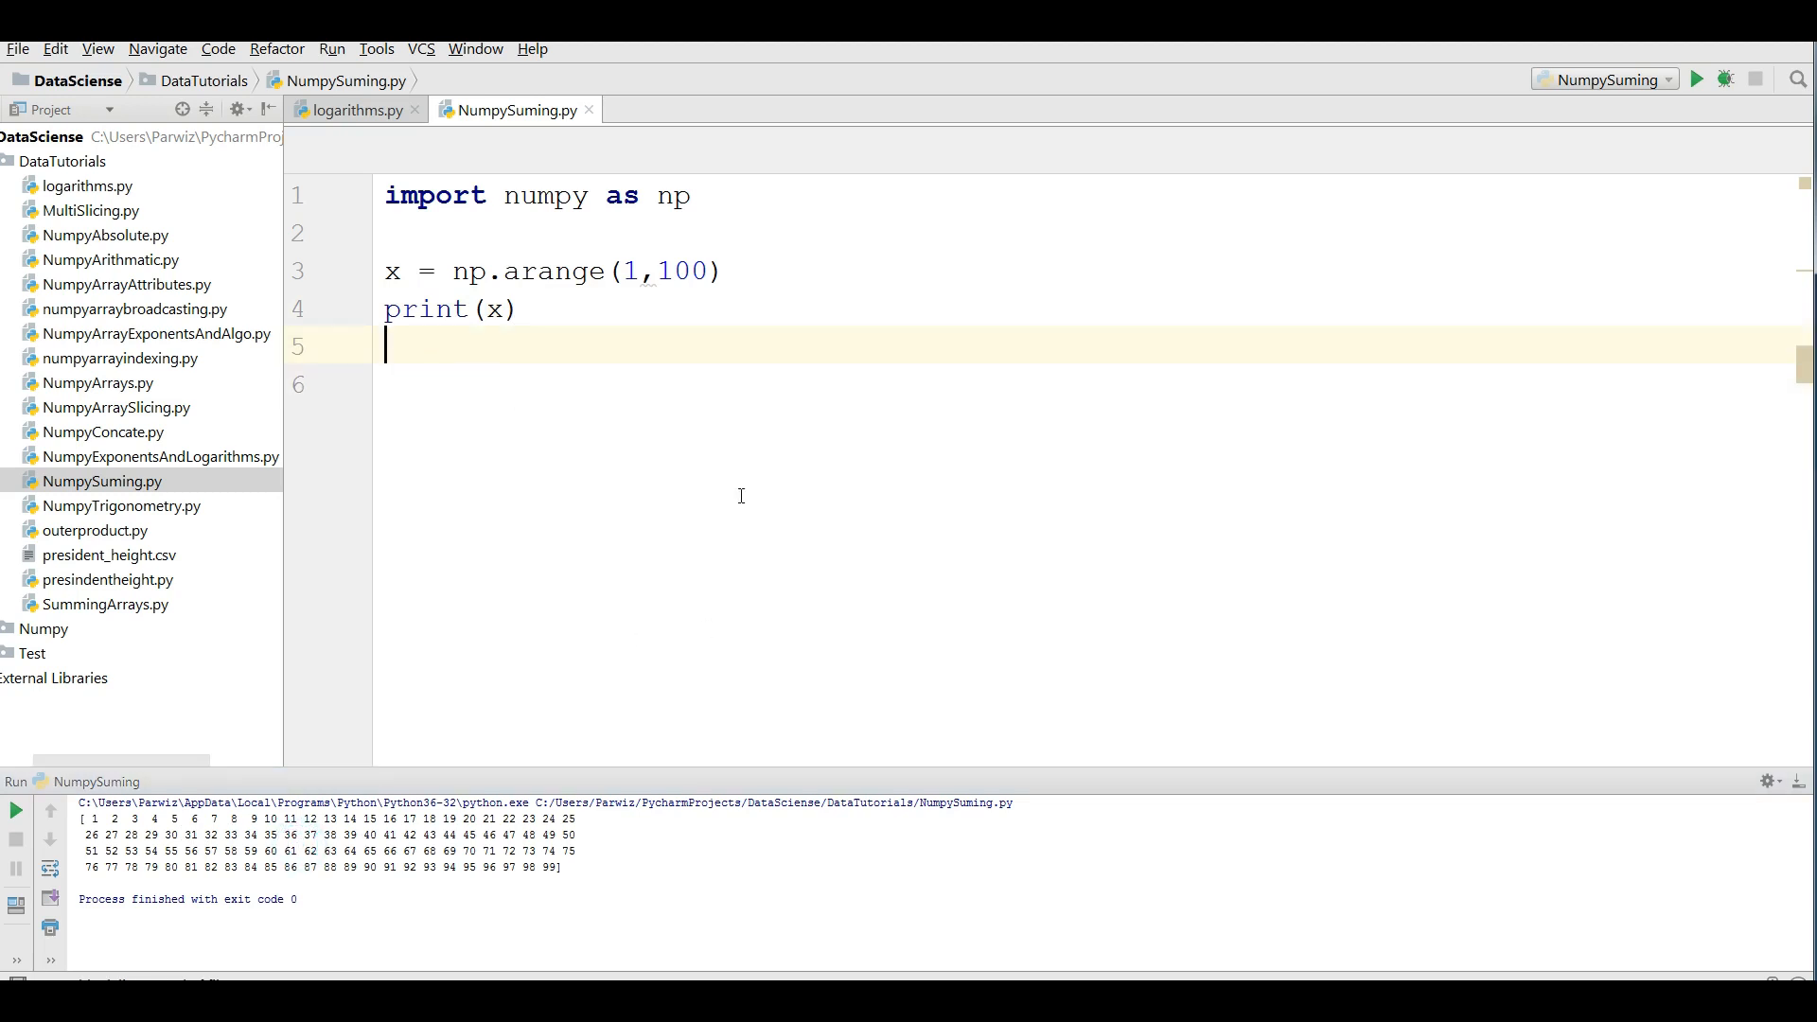
- Add print(sum(x)) and run it so the console shows the total 4950
type("print()")
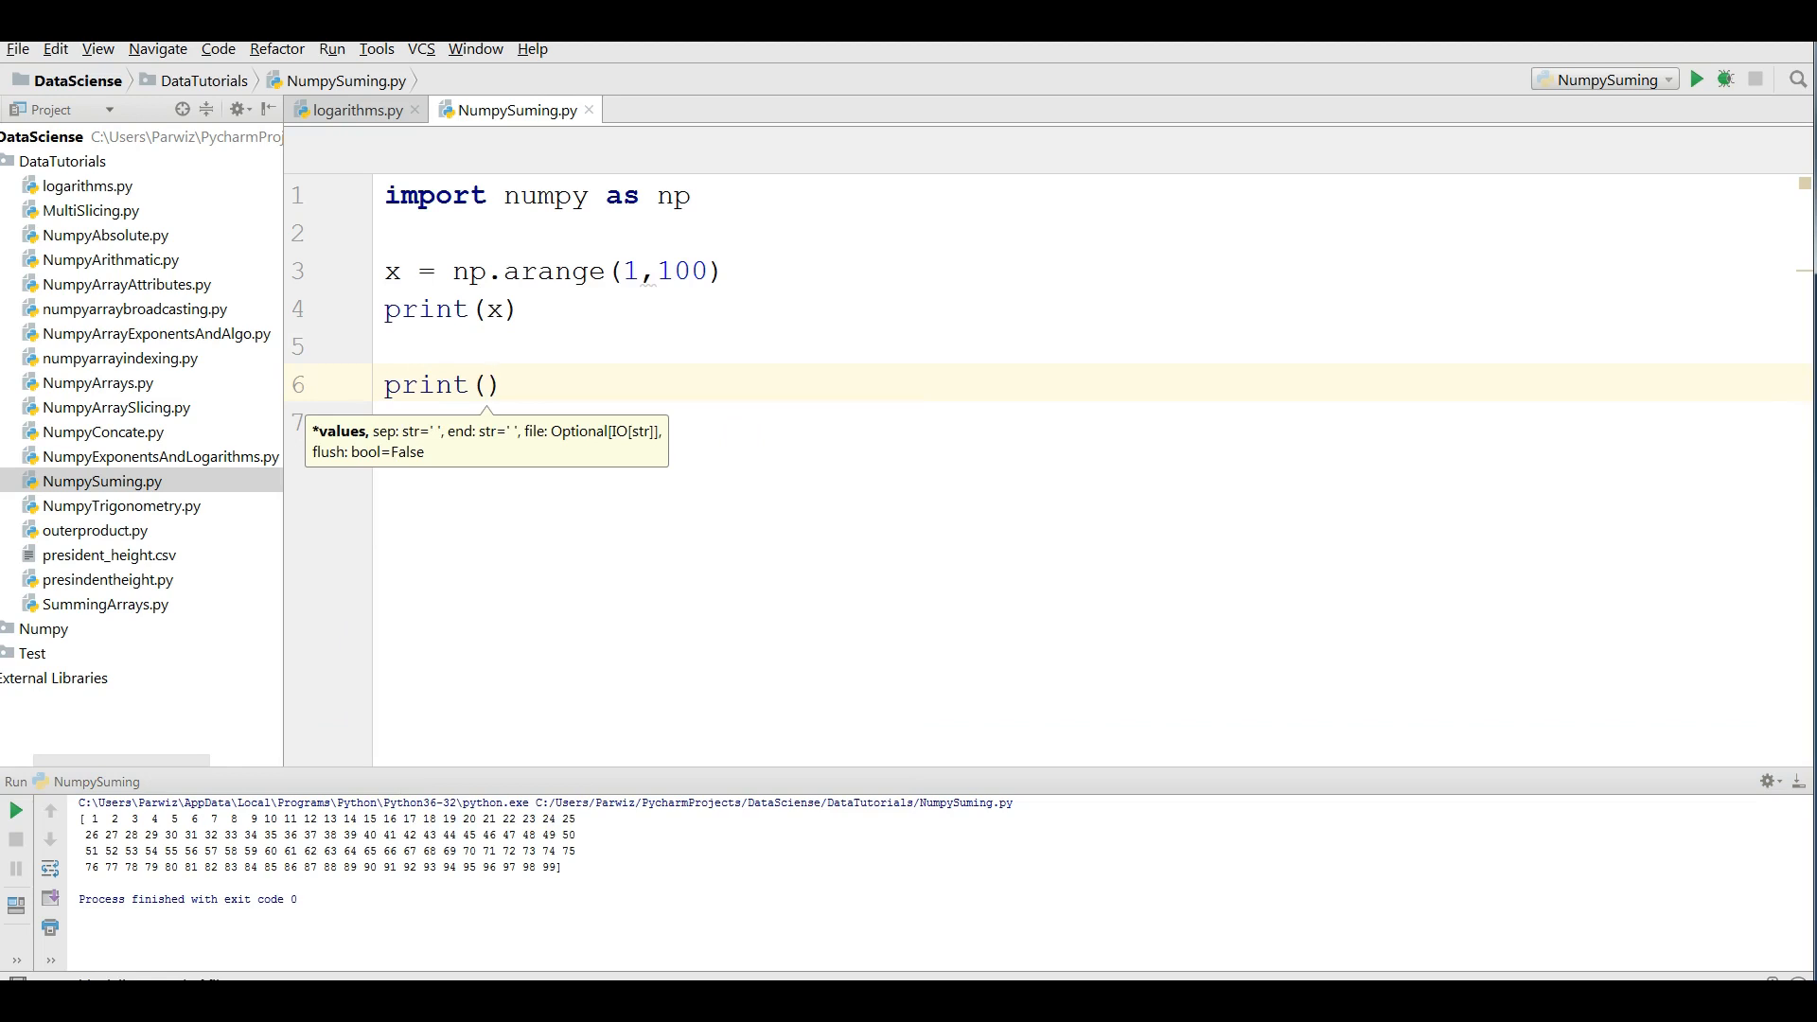
type("sum(")
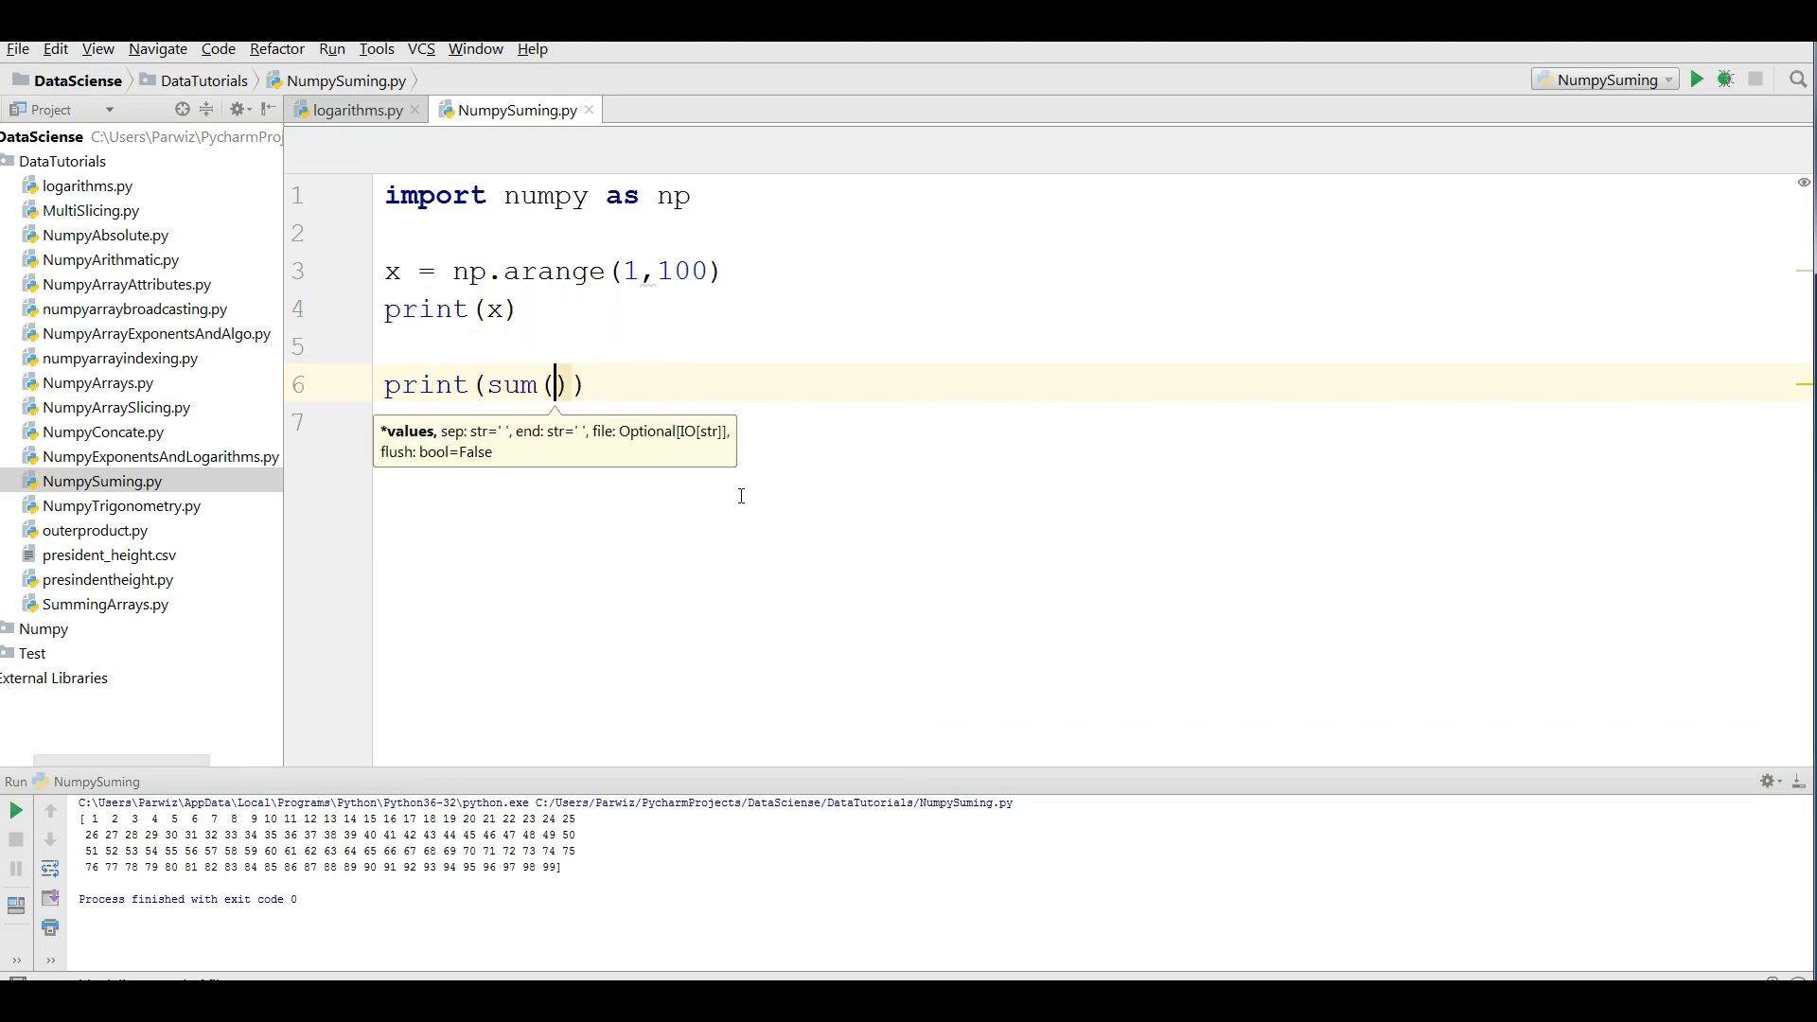
type("x")
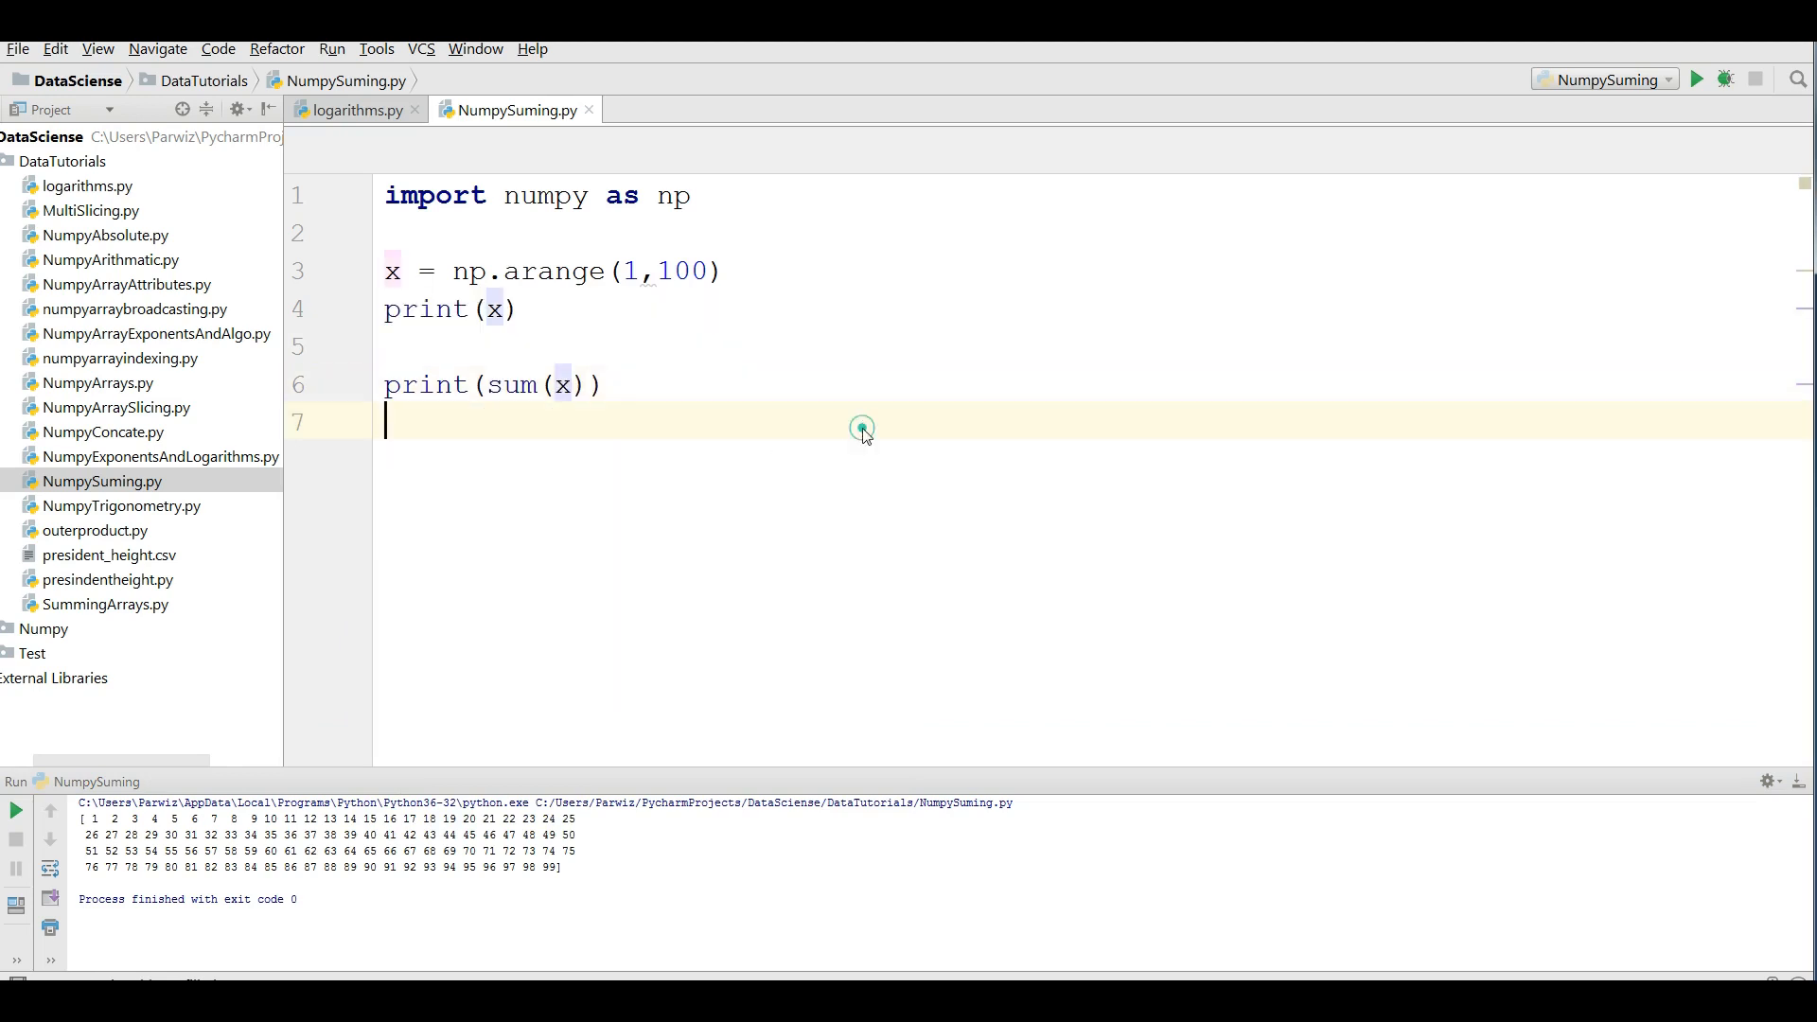
left_click(1695, 79)
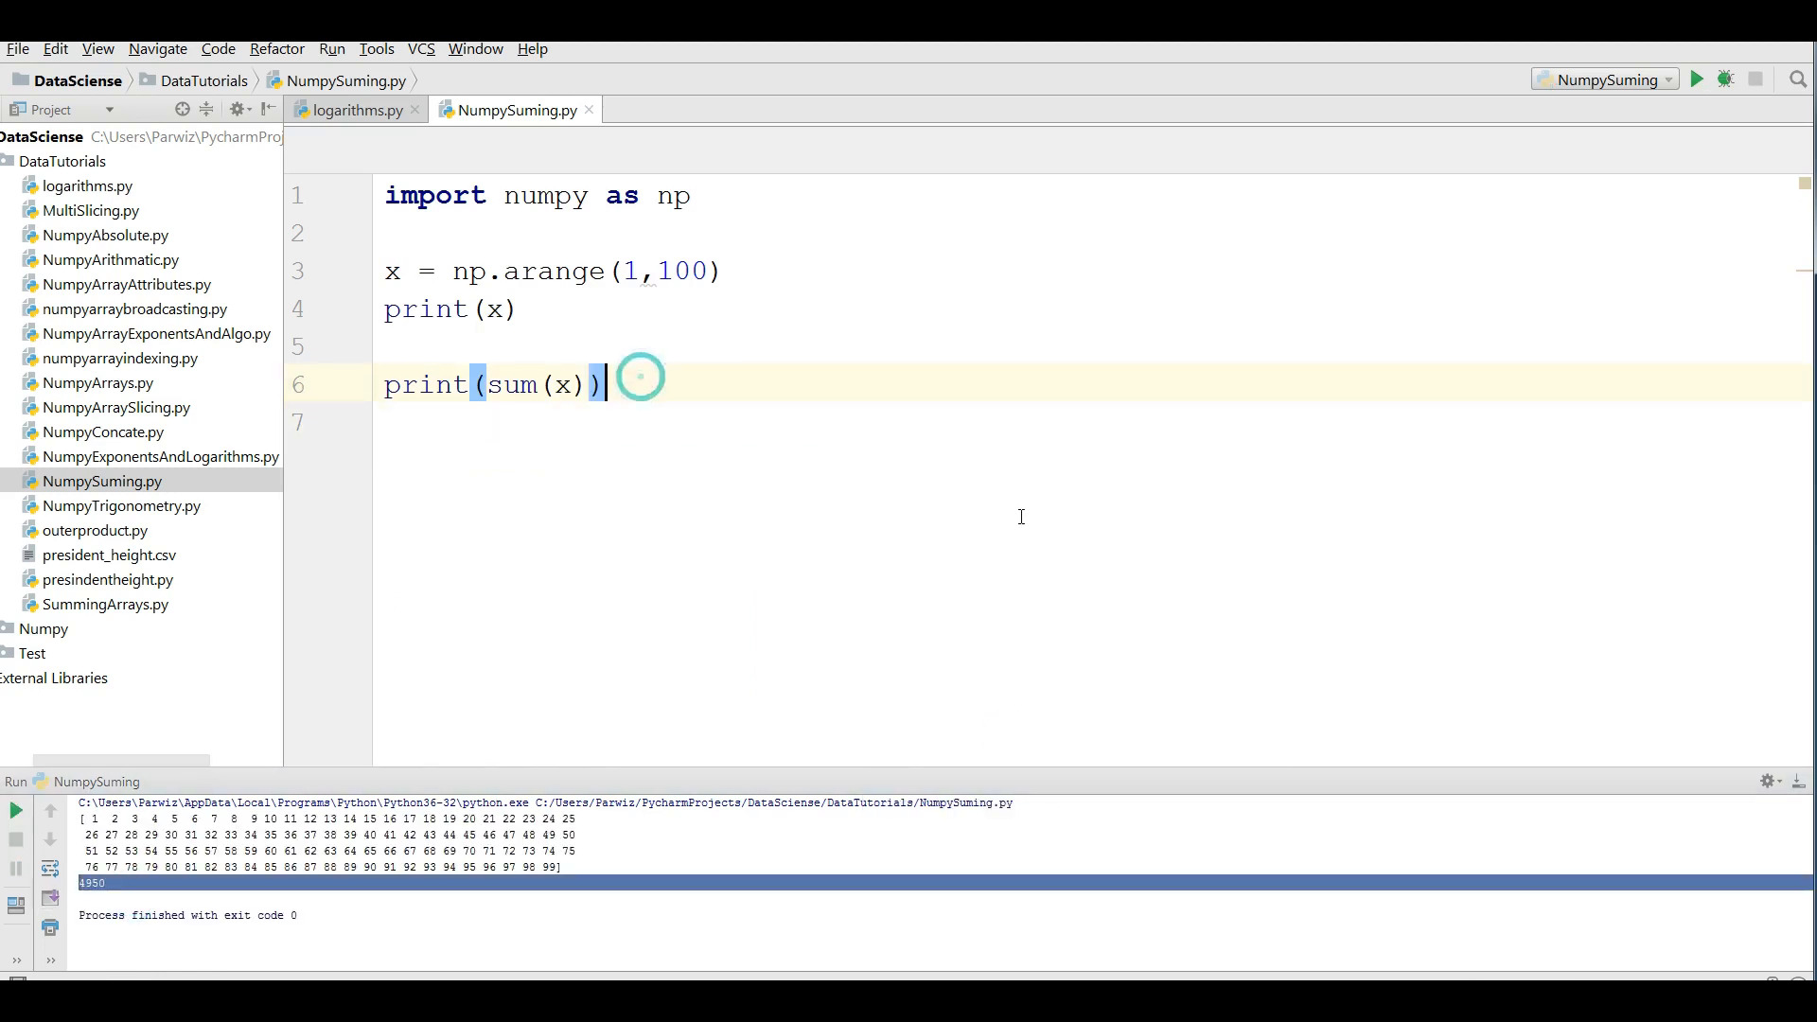
key("enter")
type("p")
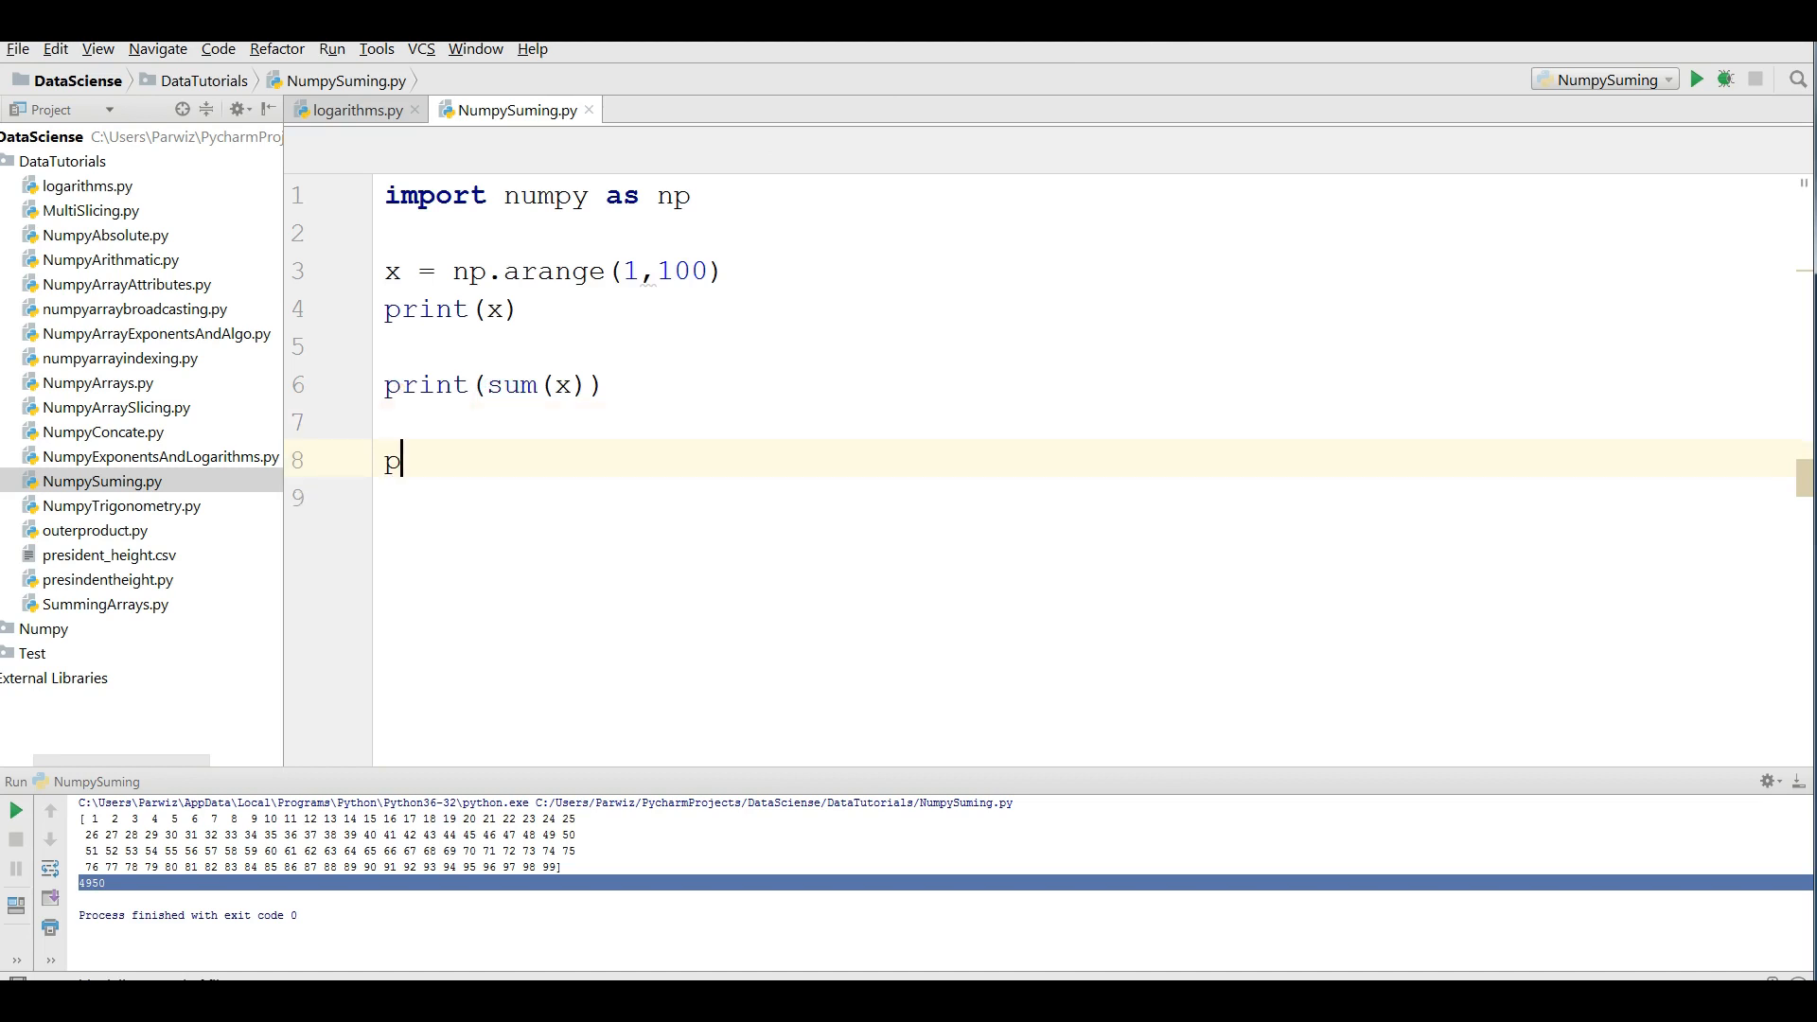
- Add print(np.sum(x)) and run it so 4950 appears twice
type("rint (")
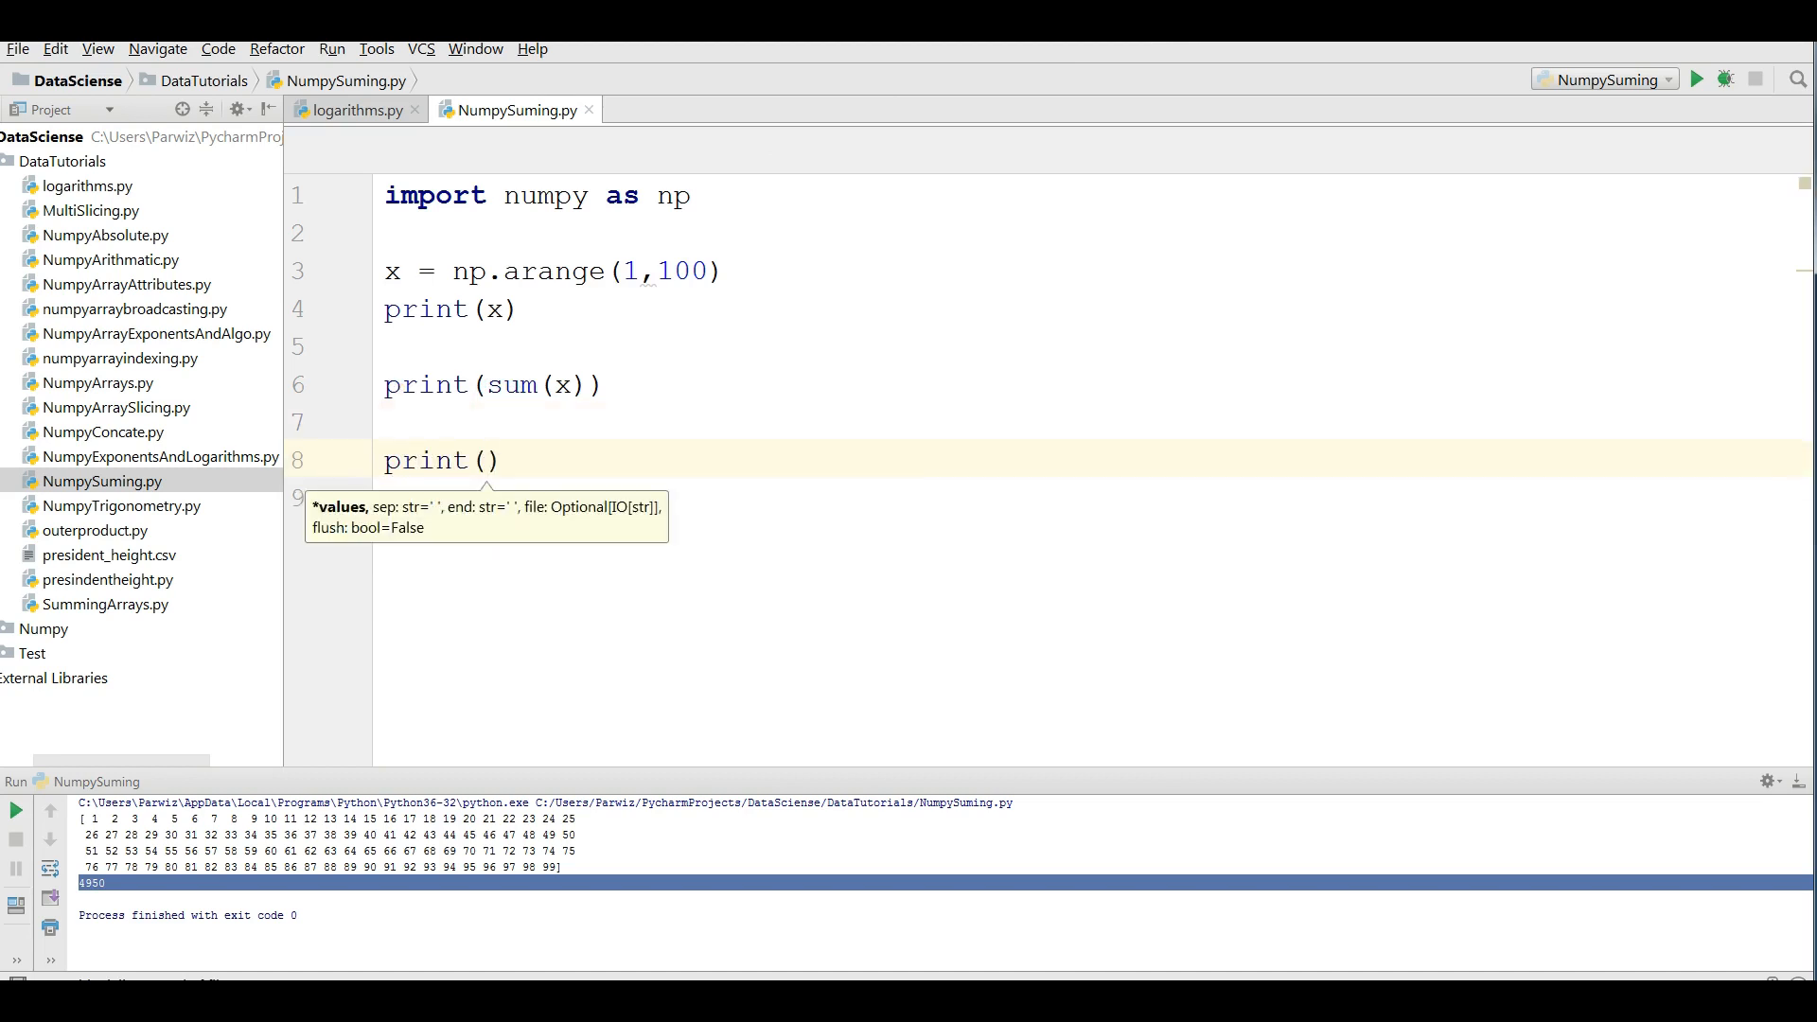
type("np")
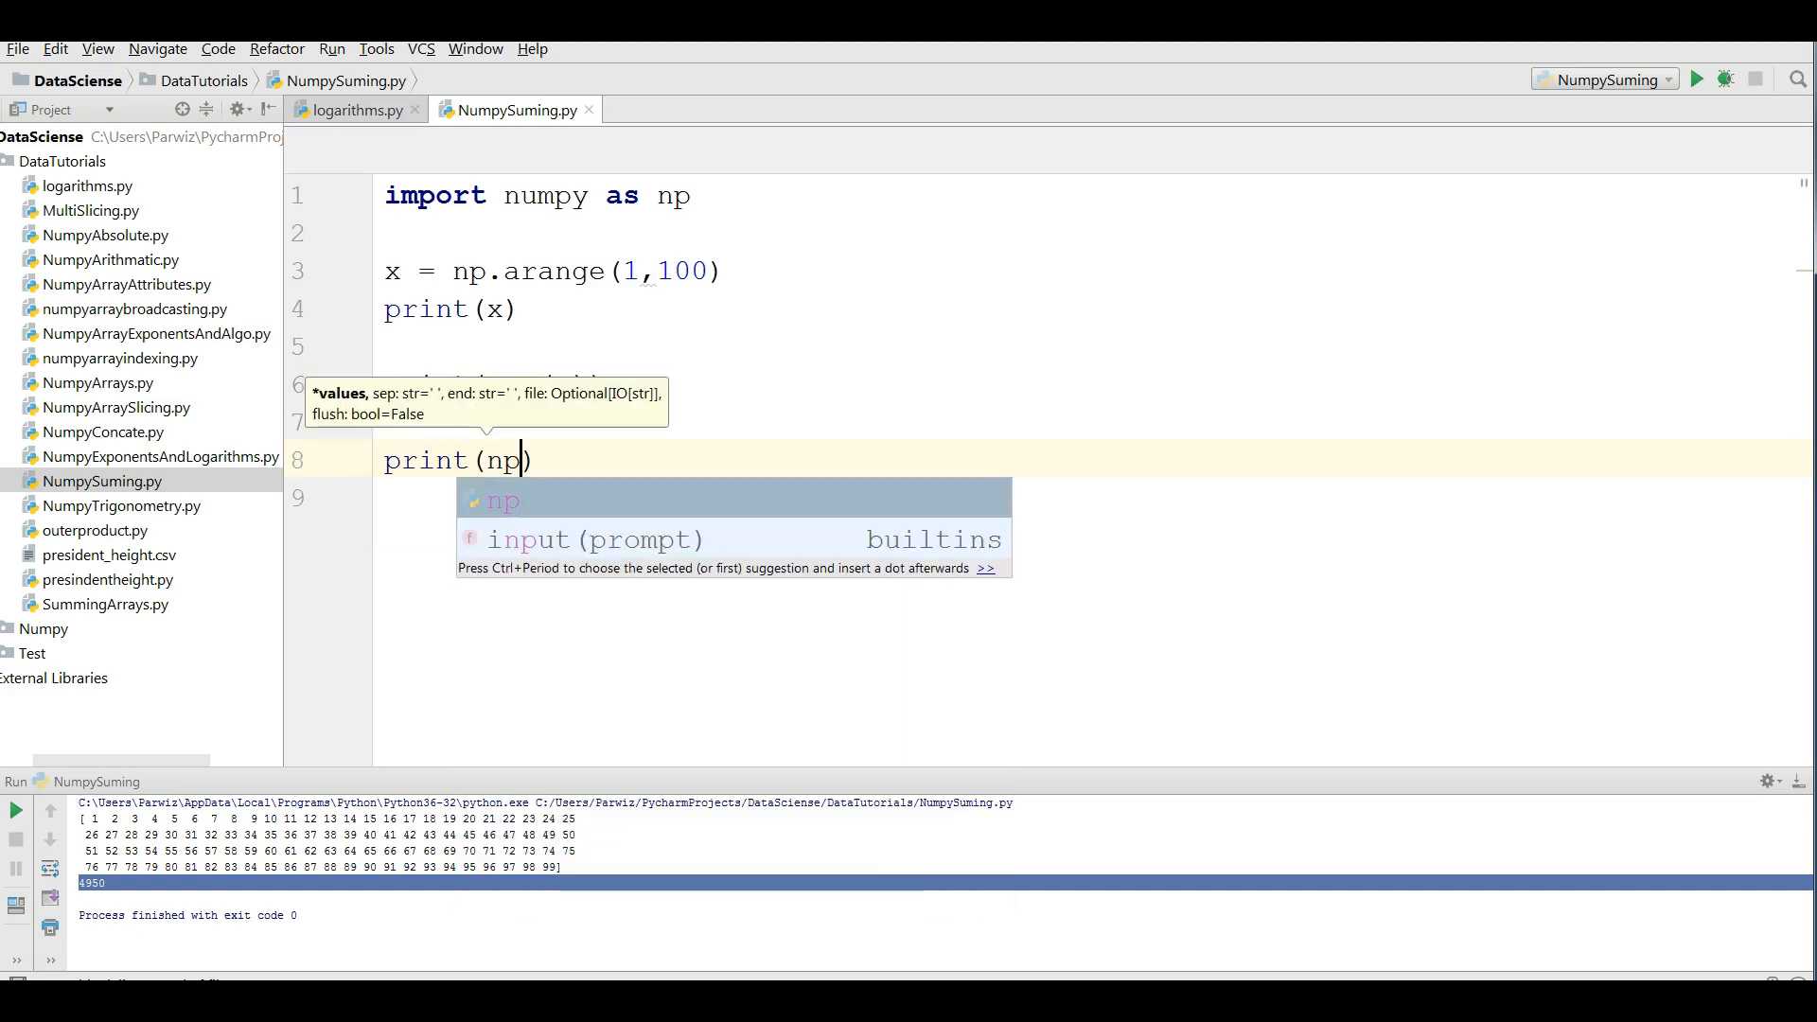
type(".sum(x")
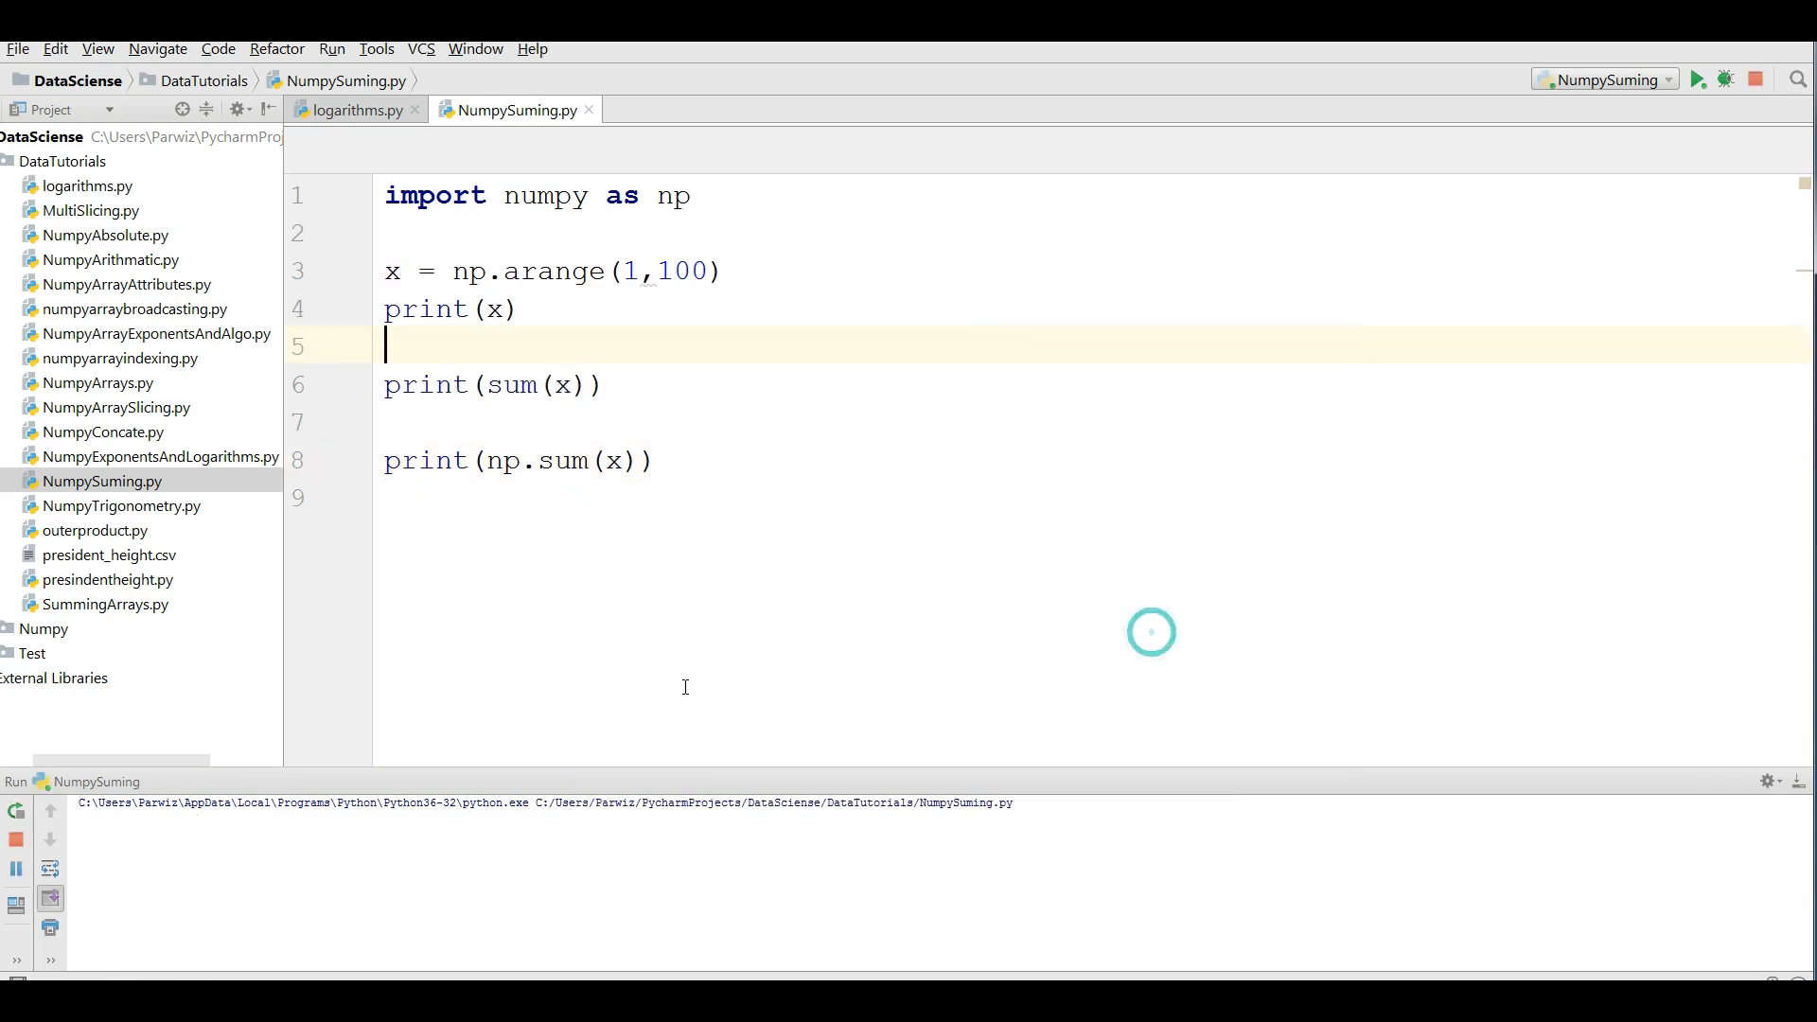
left_click(1695, 79)
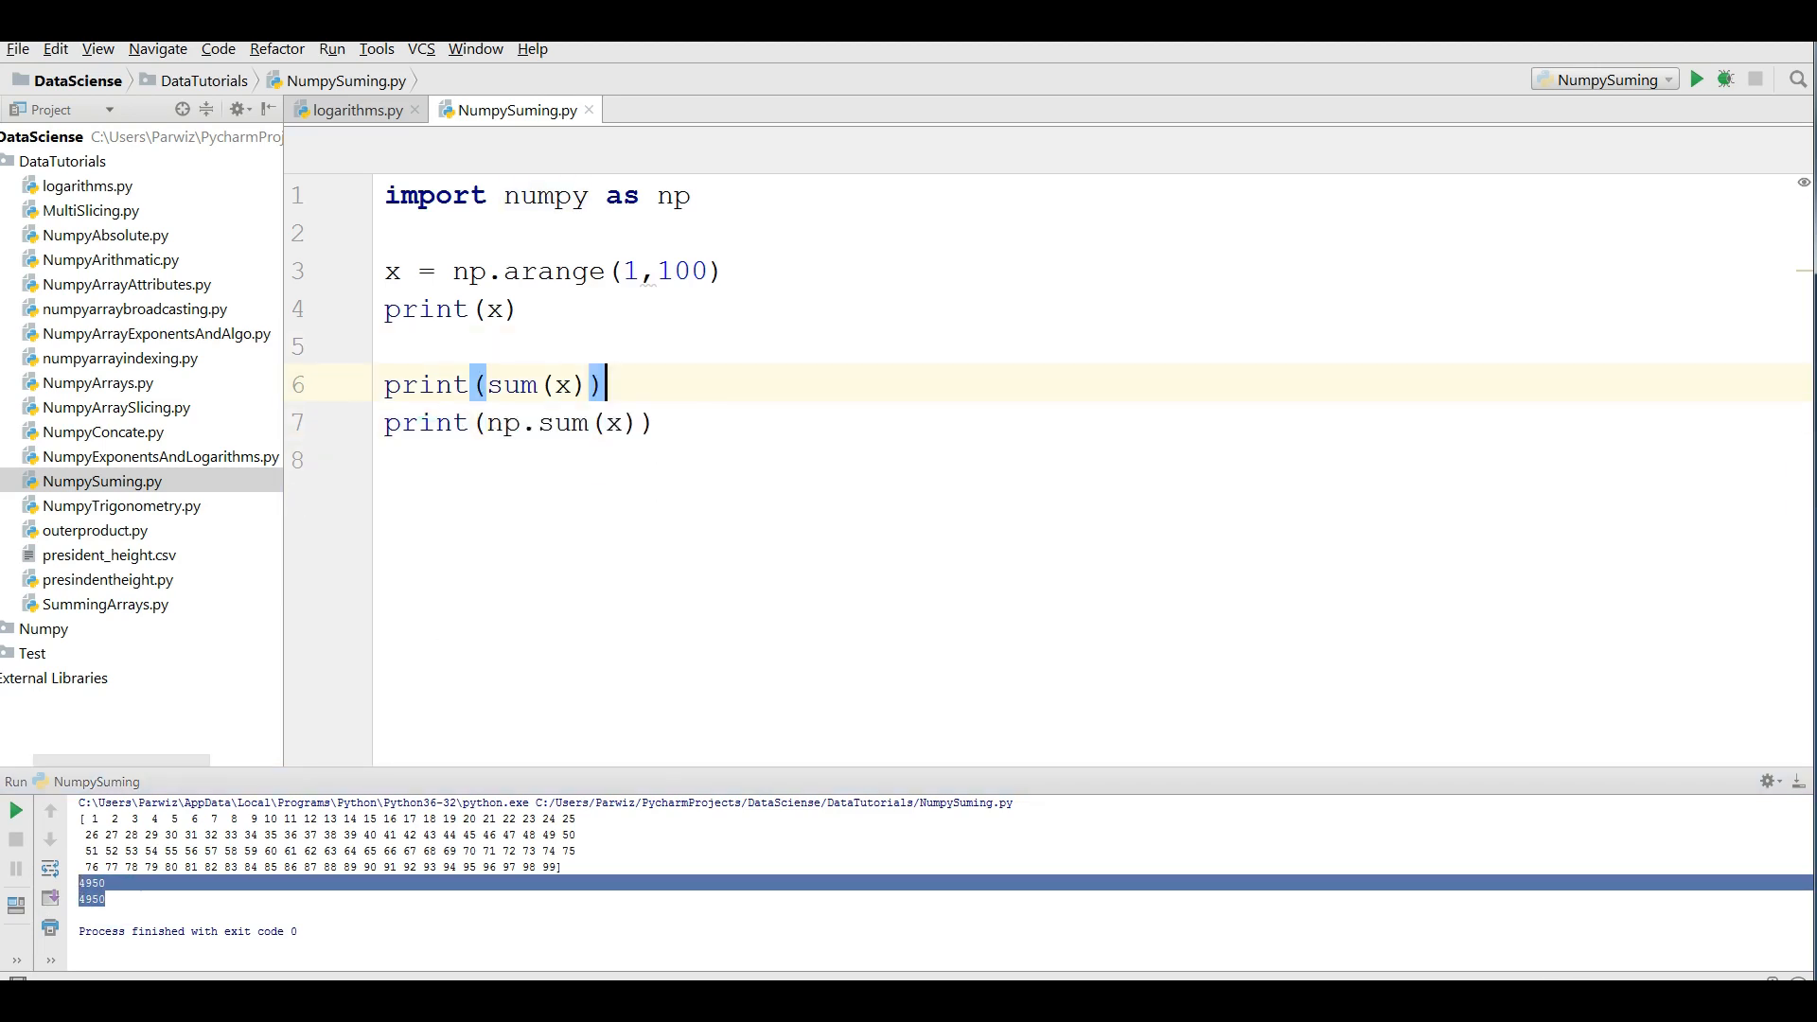
left_click(658, 422)
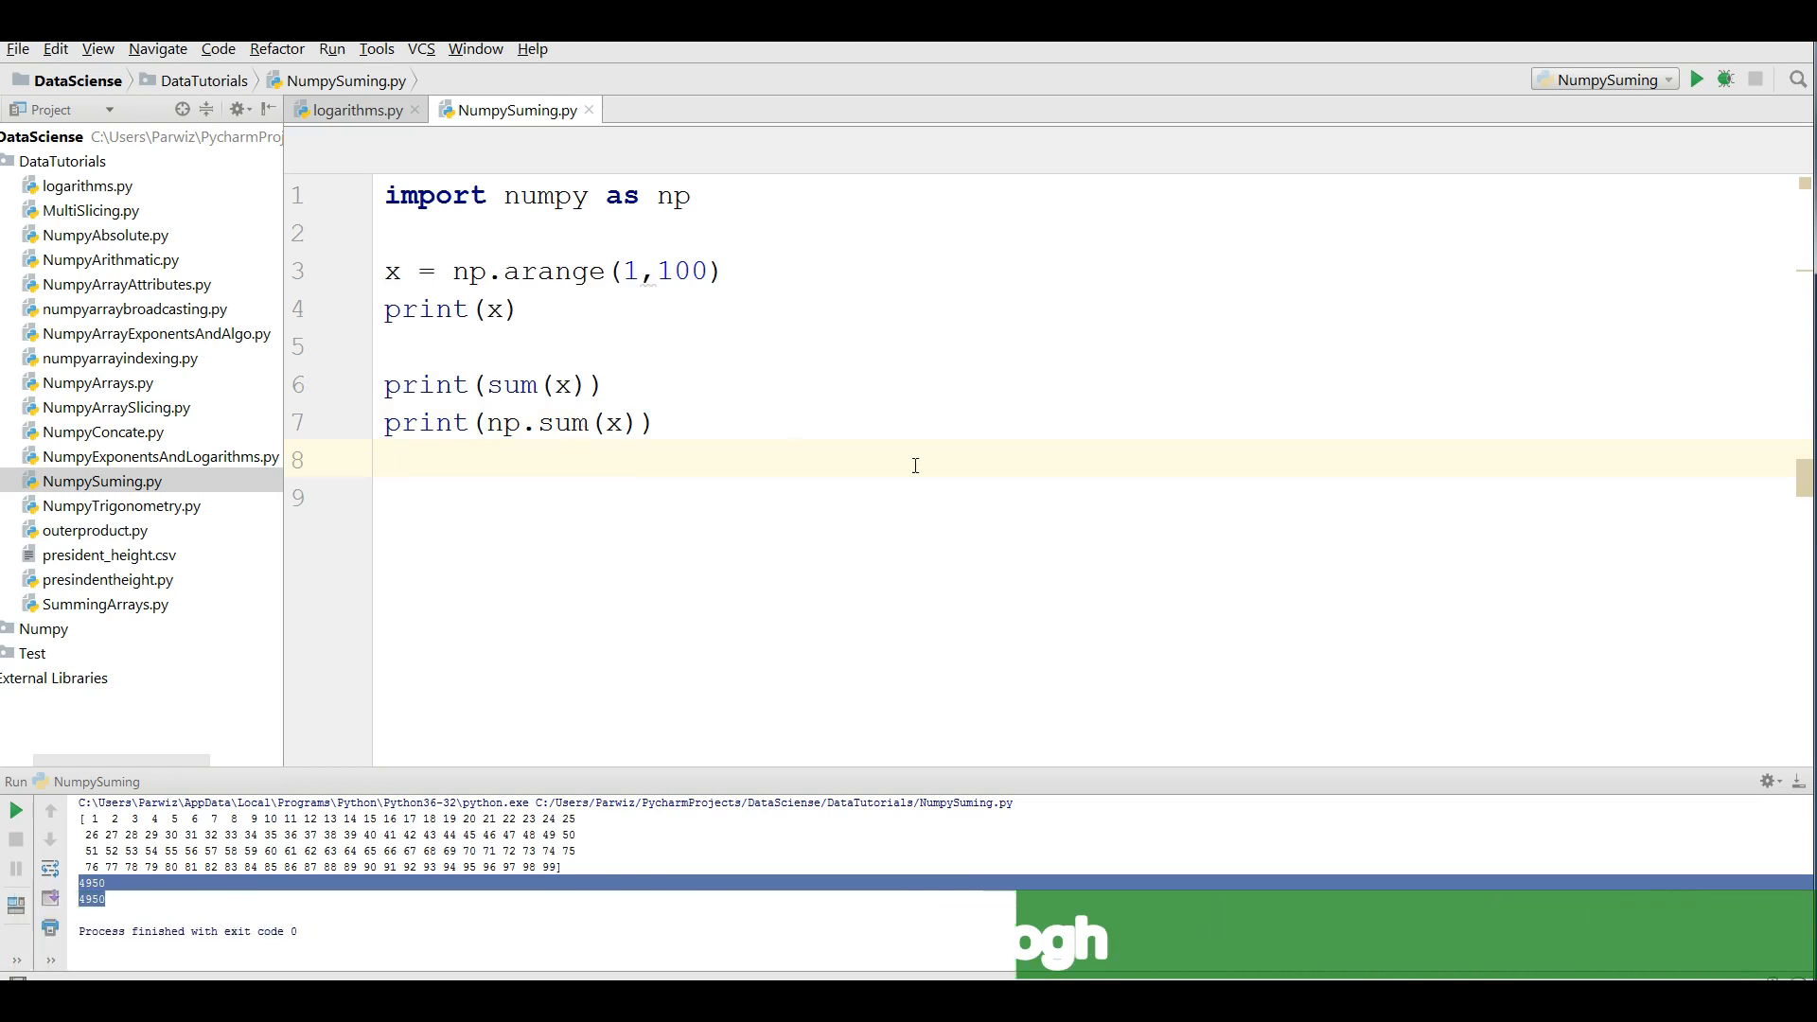
mouse_move(366, 369)
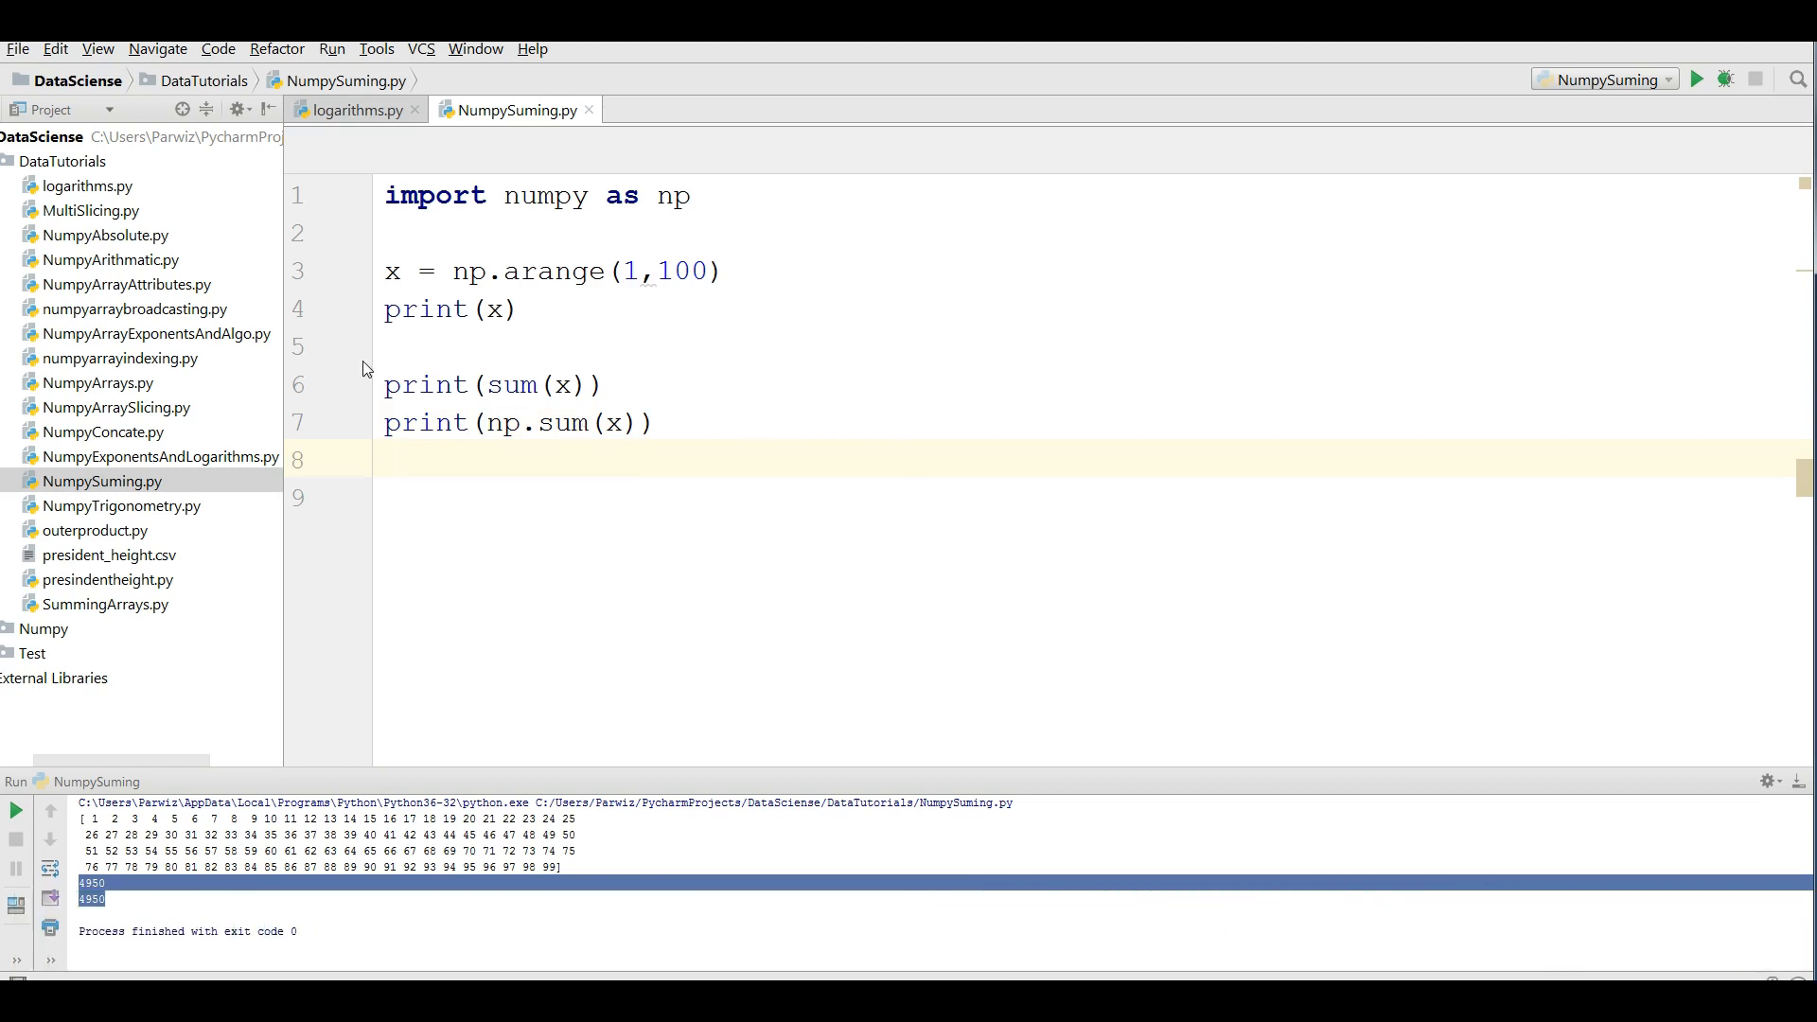
- Remove the blank lines around the sum prints and add a # Min And Max Values comment
left_click(399, 344)
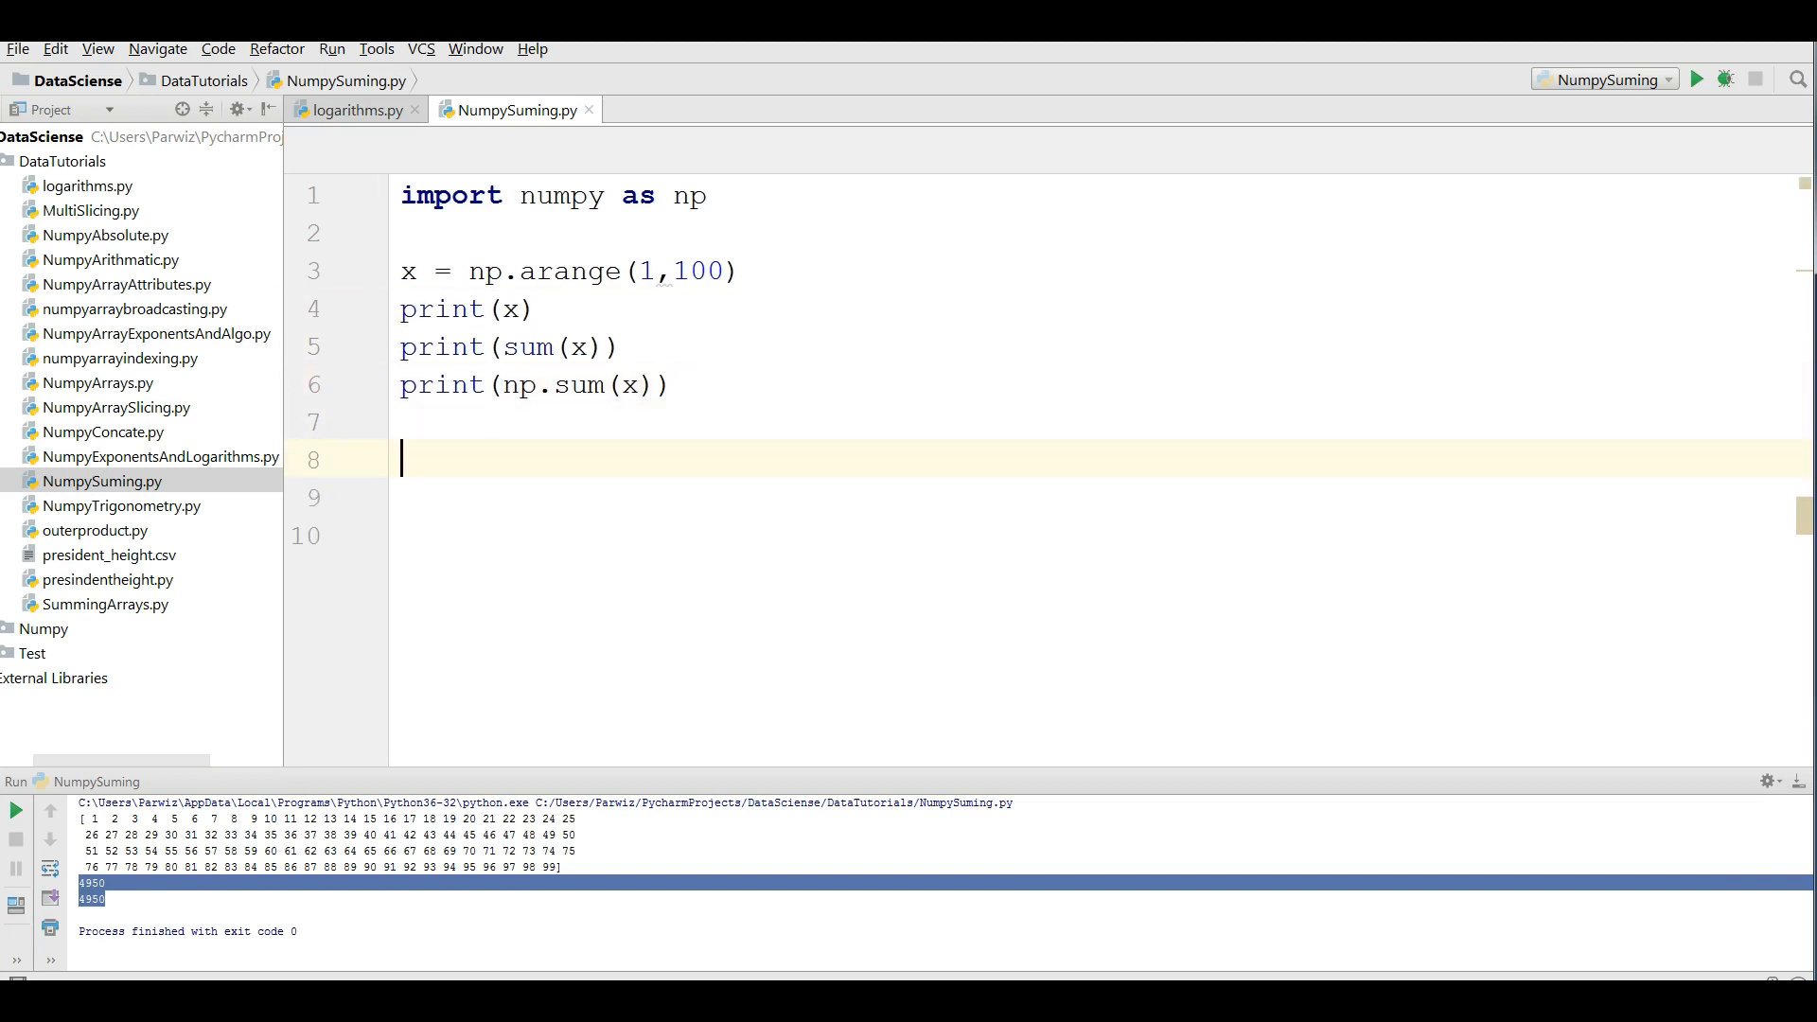
left_click(683, 271)
type("#")
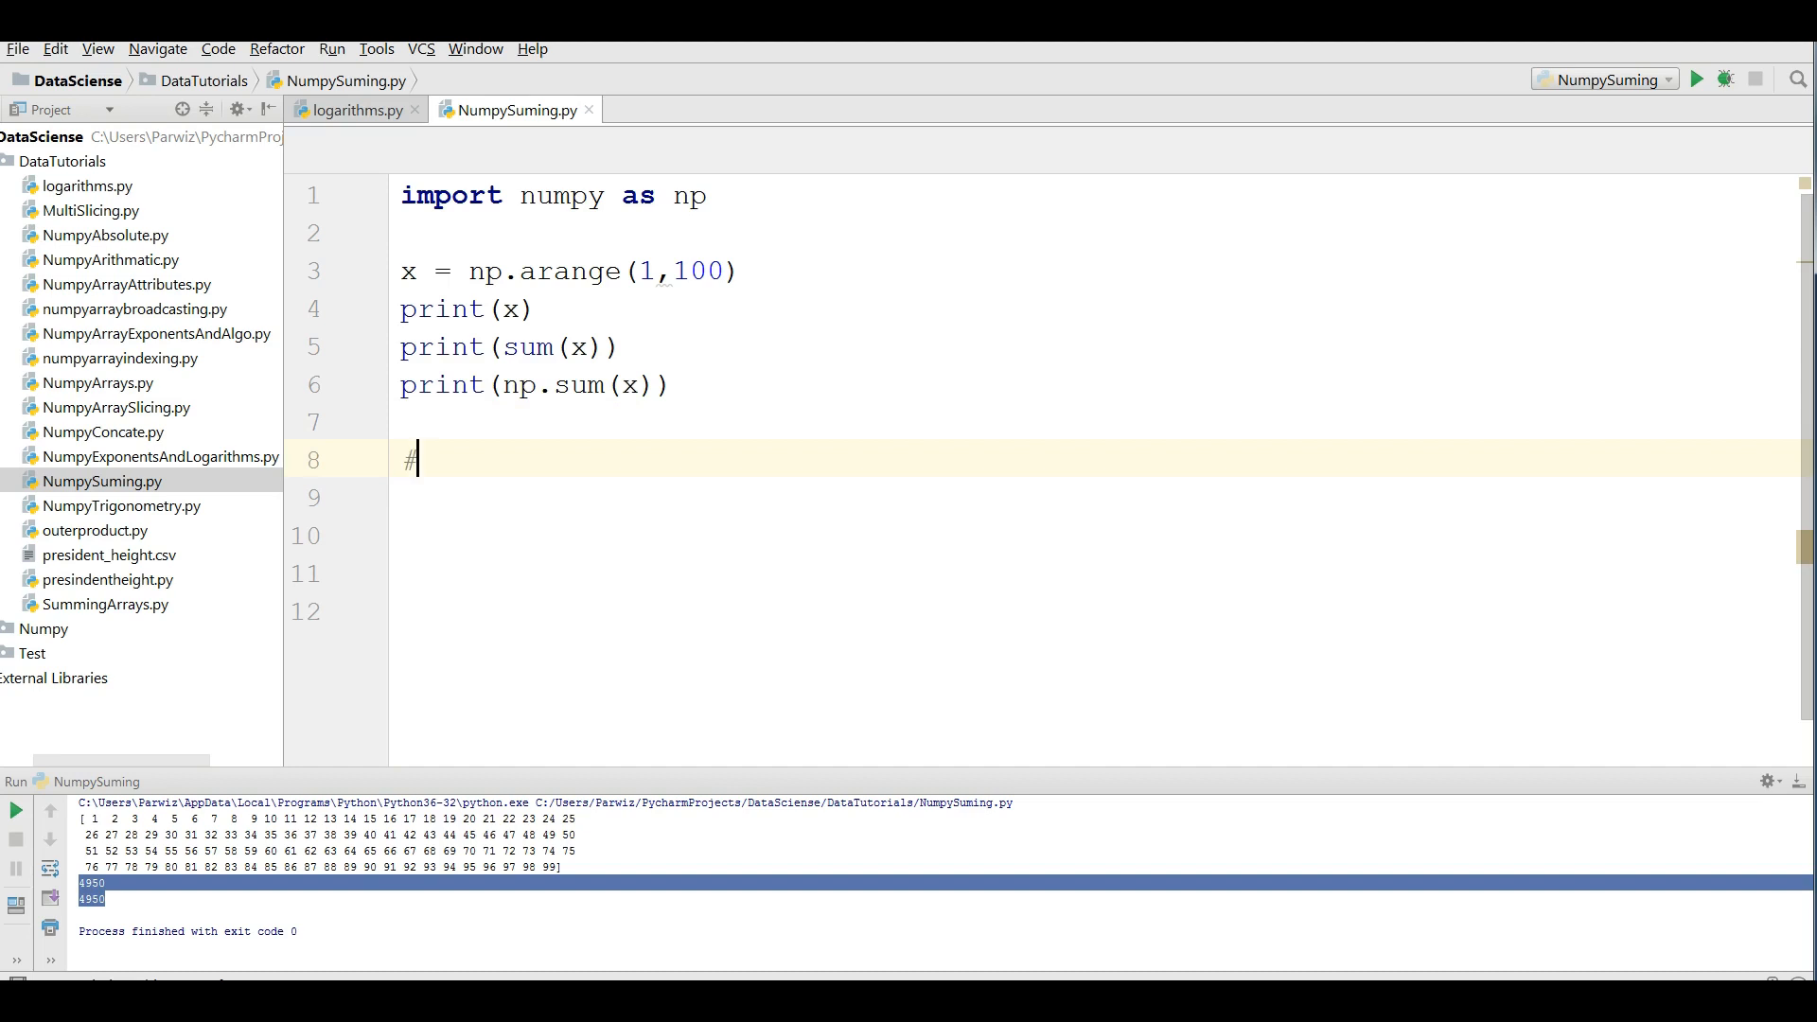
type("Min And")
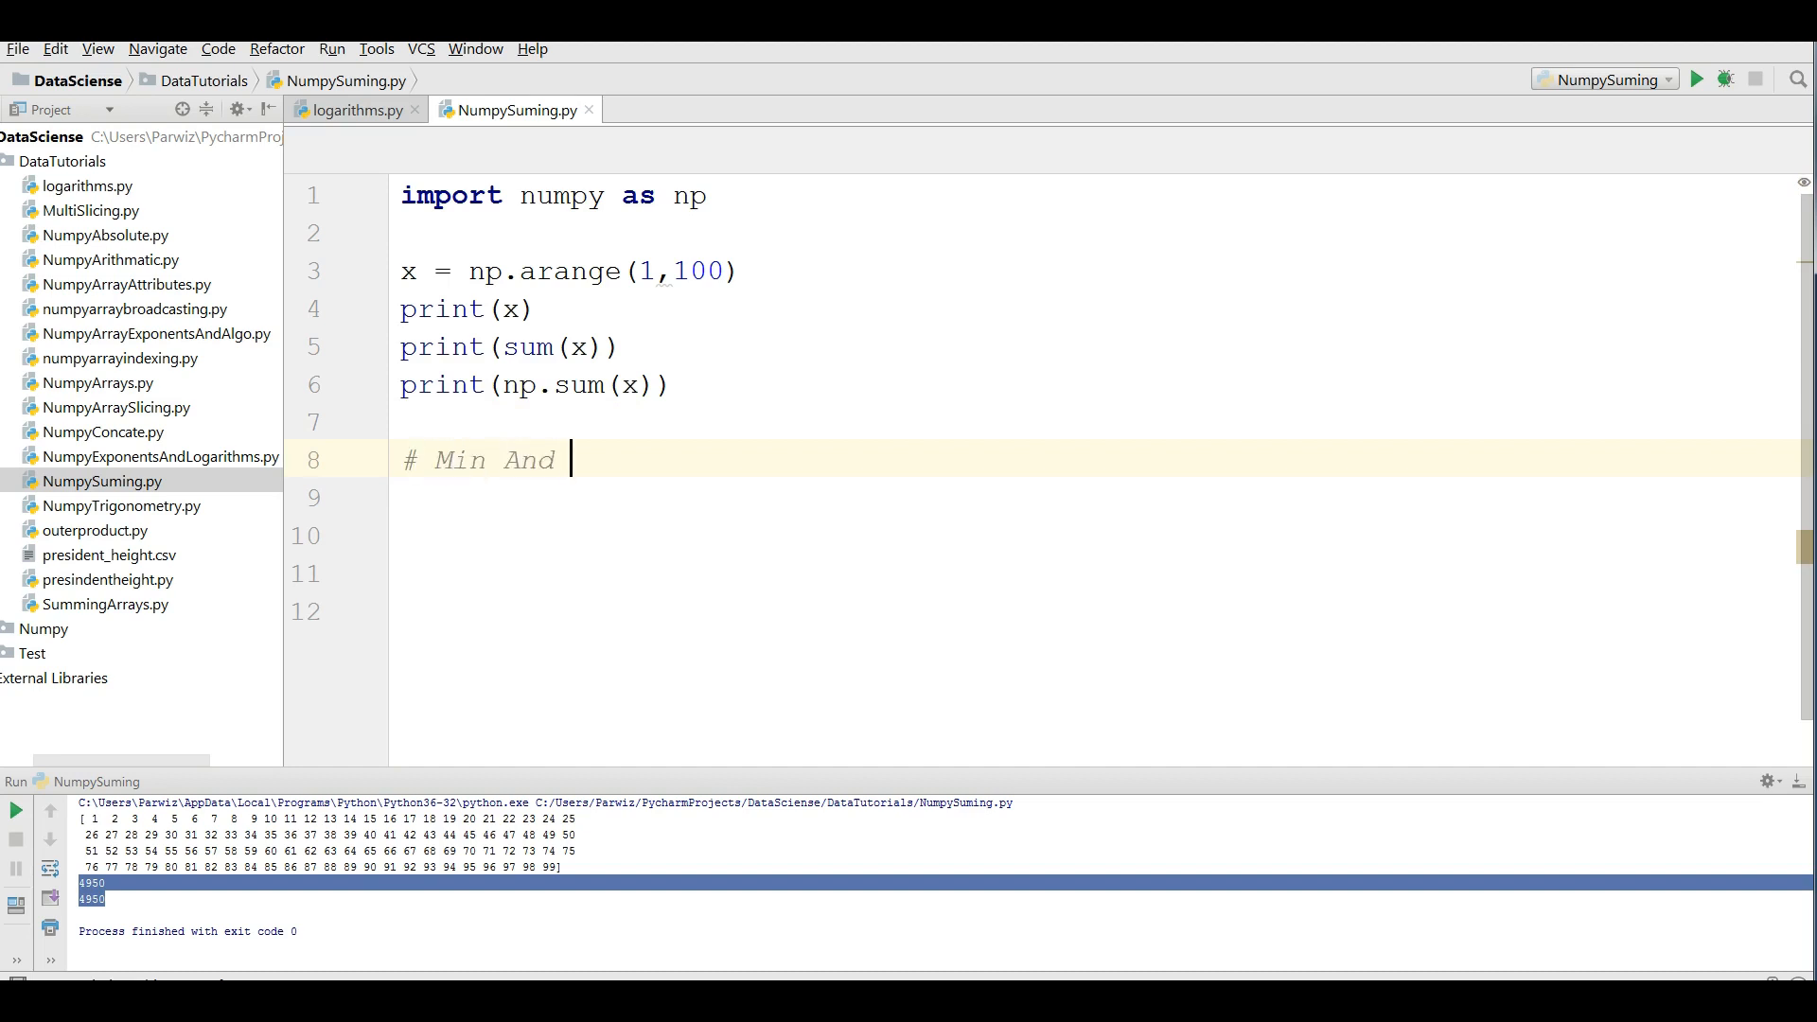
type("Mzx")
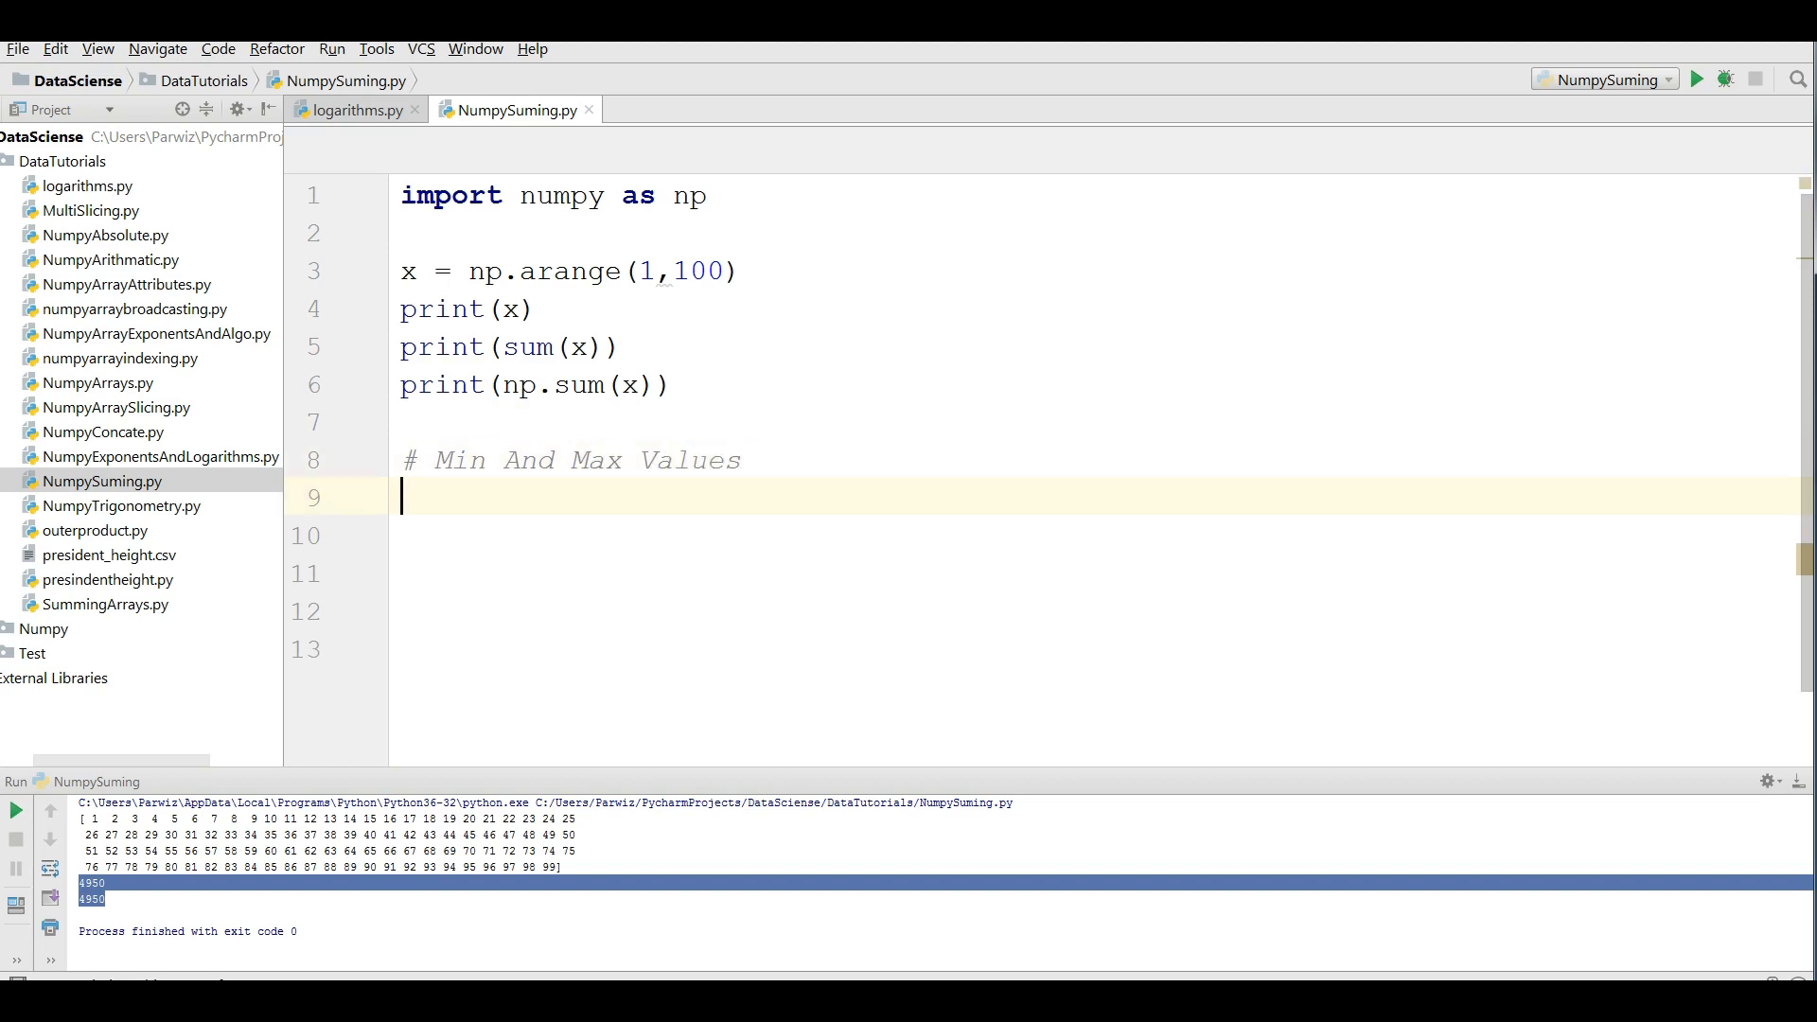
- Add print(np.min(x)) under the Min And Max Values comment
type("print(")
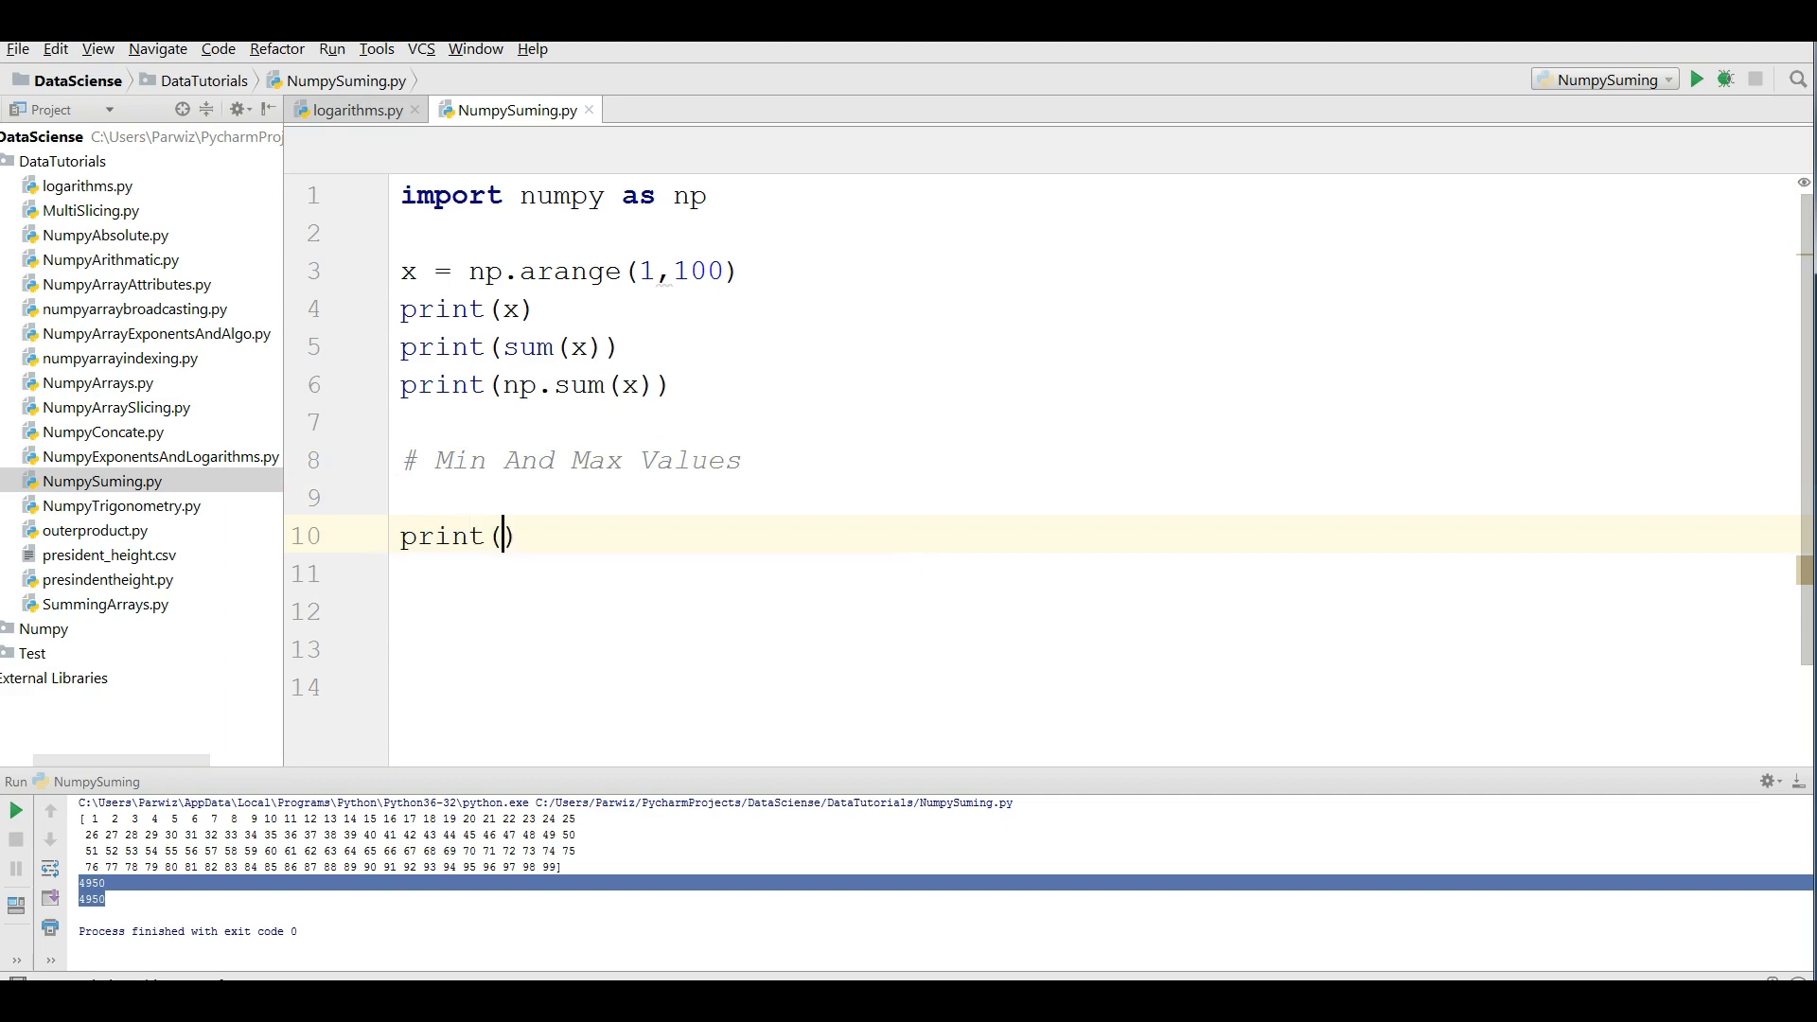
type("np")
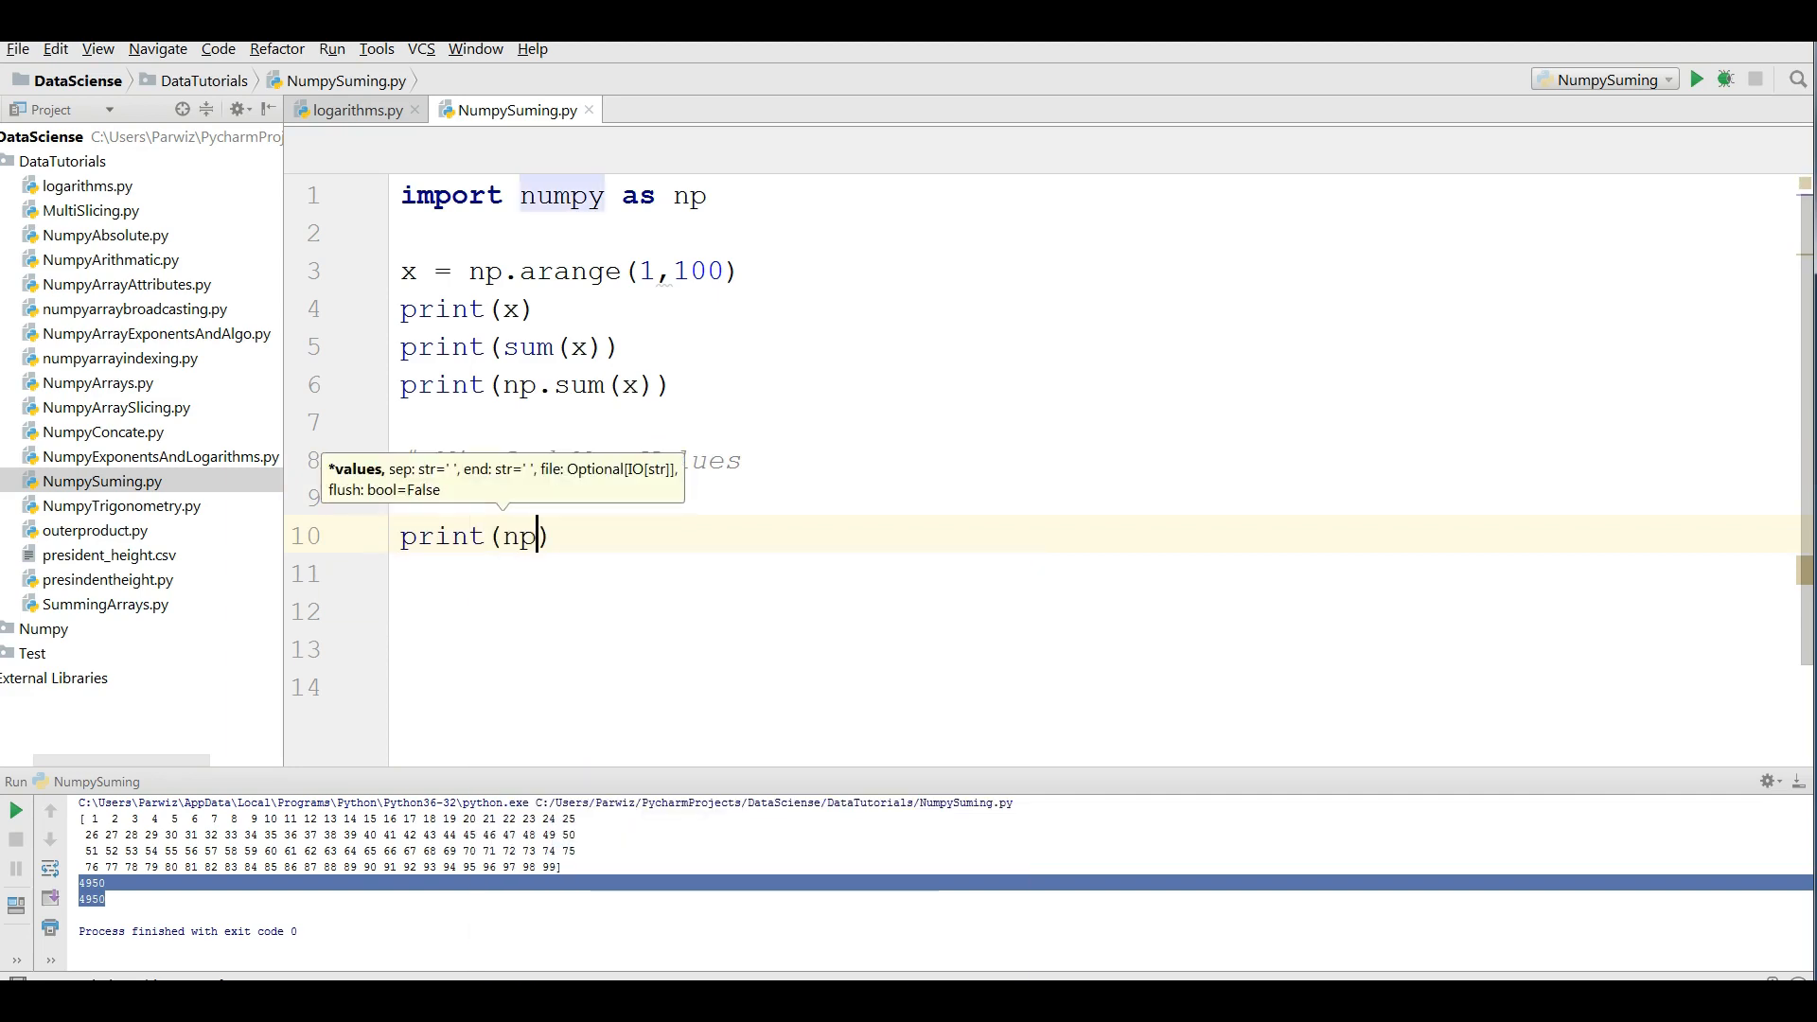
type("min(")
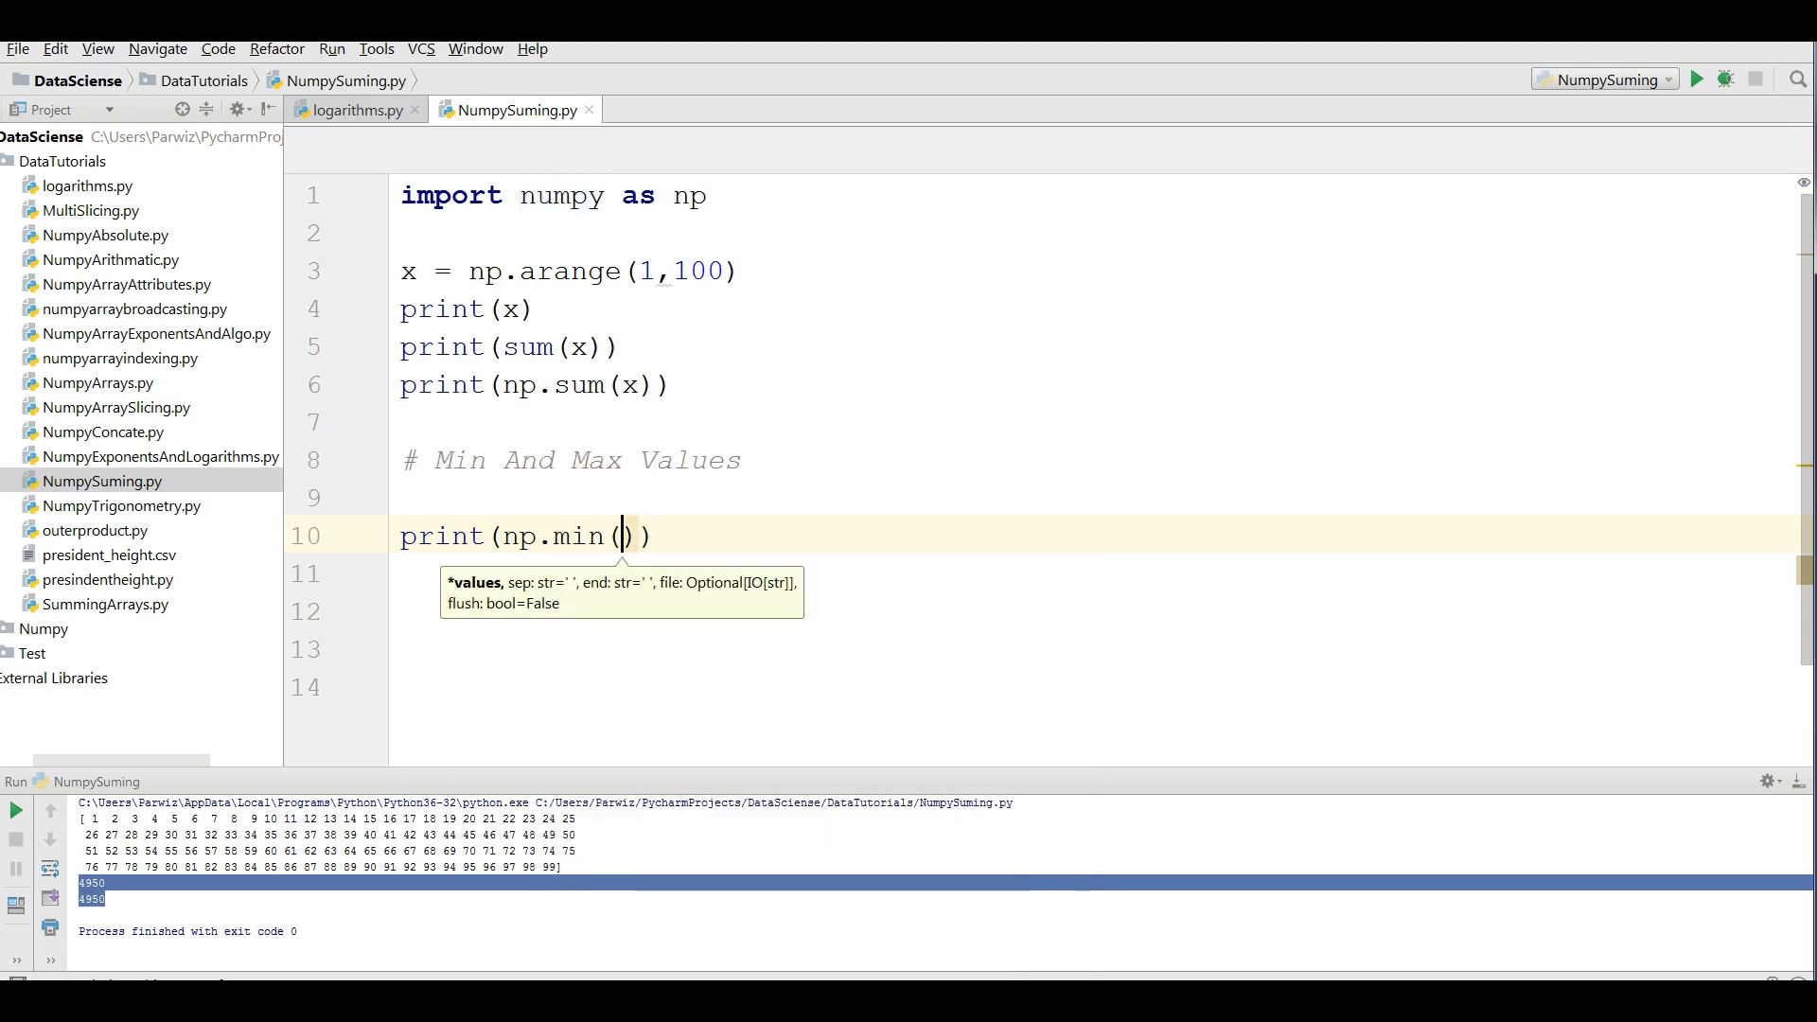
type("x")
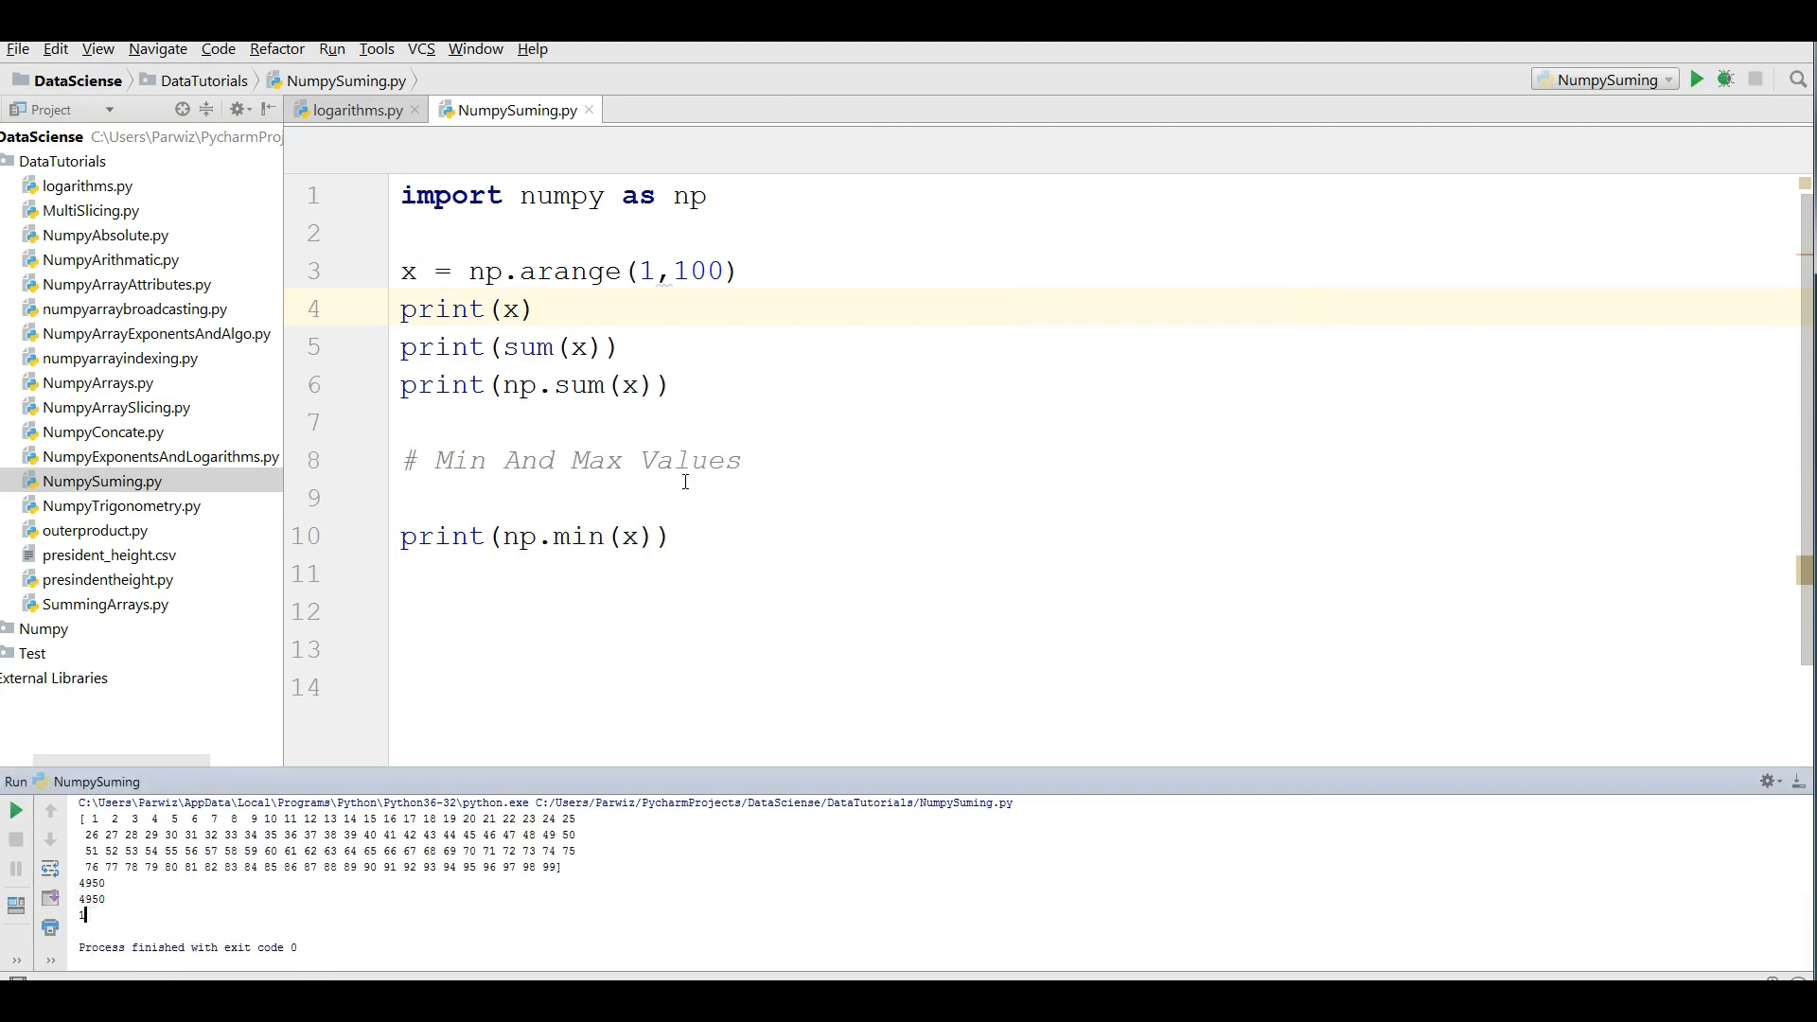
- Add print(np.max(x)) and run it so the output shows minimum 1 and maximum 99
type("print(np")
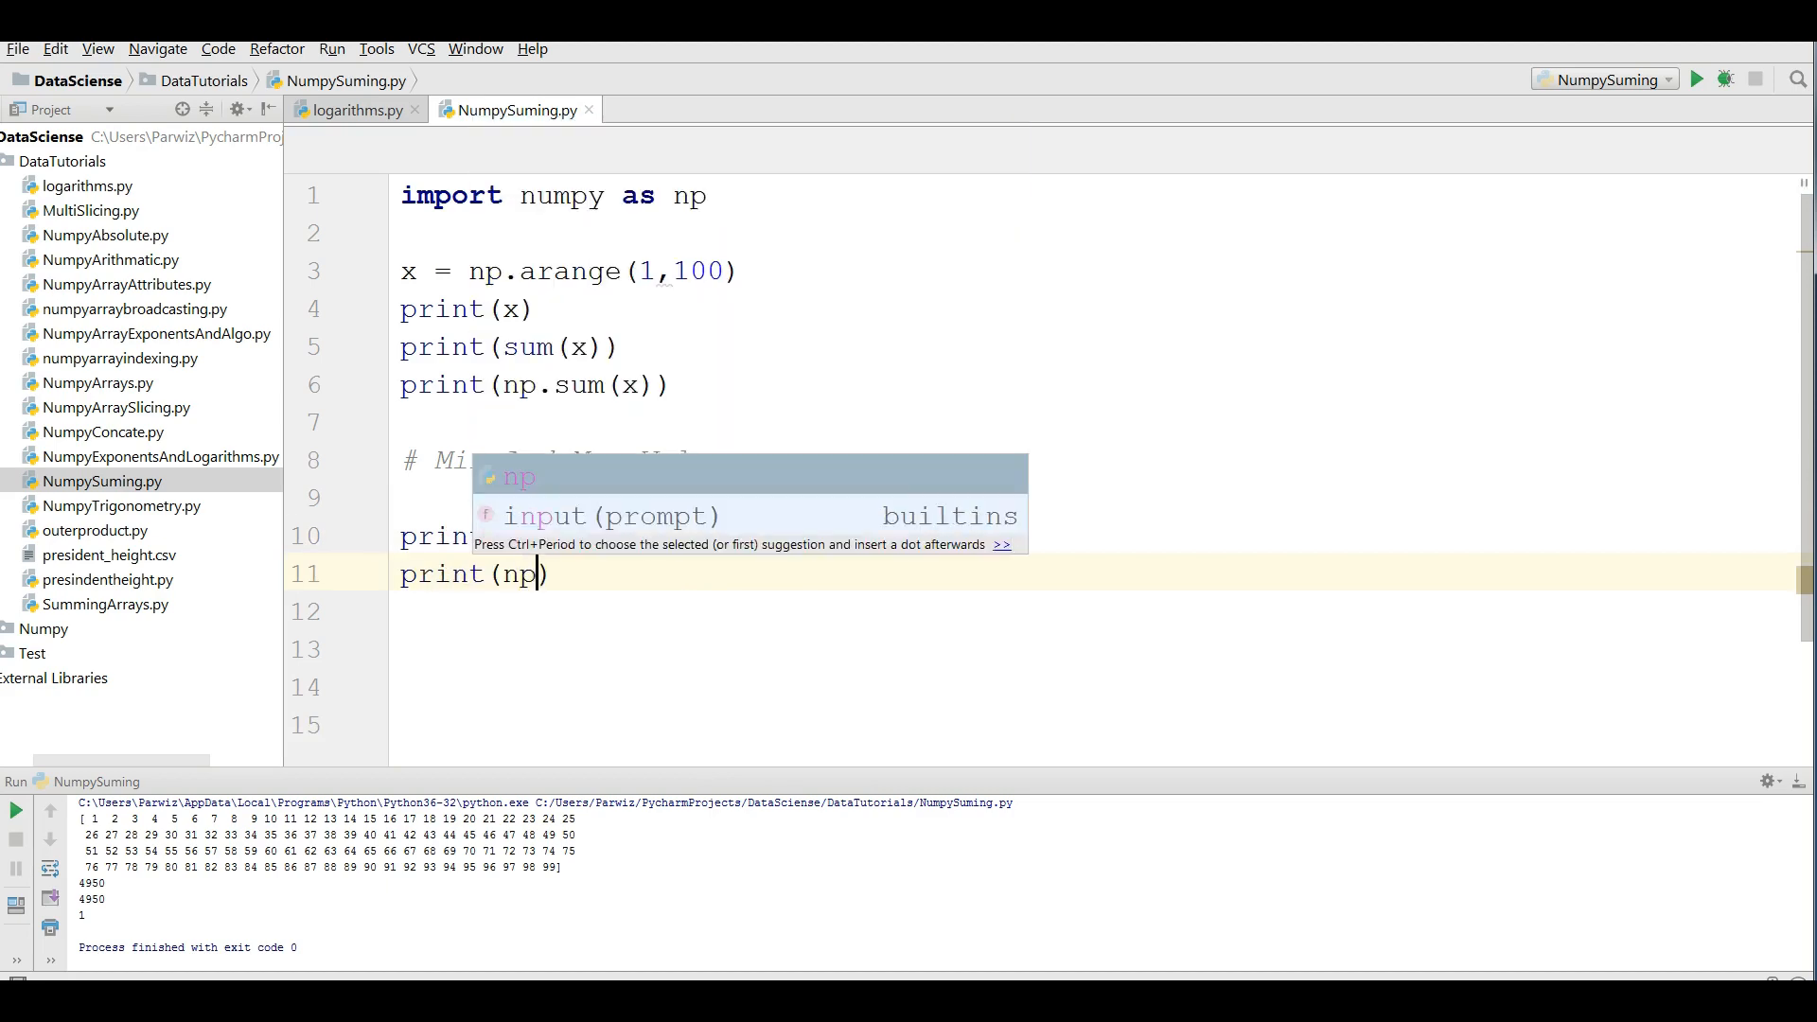
type(".max(")
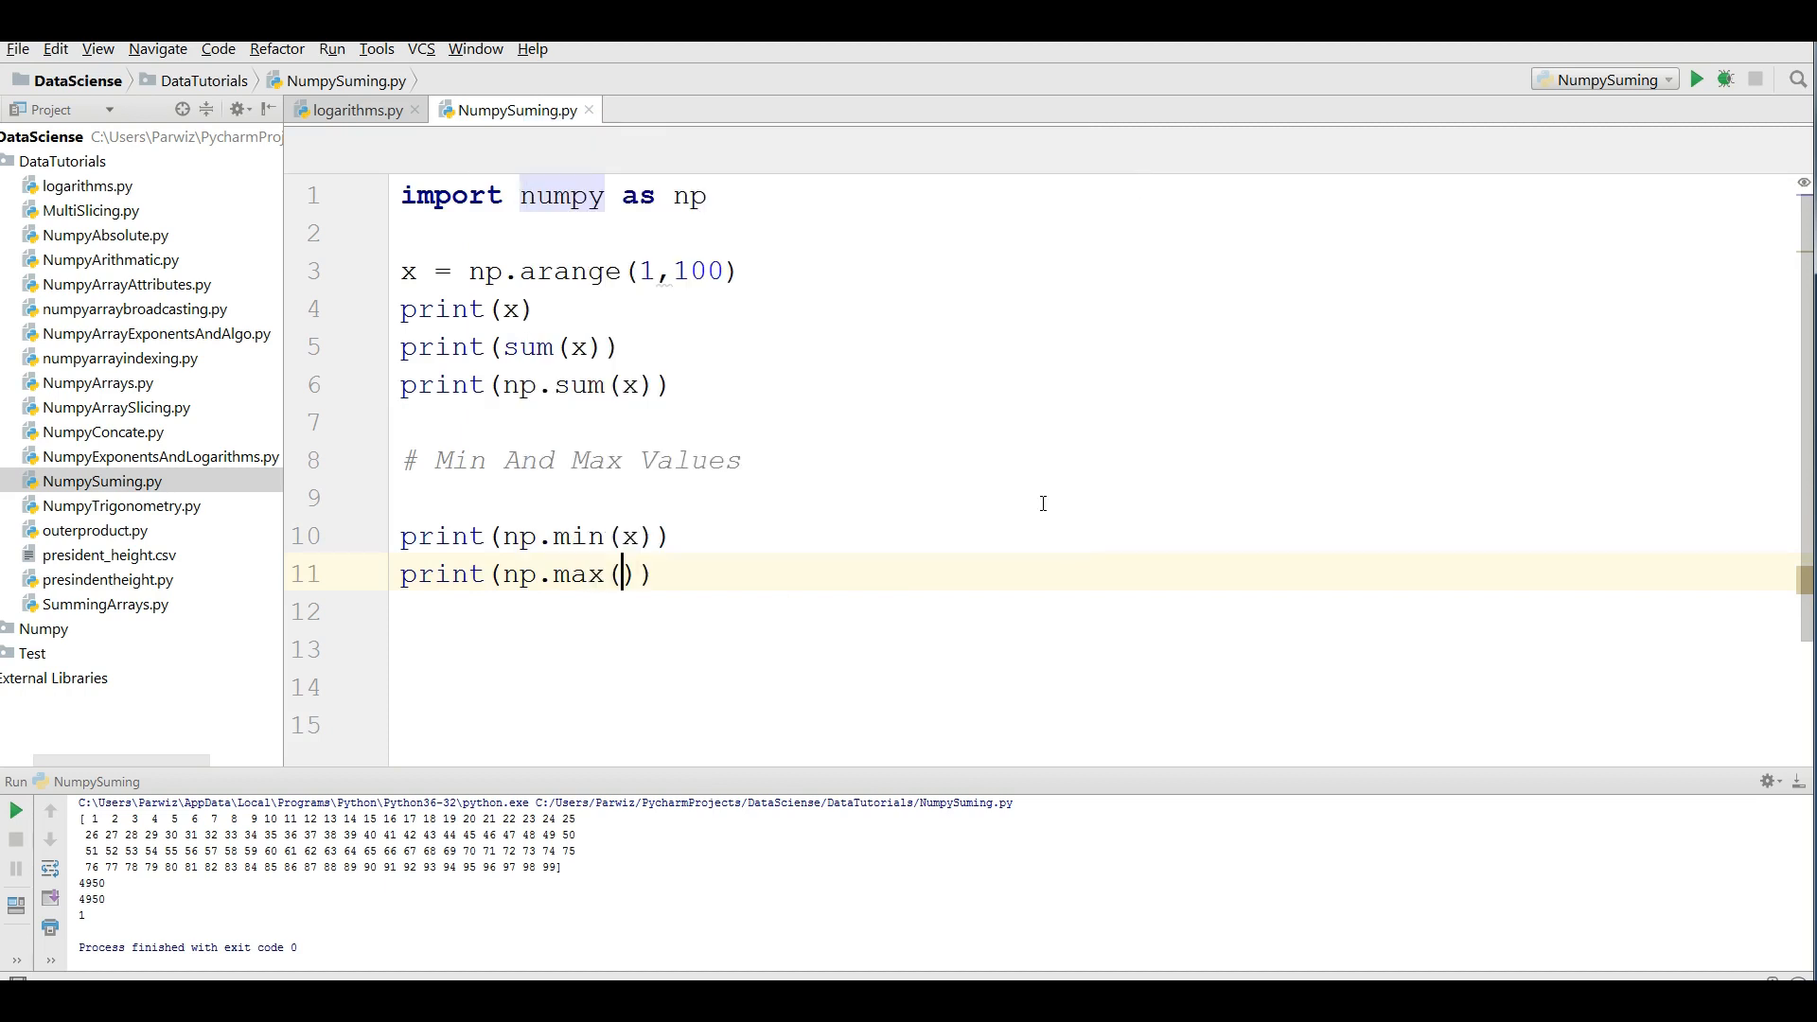
type("x")
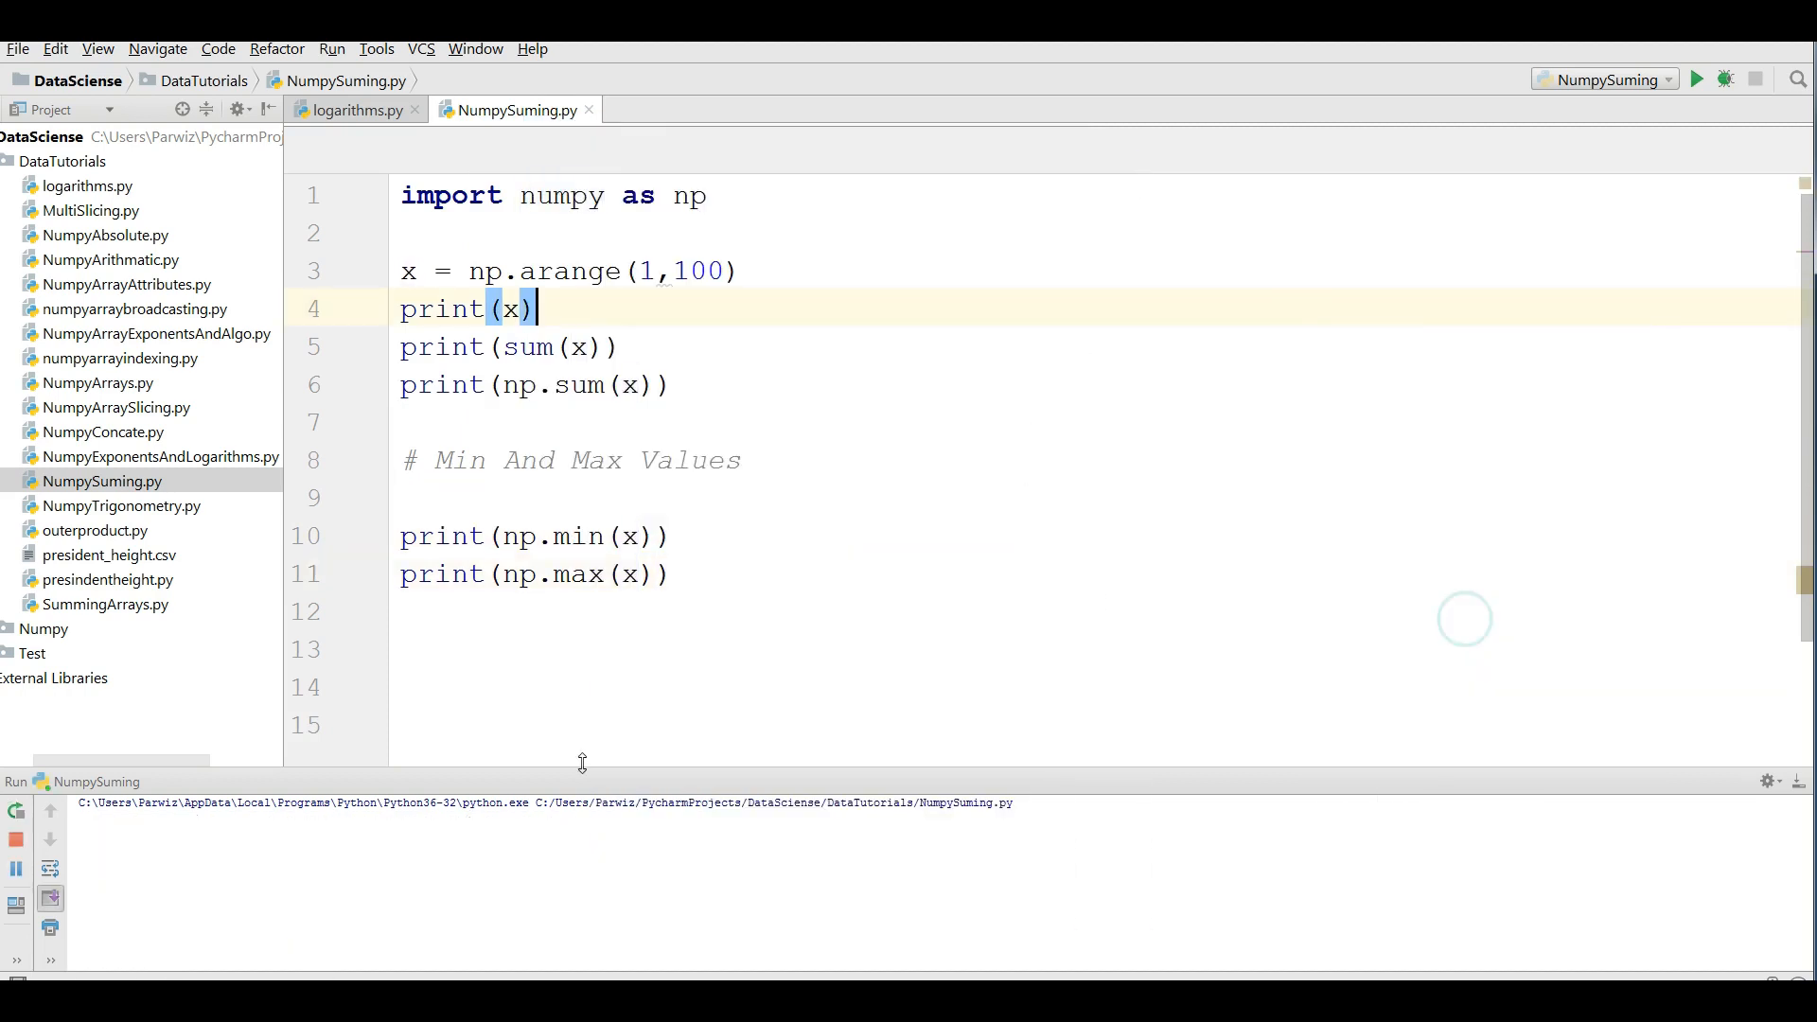
left_click(1696, 79)
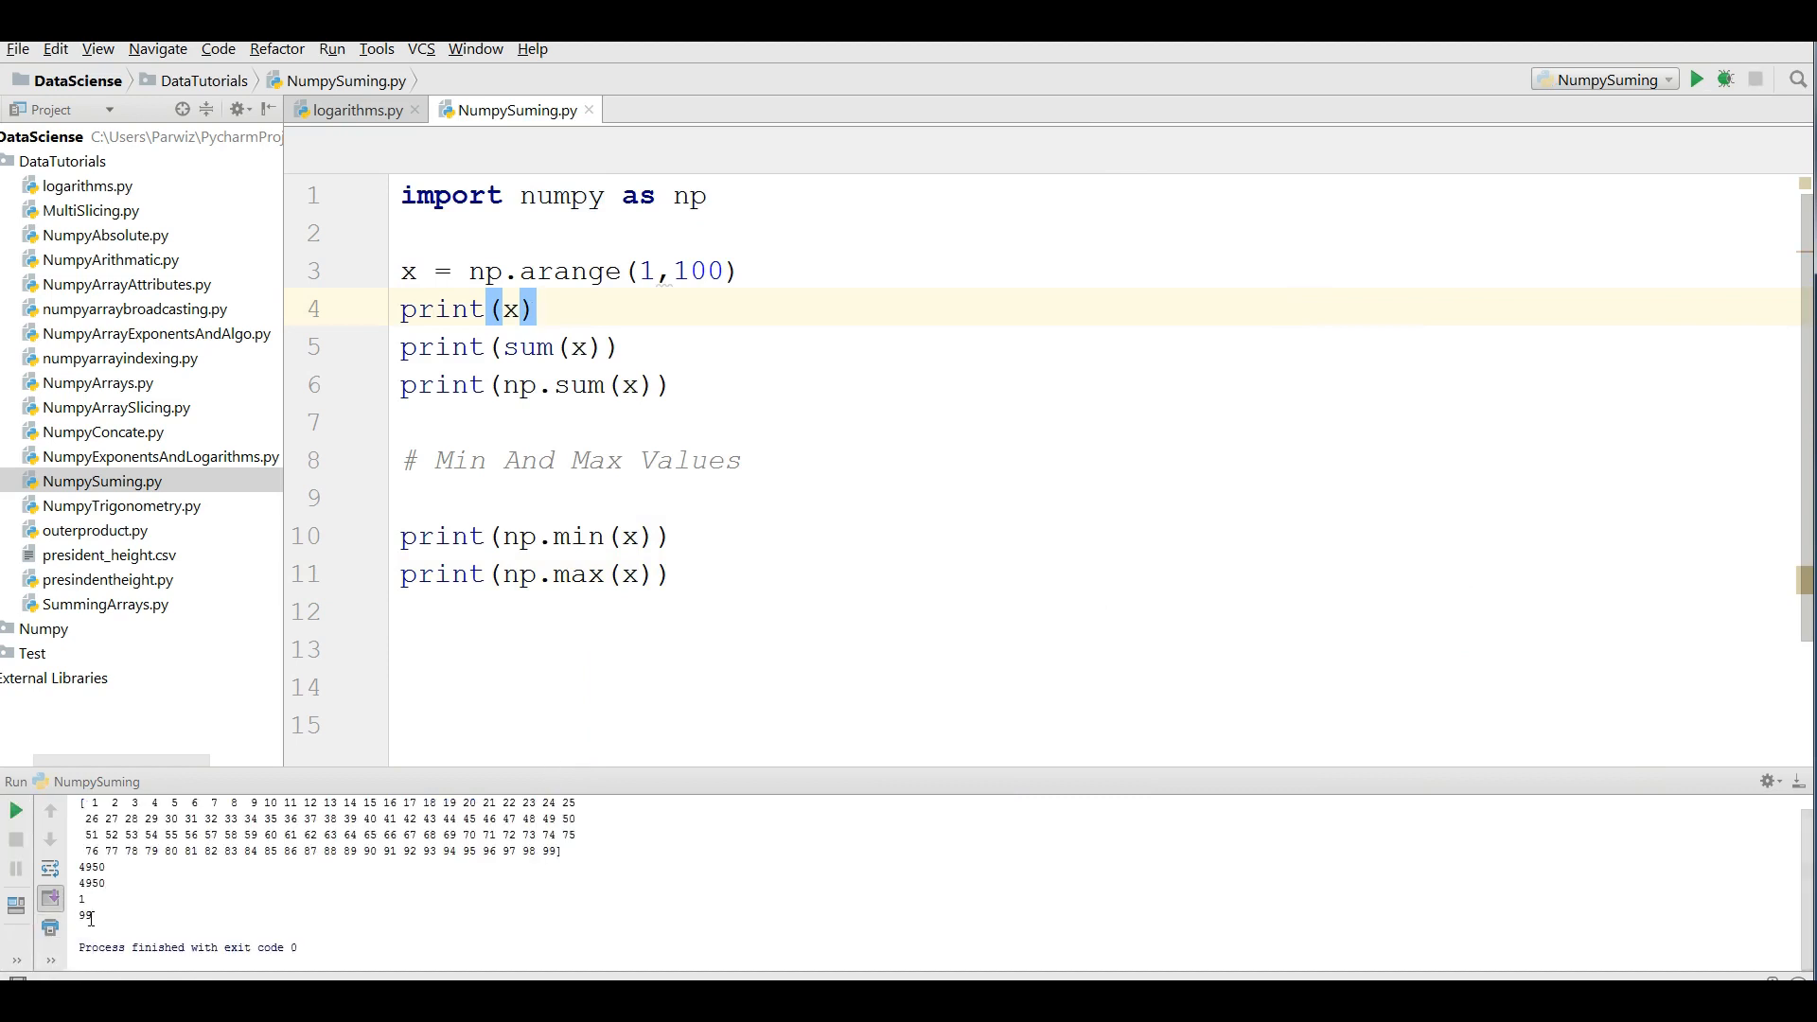
left_click(670, 573)
type("print(")
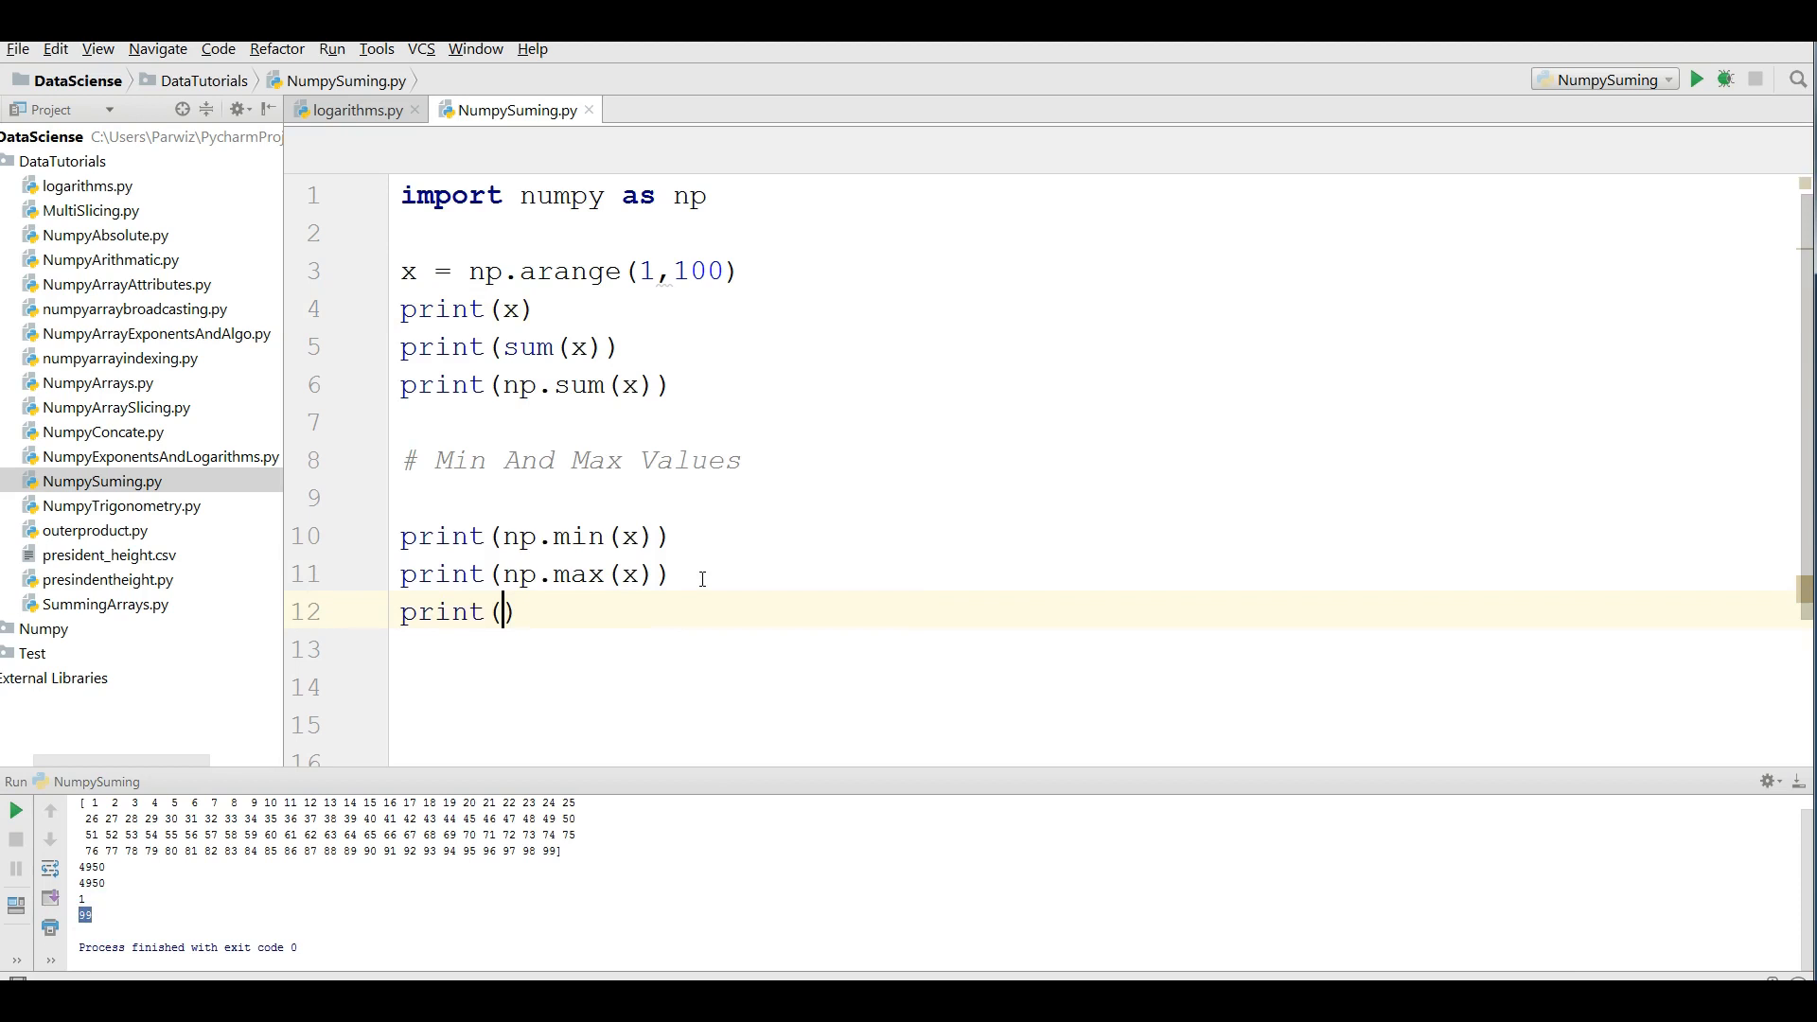
- Add print(np.median(x)) and run it to get 50.0, removing blank lines around the comment
type("np")
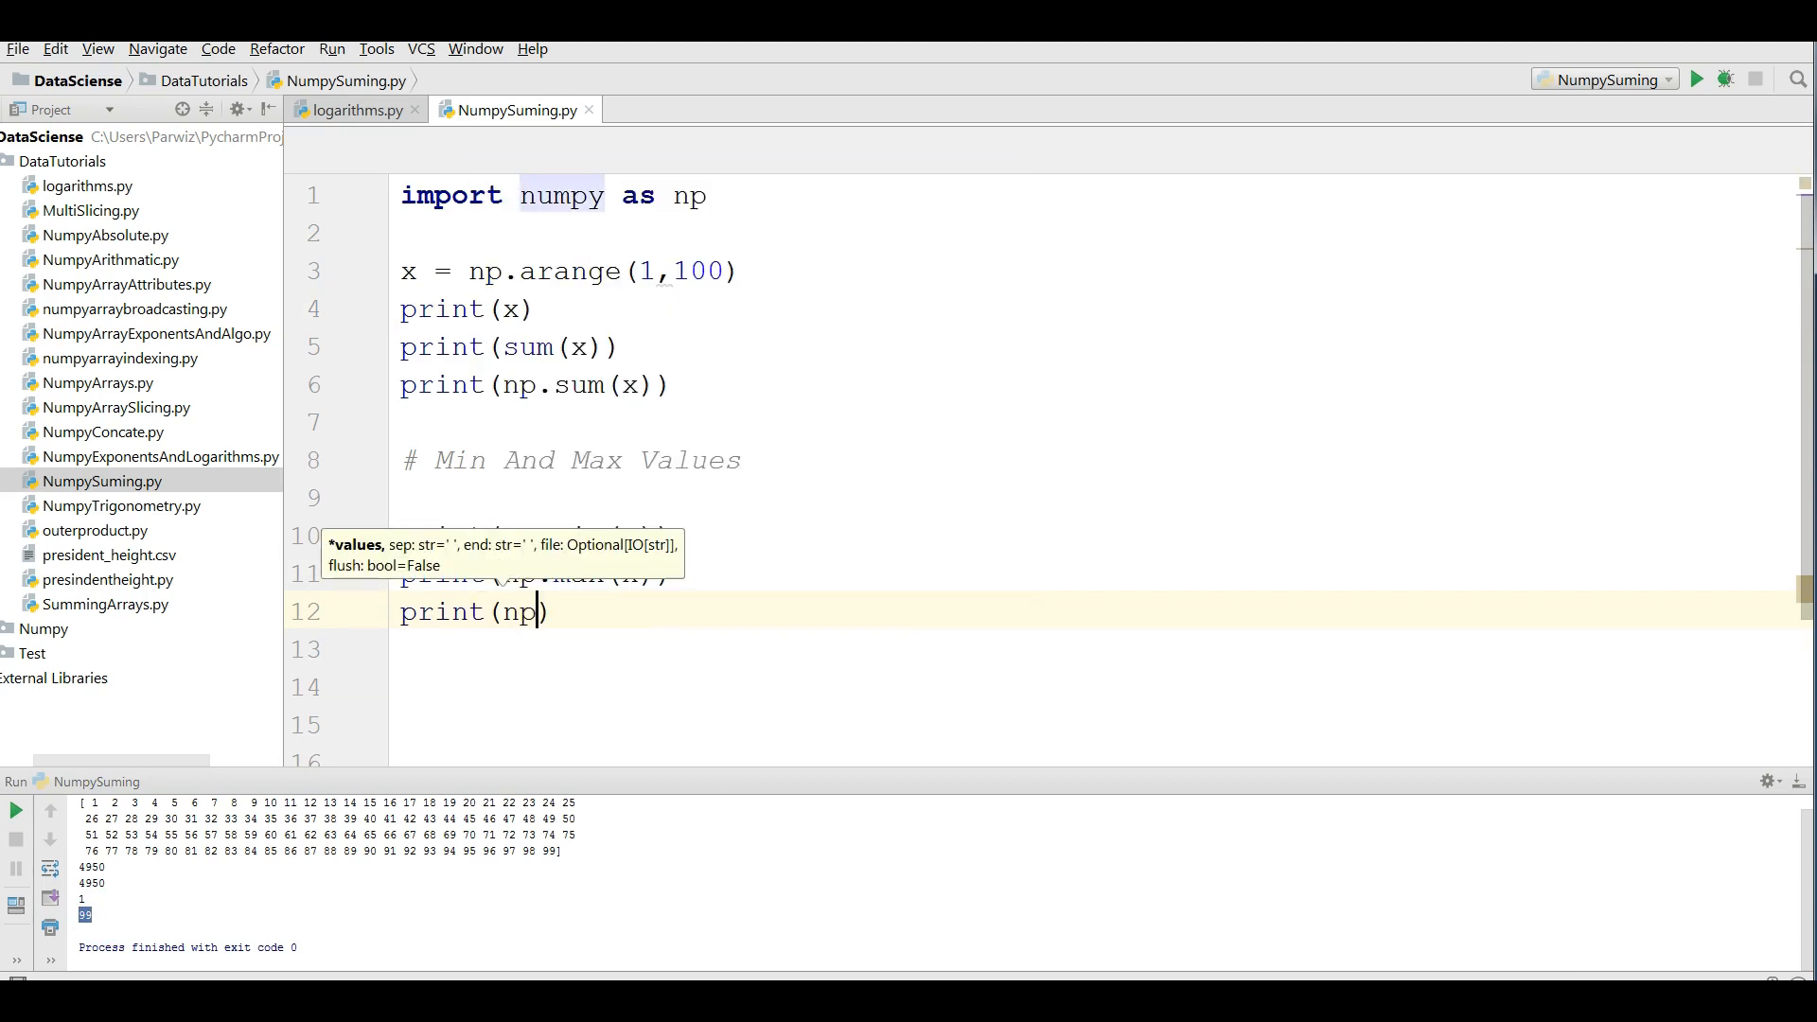
type("median(")
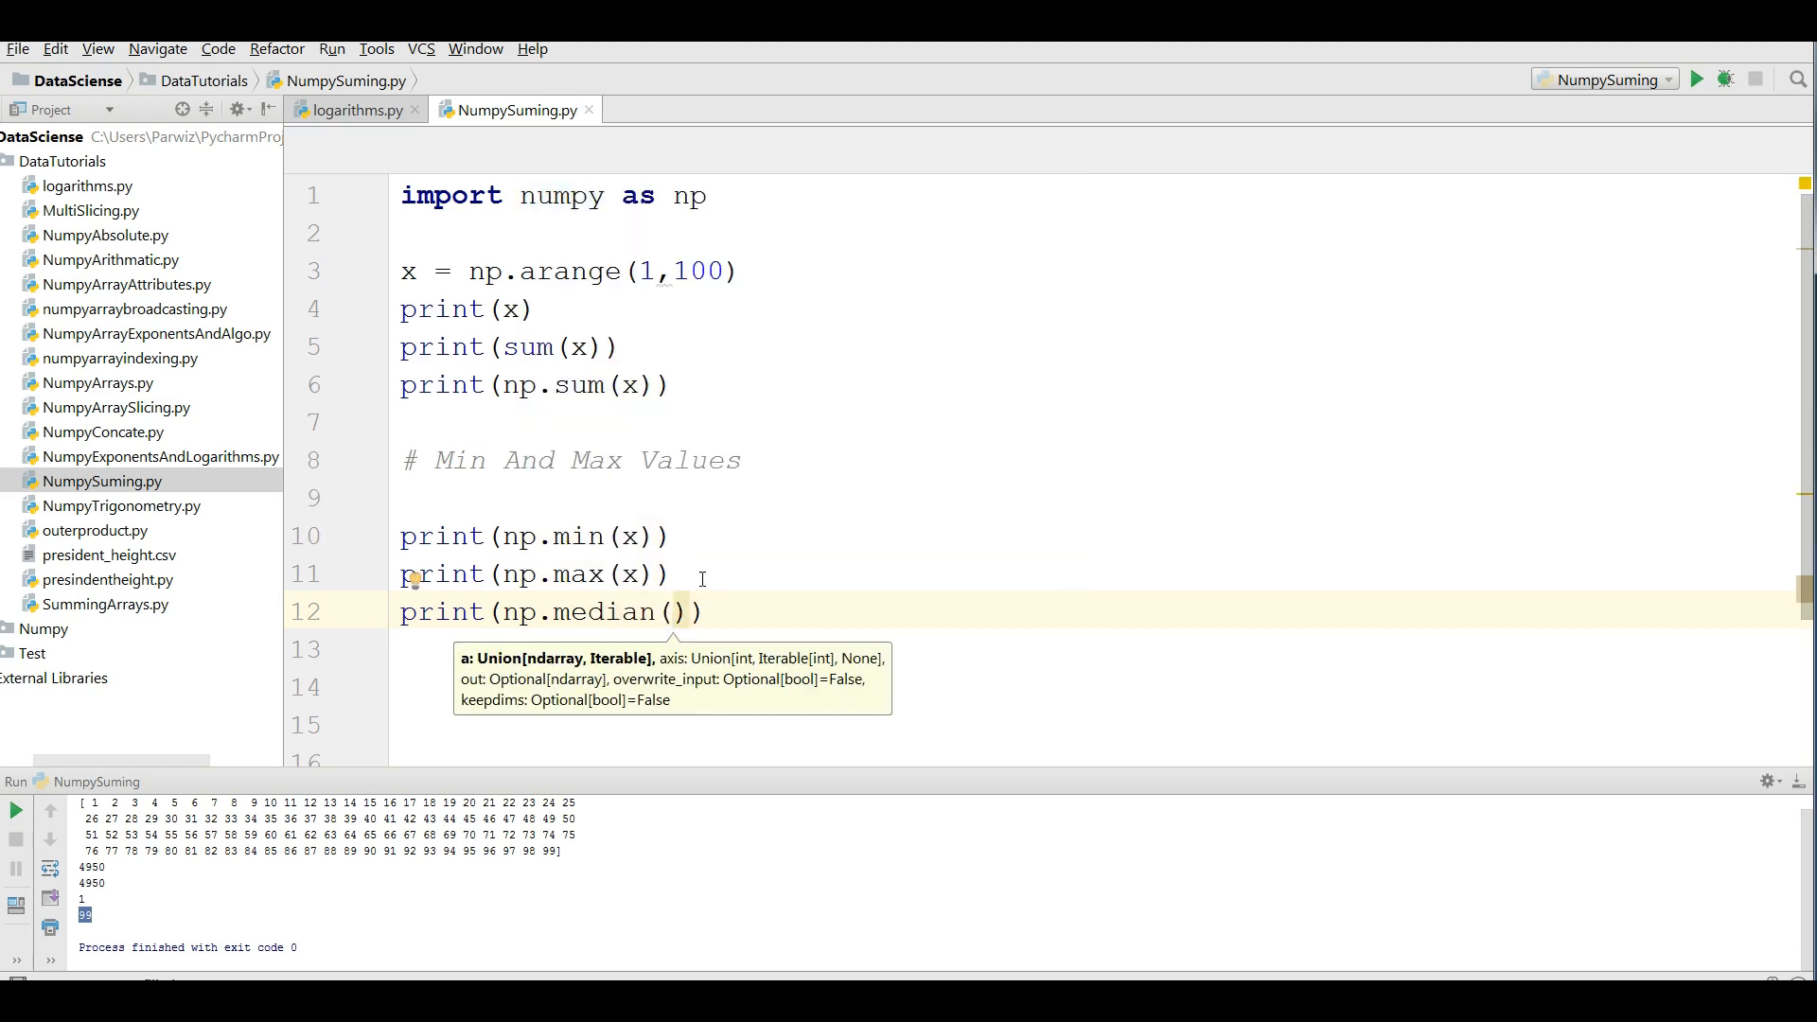
type("x\\")
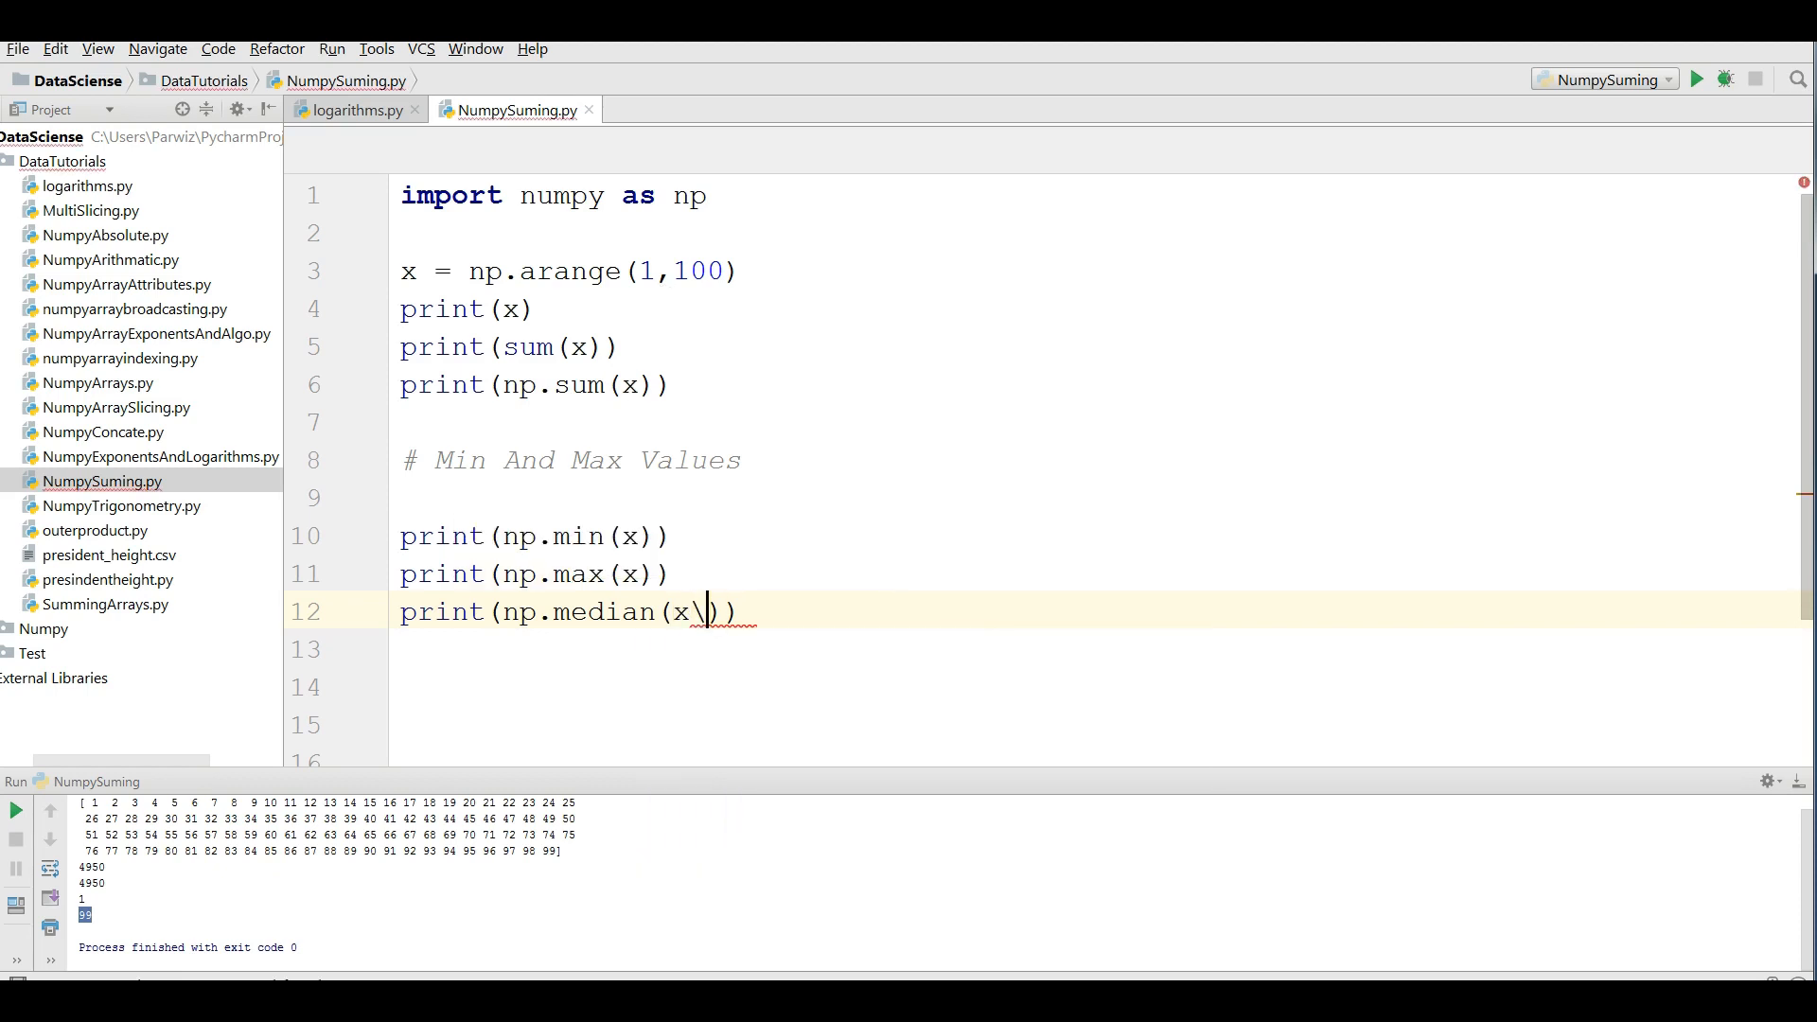
right_click(579, 420)
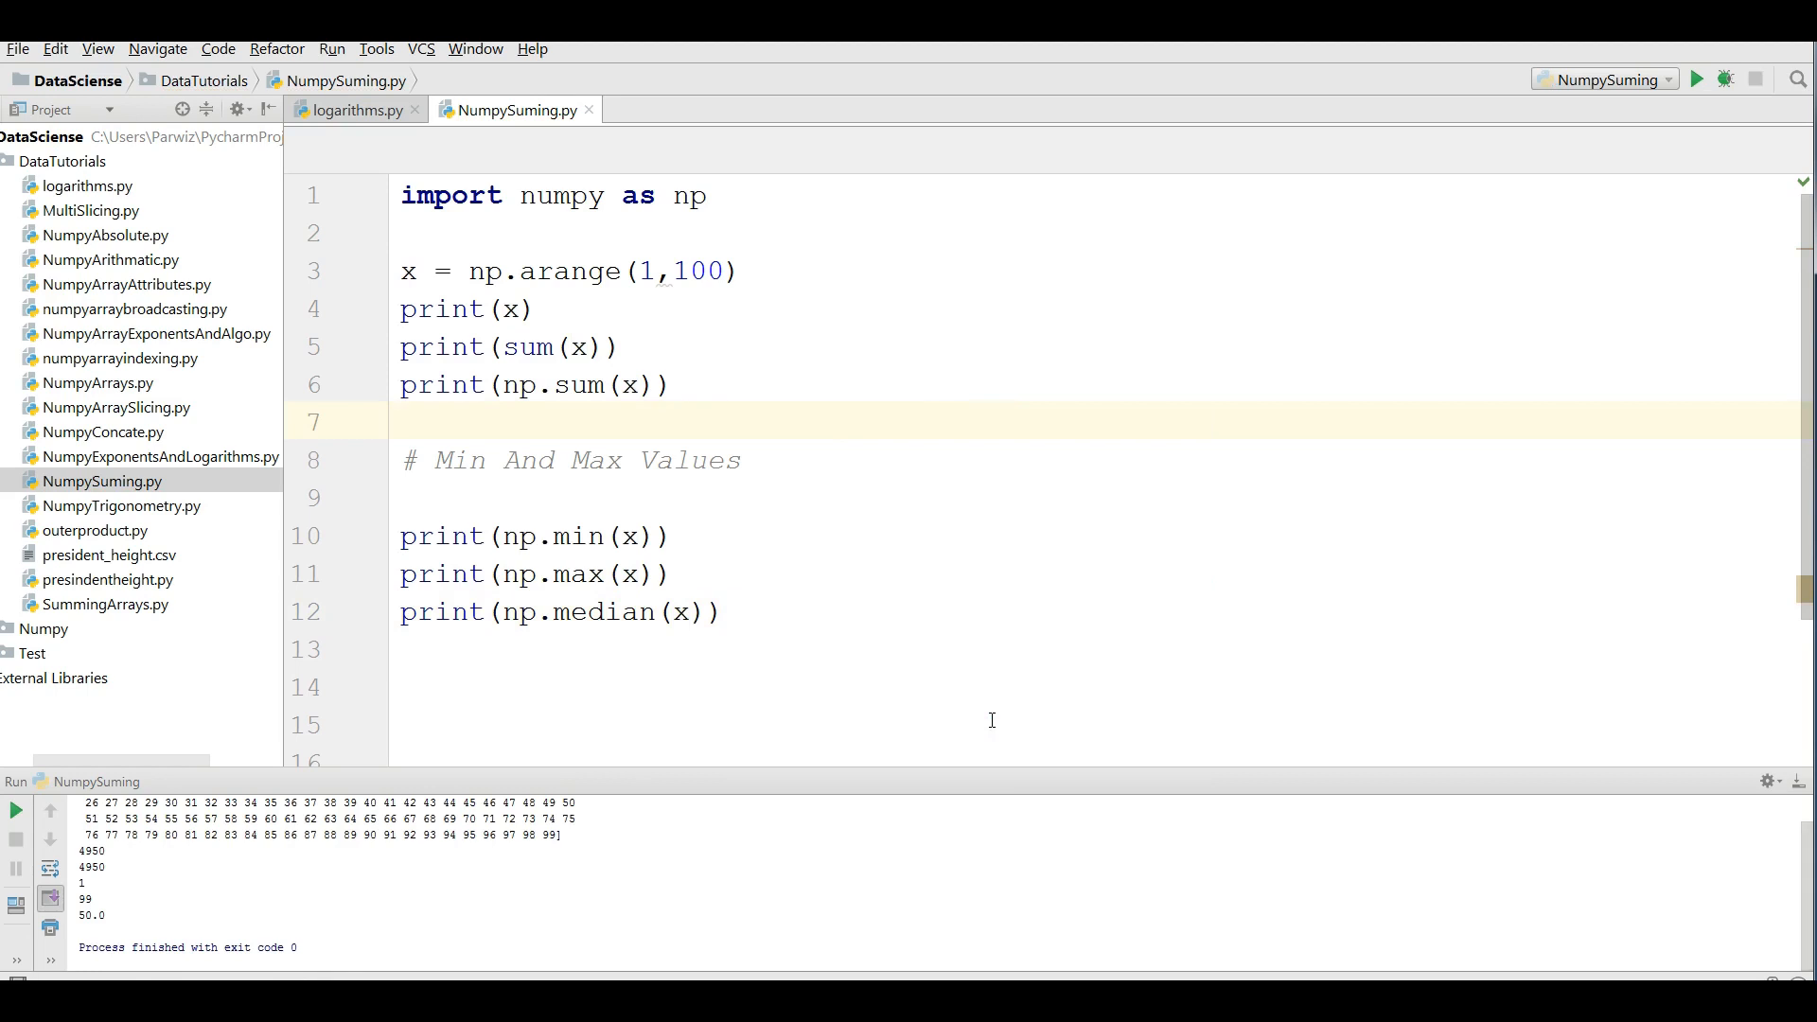
left_click(102, 916)
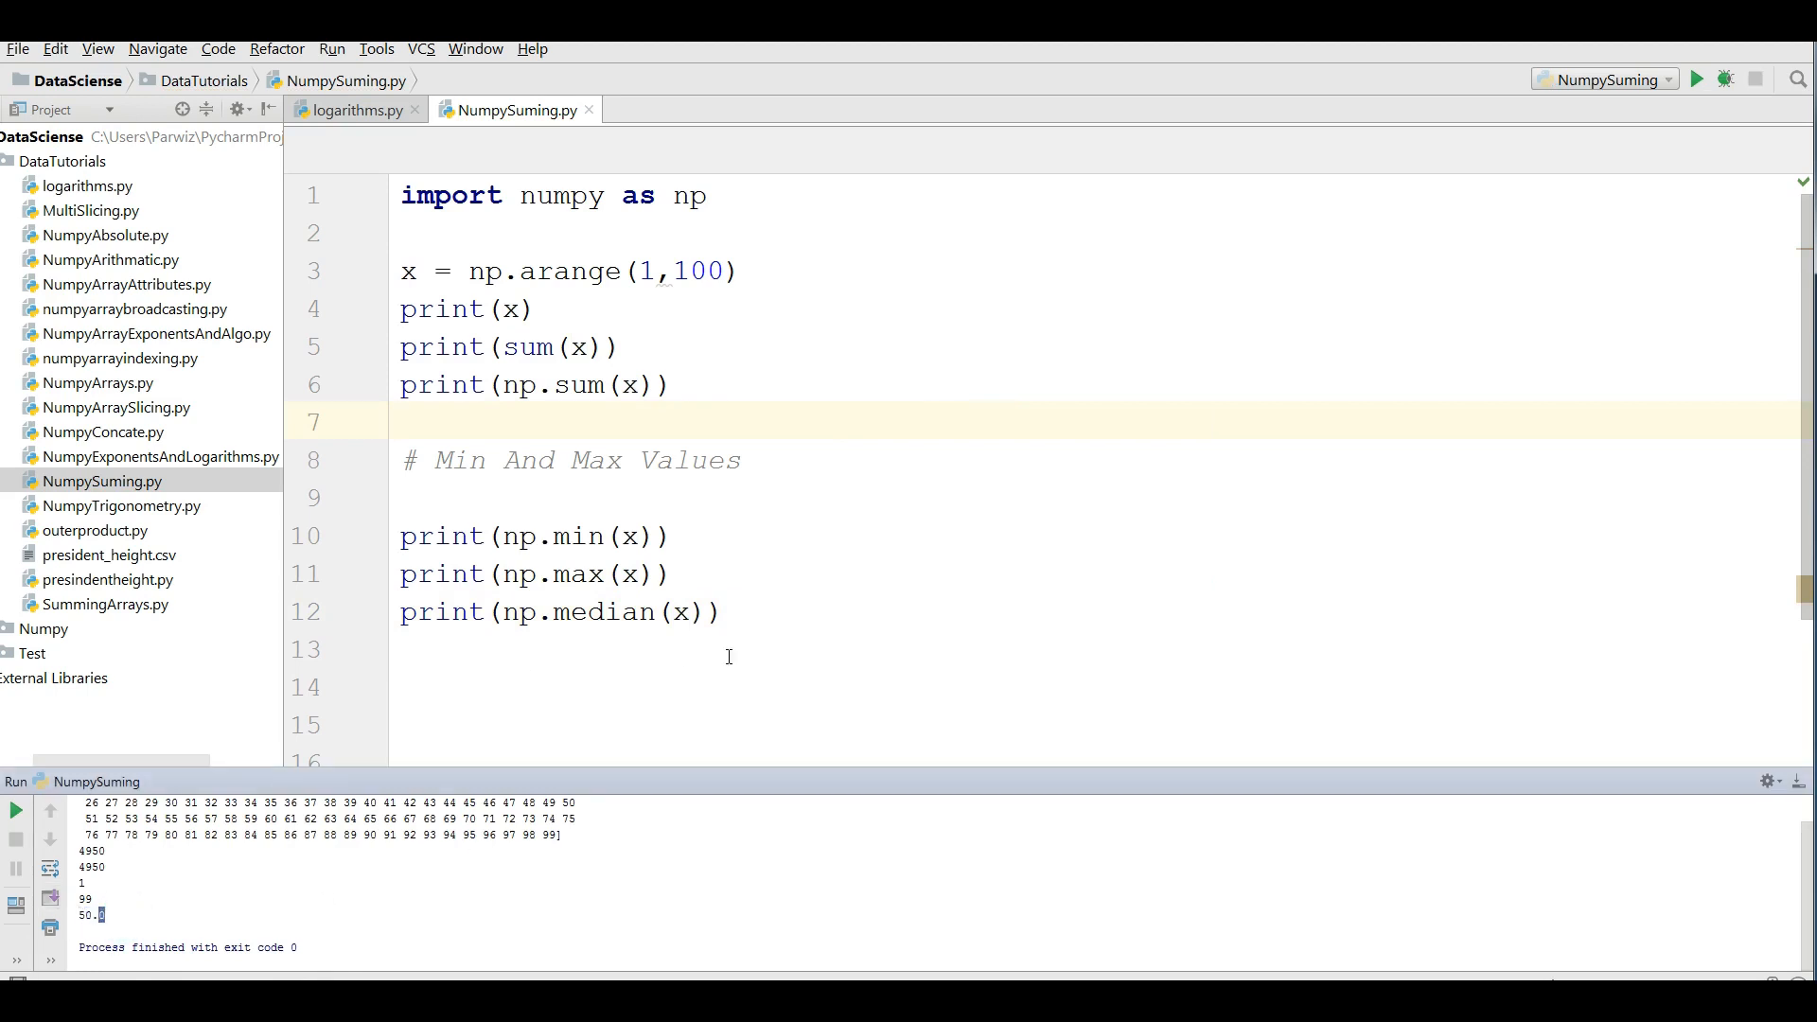
left_click(440, 497)
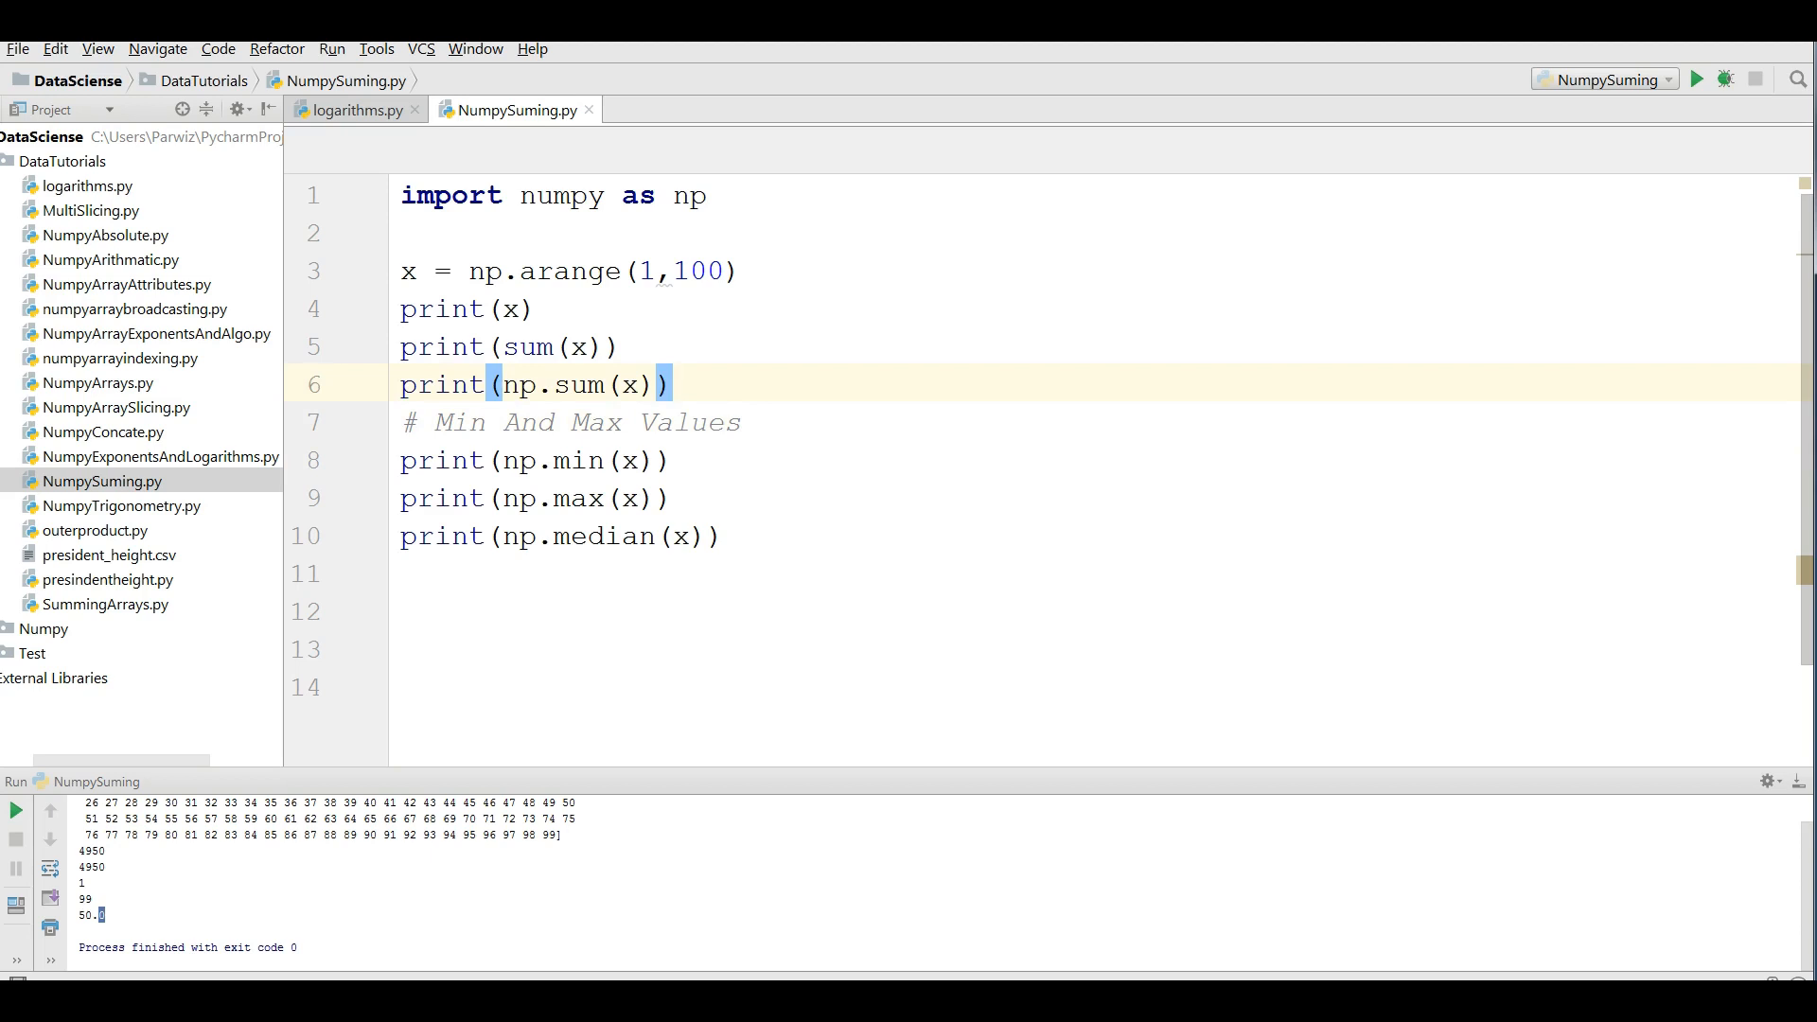
mouse_move(656, 133)
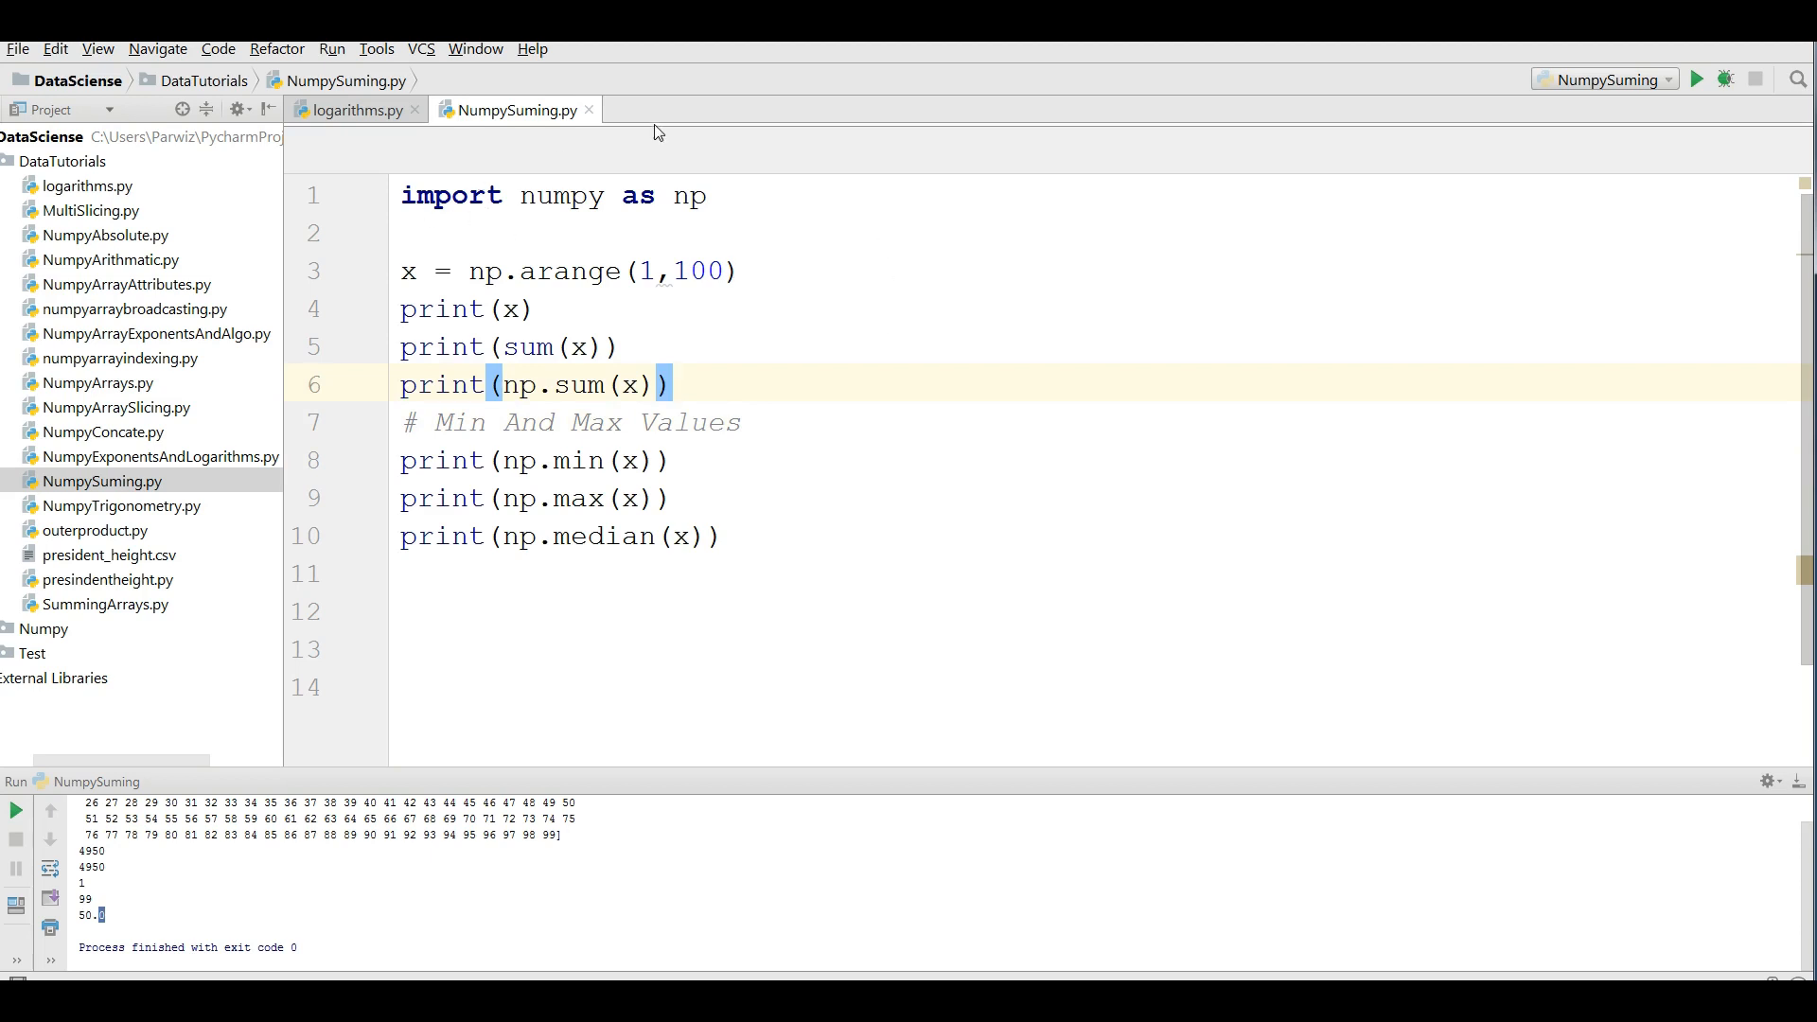
- Add a new Python file named MultiSumming to the DataTutorials project
right_click(62, 159)
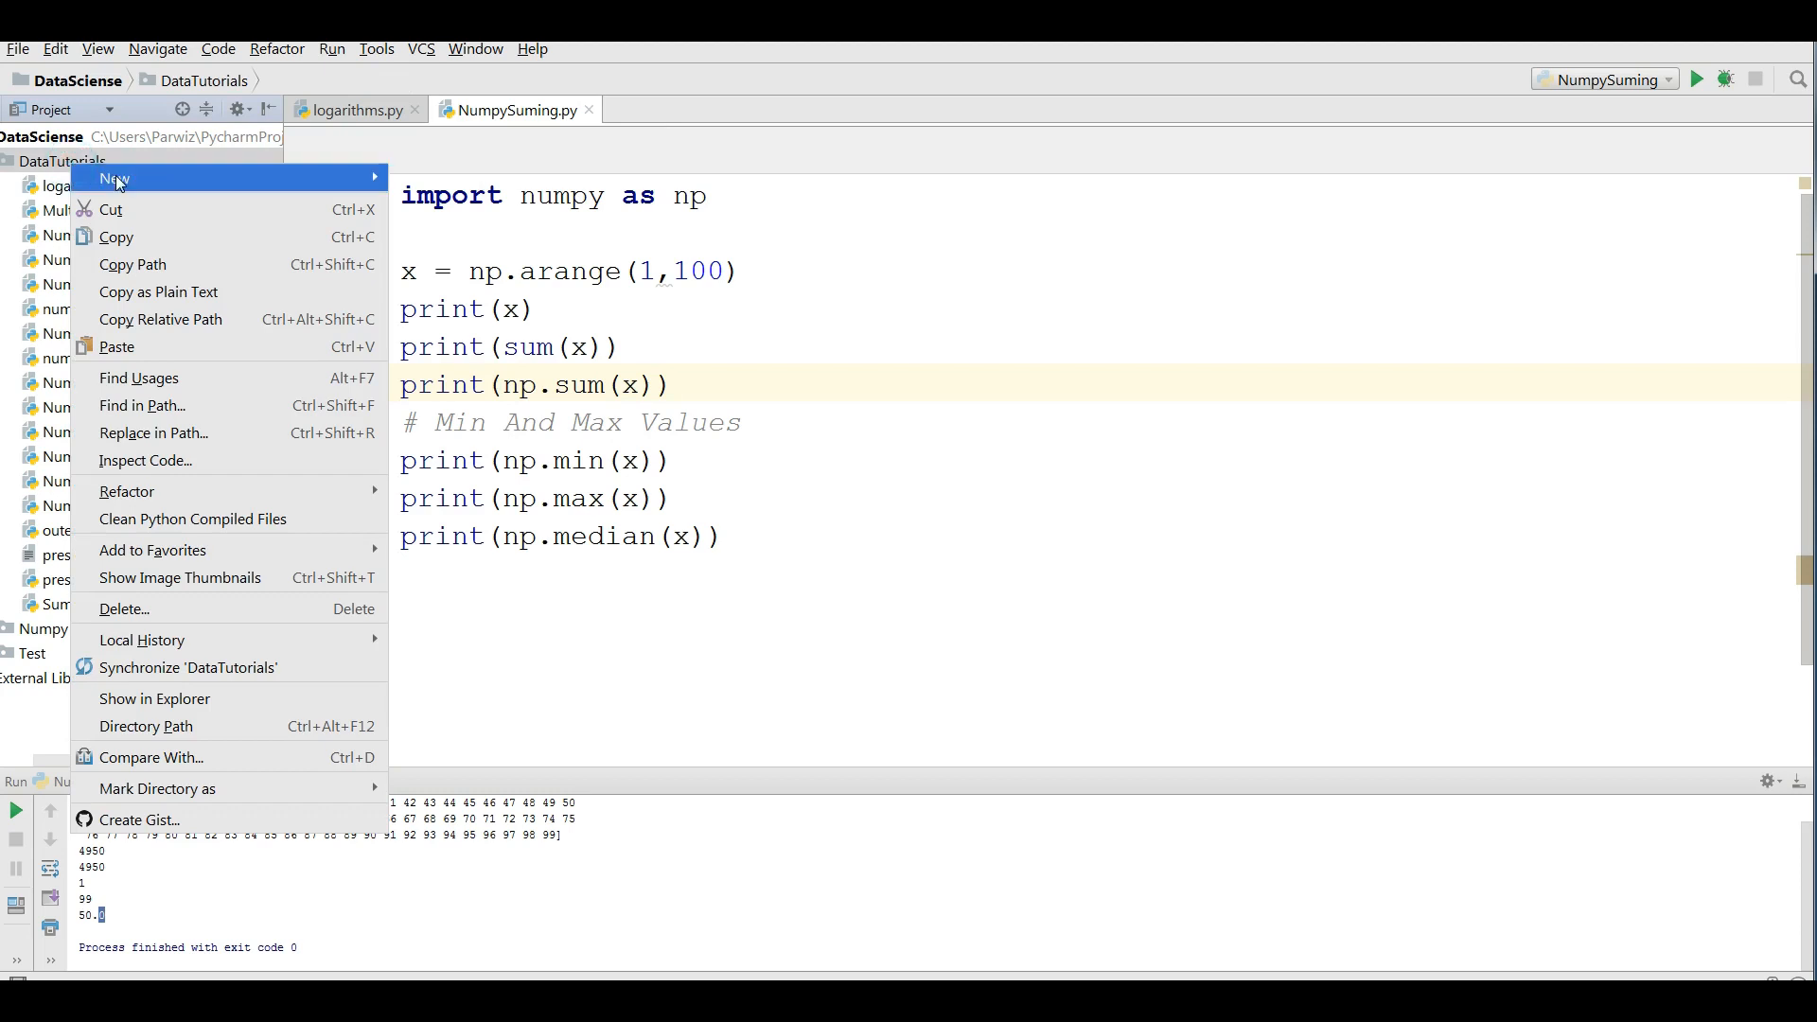
left_click(113, 178)
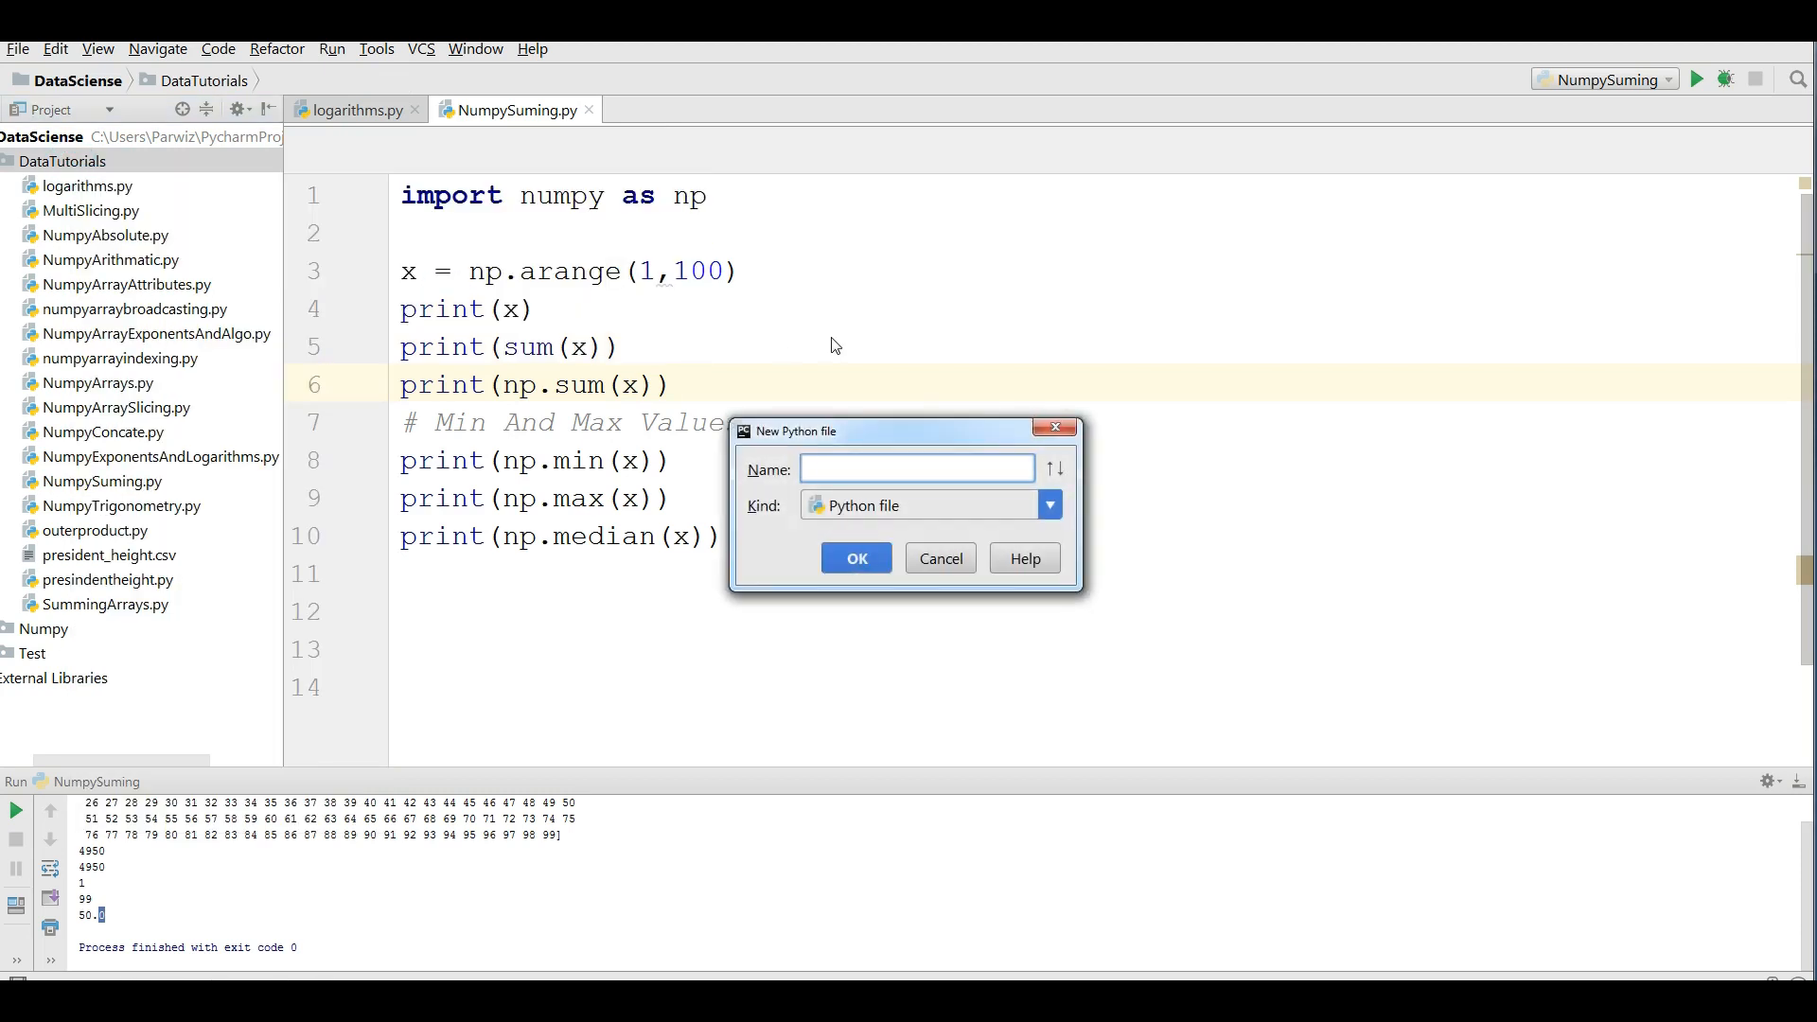
type("Multi")
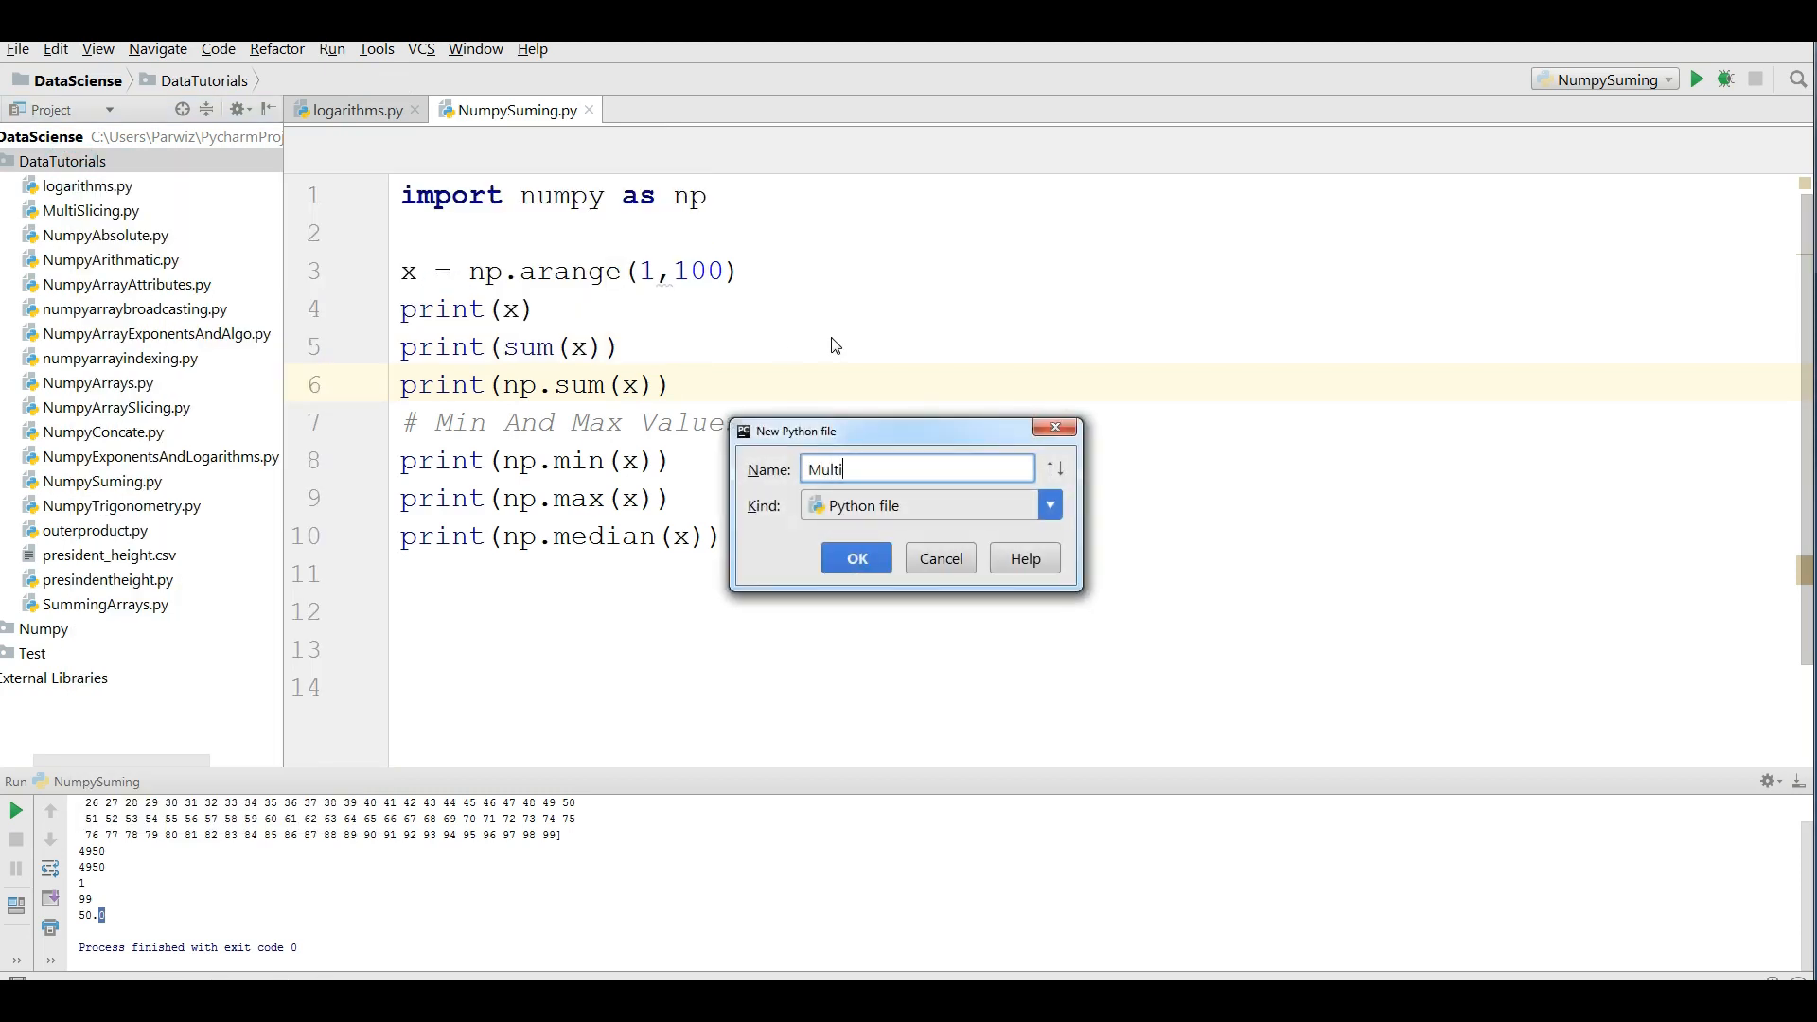
type("S")
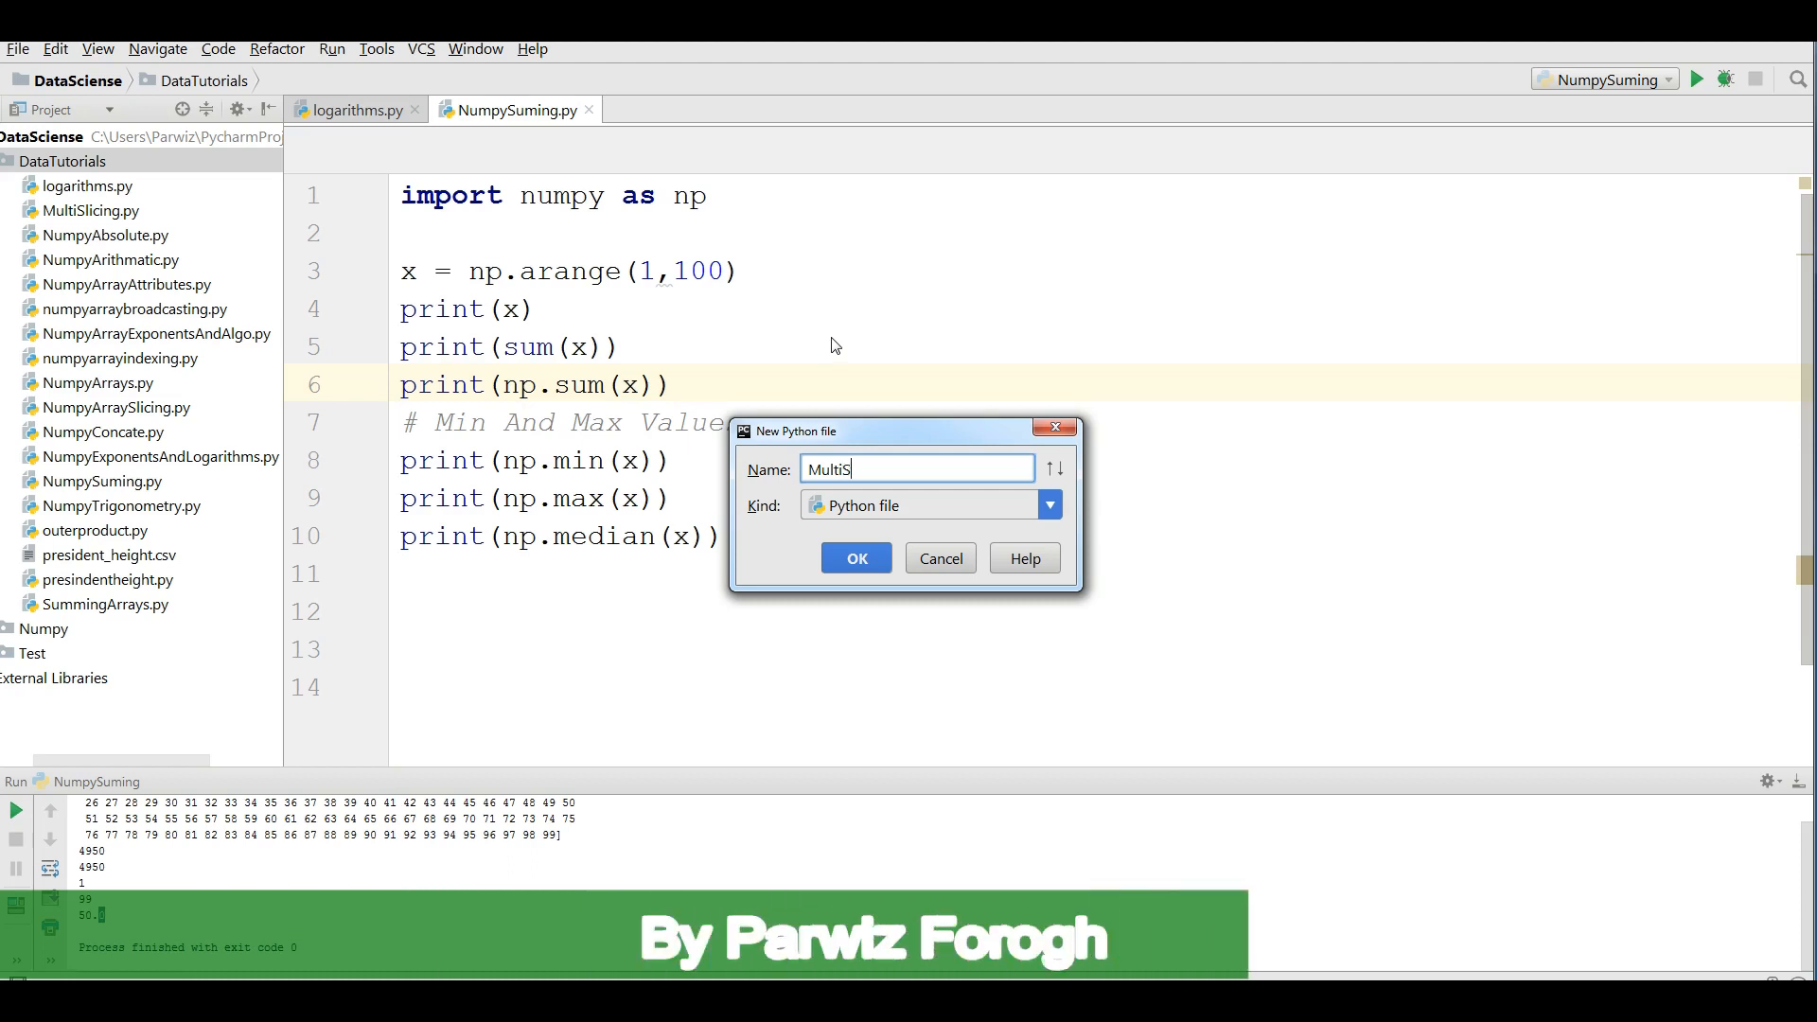
left_click(855, 557)
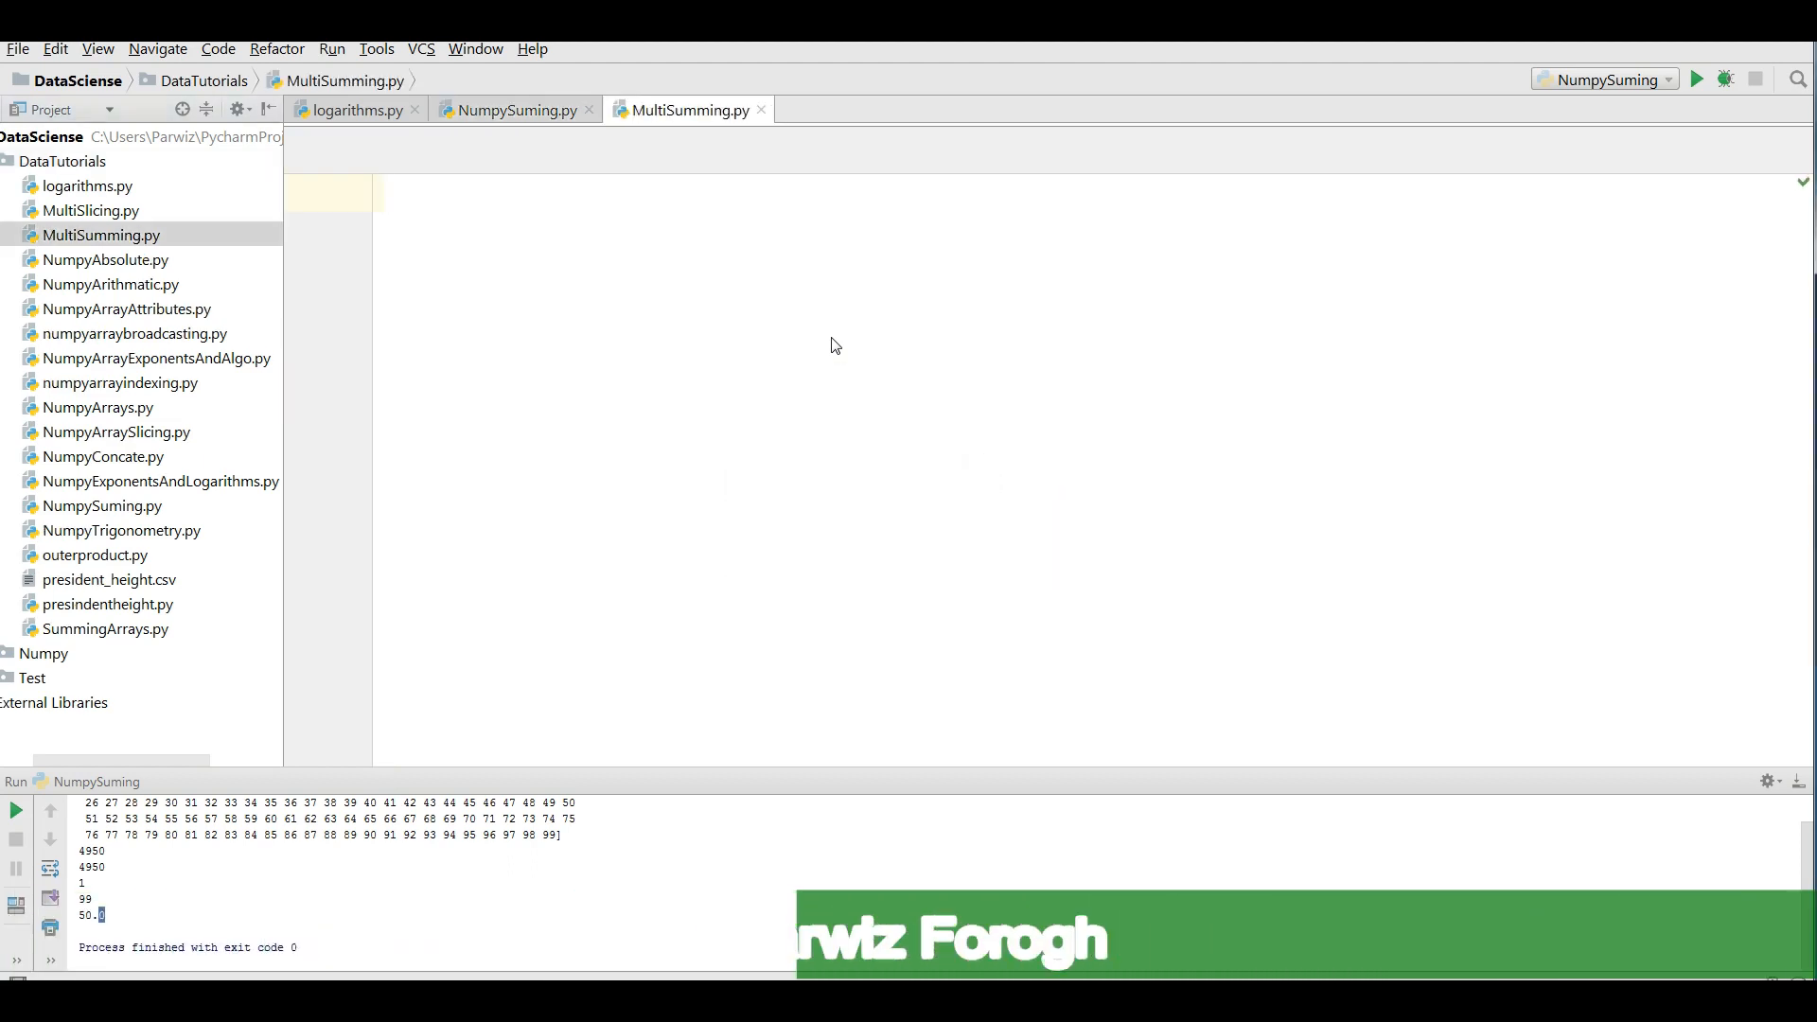
- Write import numpy as np and y = np.random.random((3,4)) in MultiSumming.py
type("import numpy as np")
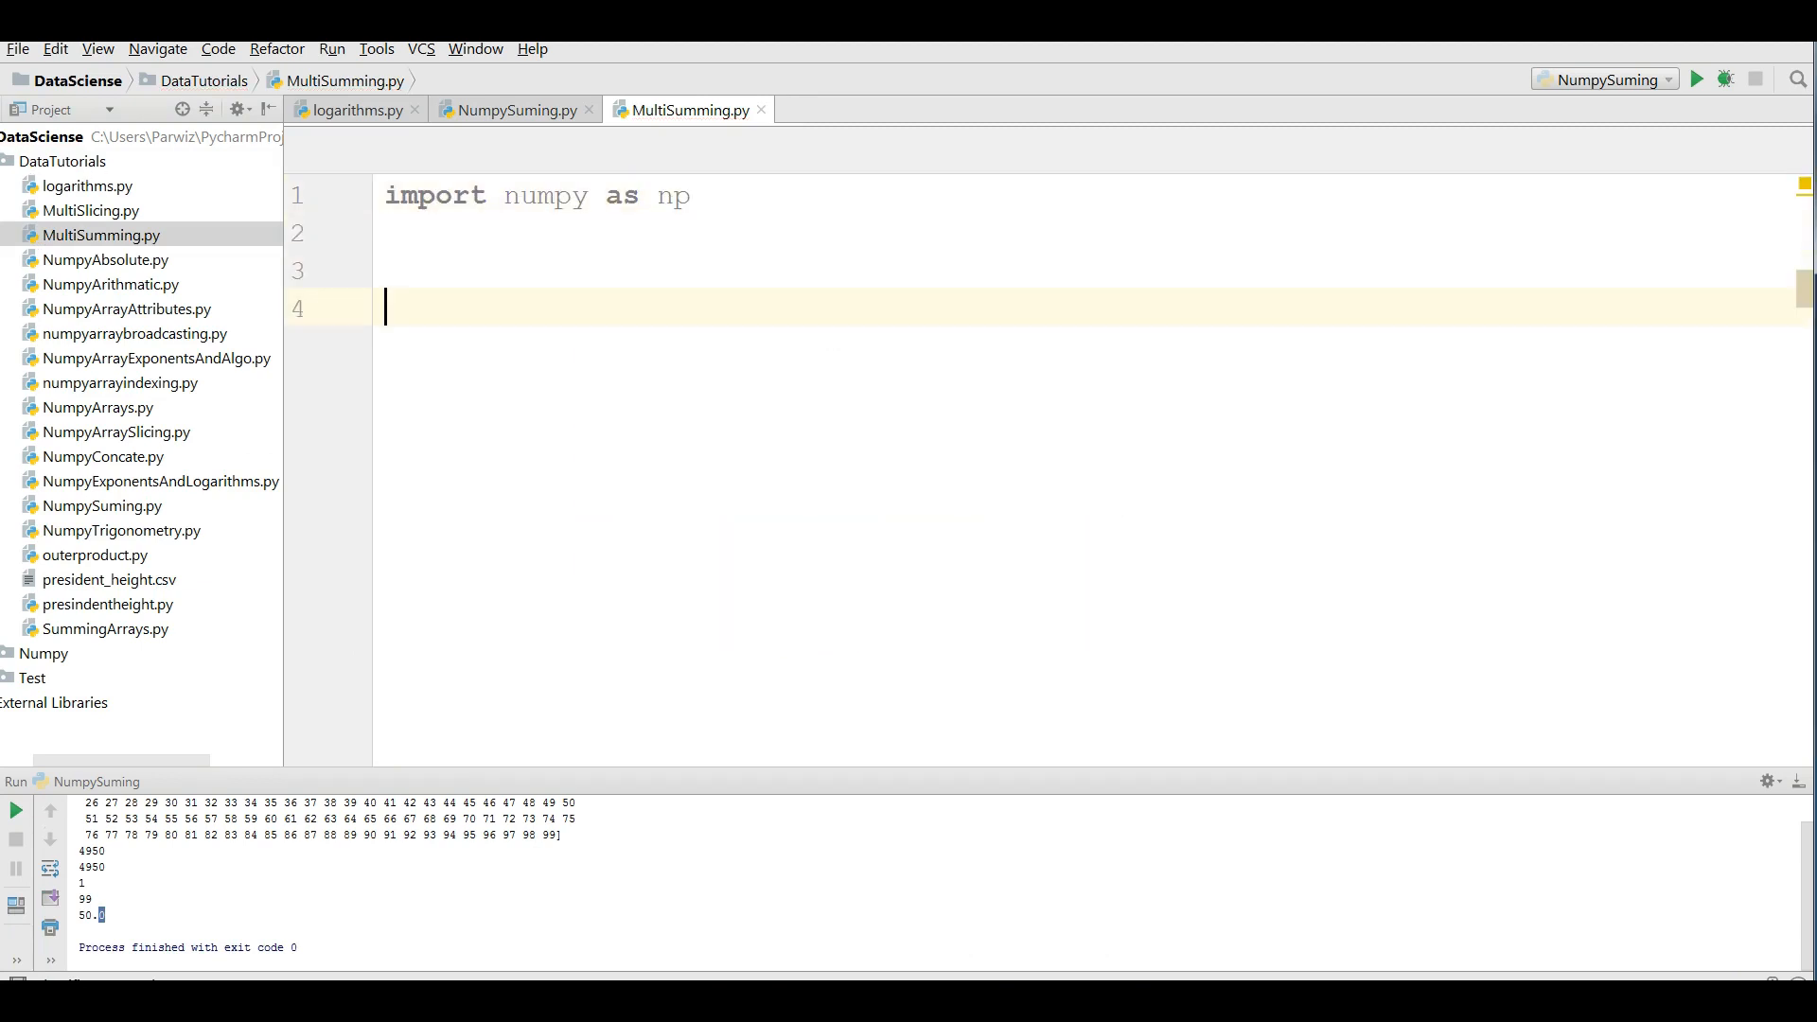
type("y =")
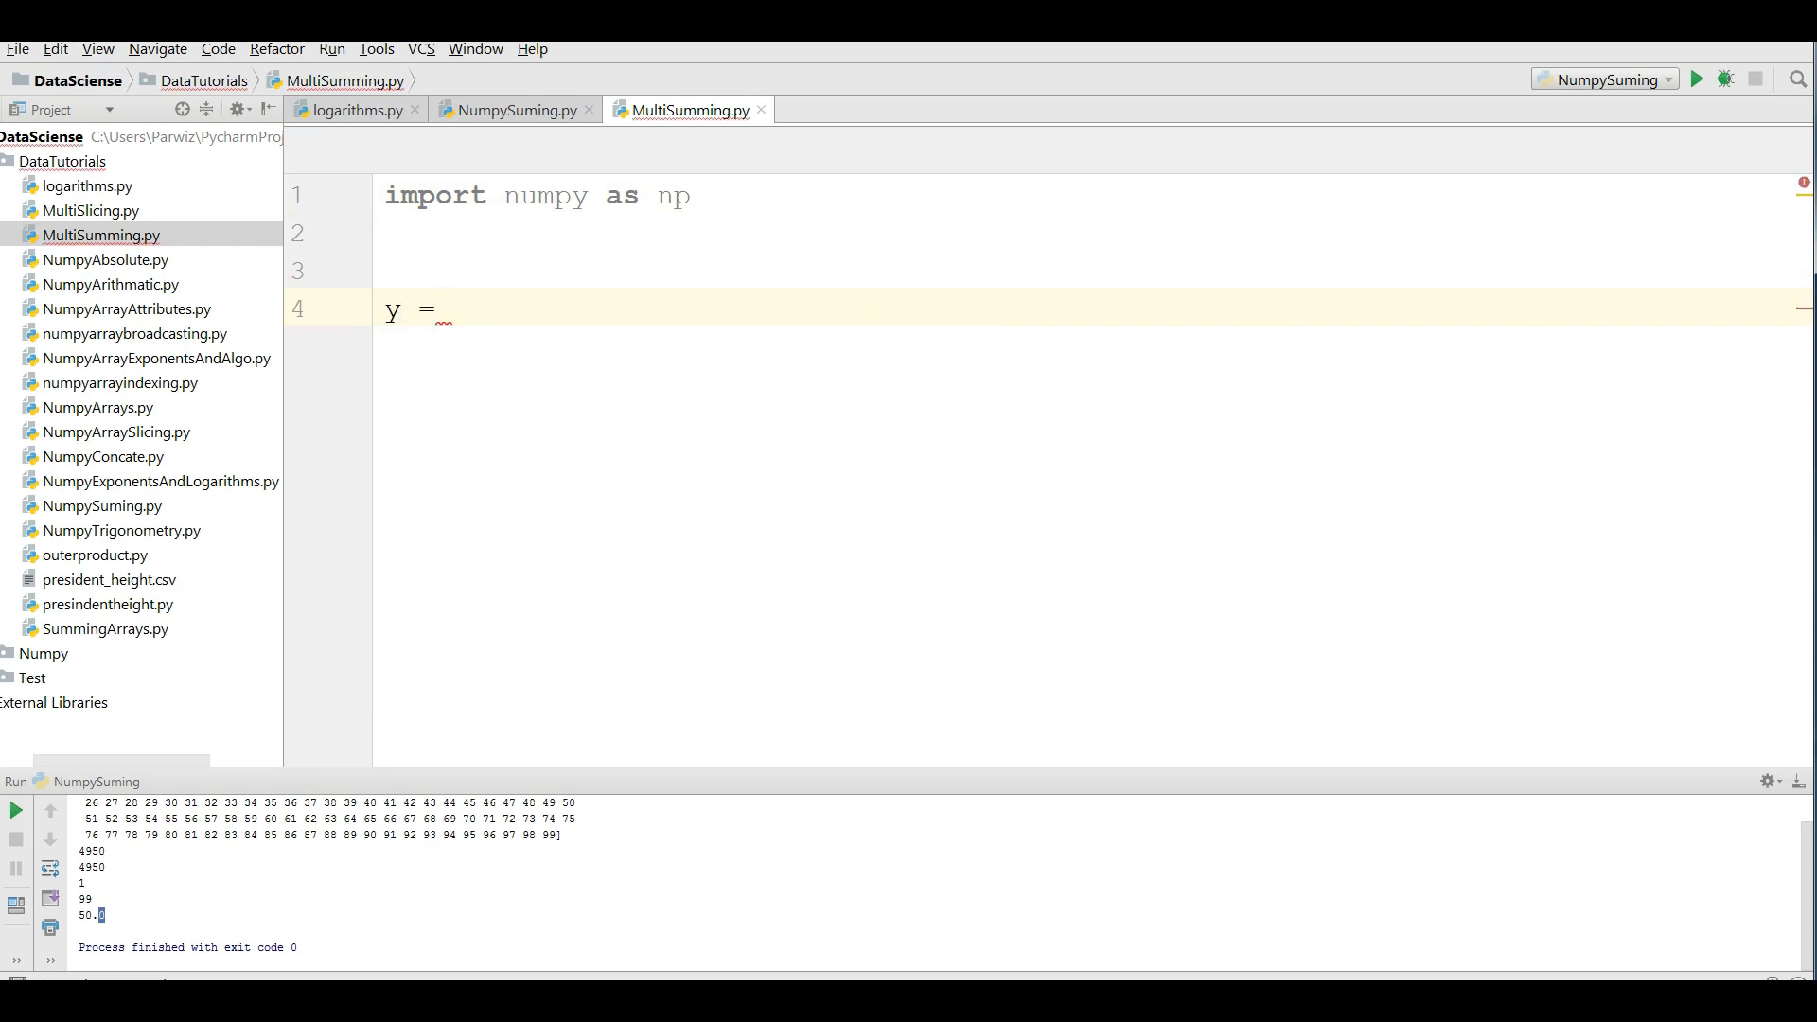
type("np.")
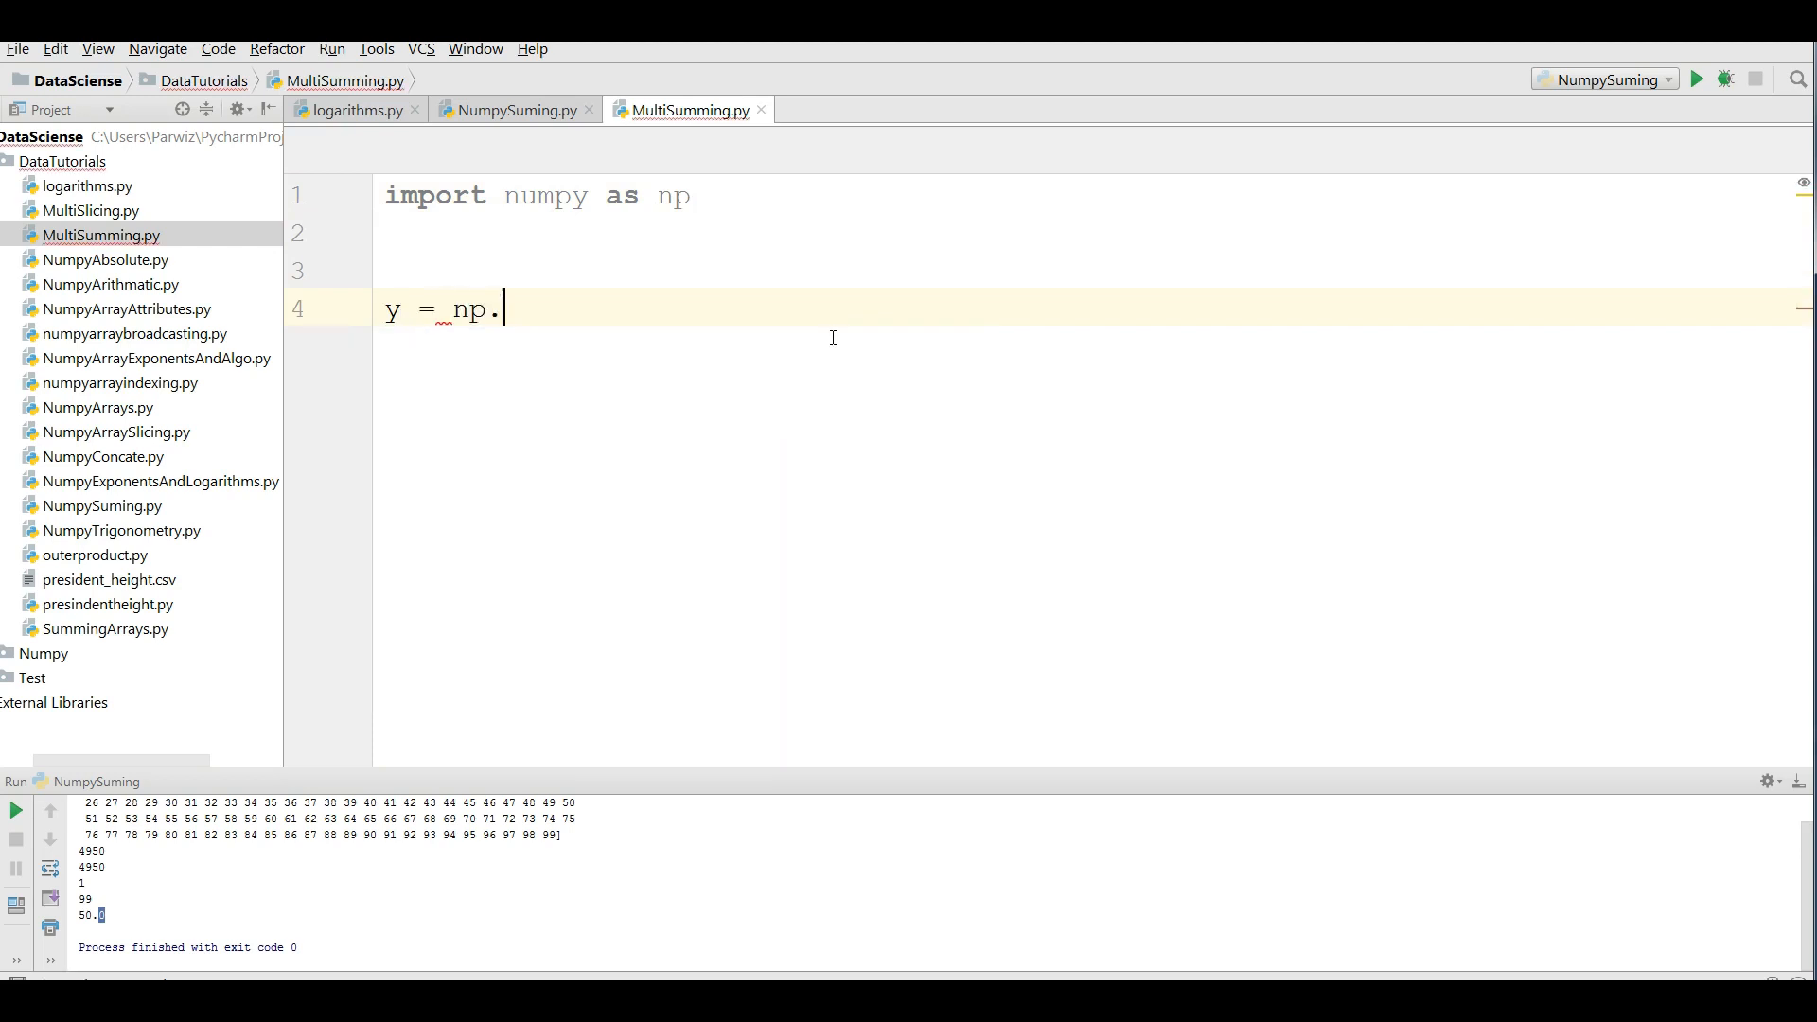
type("random")
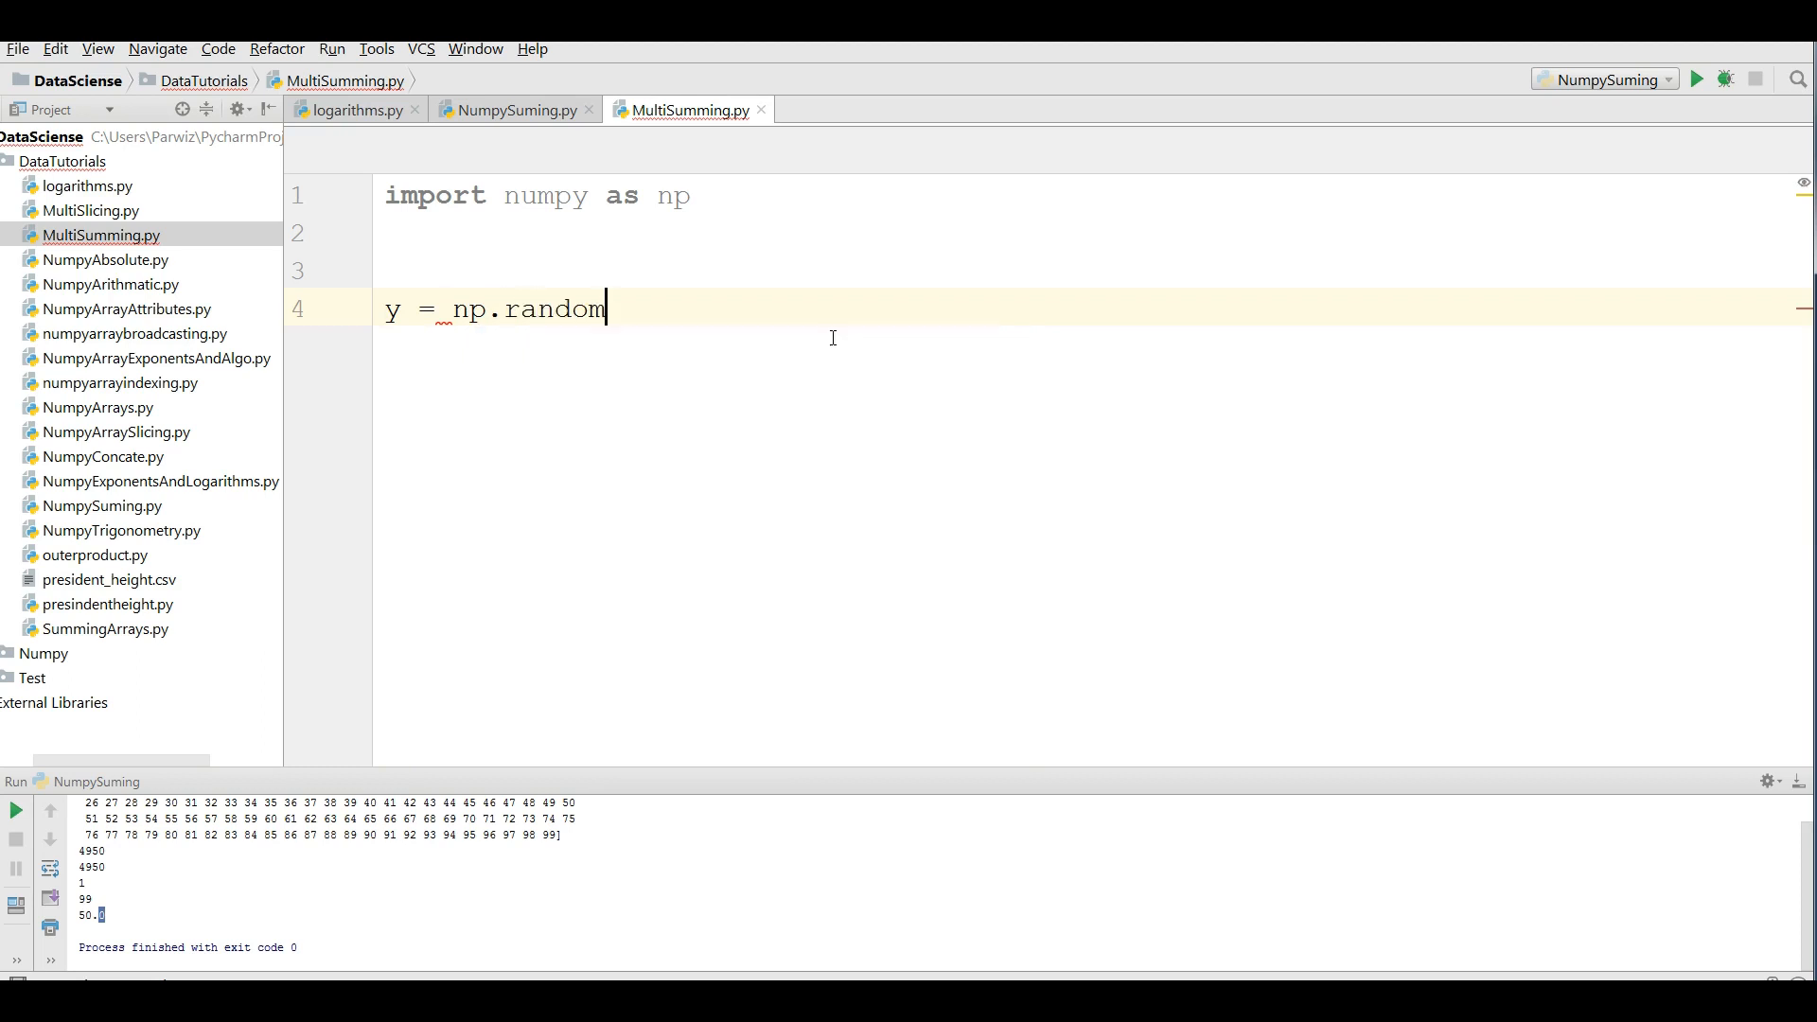
type(".random")
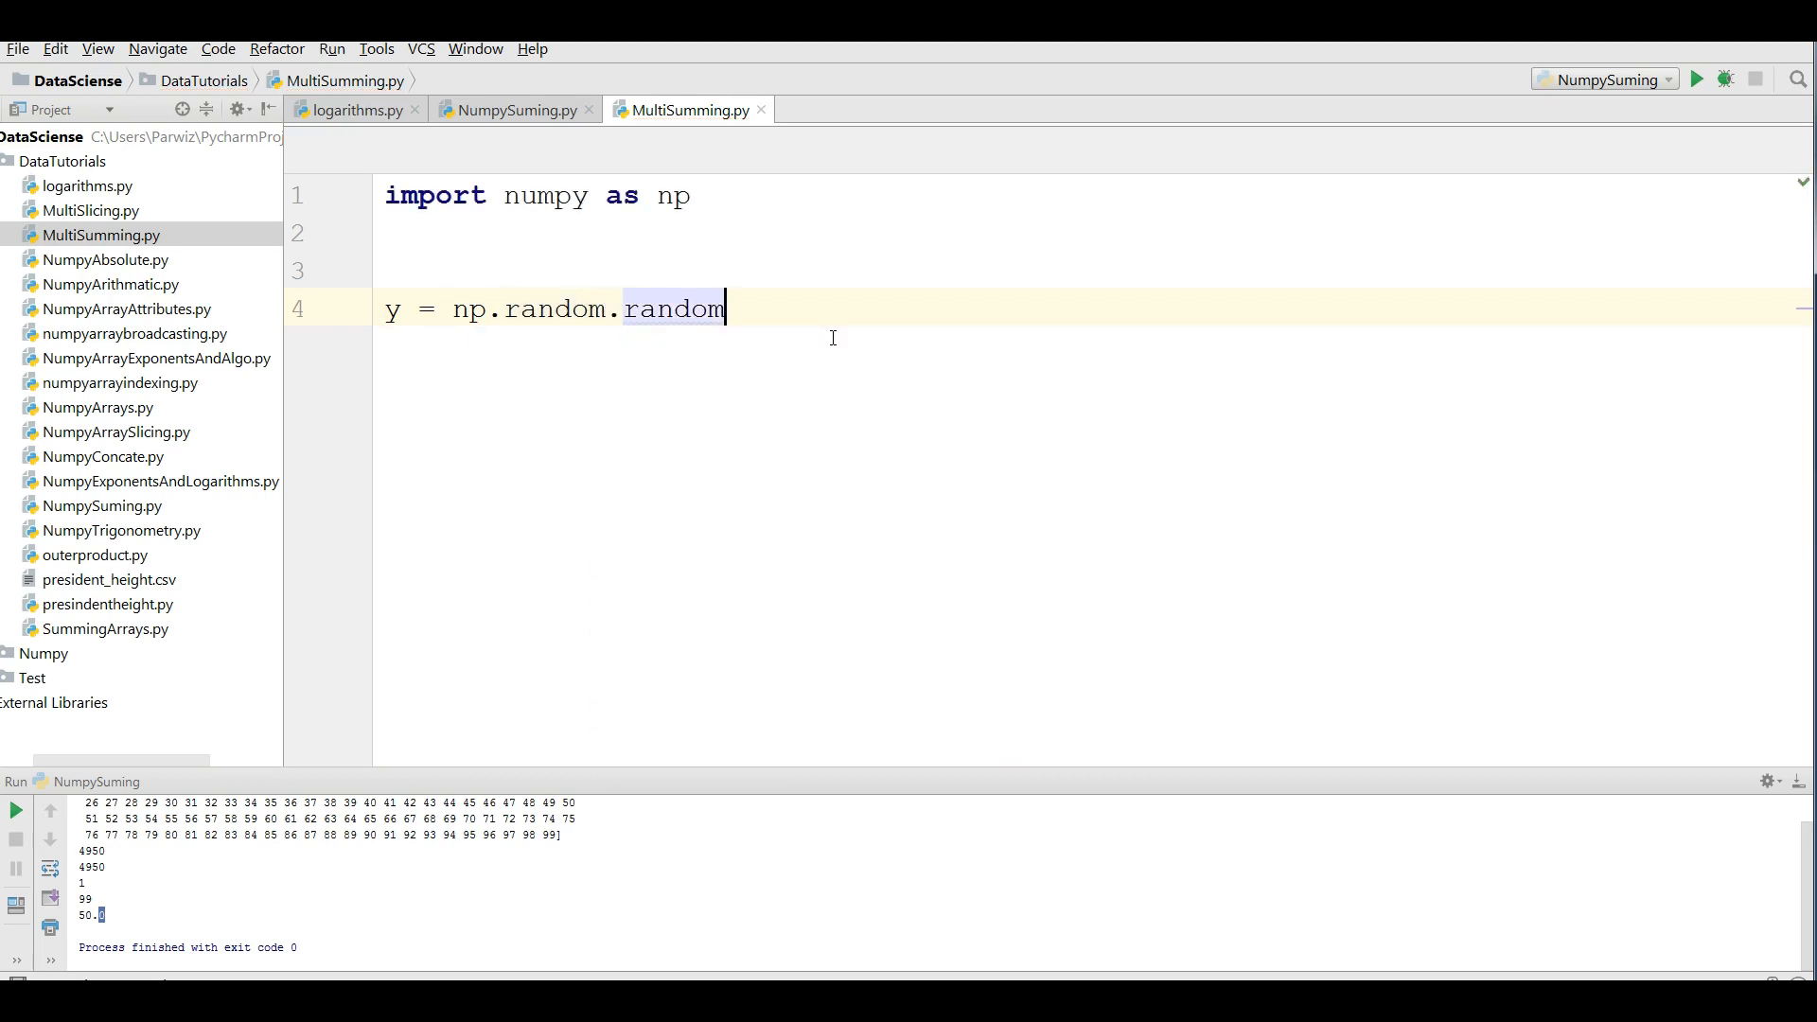
type("()")
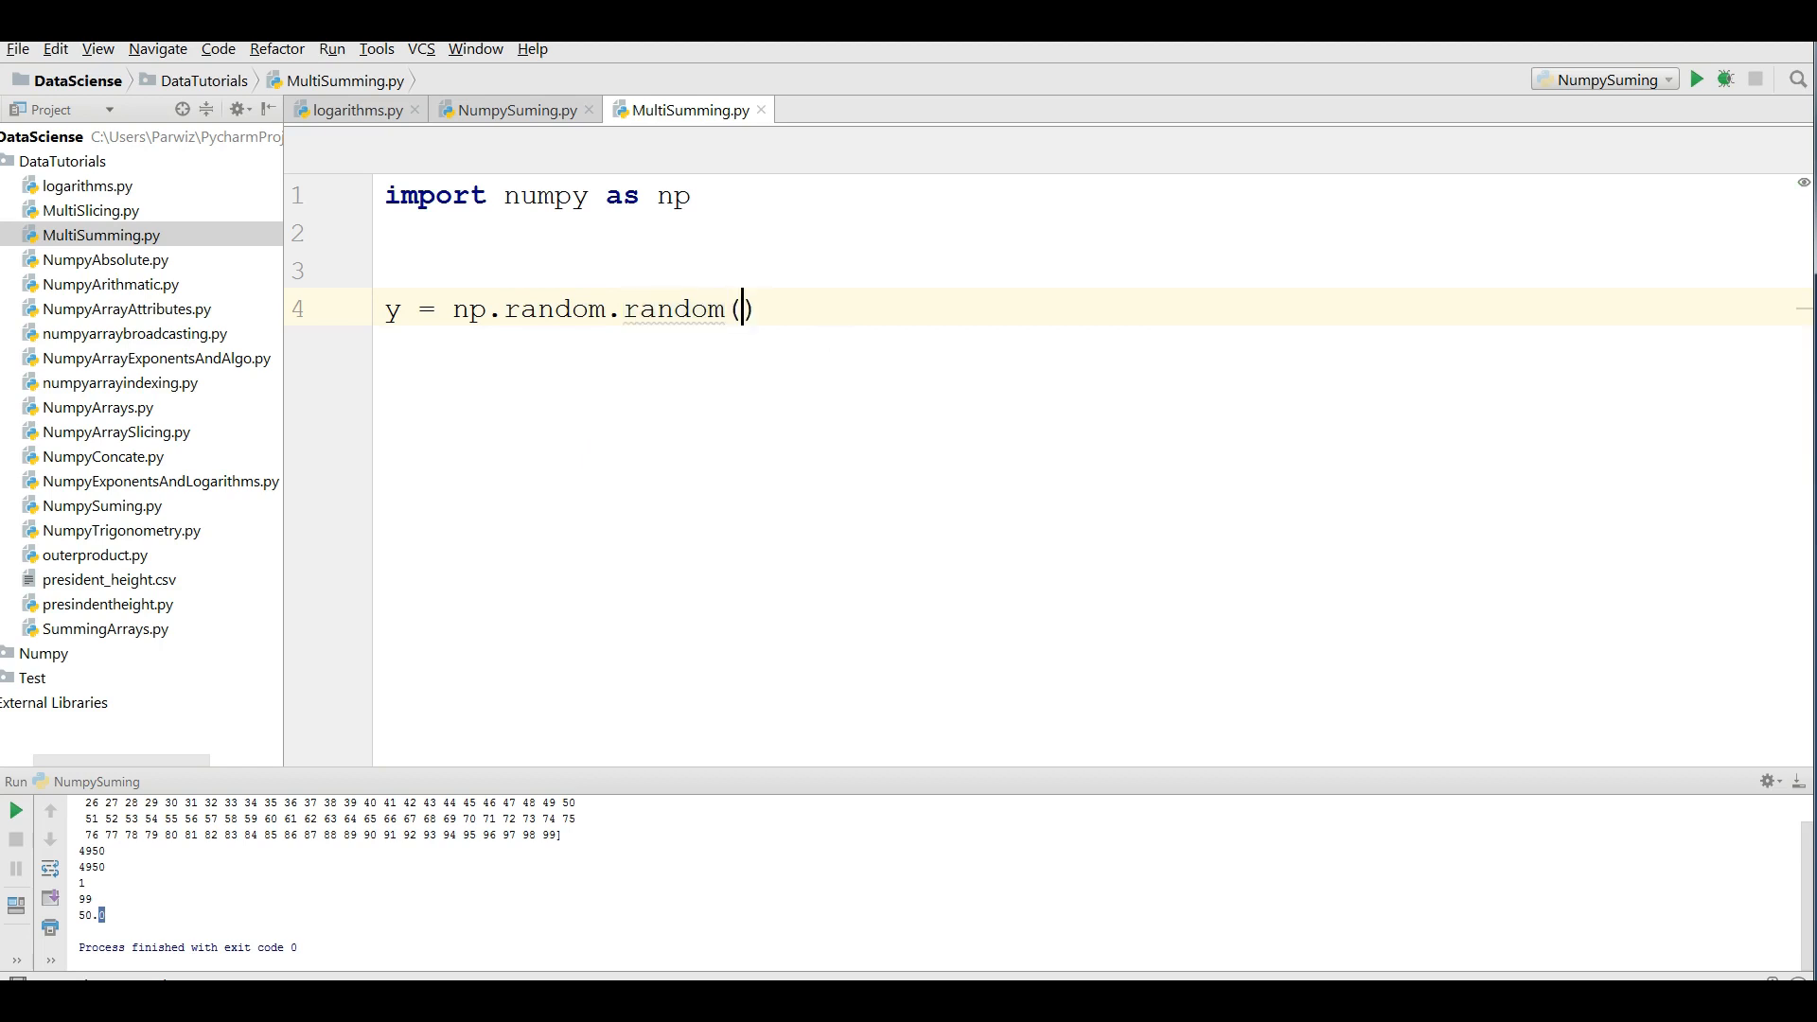
type("(3,")
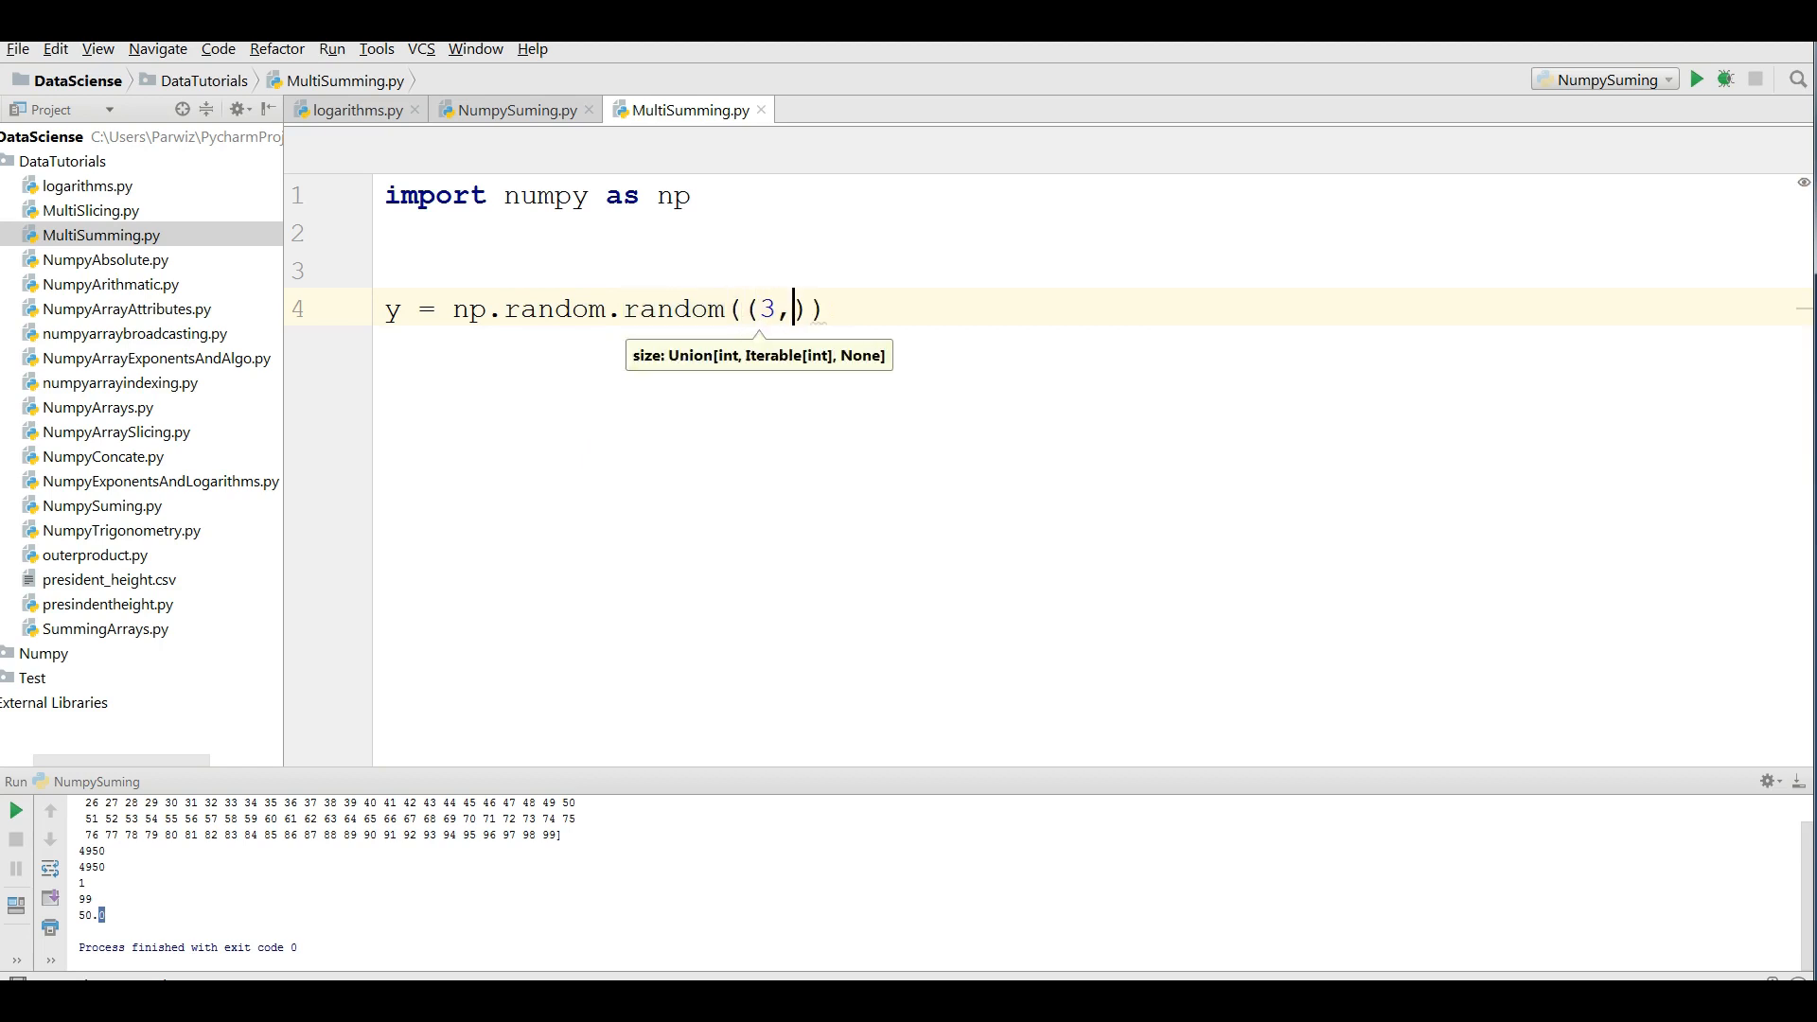
type("4")
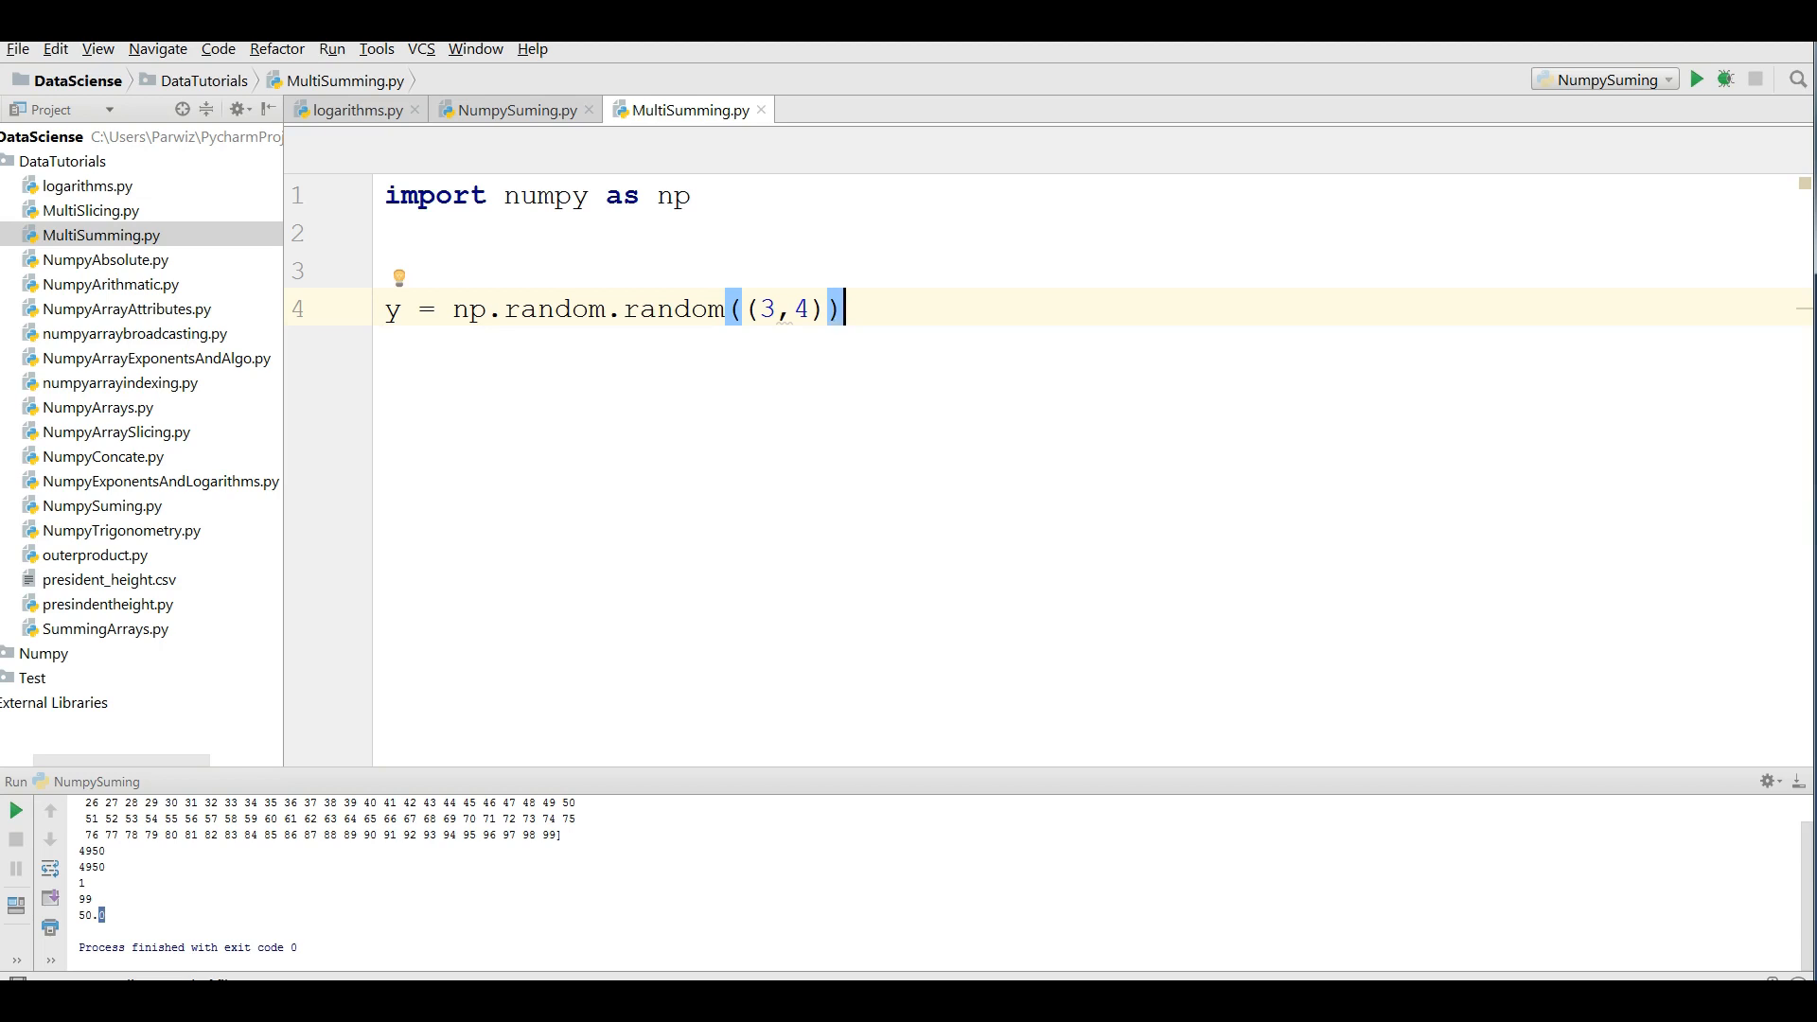
key("enter")
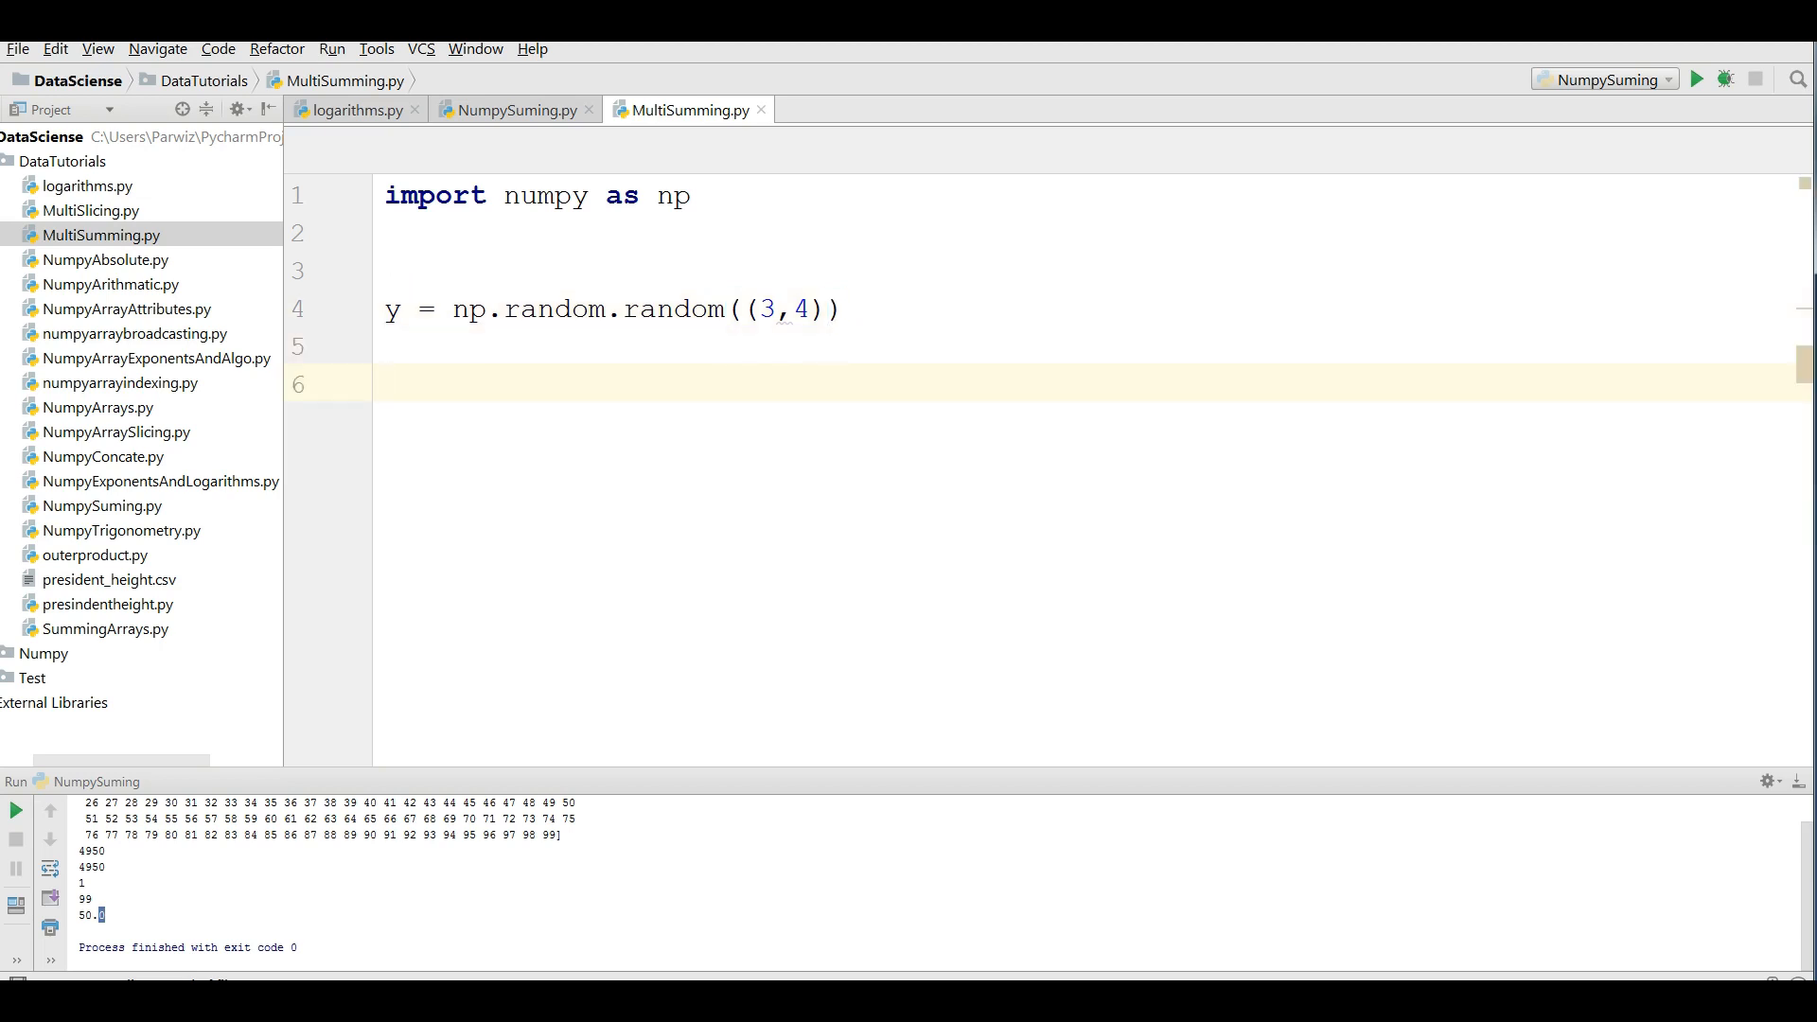
- Add print(y) and run MultiSumming to show the random 3x4 array
type("print()")
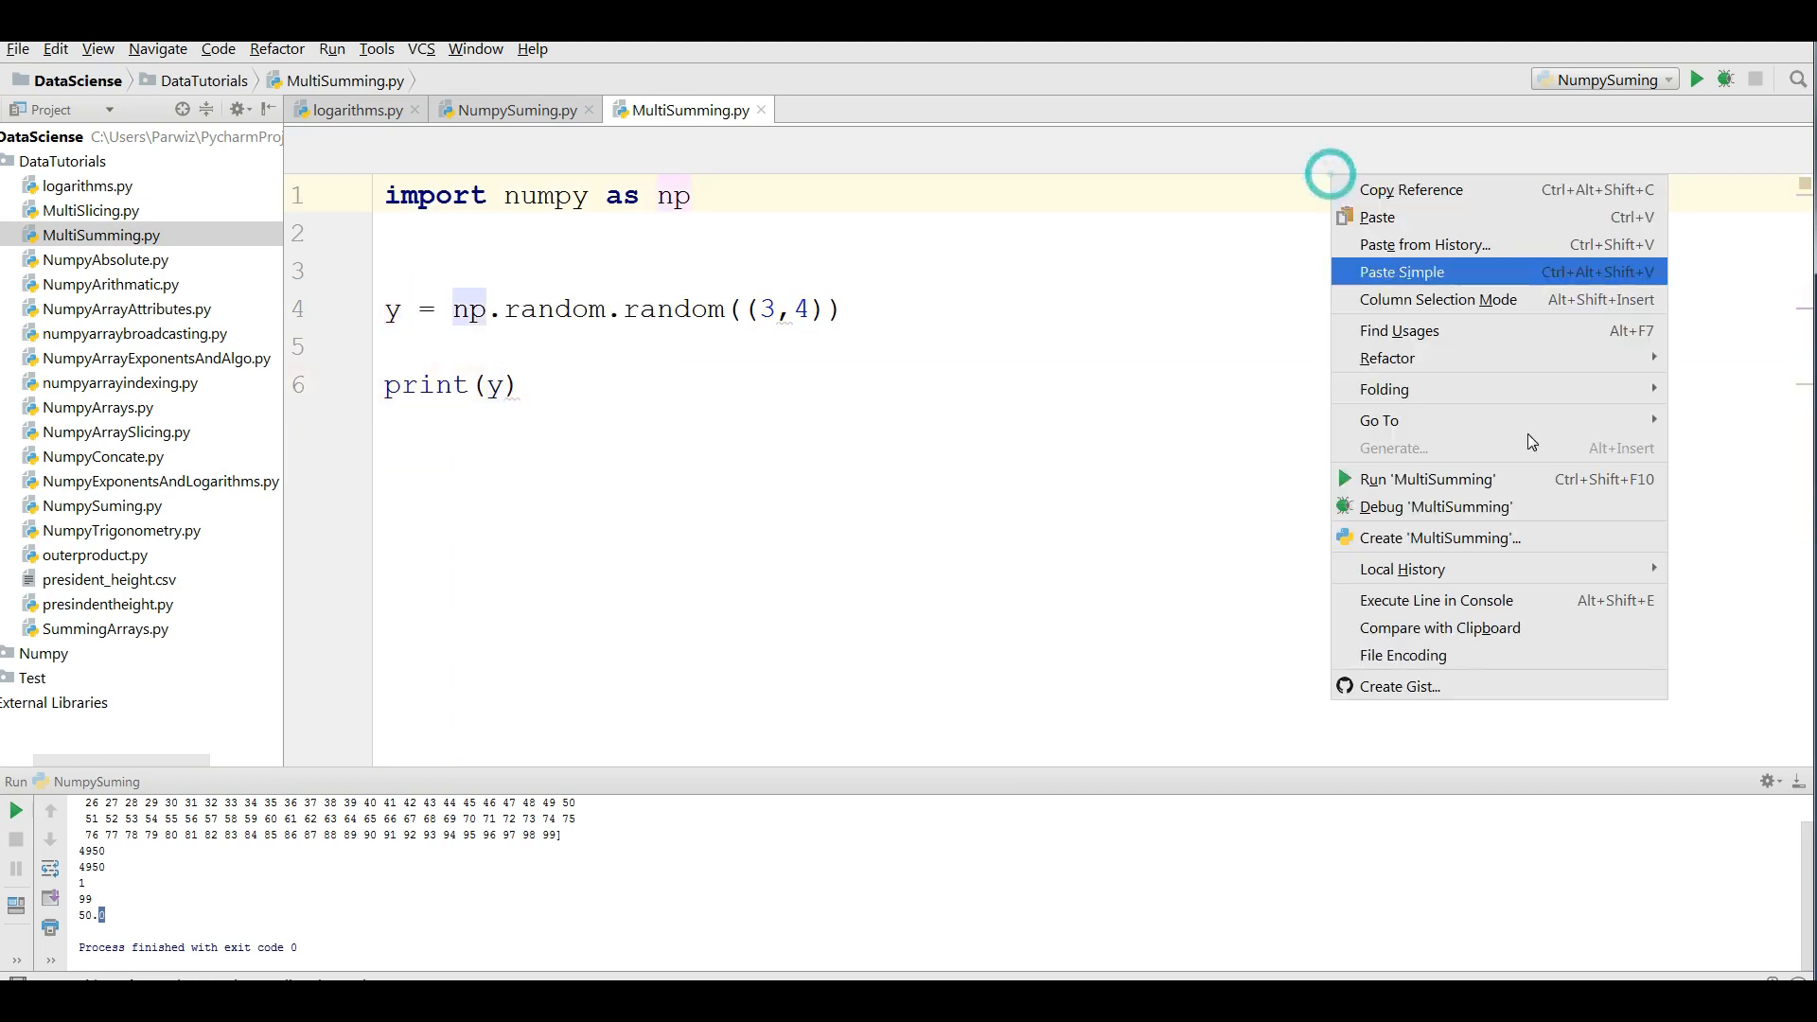
left_click(1427, 478)
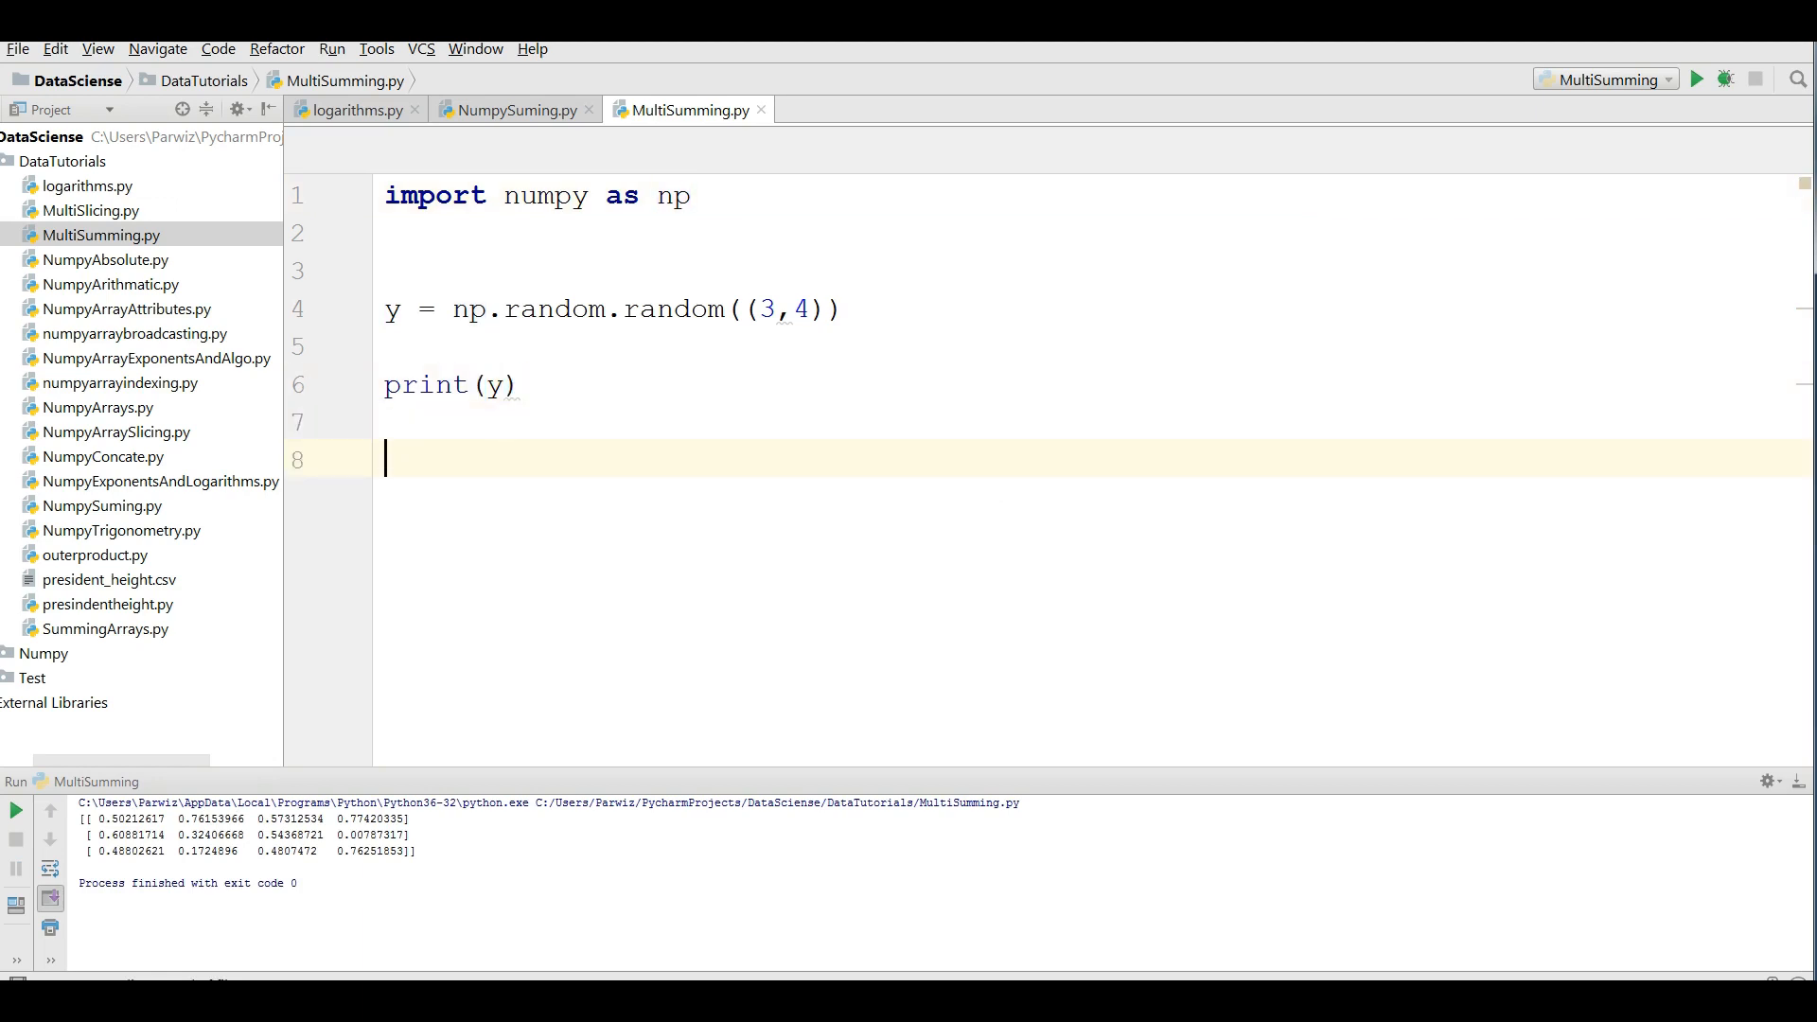
- Add print(np.sum(y)) below print(y) and rerun, showing total 6.822 under the array
double_click(451, 384)
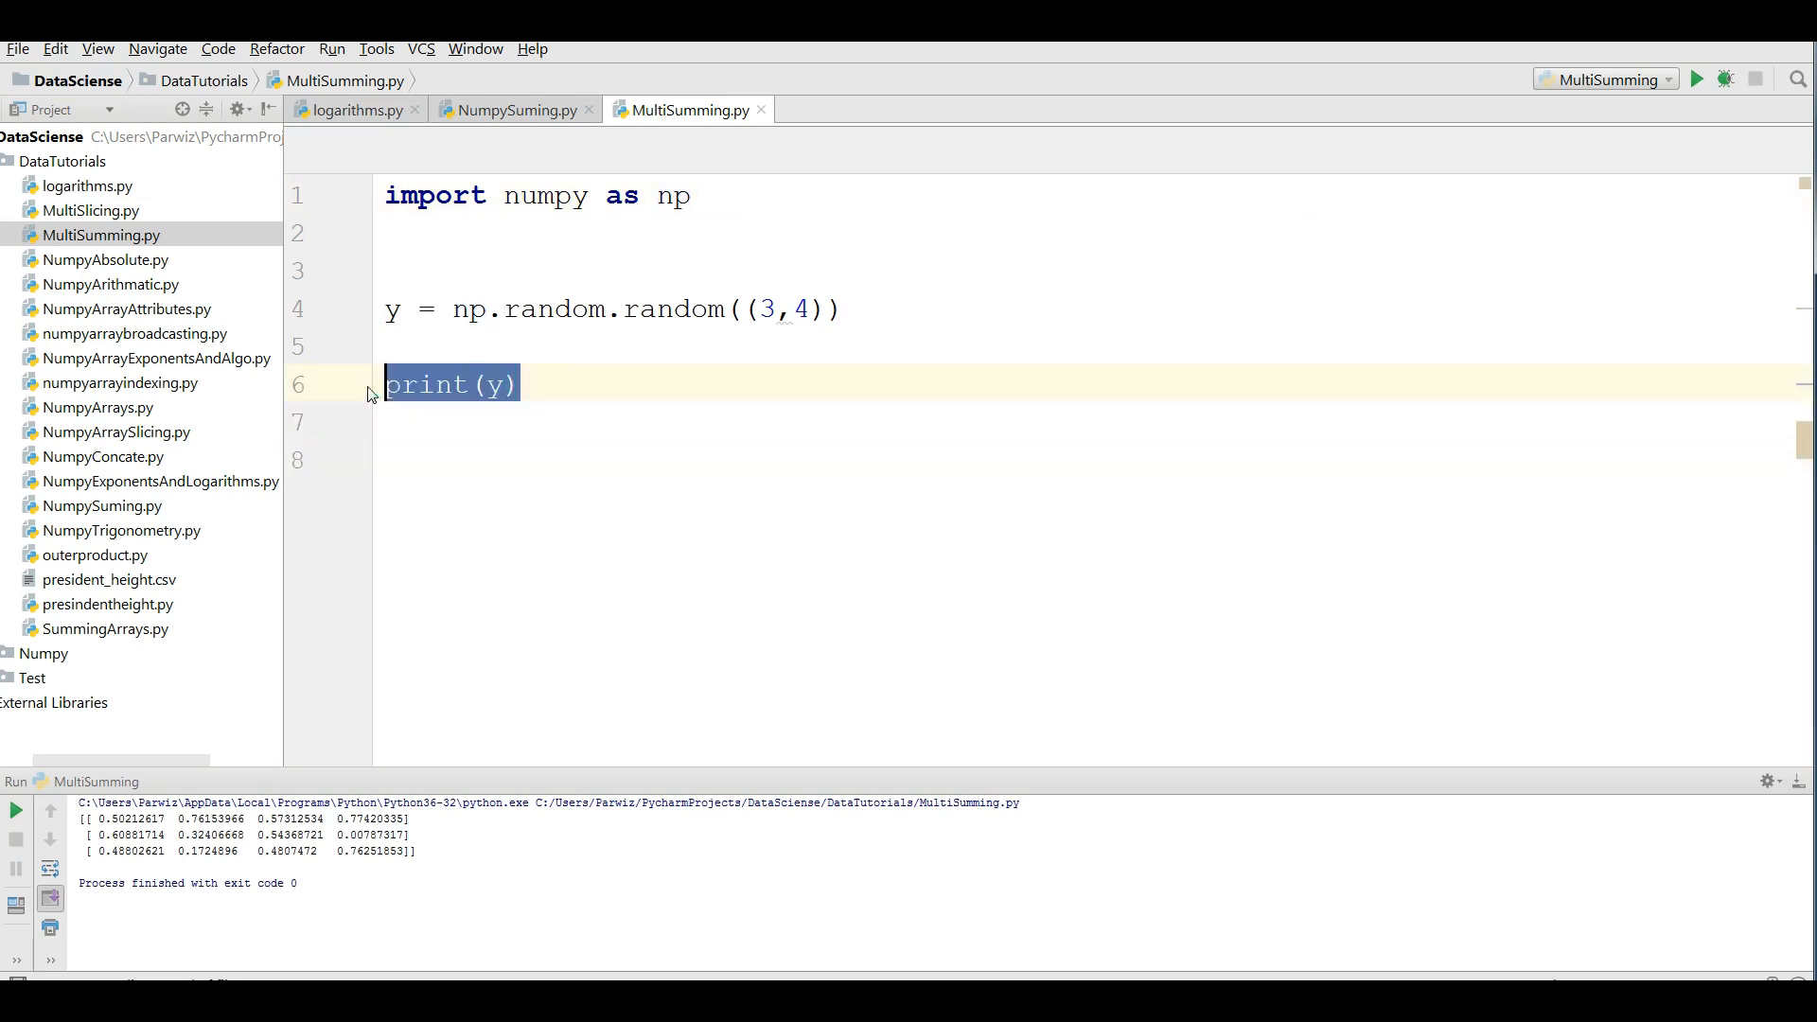
key("Delete")
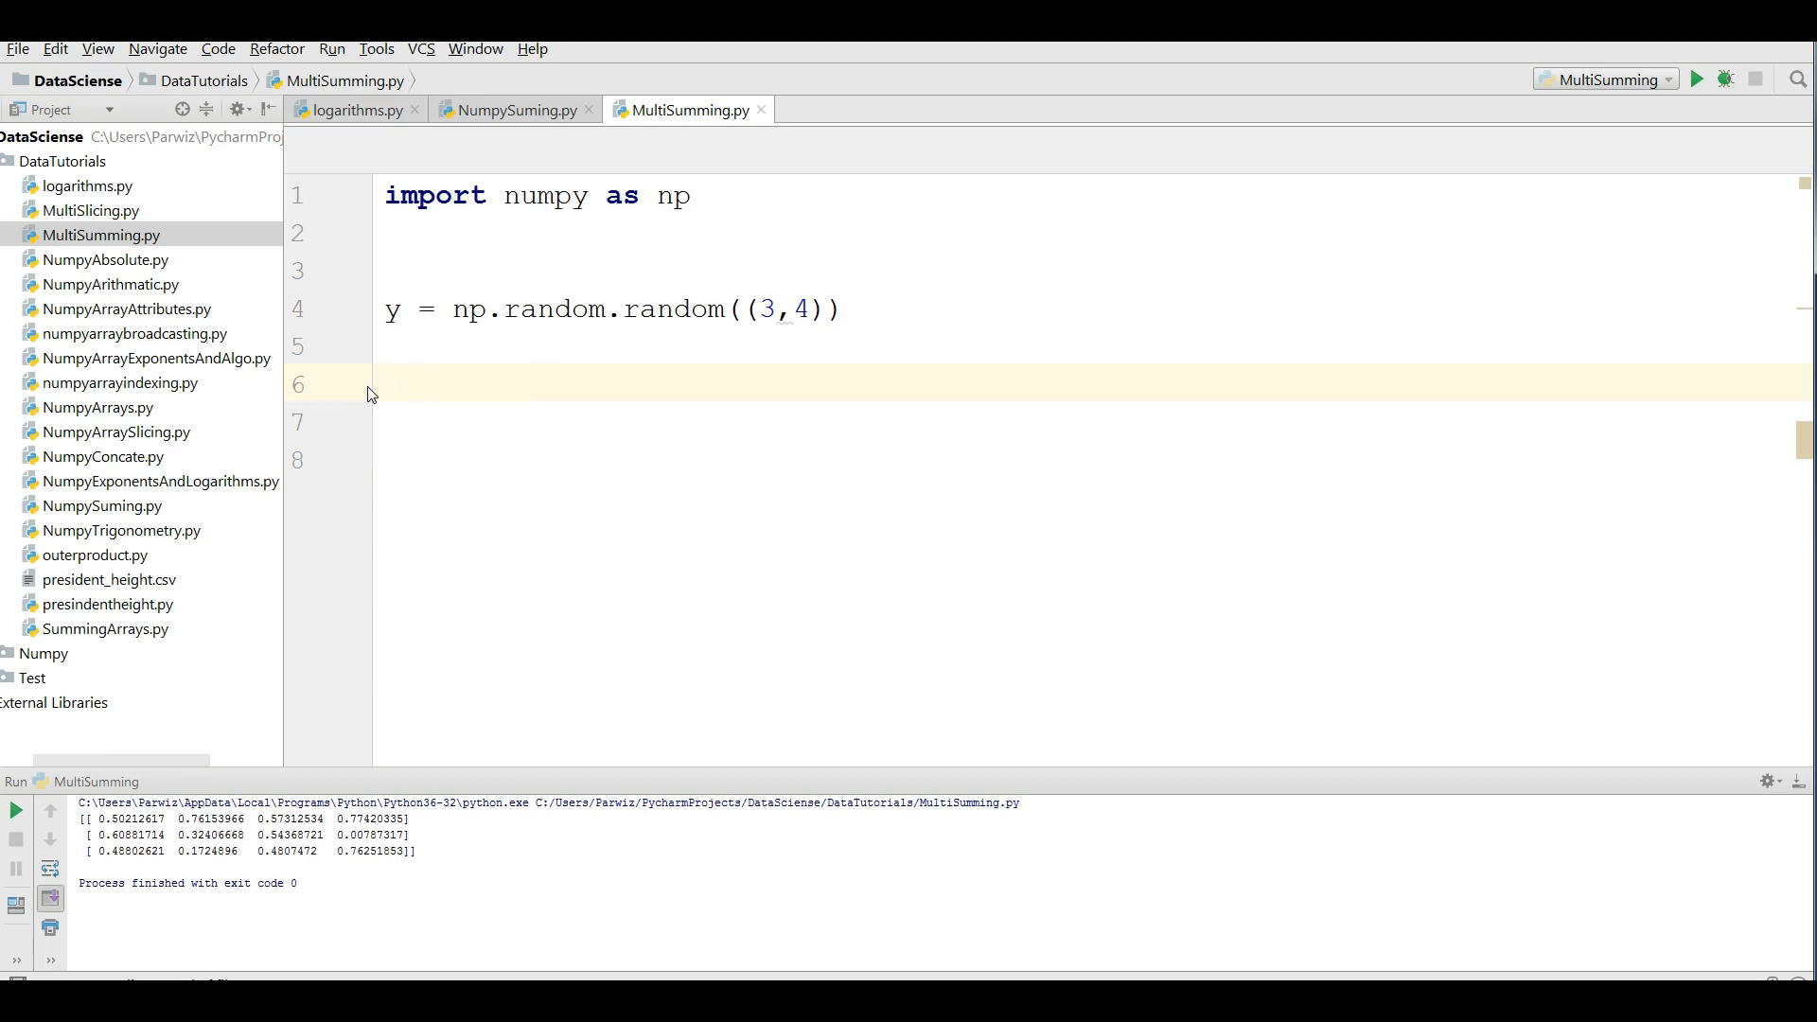
type("print(np")
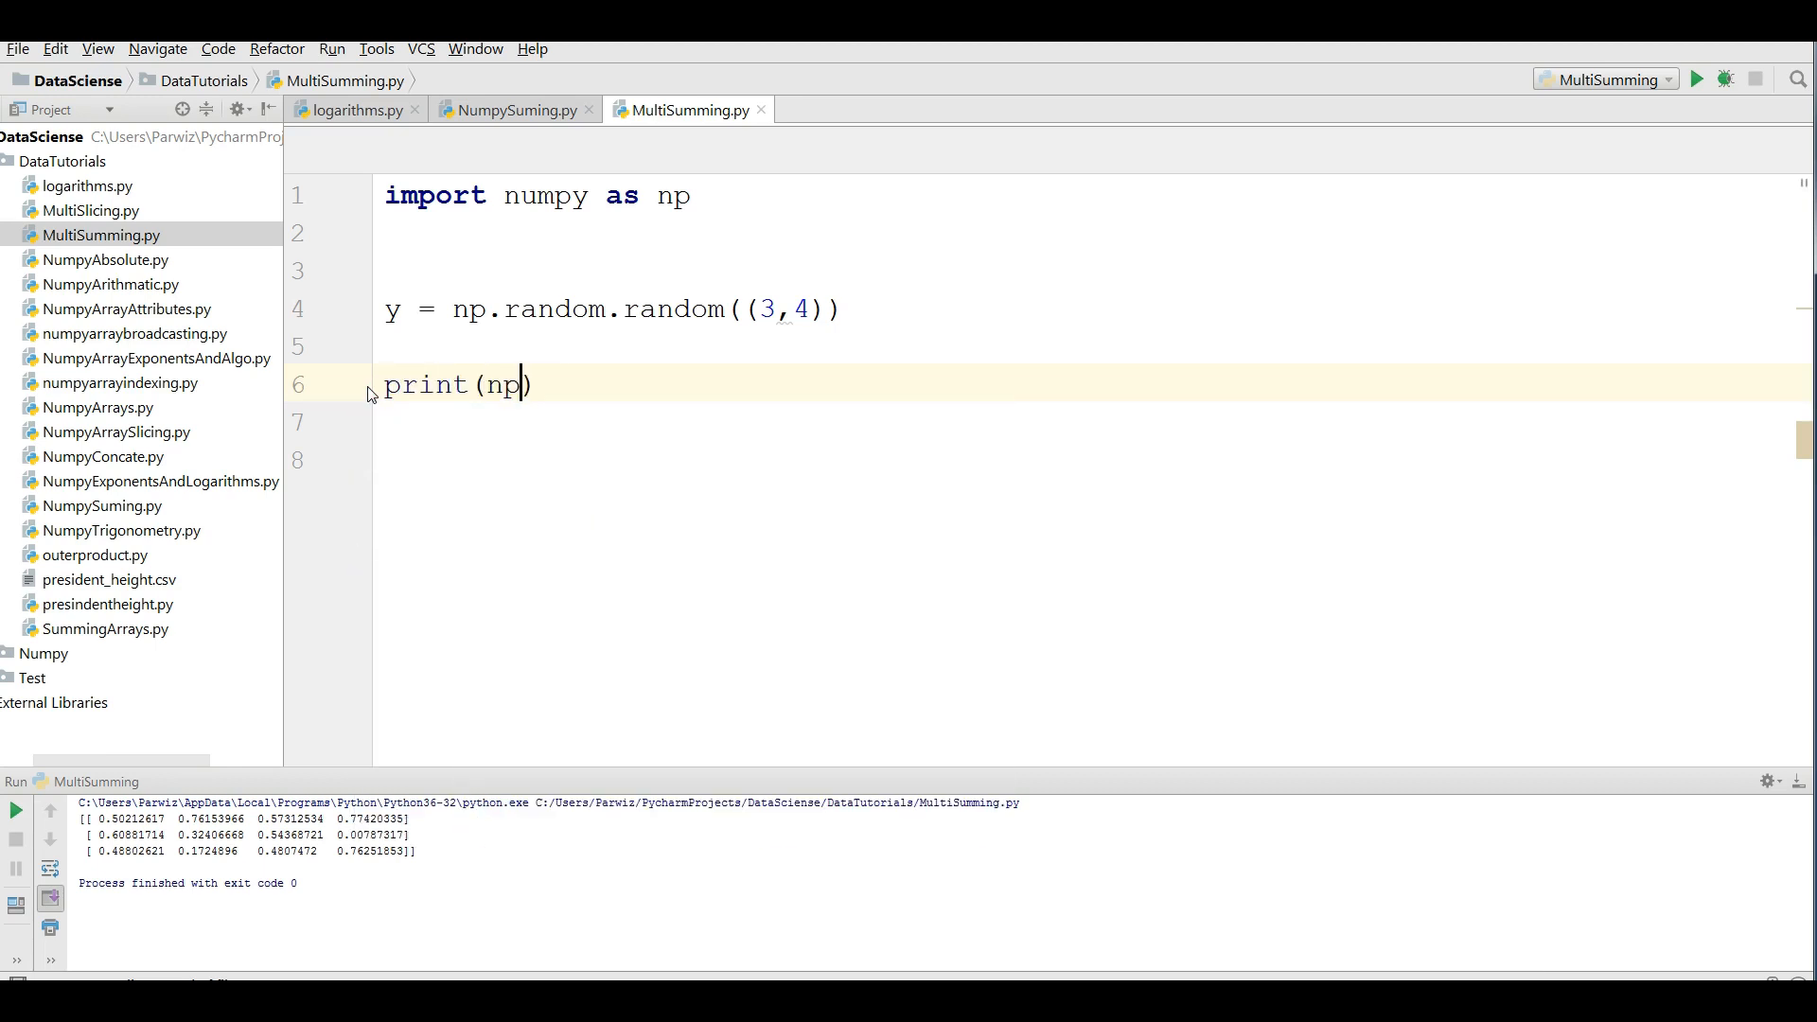
type(".sum(y")
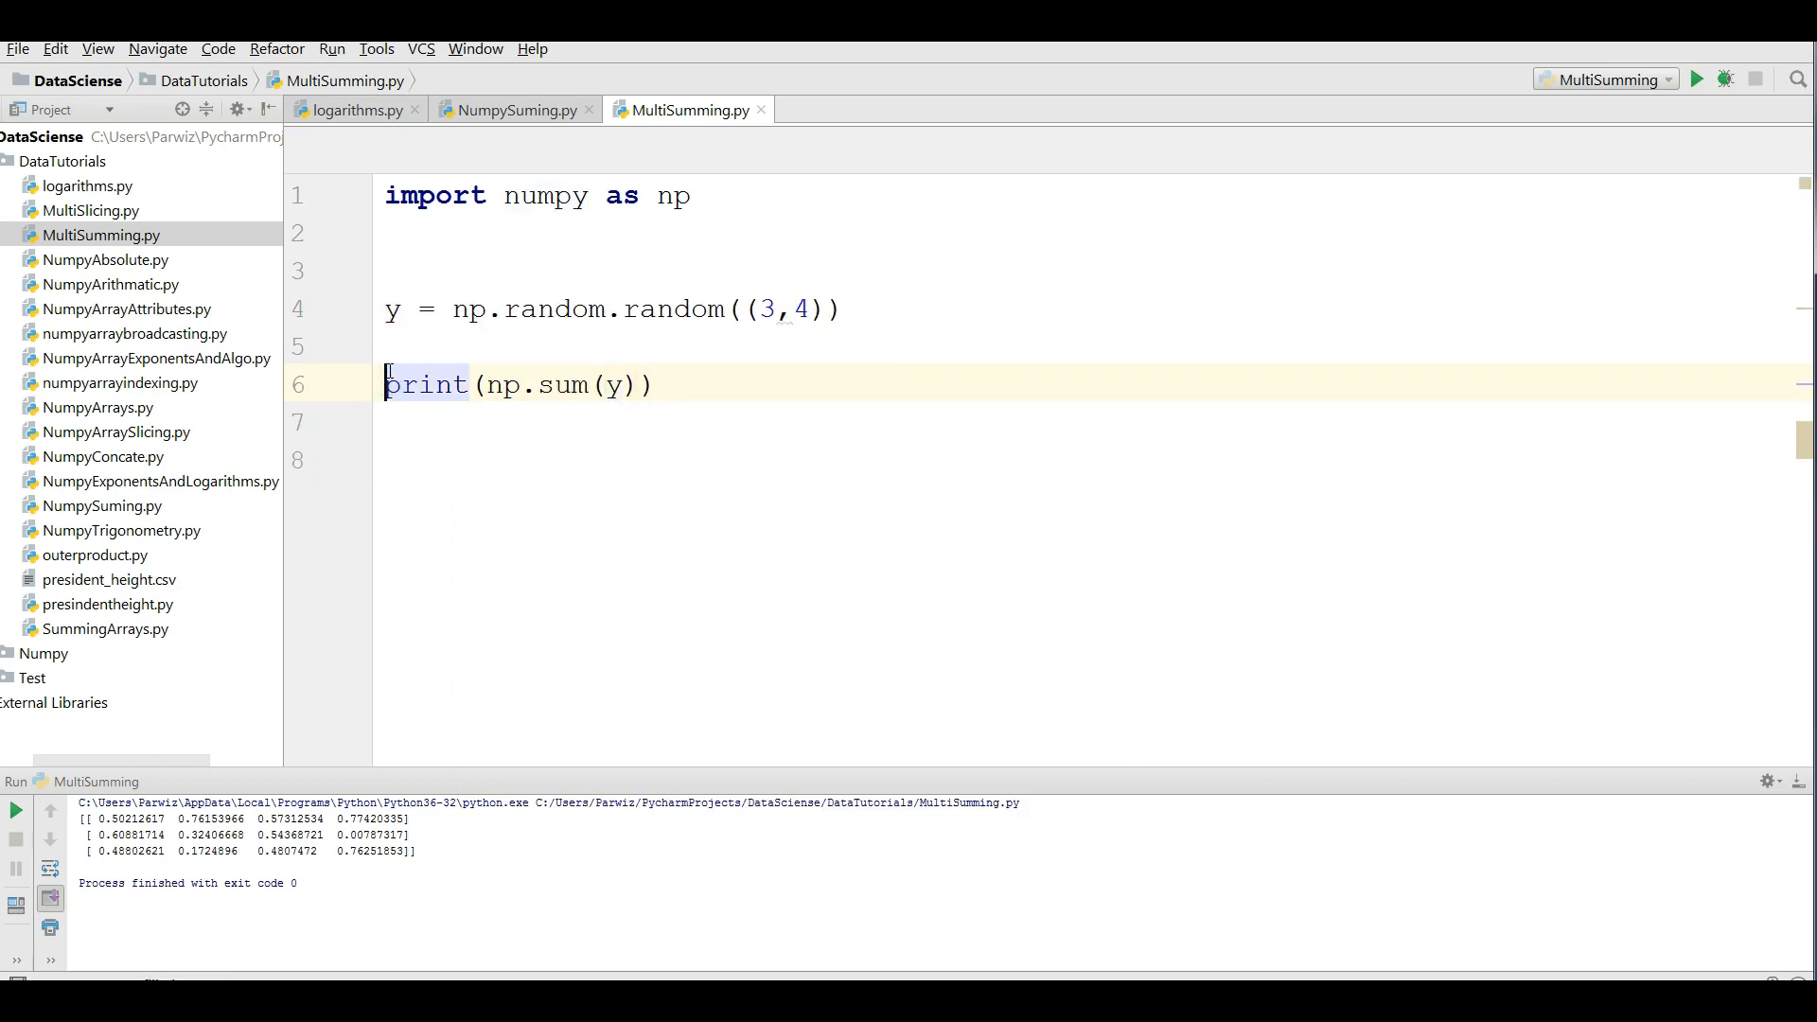
type("print(y")
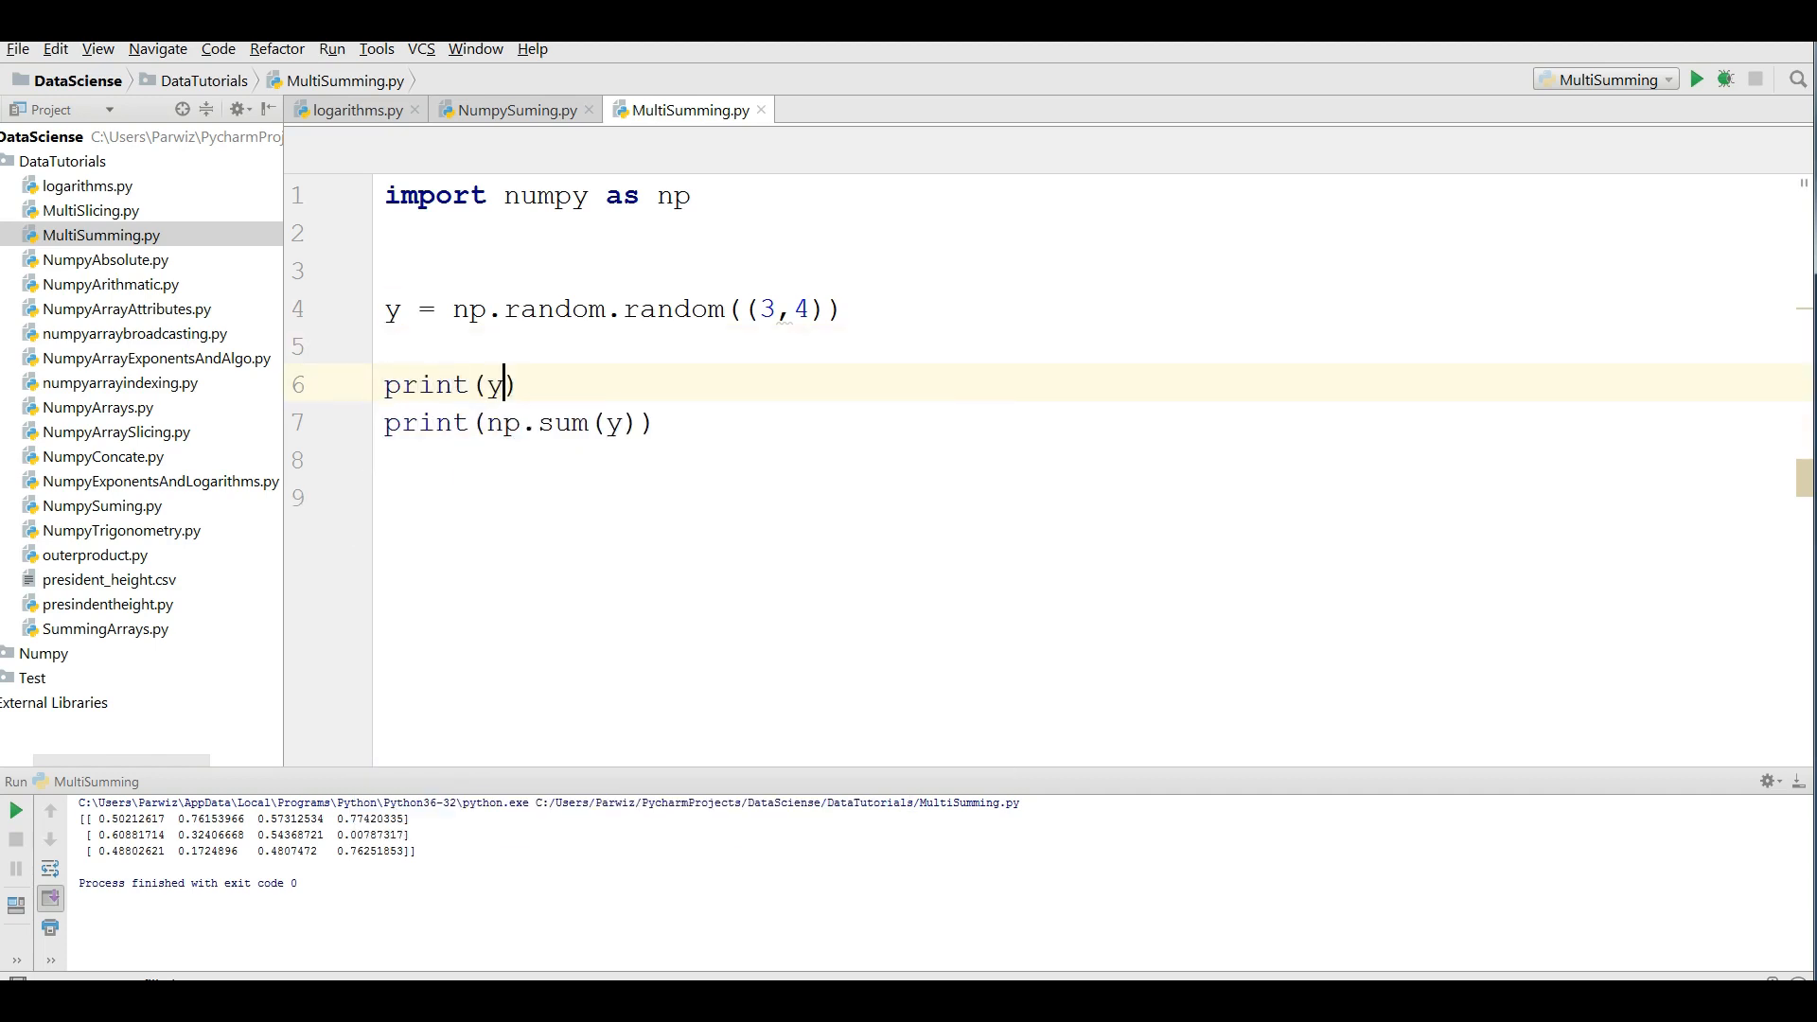
right_click(626, 271)
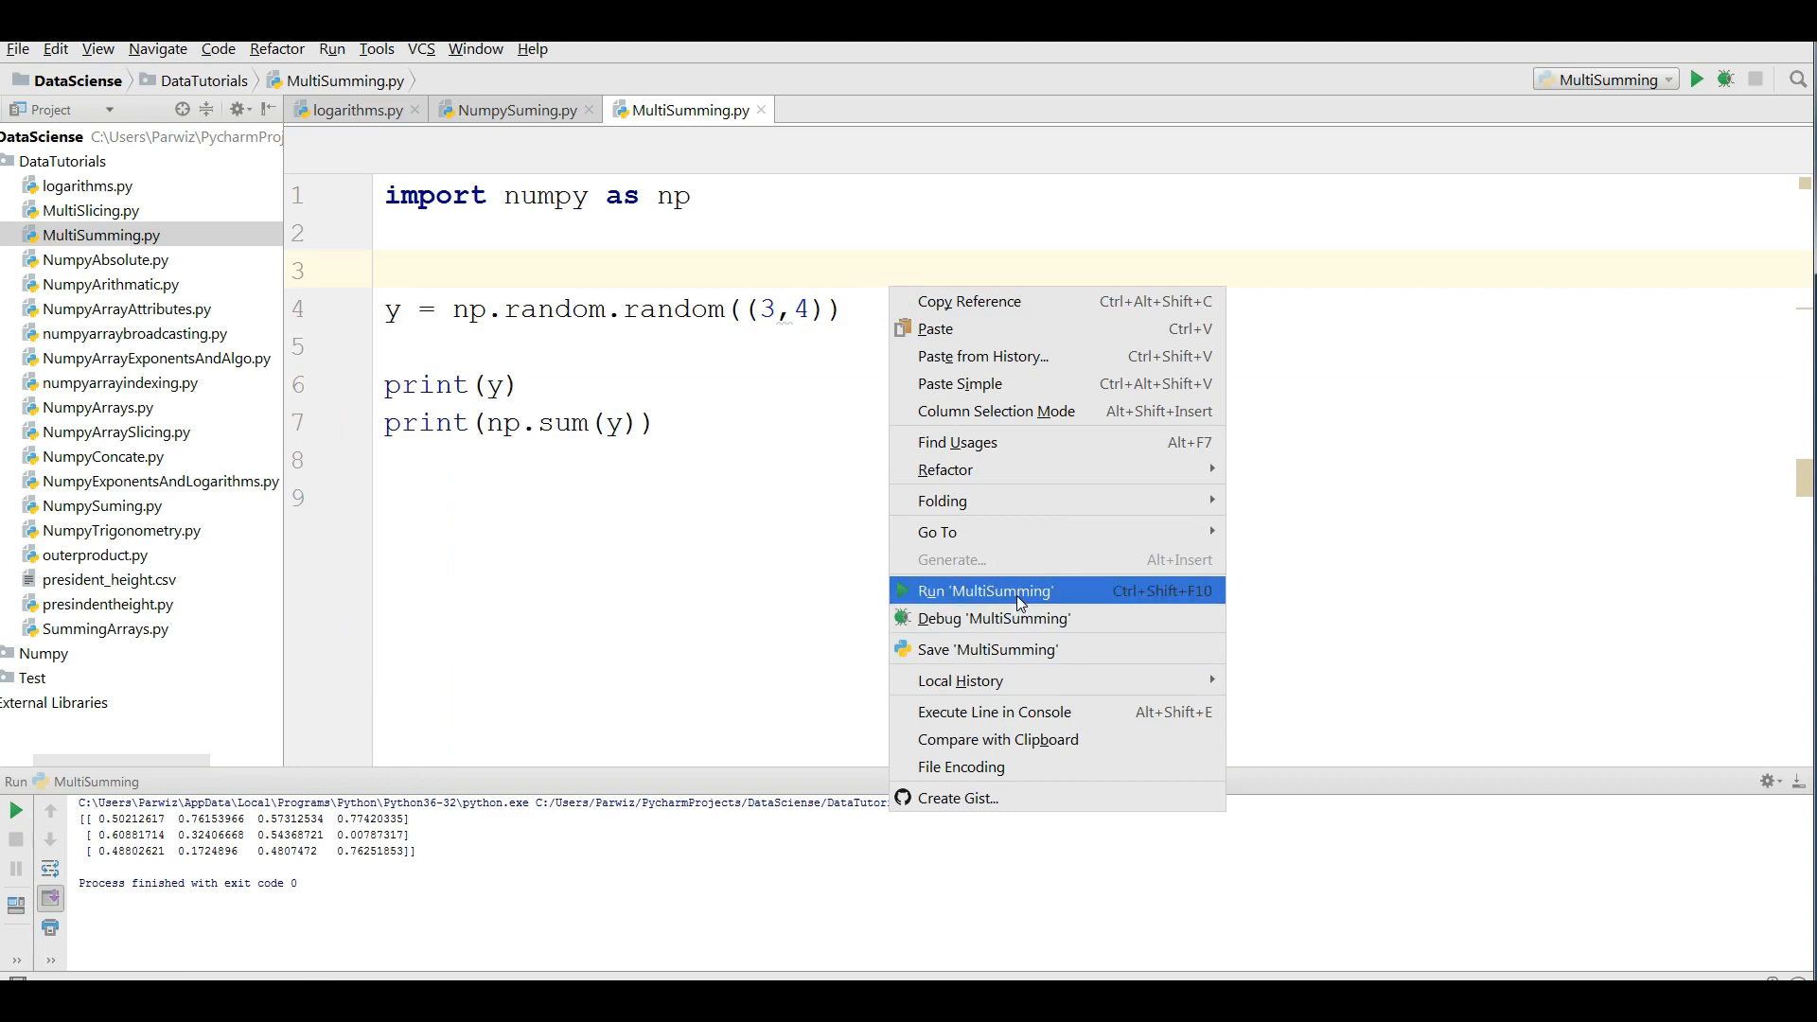
left_click(984, 590)
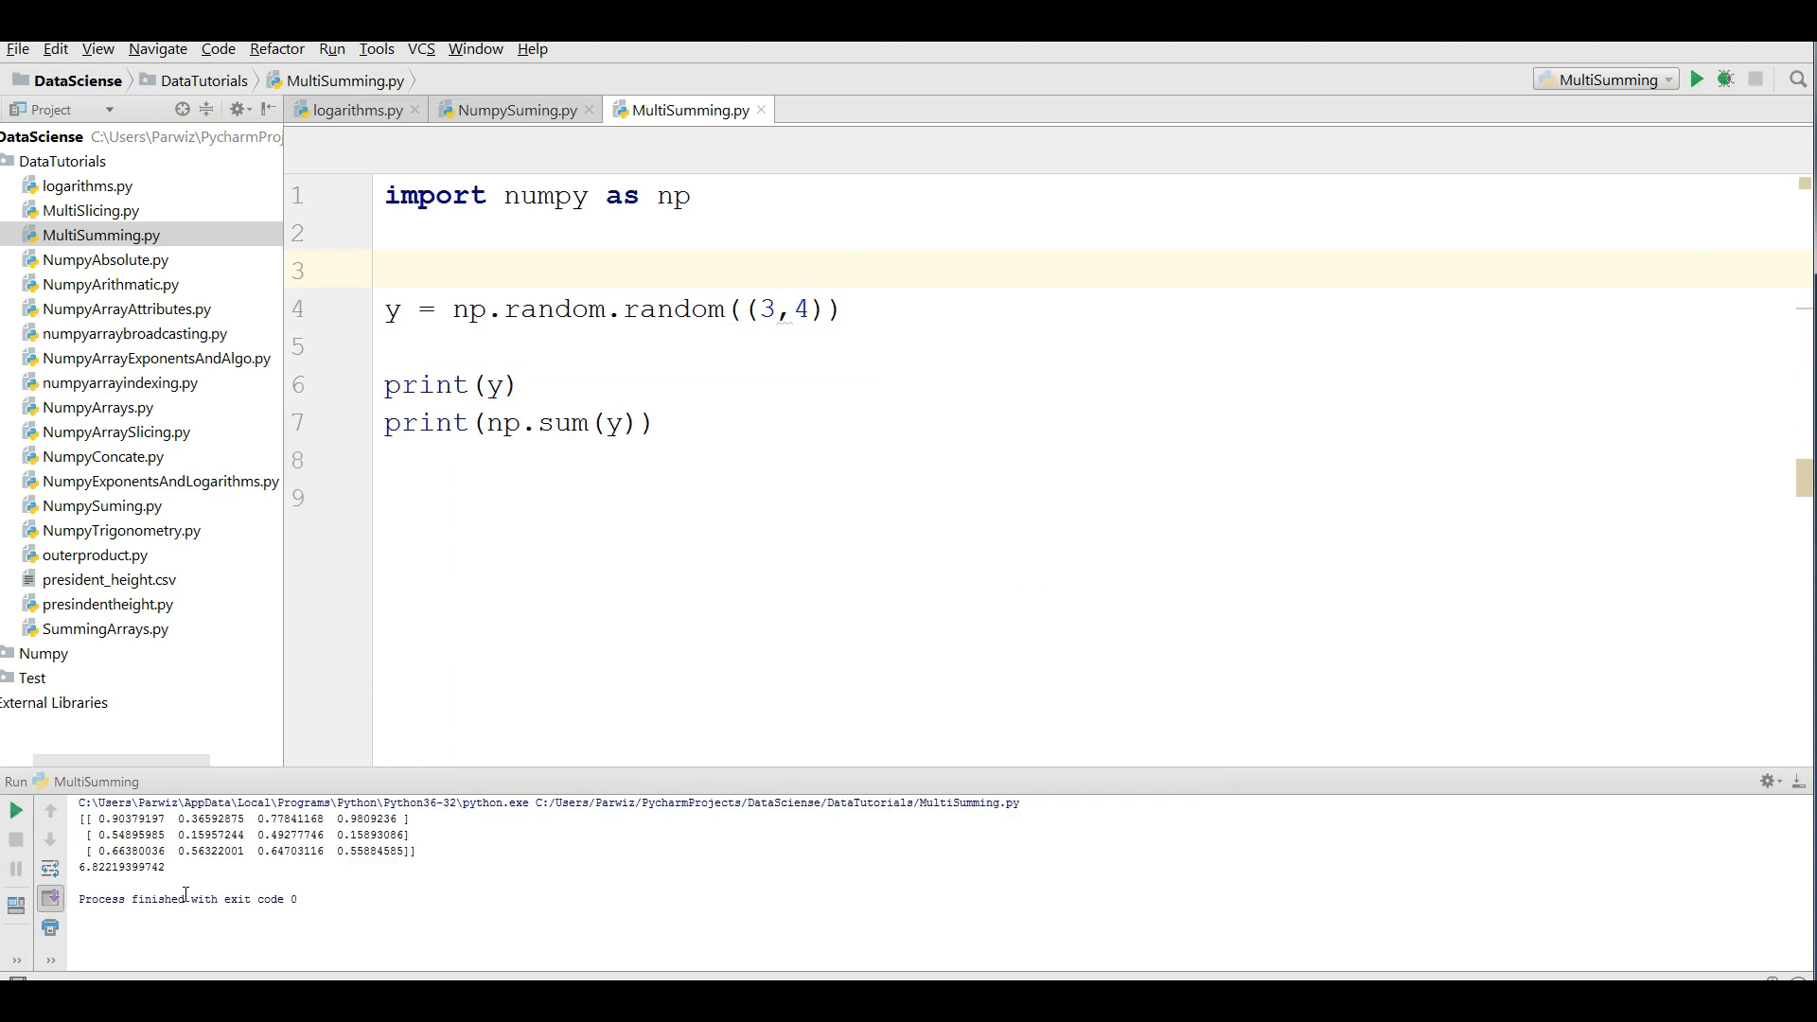
double_click(121, 867)
type("print(n")
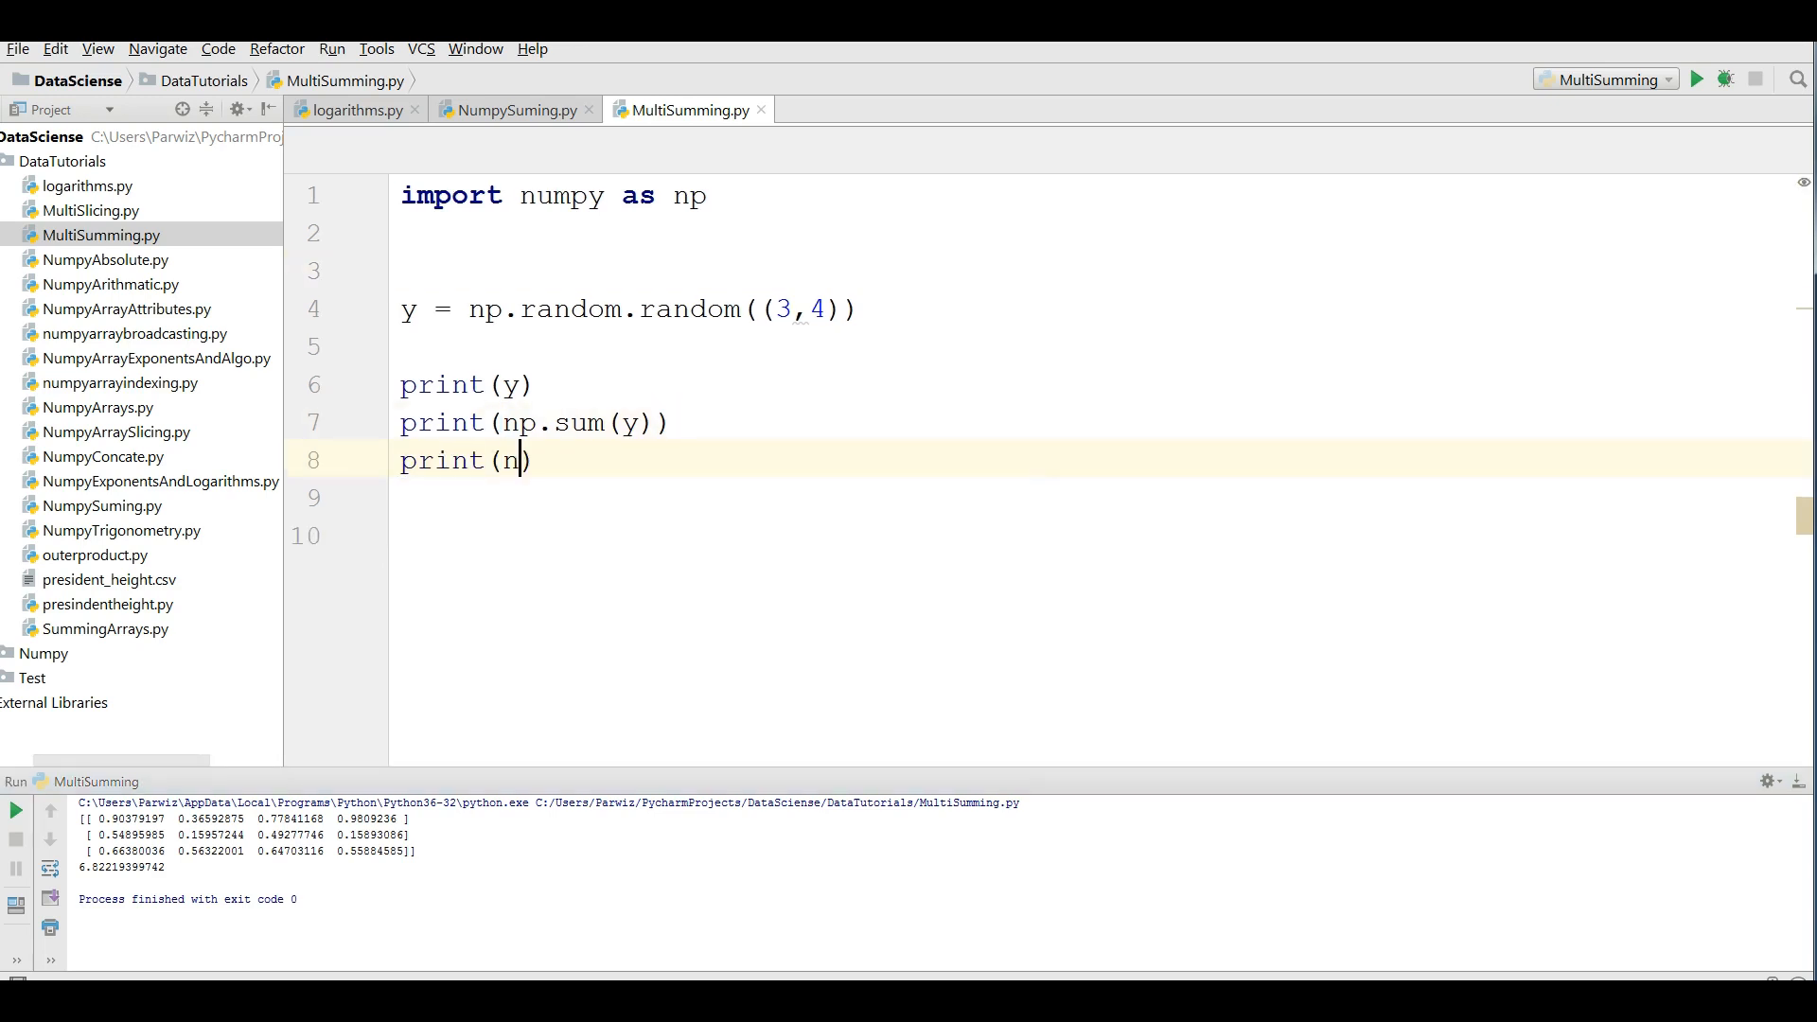
- Complete line 8 as print(np.min(y)) and rerun, showing minimum 0.2647
type("p.")
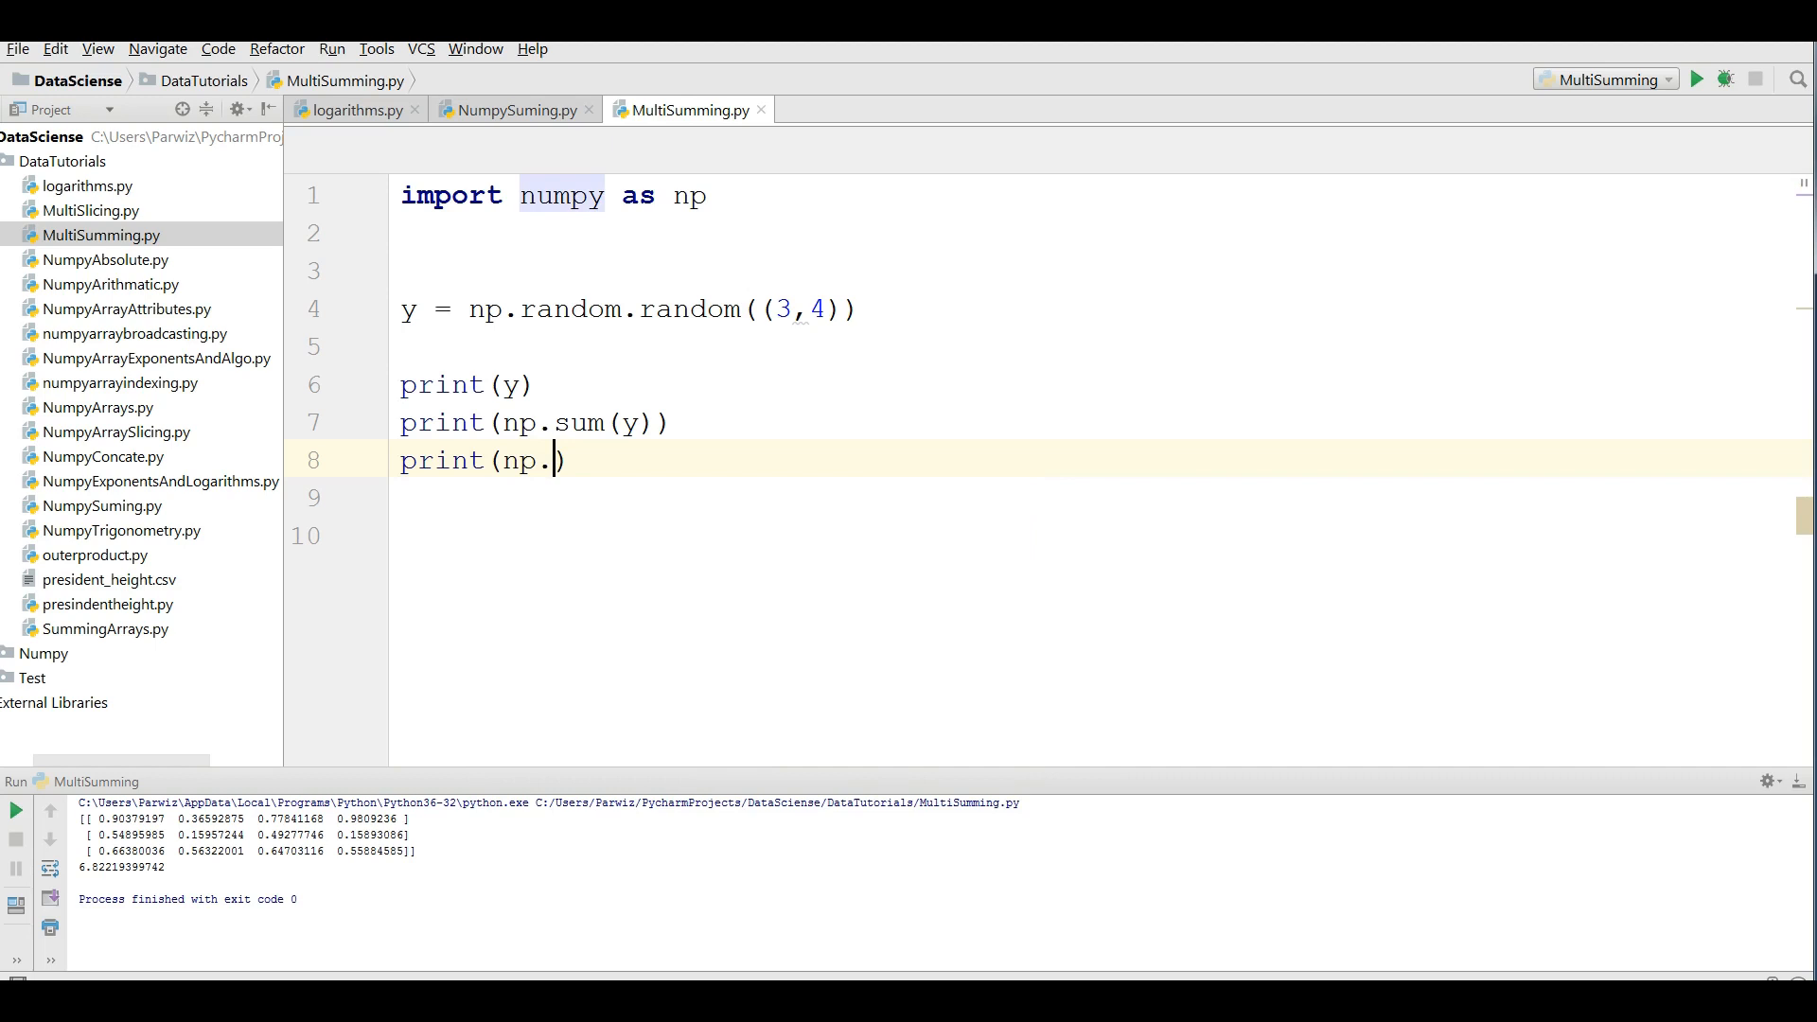
type("min(")
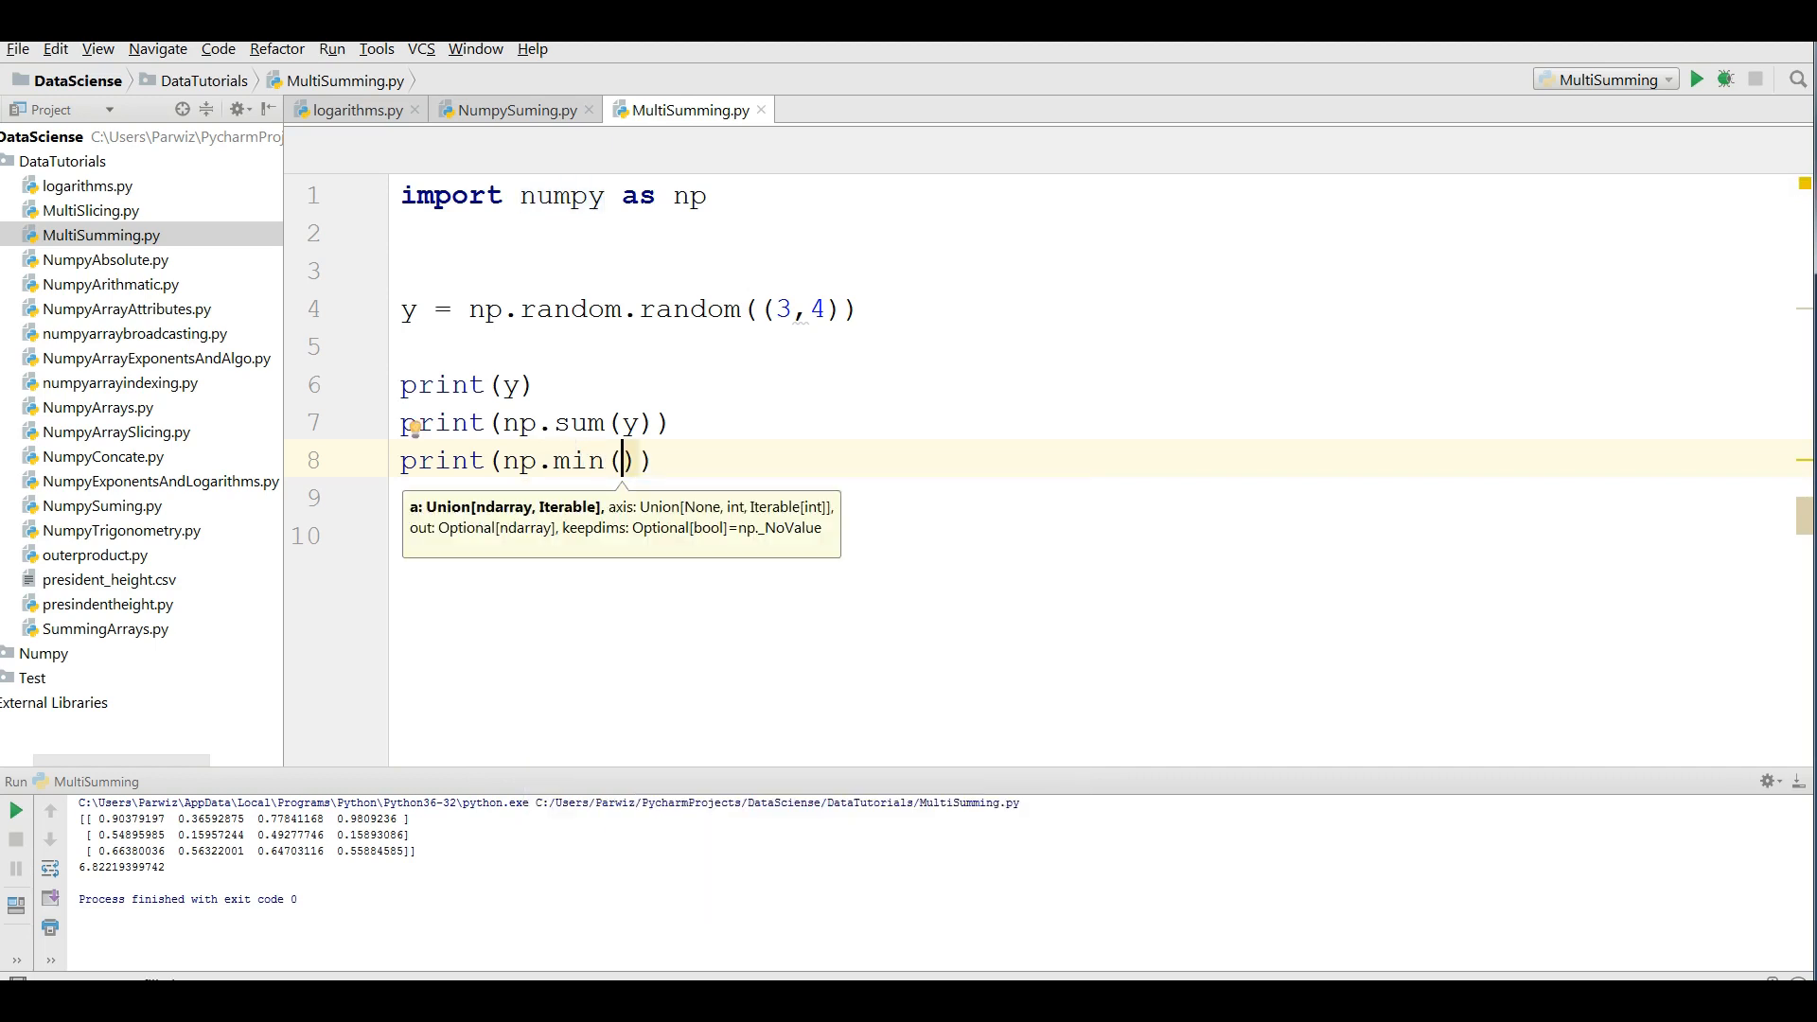
type("y")
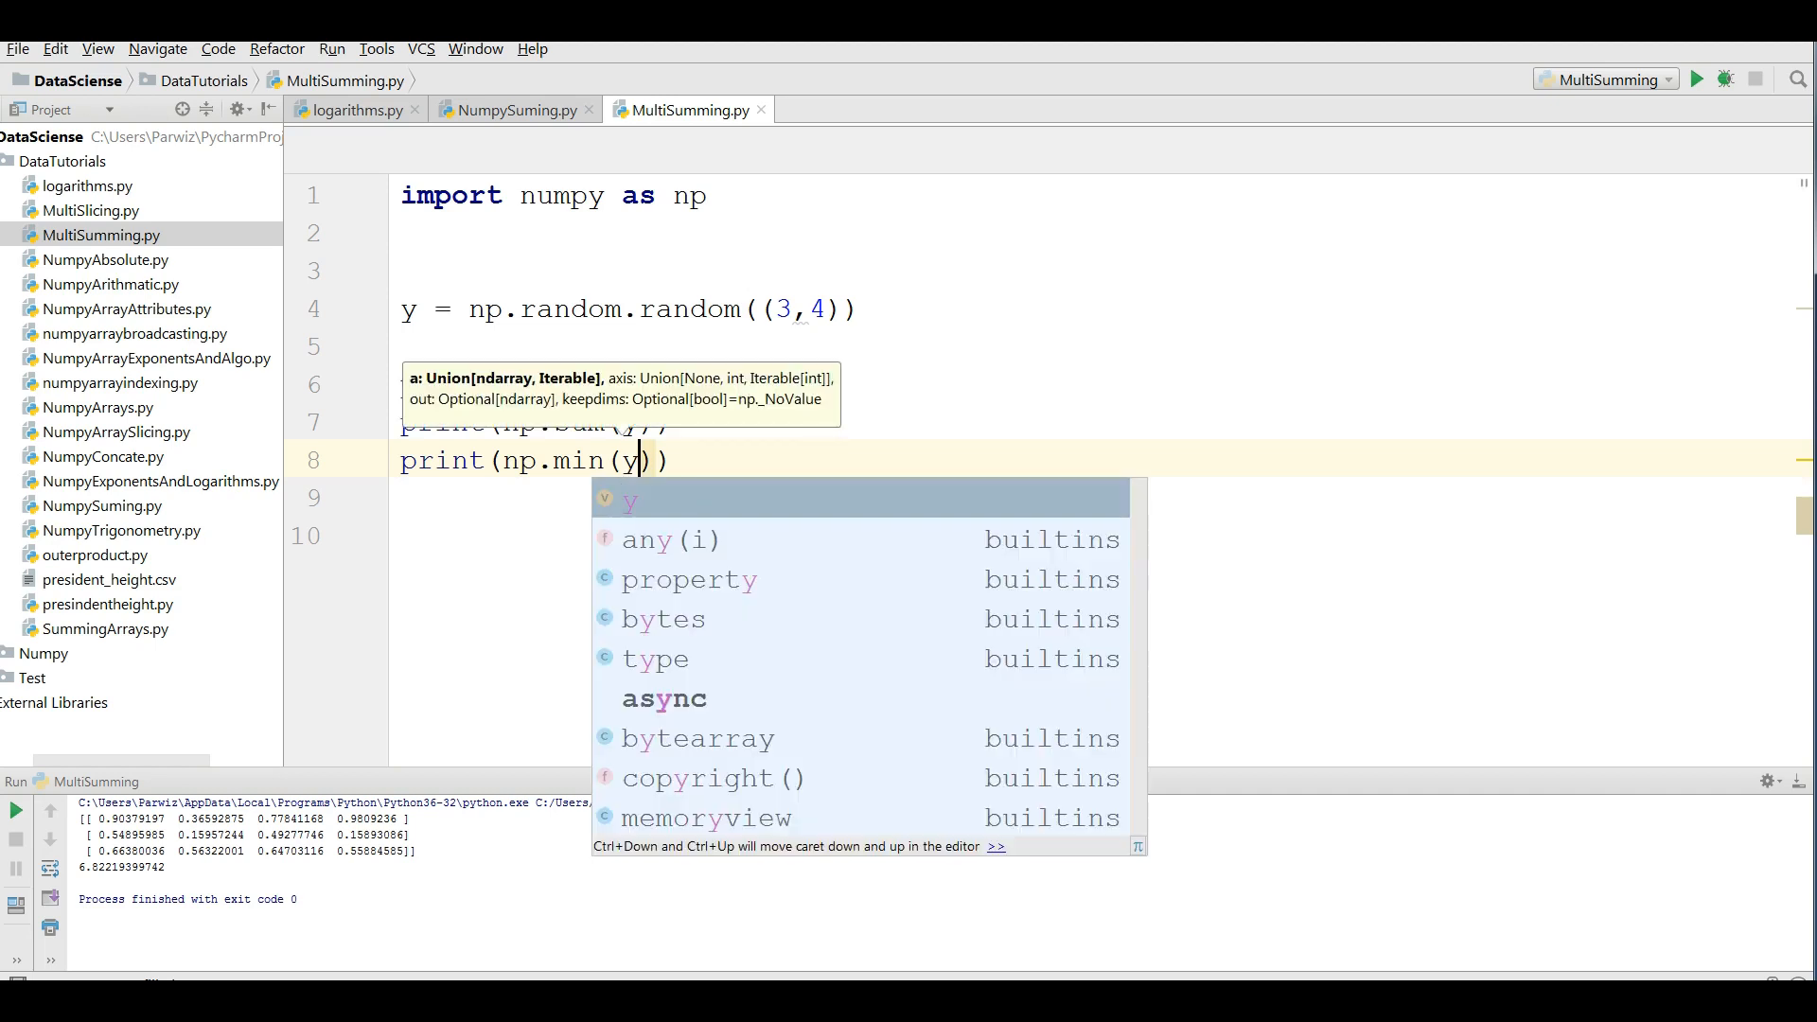
right_click(534, 460)
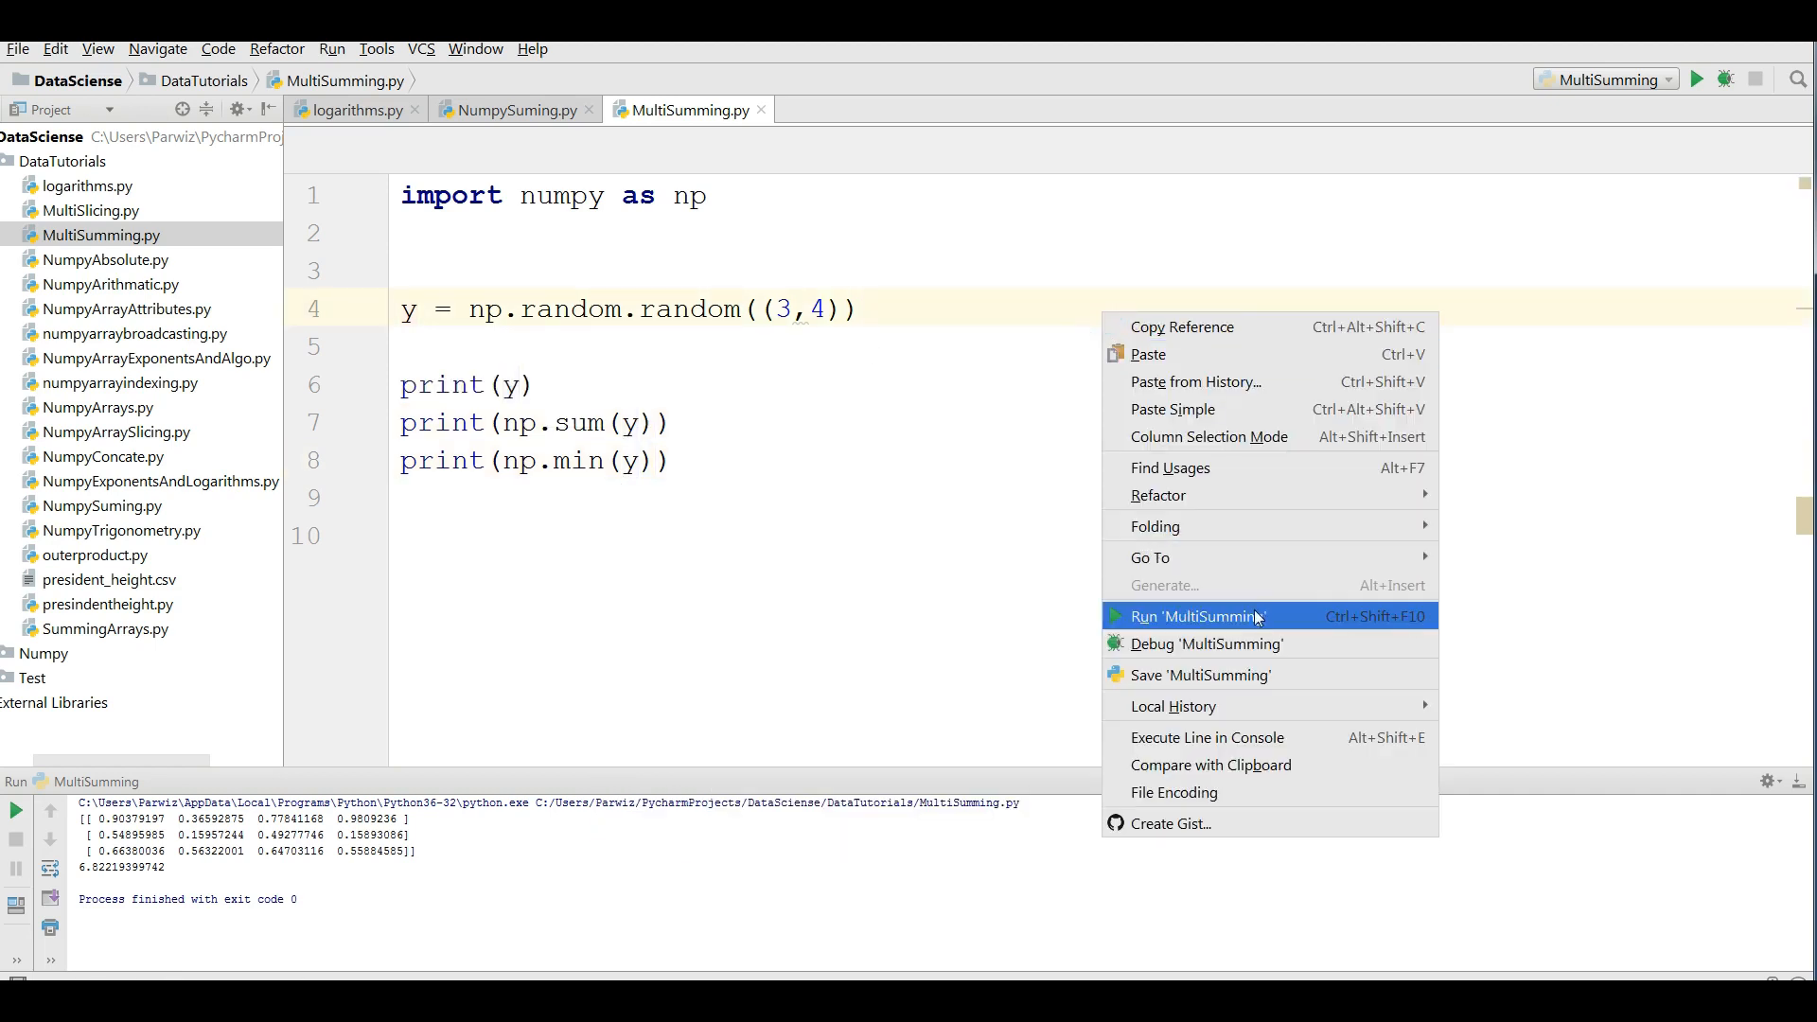
left_click(1196, 615)
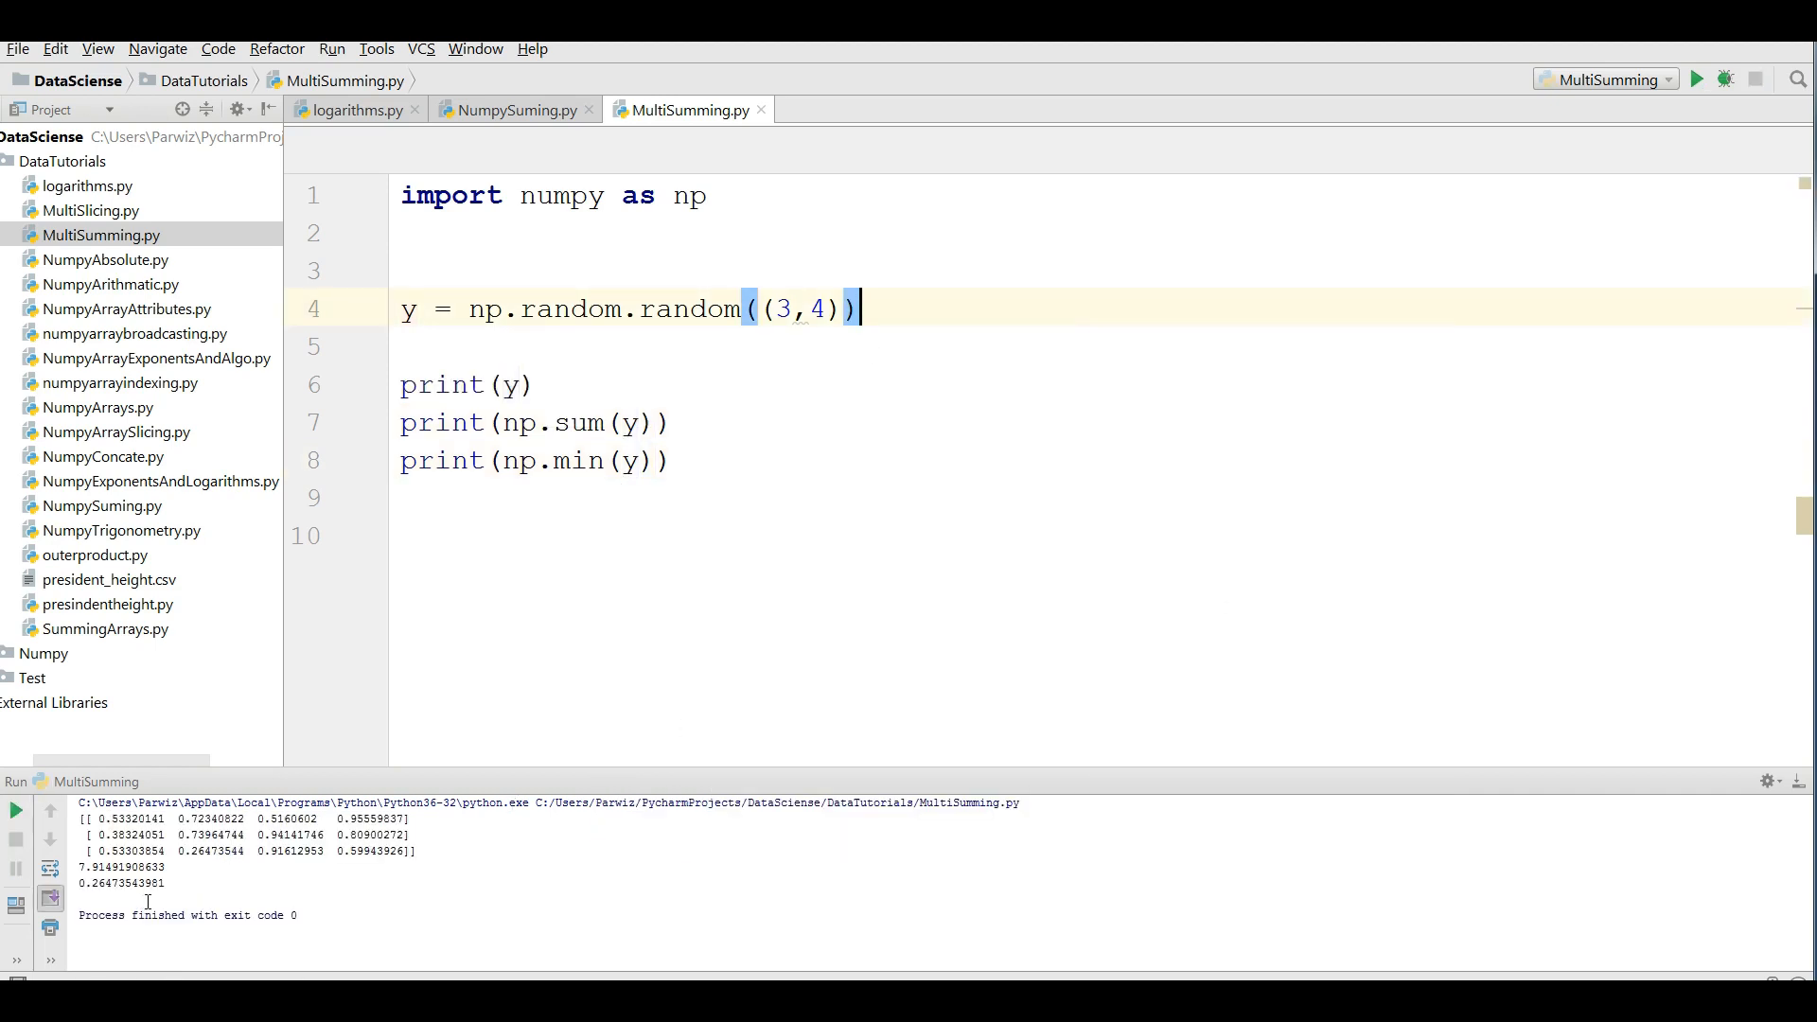
double_click(121, 882)
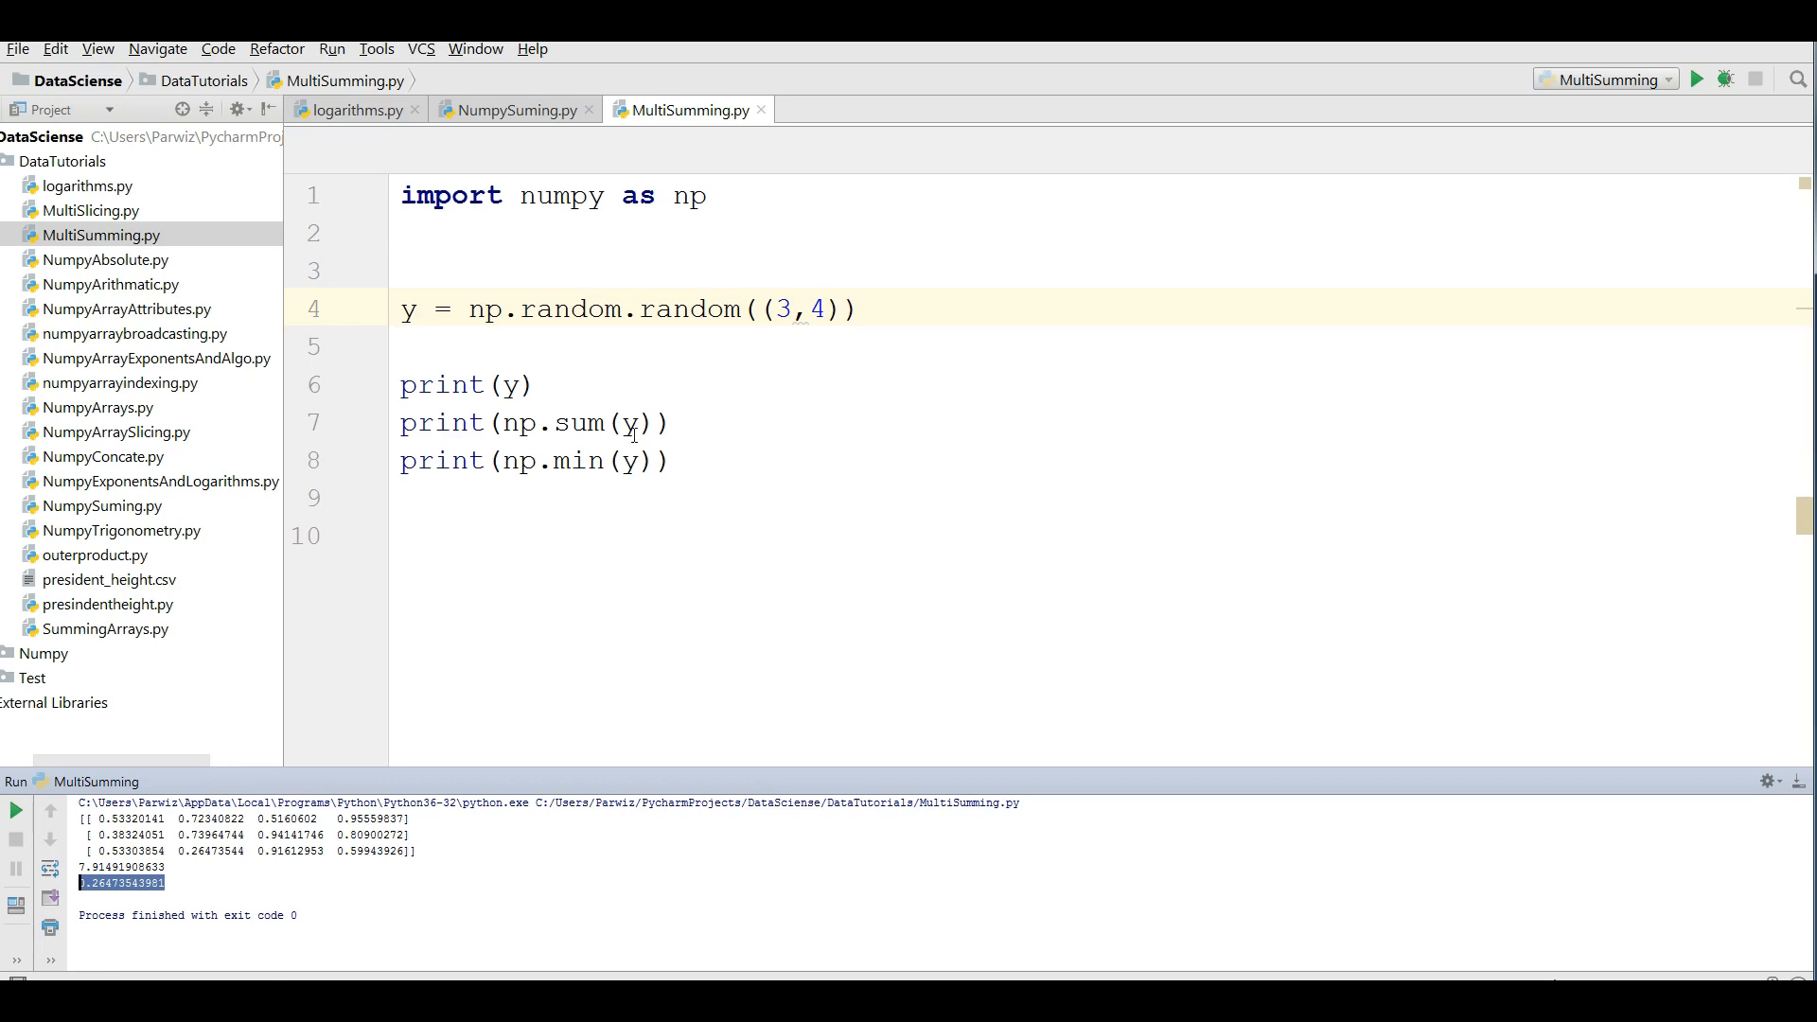
mouse_move(649, 462)
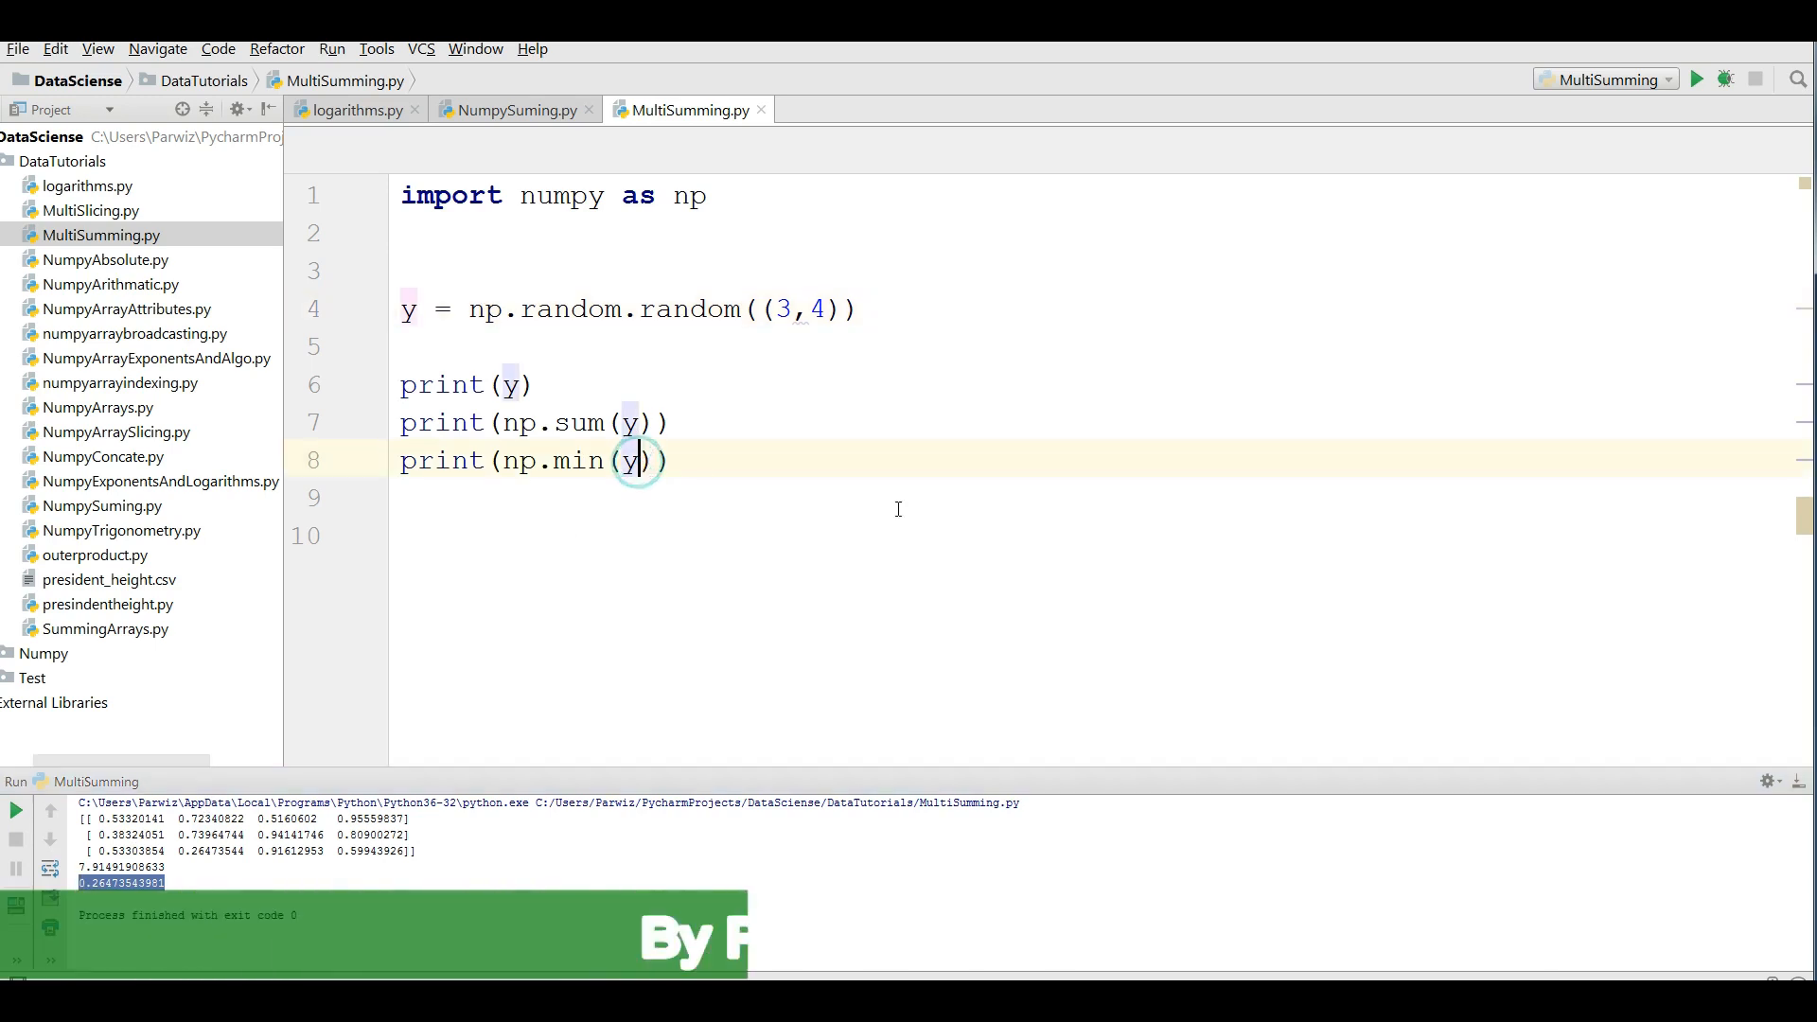
- Change to np.min(y, axis=0) and rerun, printing the four column minimums
type(", axis=")
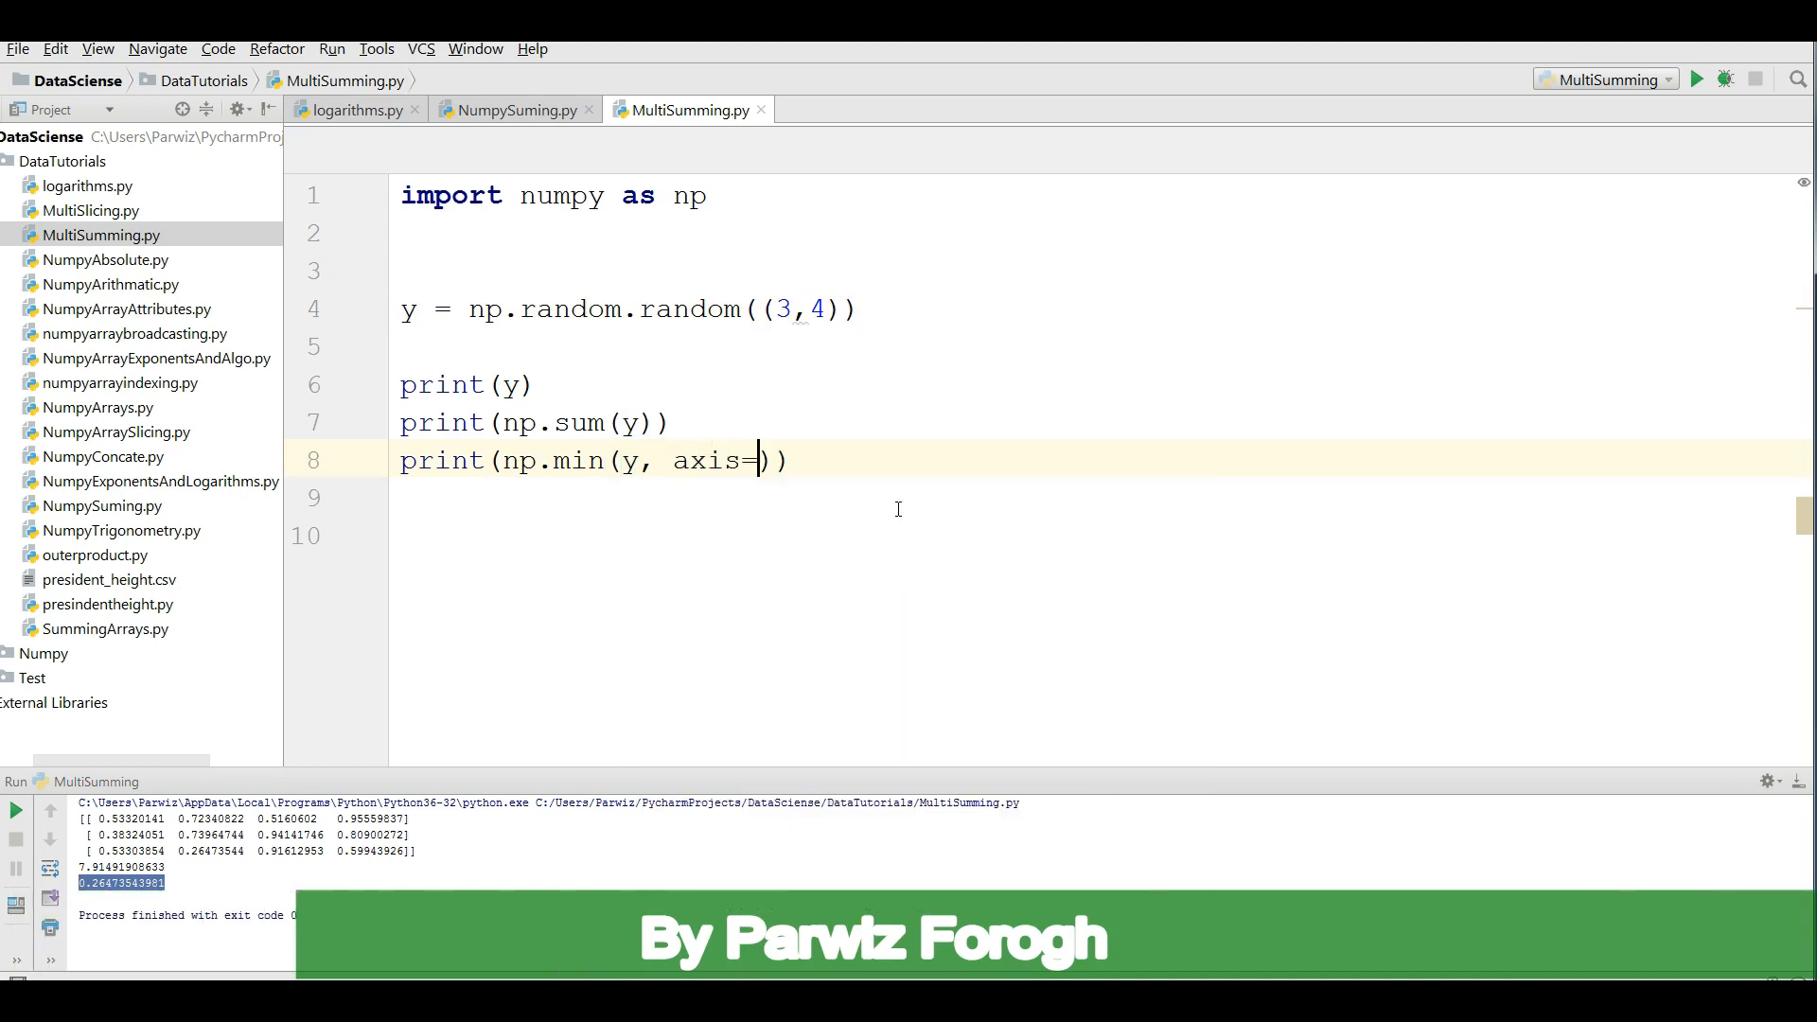
right_click(1168, 307)
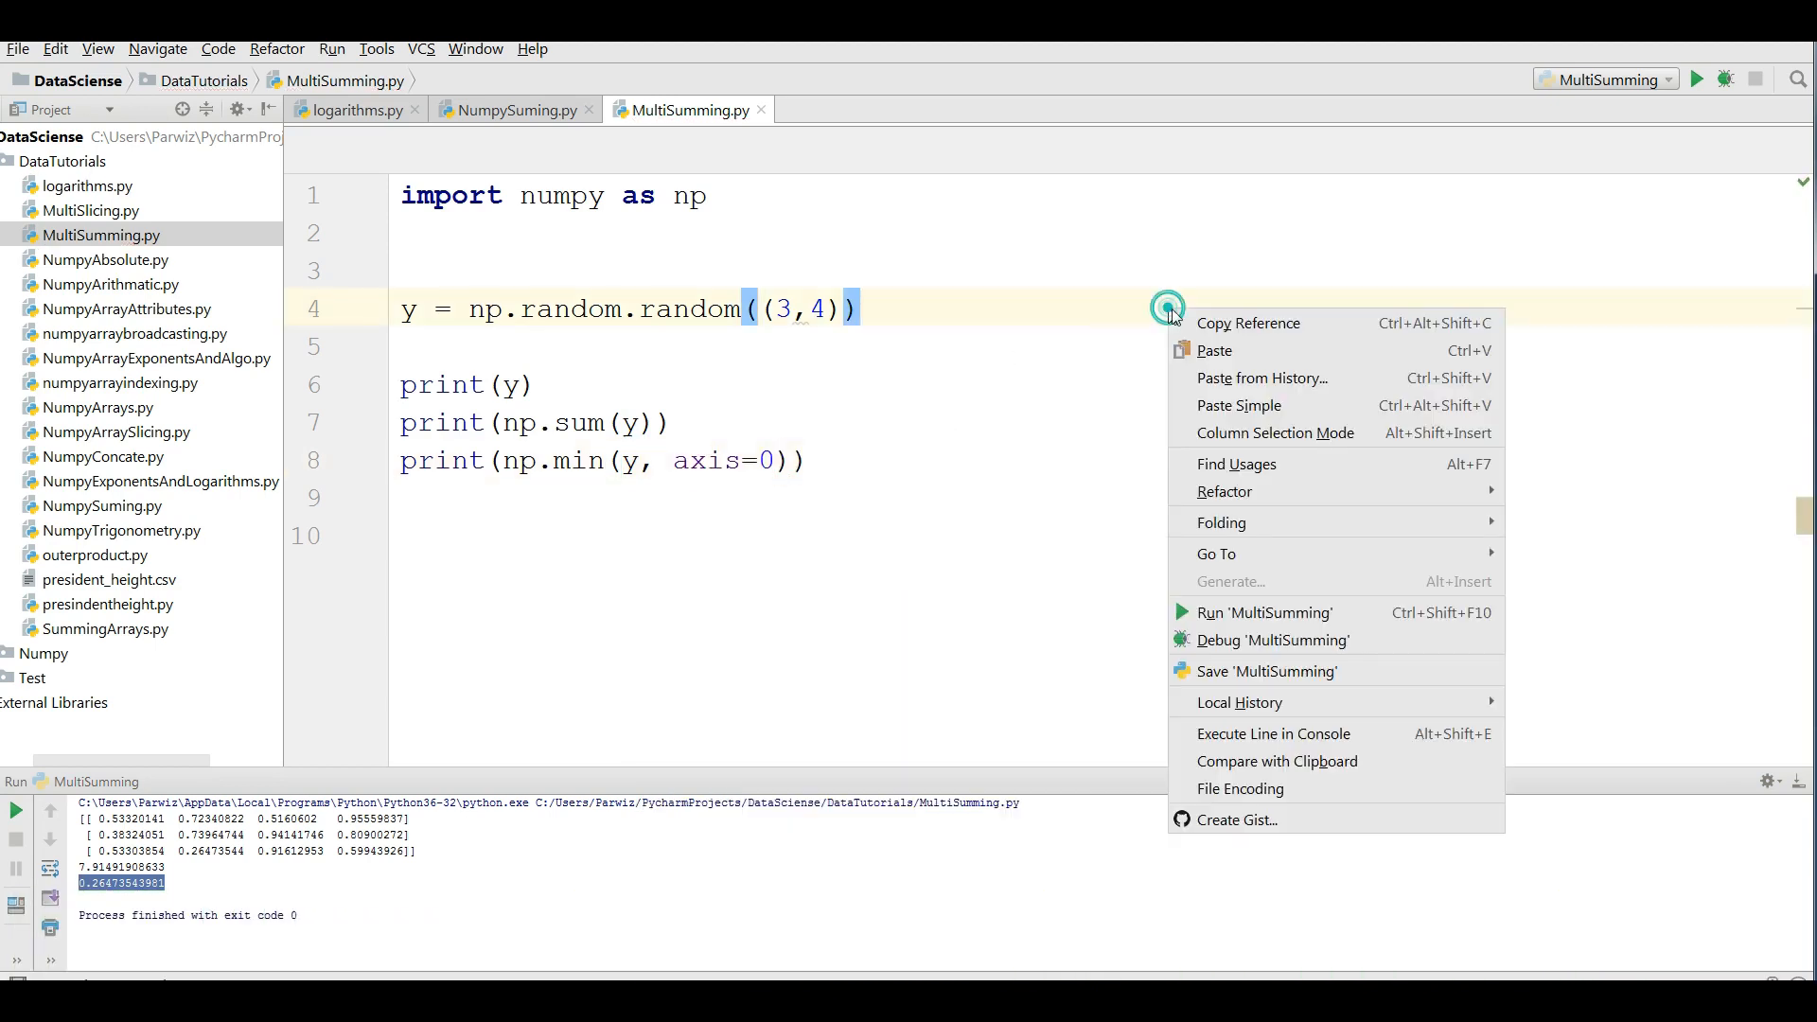
left_click(1266, 611)
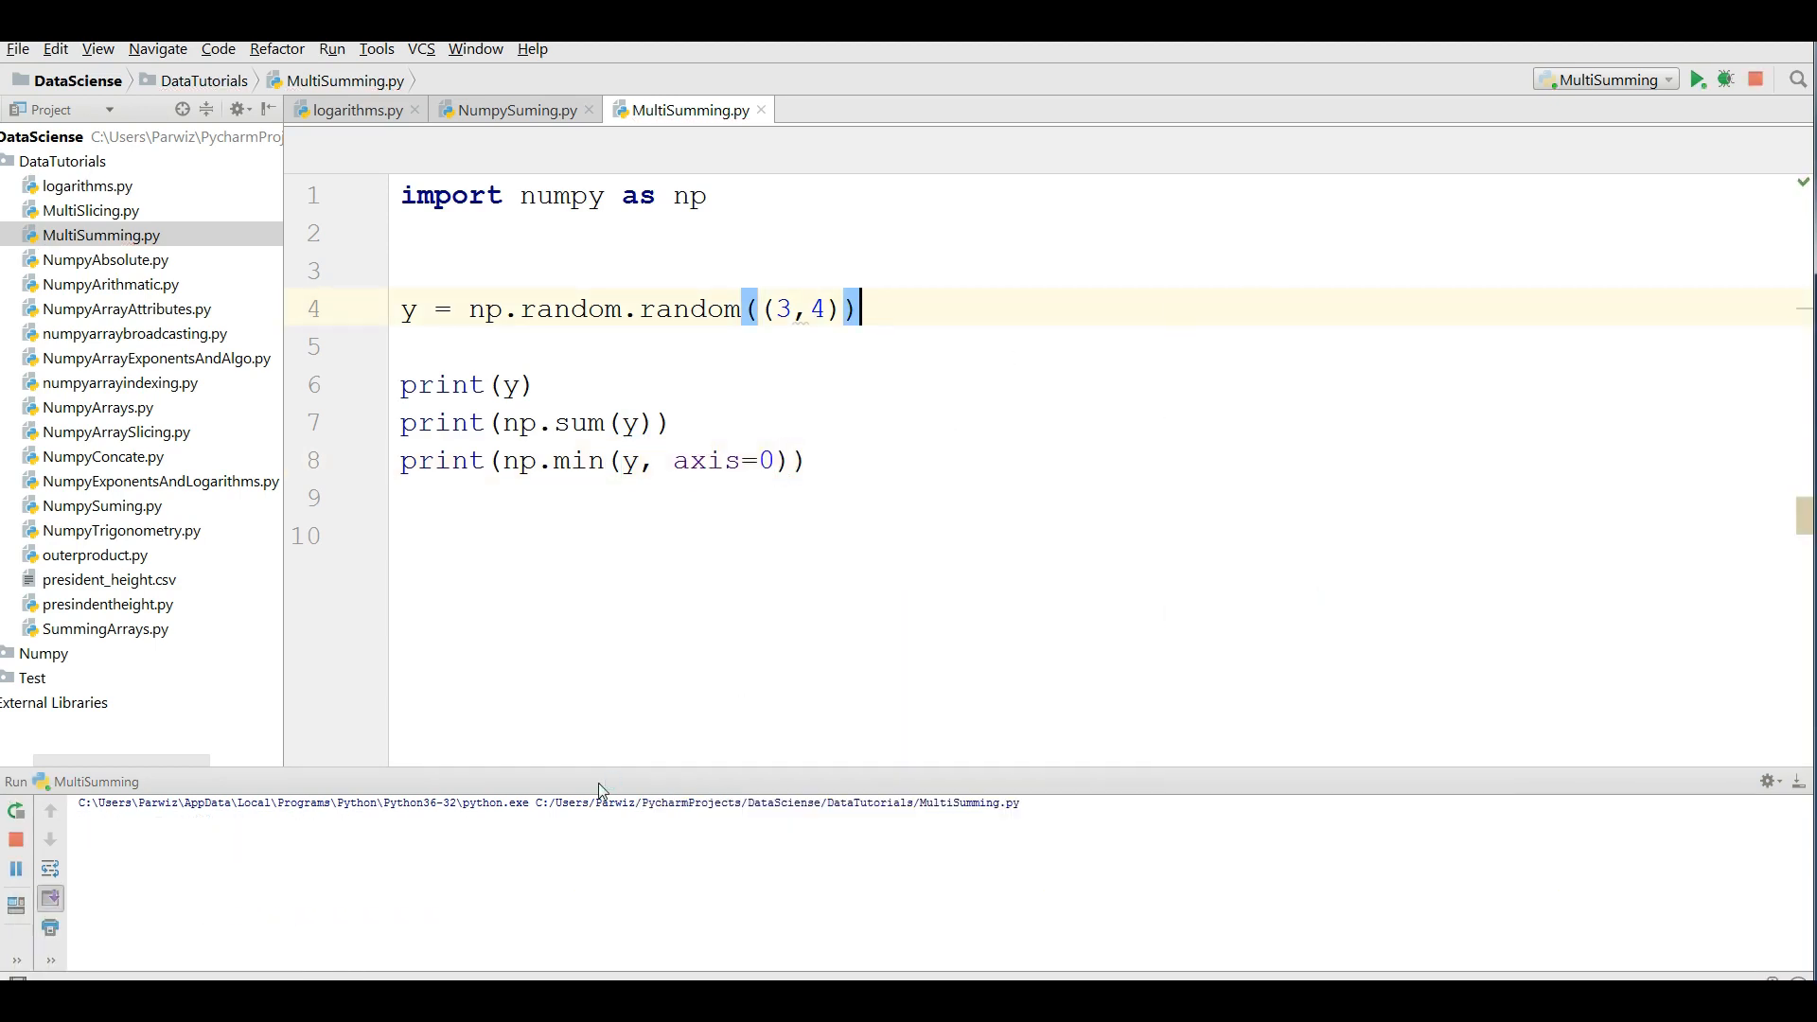
left_click(1696, 79)
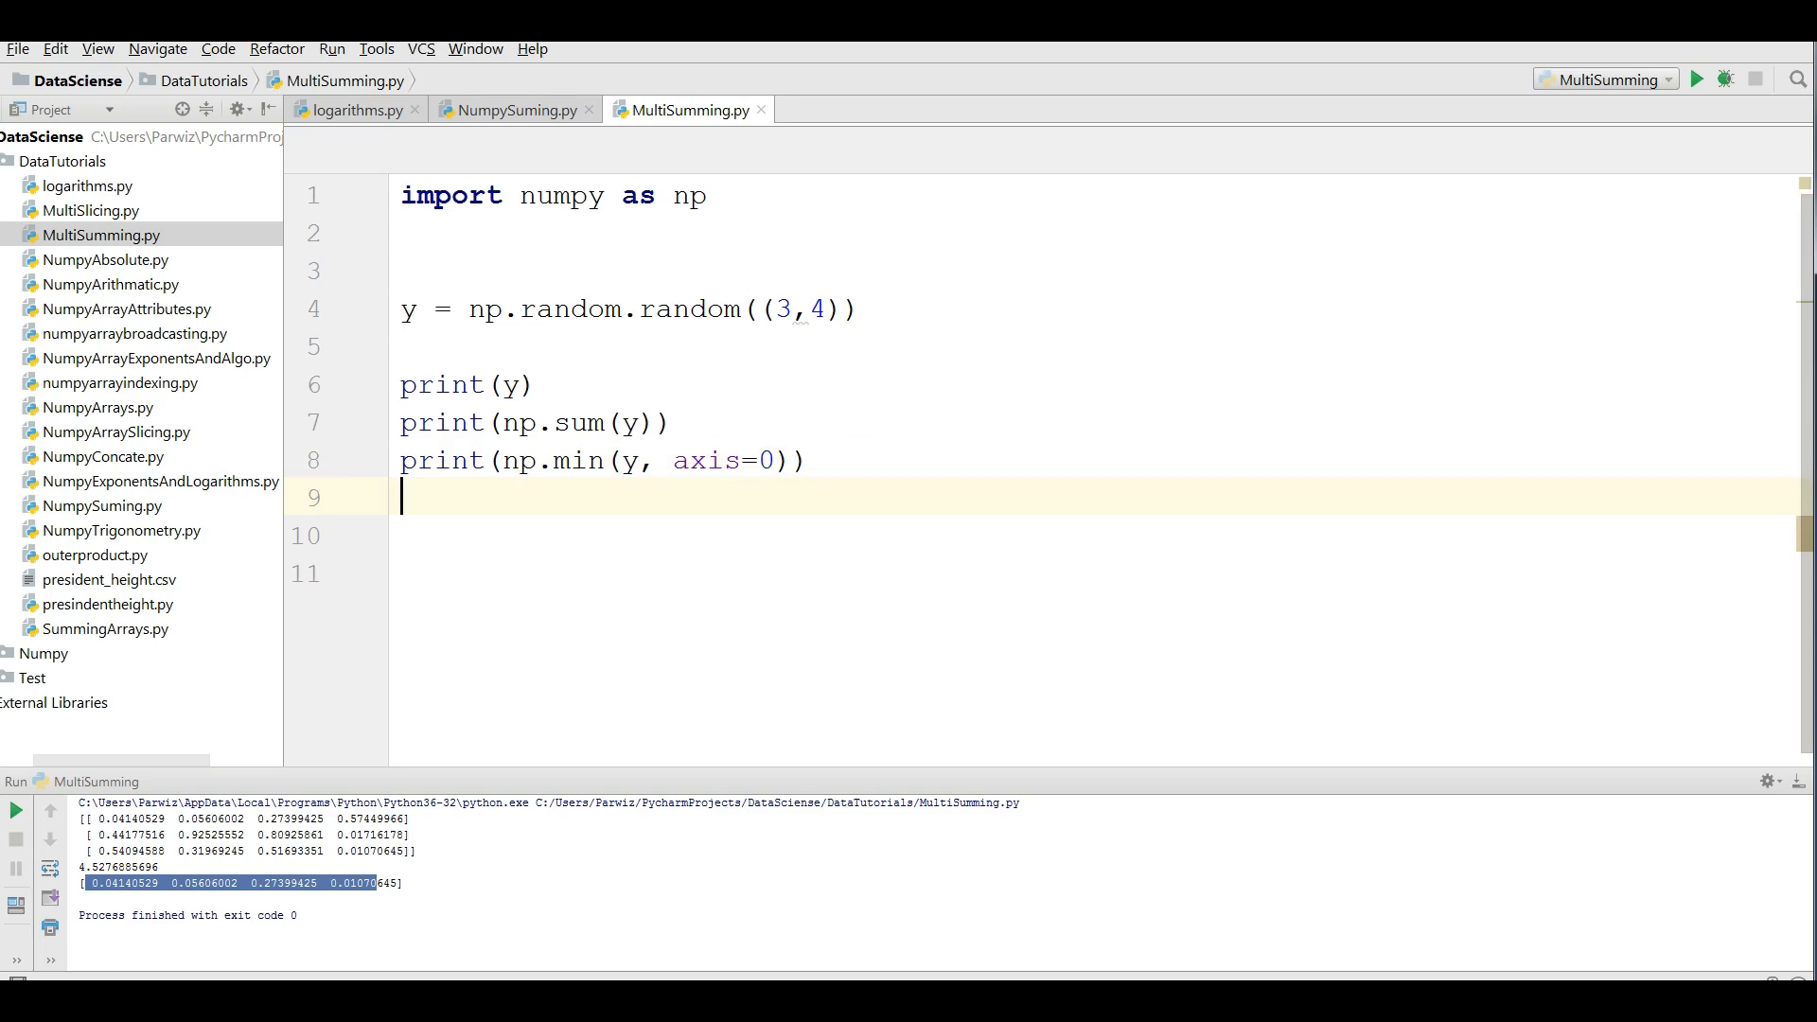
- Add print(np.max(y)) on line 9 using the max suggestion and run it
type("print(np.")
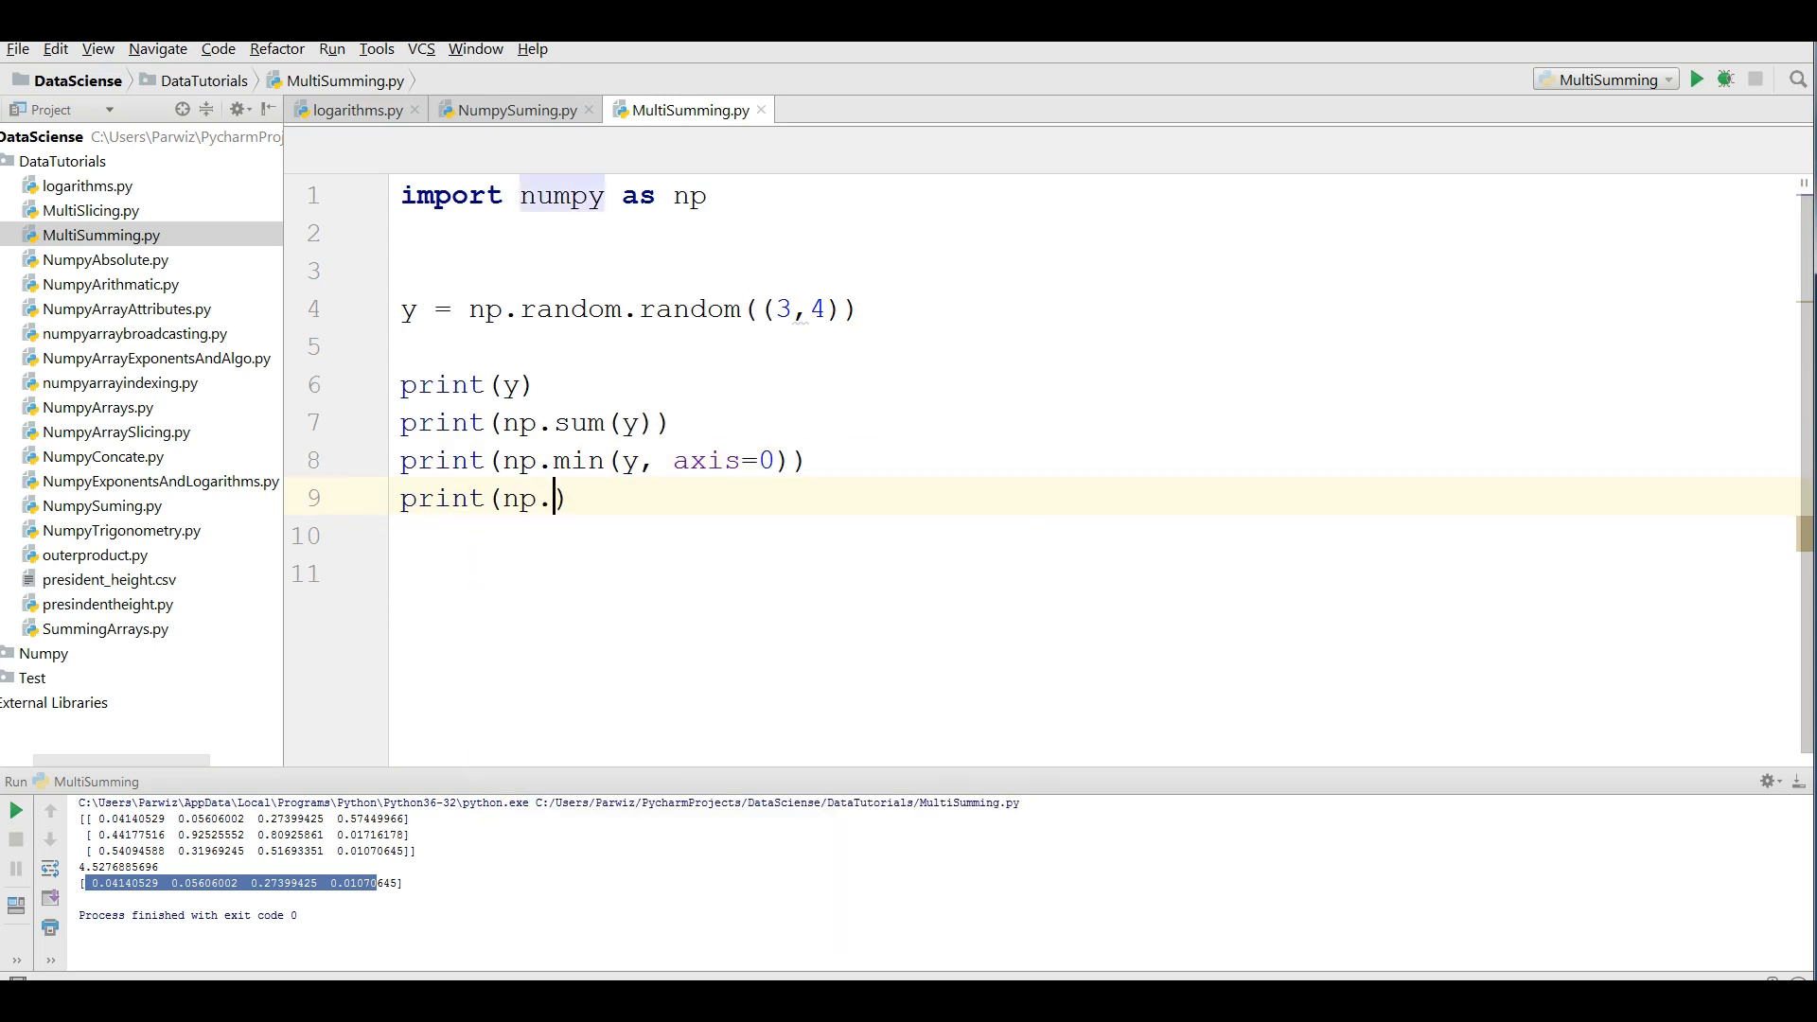
type("ma")
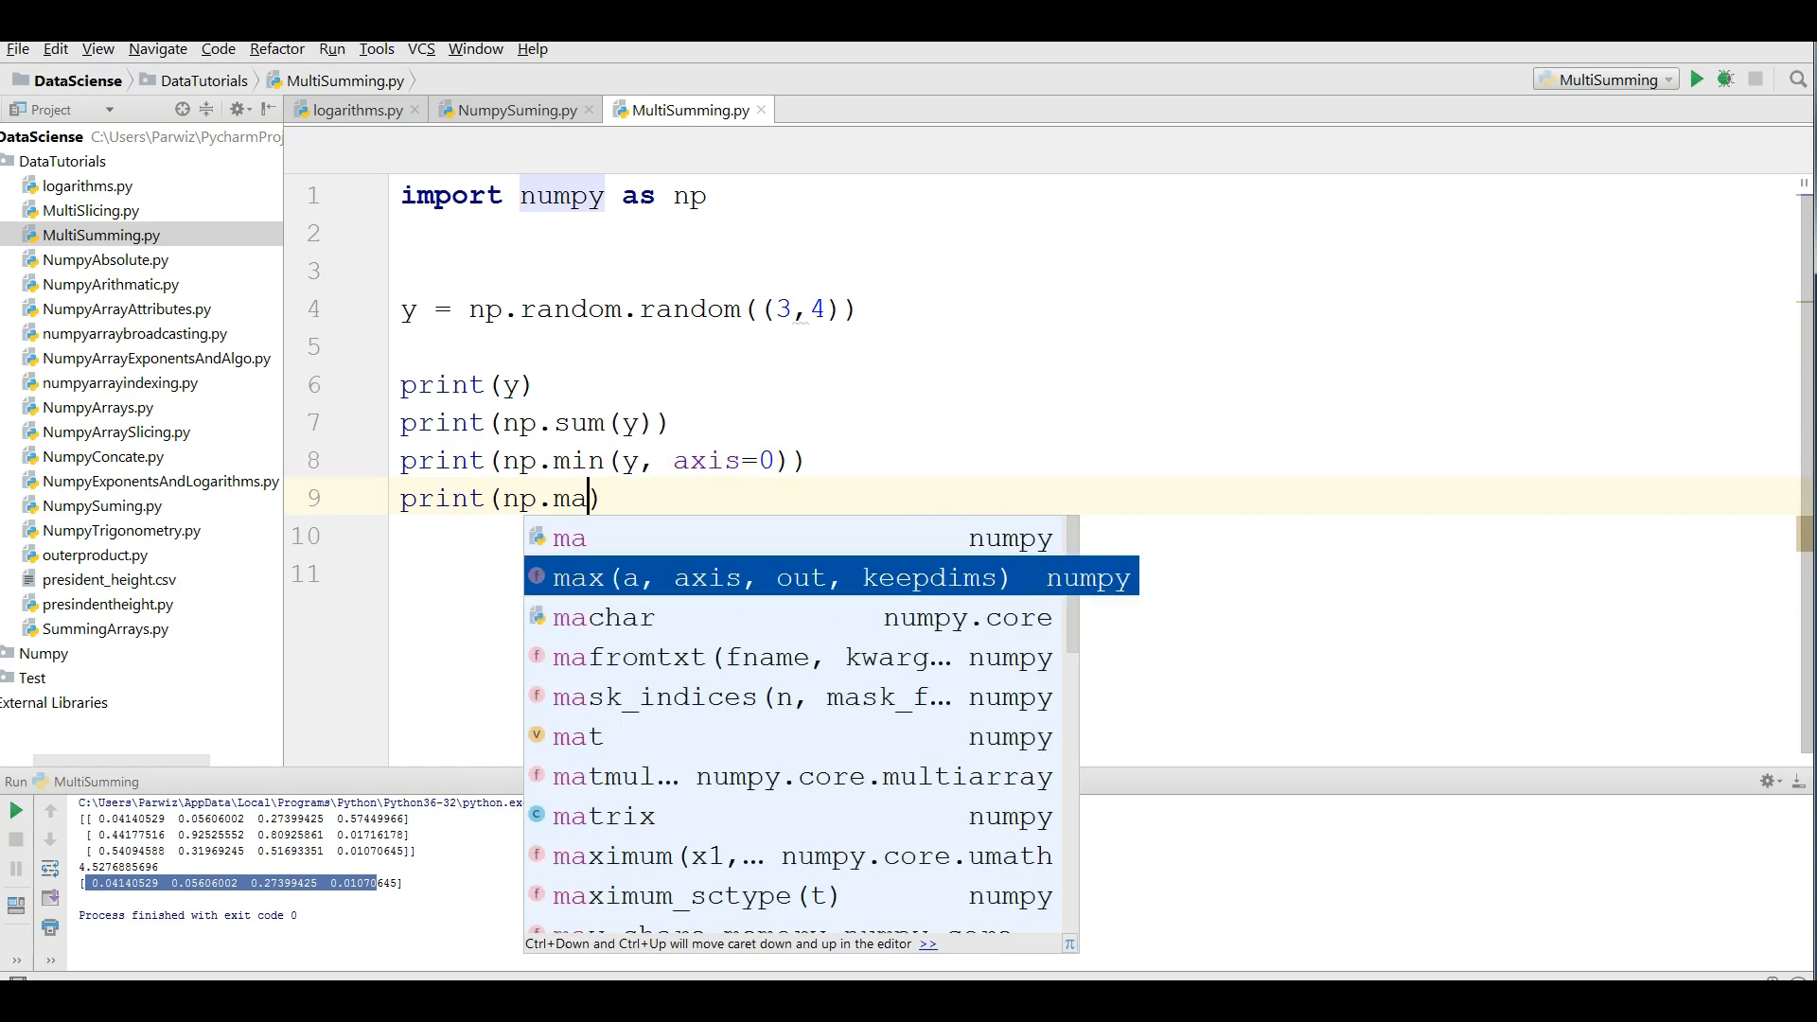
left_click(787, 577)
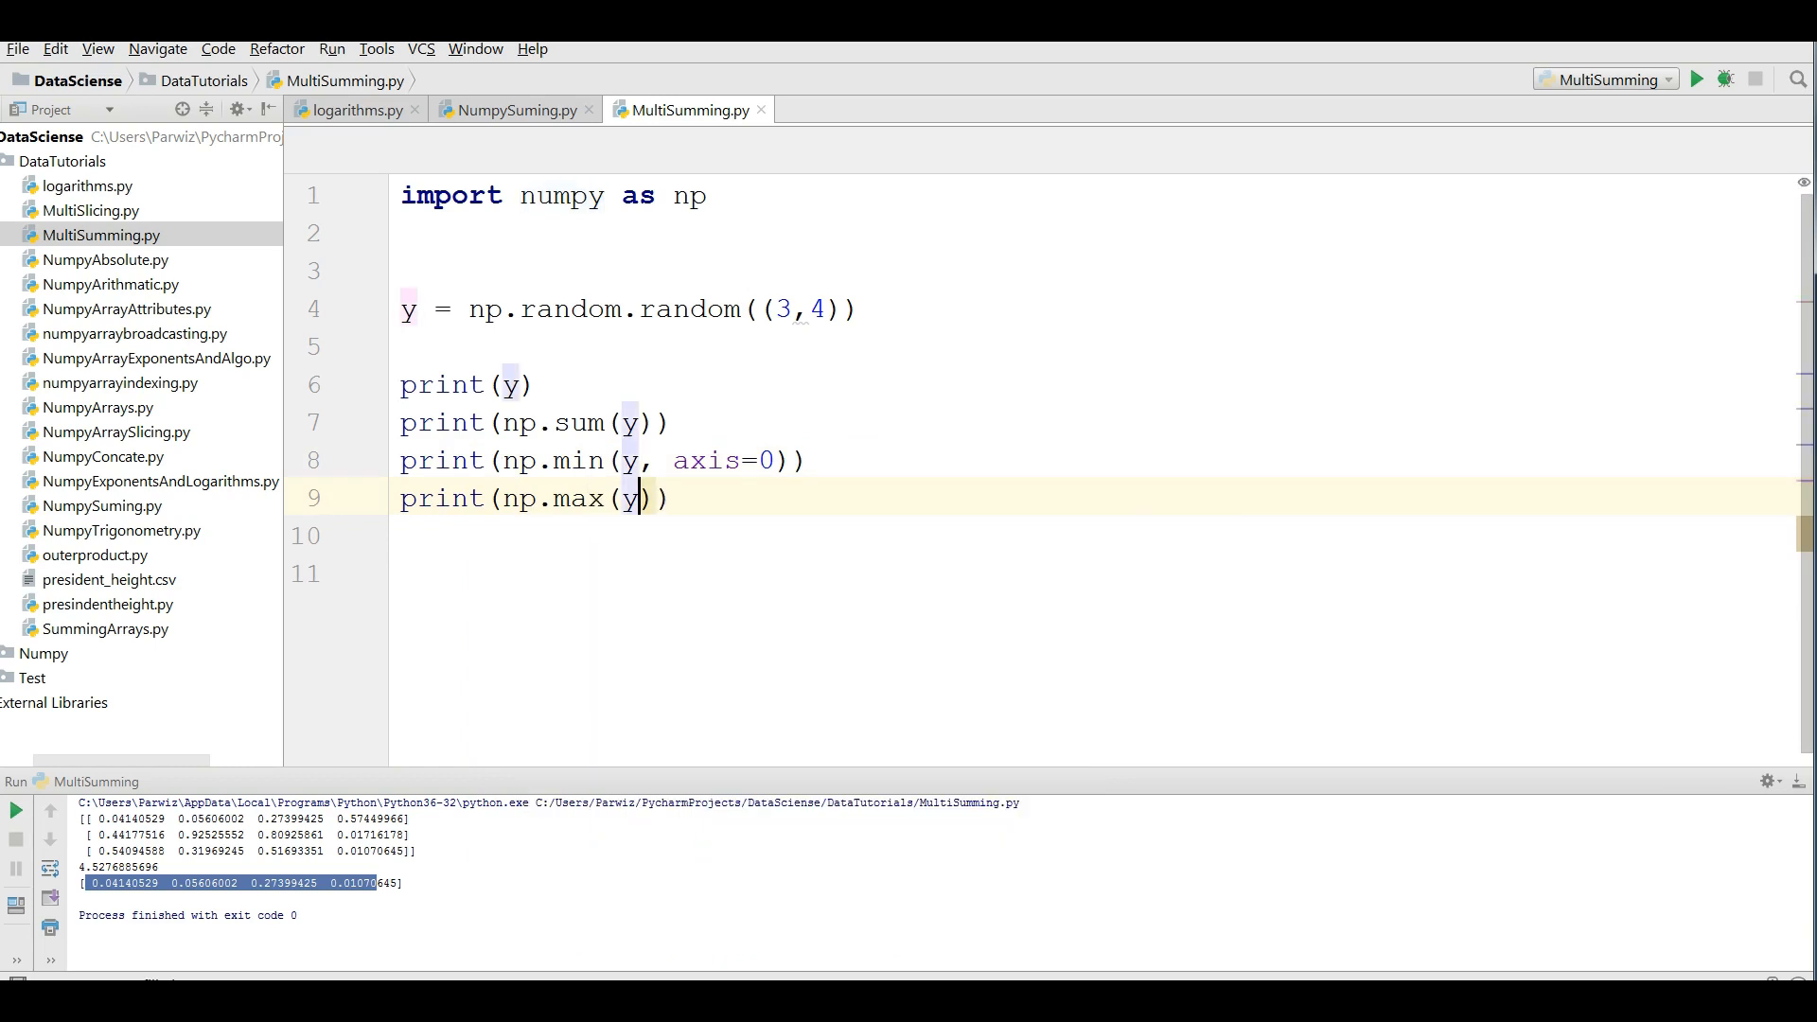
right_click(522, 384)
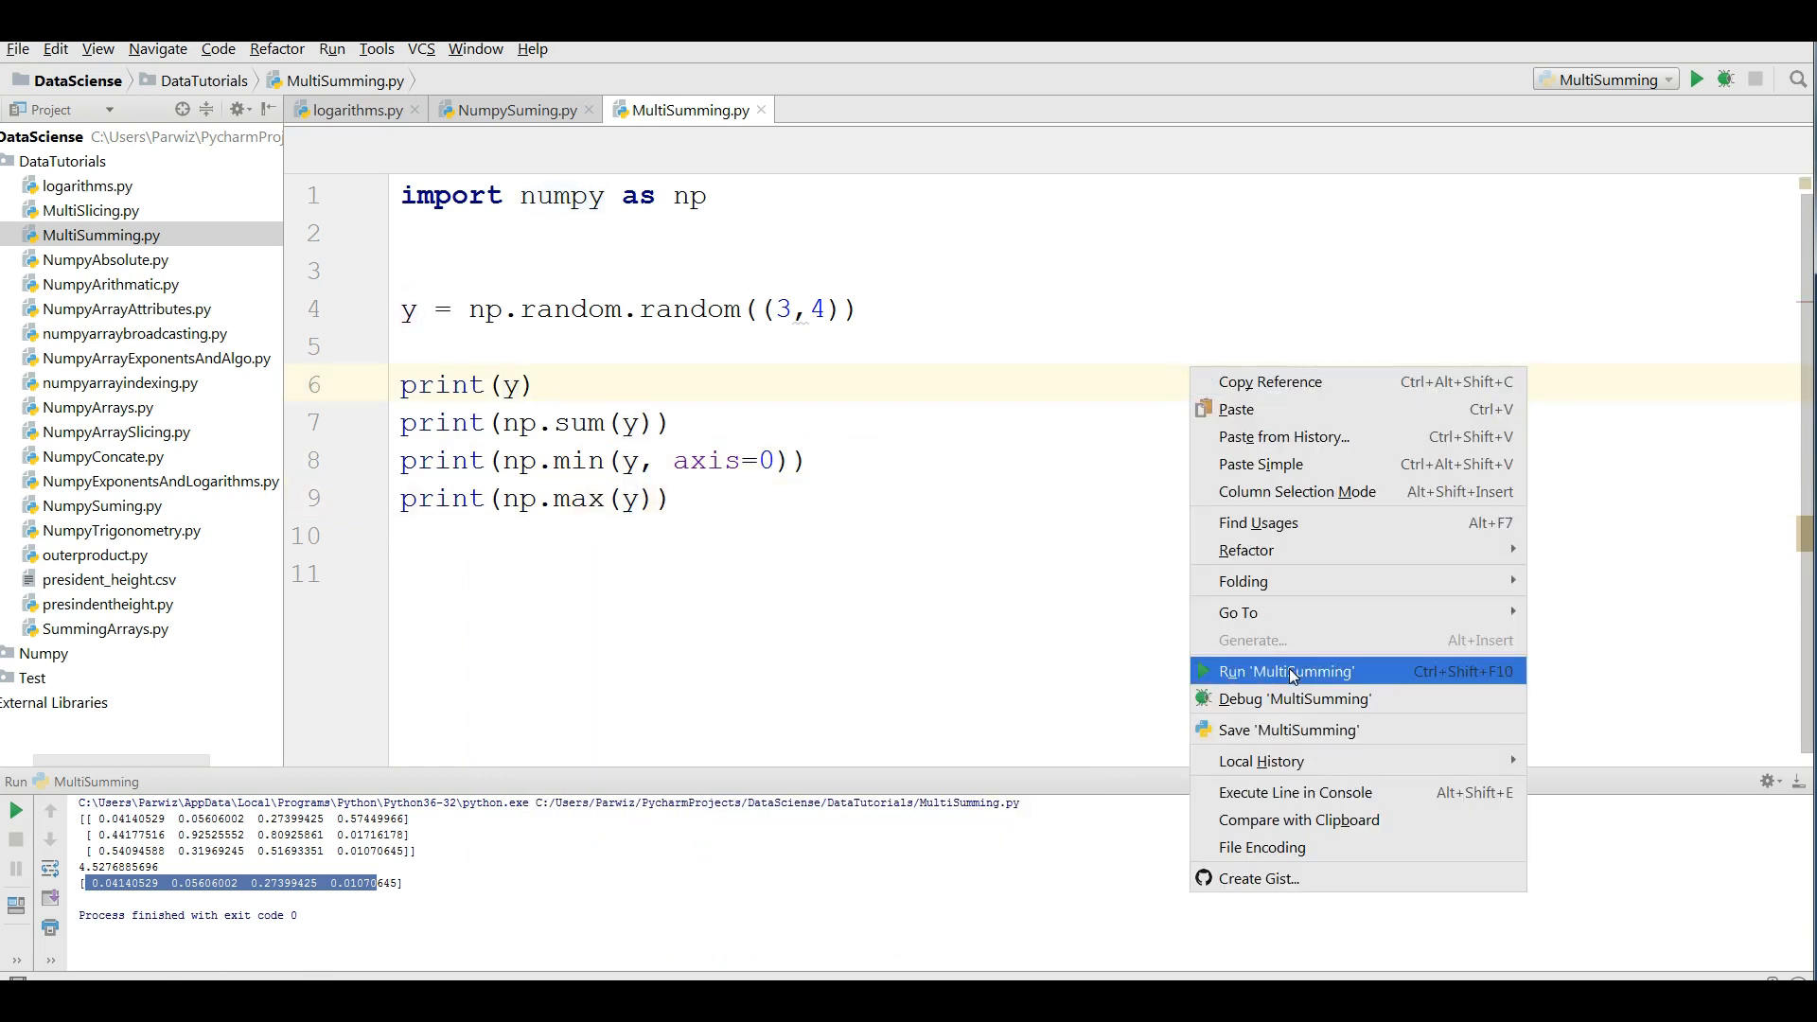
left_click(1285, 670)
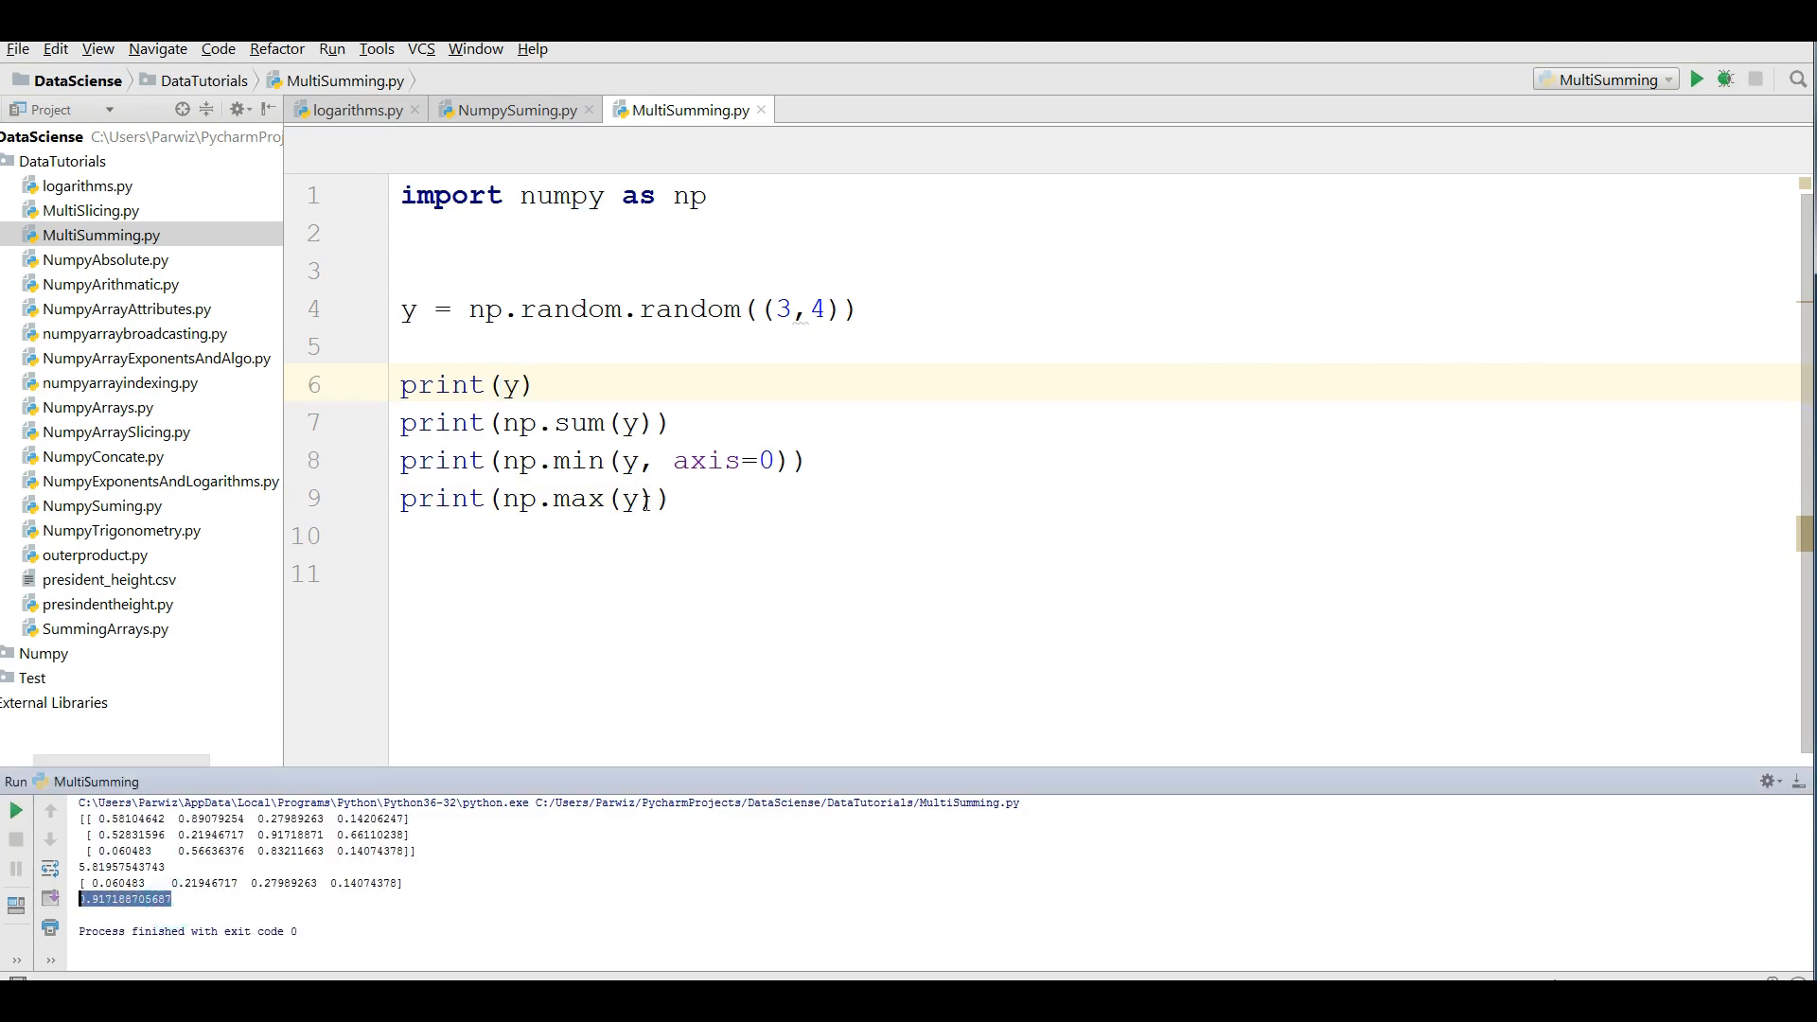
- Change to np.max(y, axis=1) and rerun, printing the three row maximums
type(", axis=1")
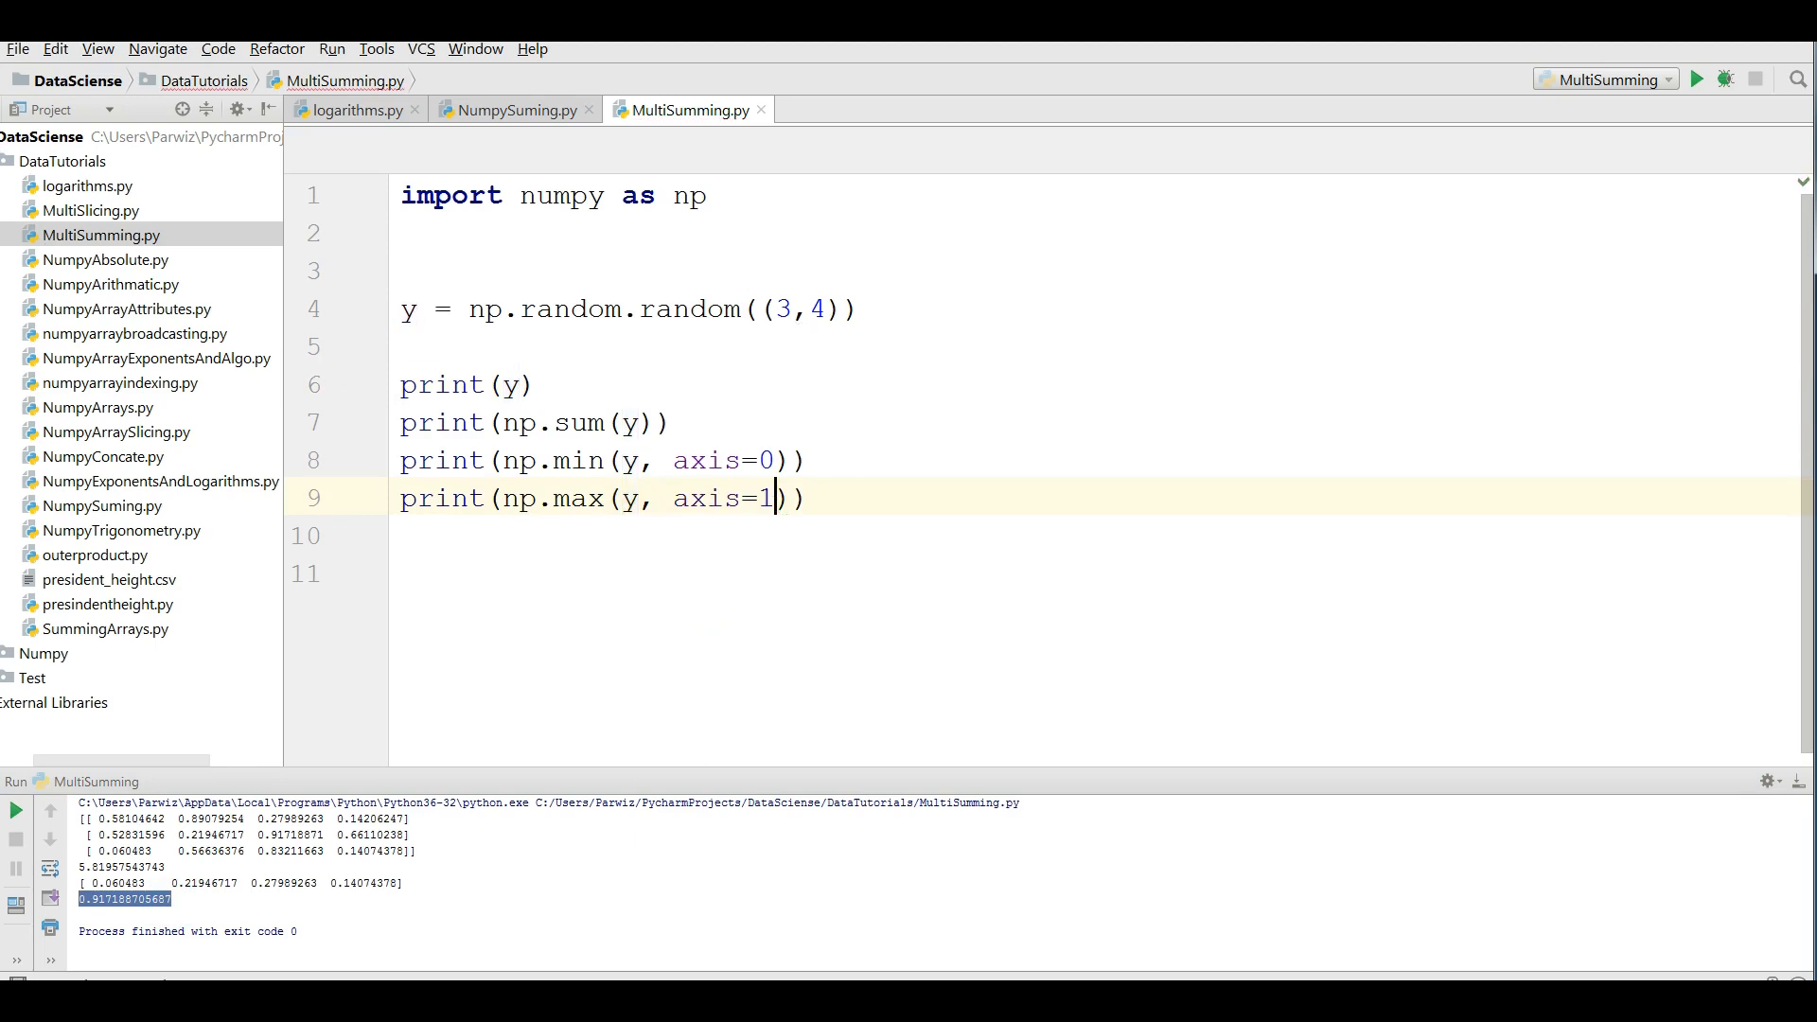
left_click(1696, 80)
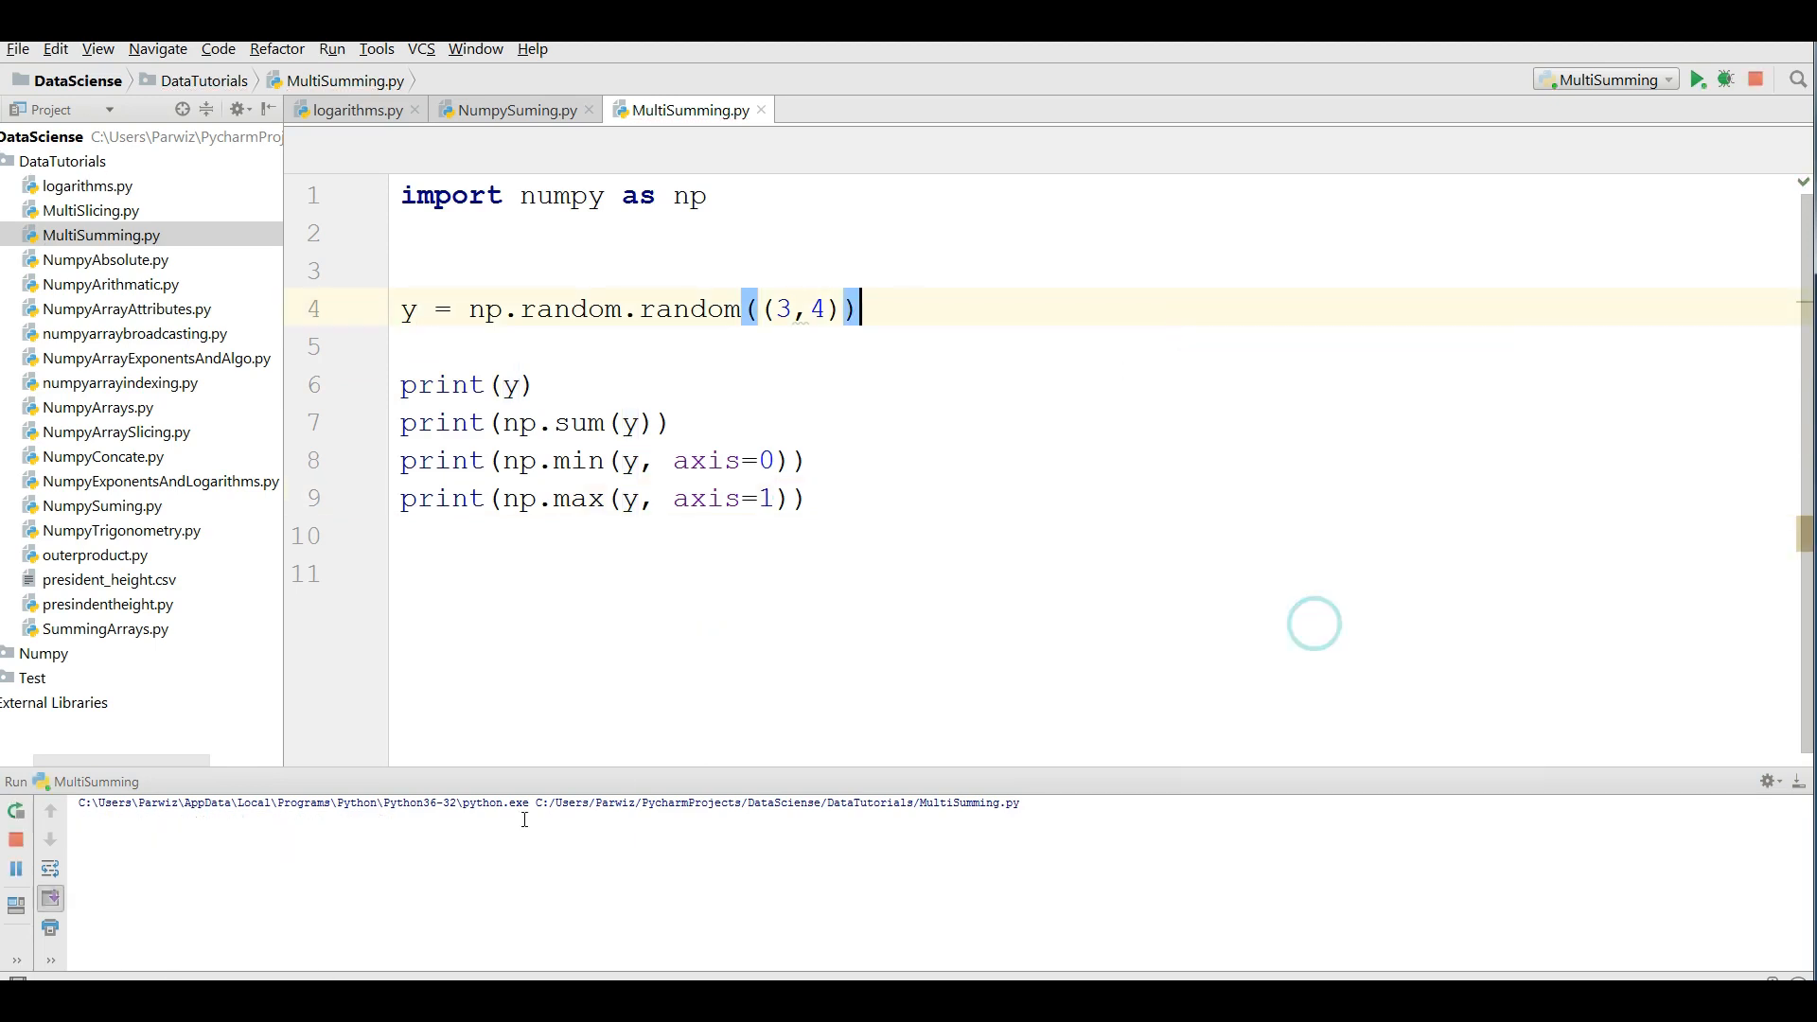
left_click(1695, 79)
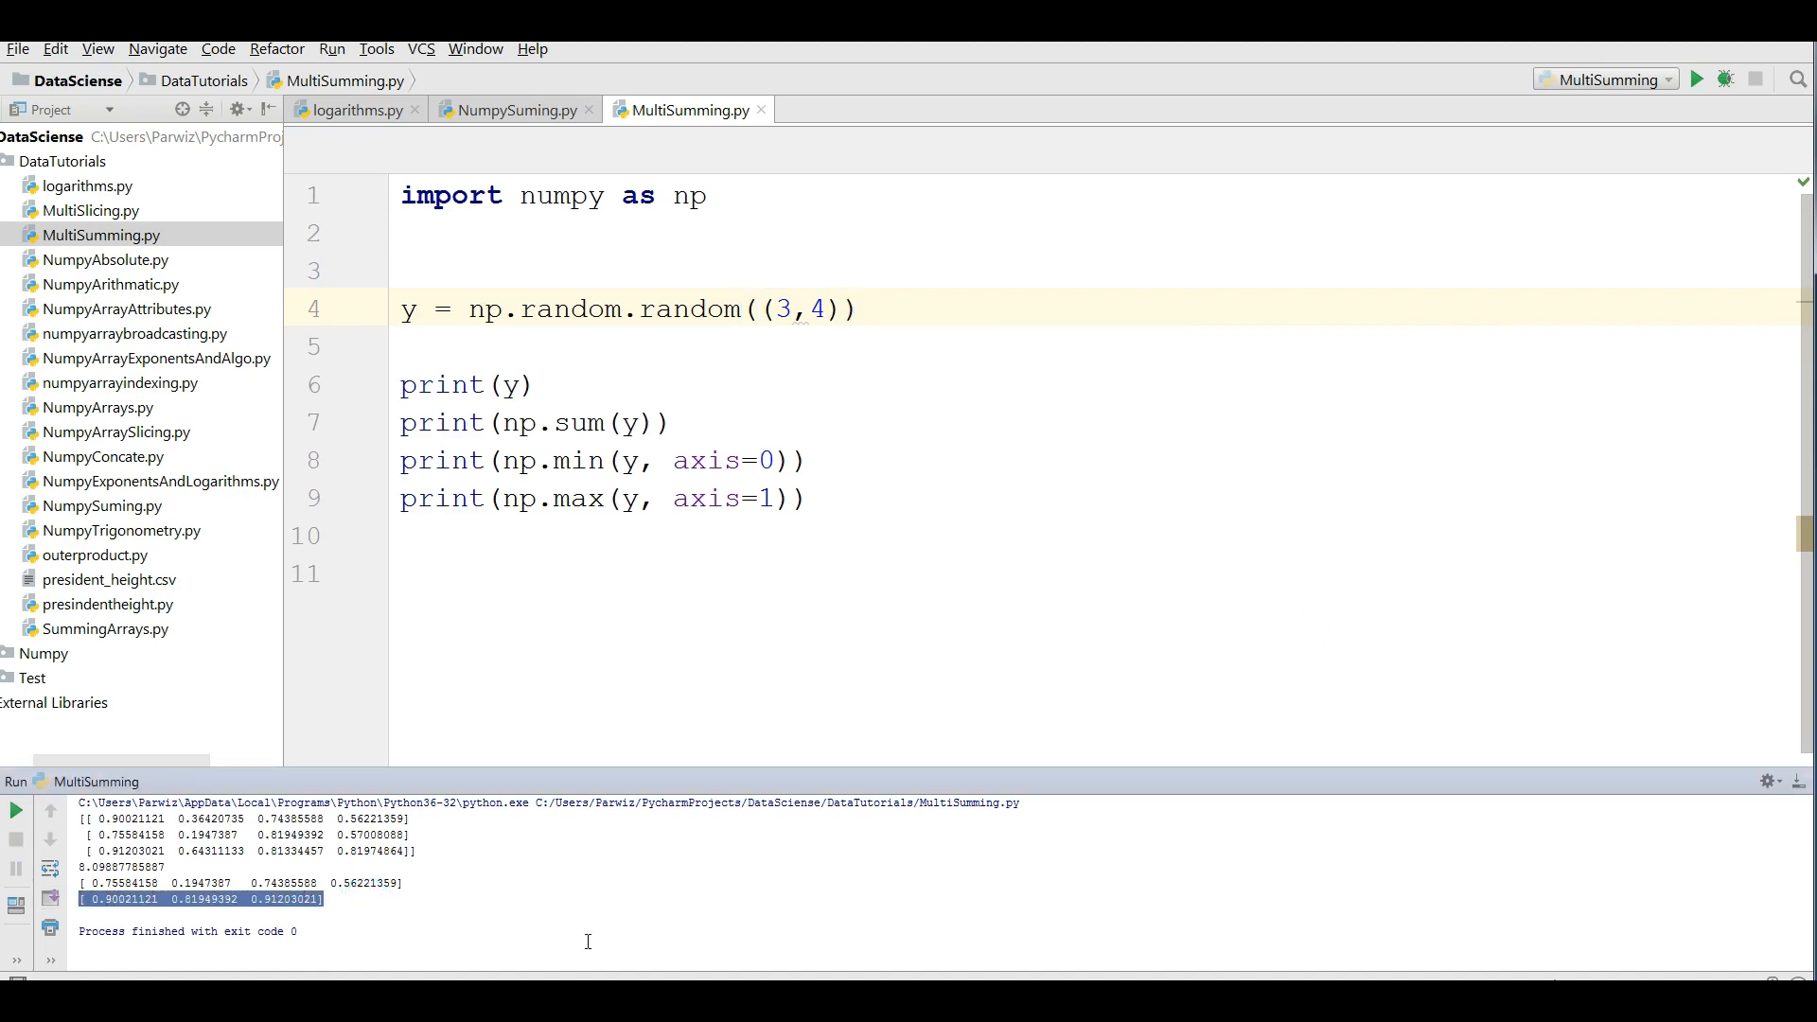
mouse_move(656, 682)
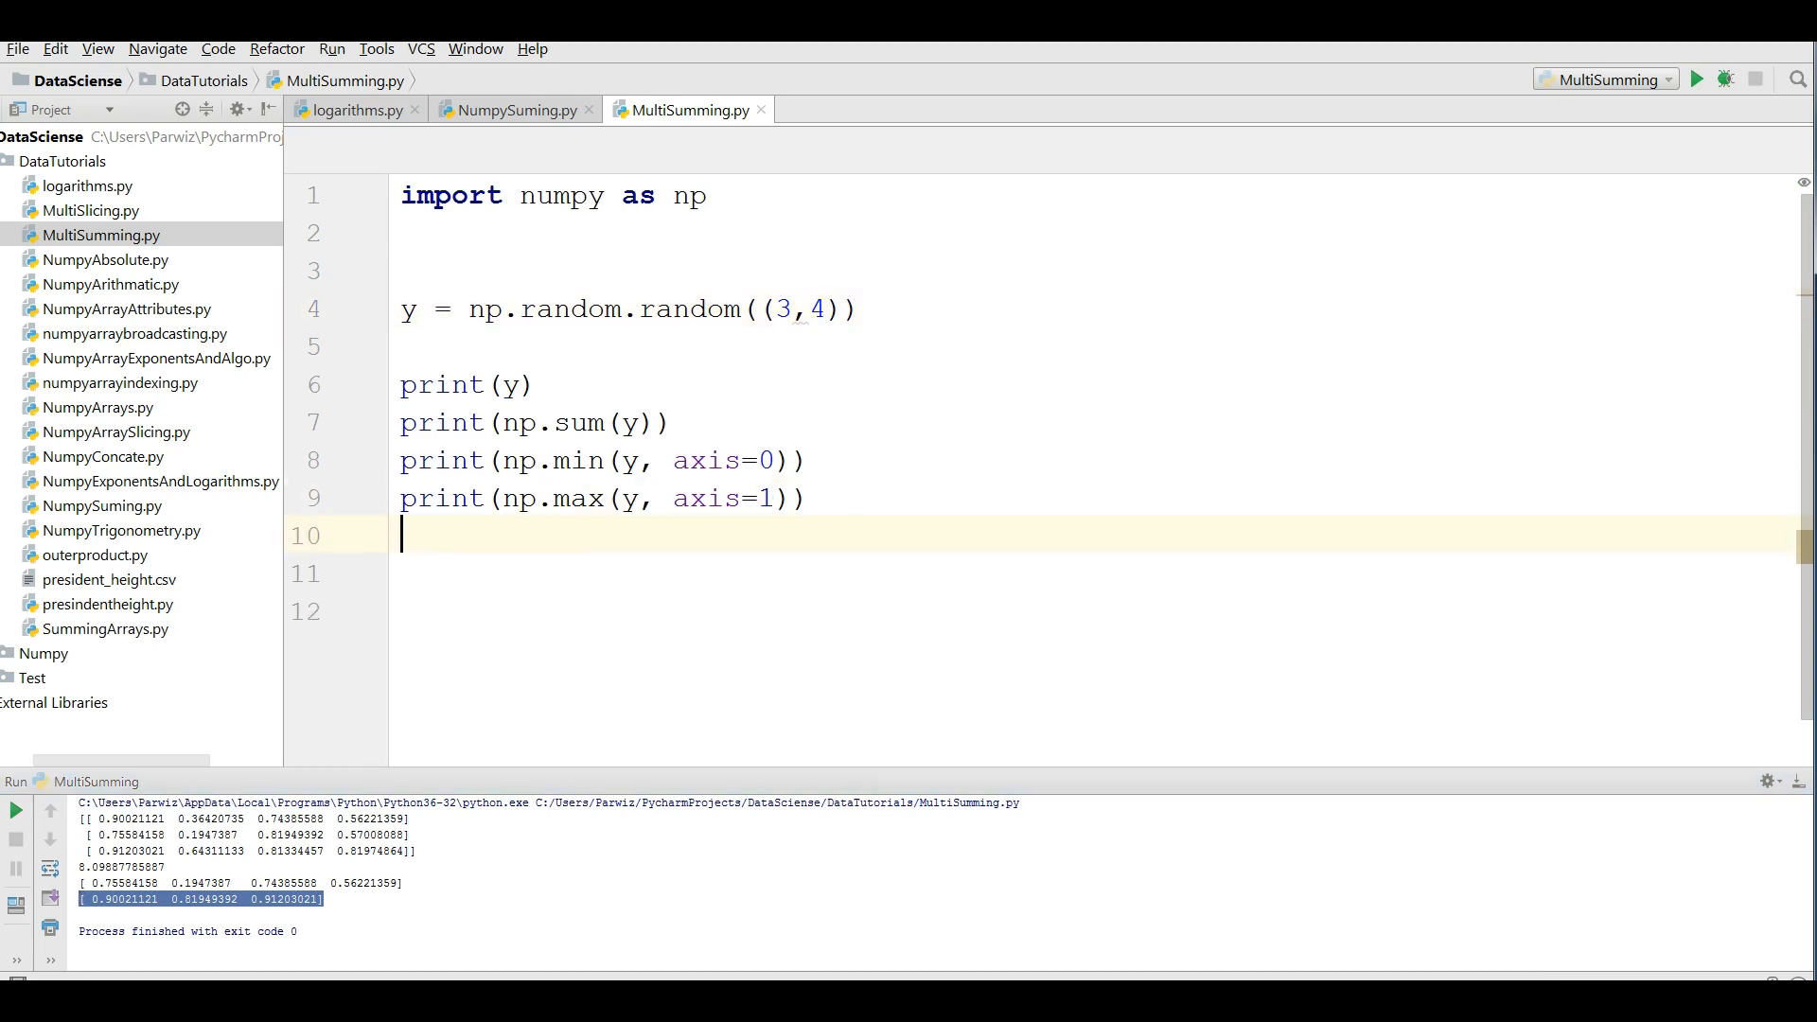
- Add print(np.median(y)) on line 10 and rerun, showing median 0.5360
type("print(")
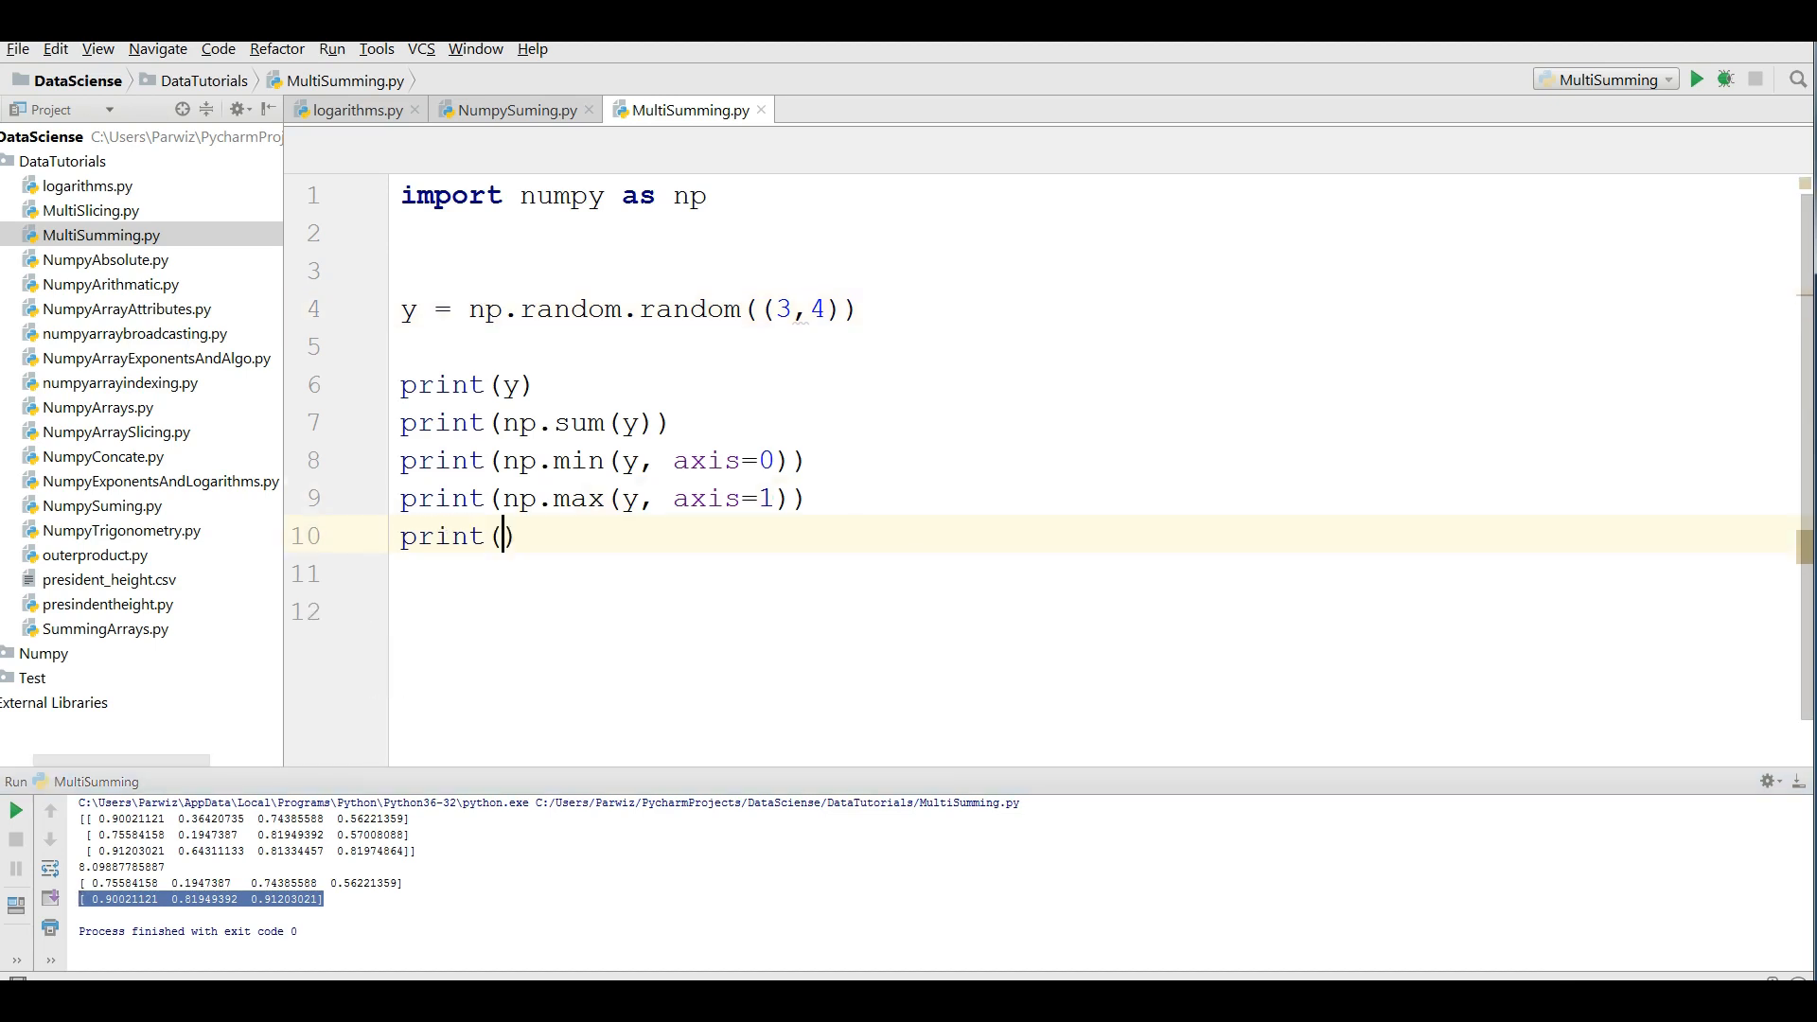
left_click(513, 110)
type("np")
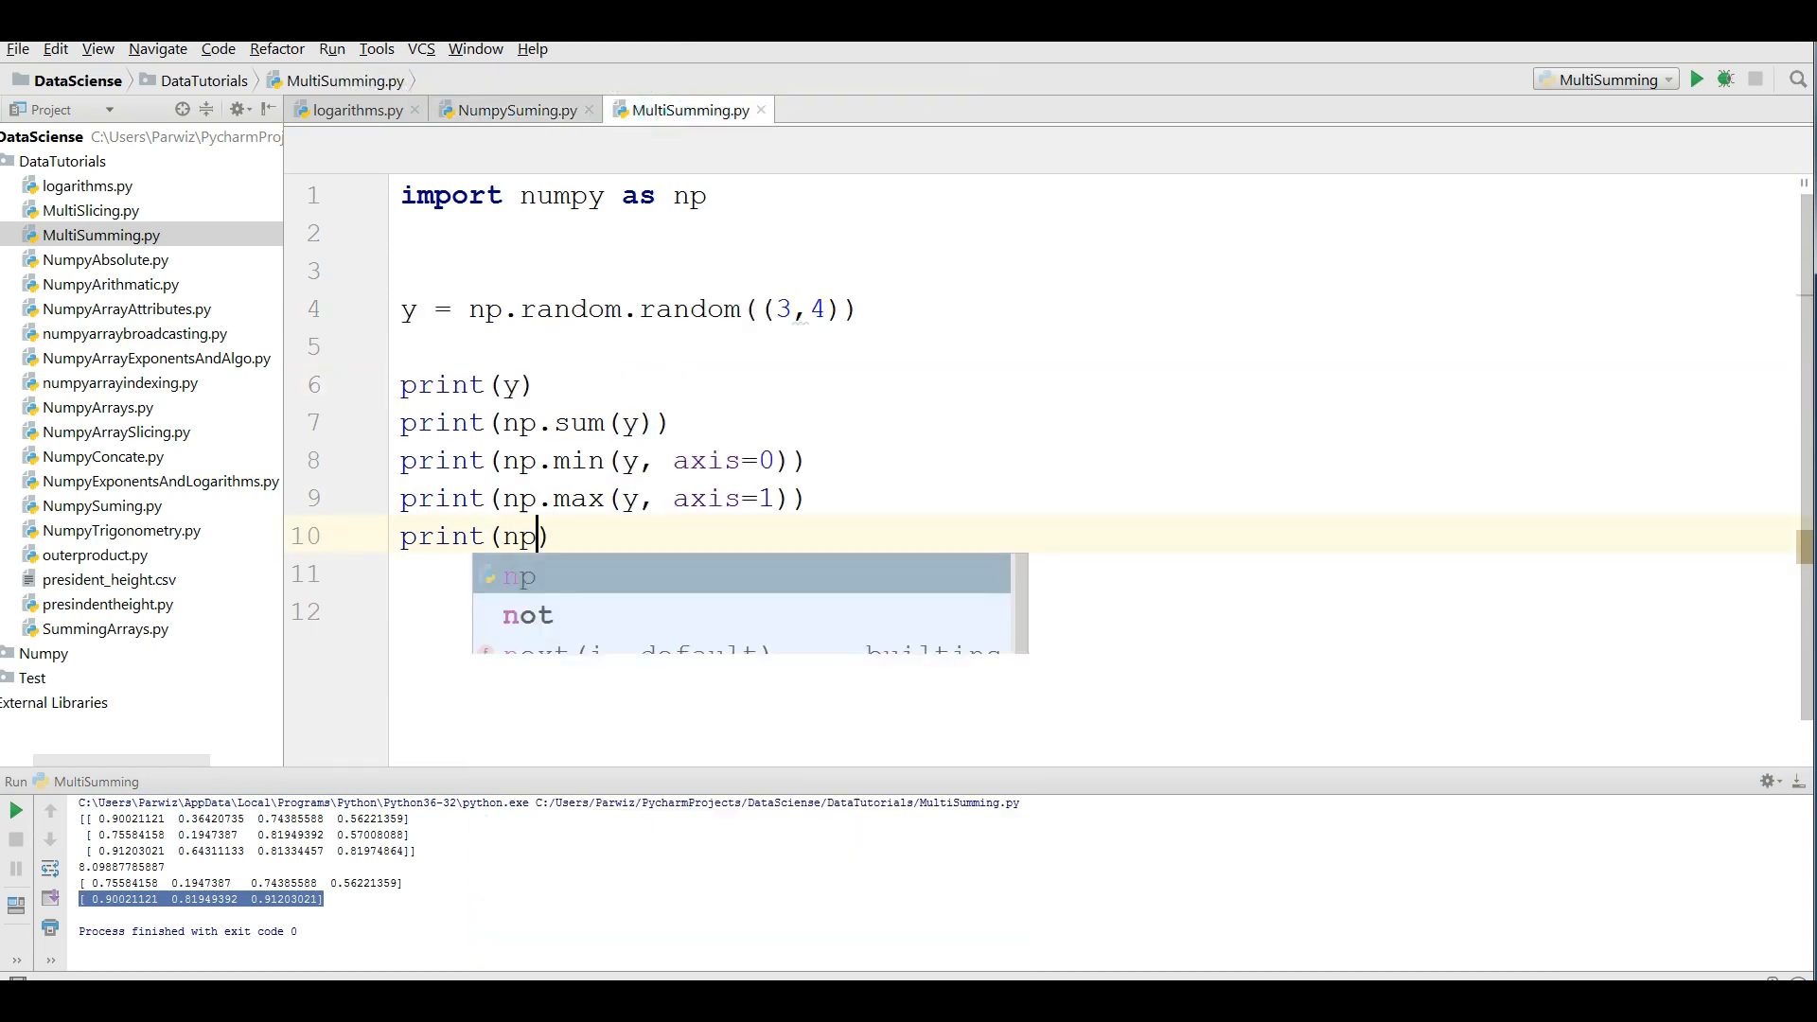
type(".median(")
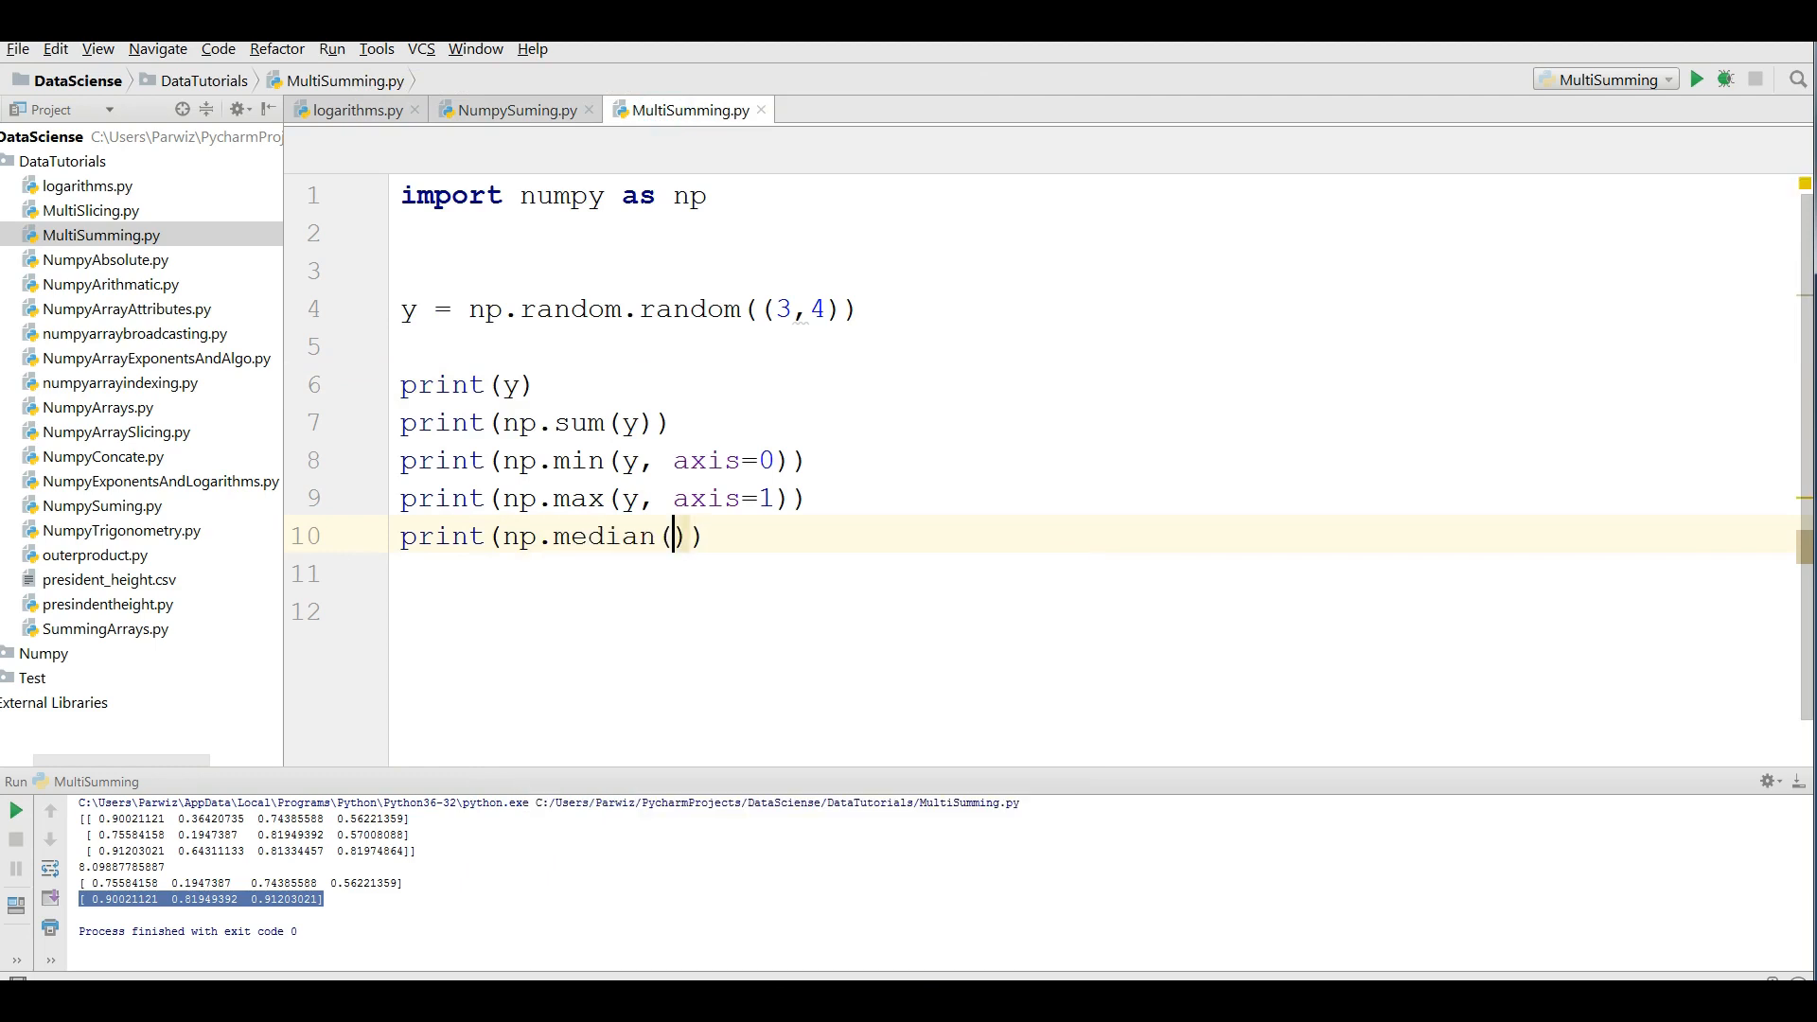
type("y")
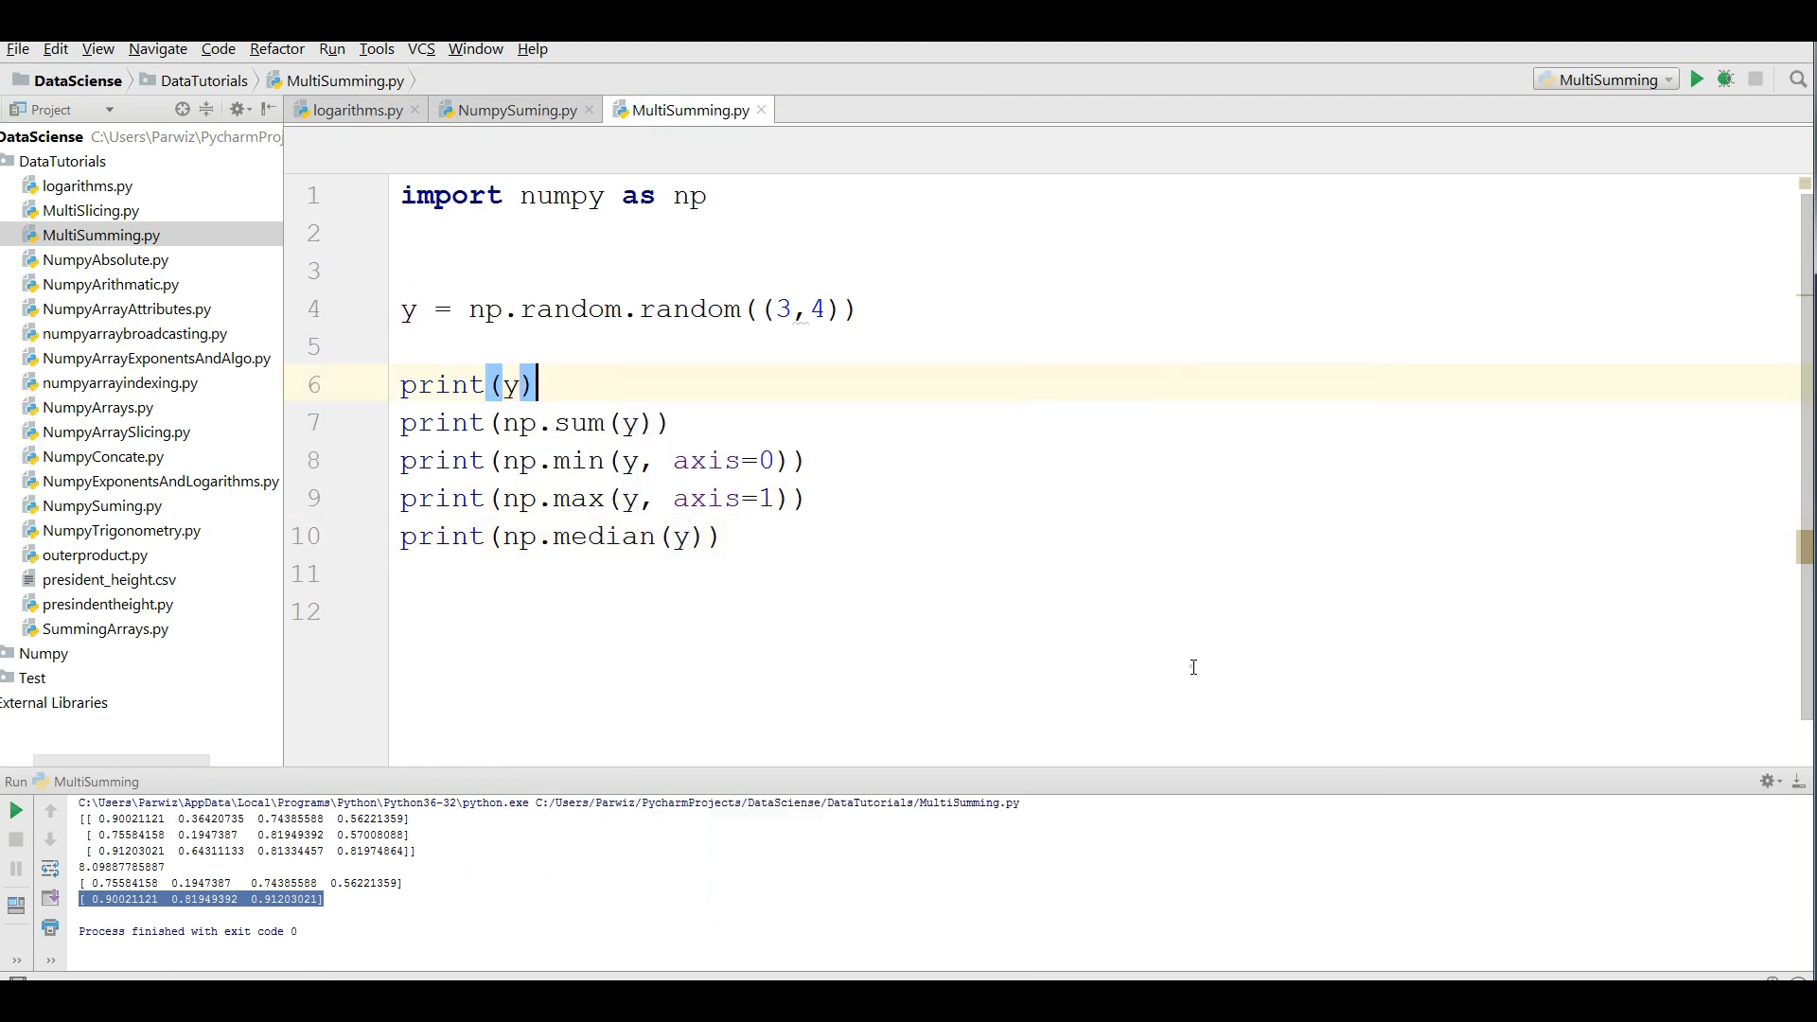
left_click(1694, 79)
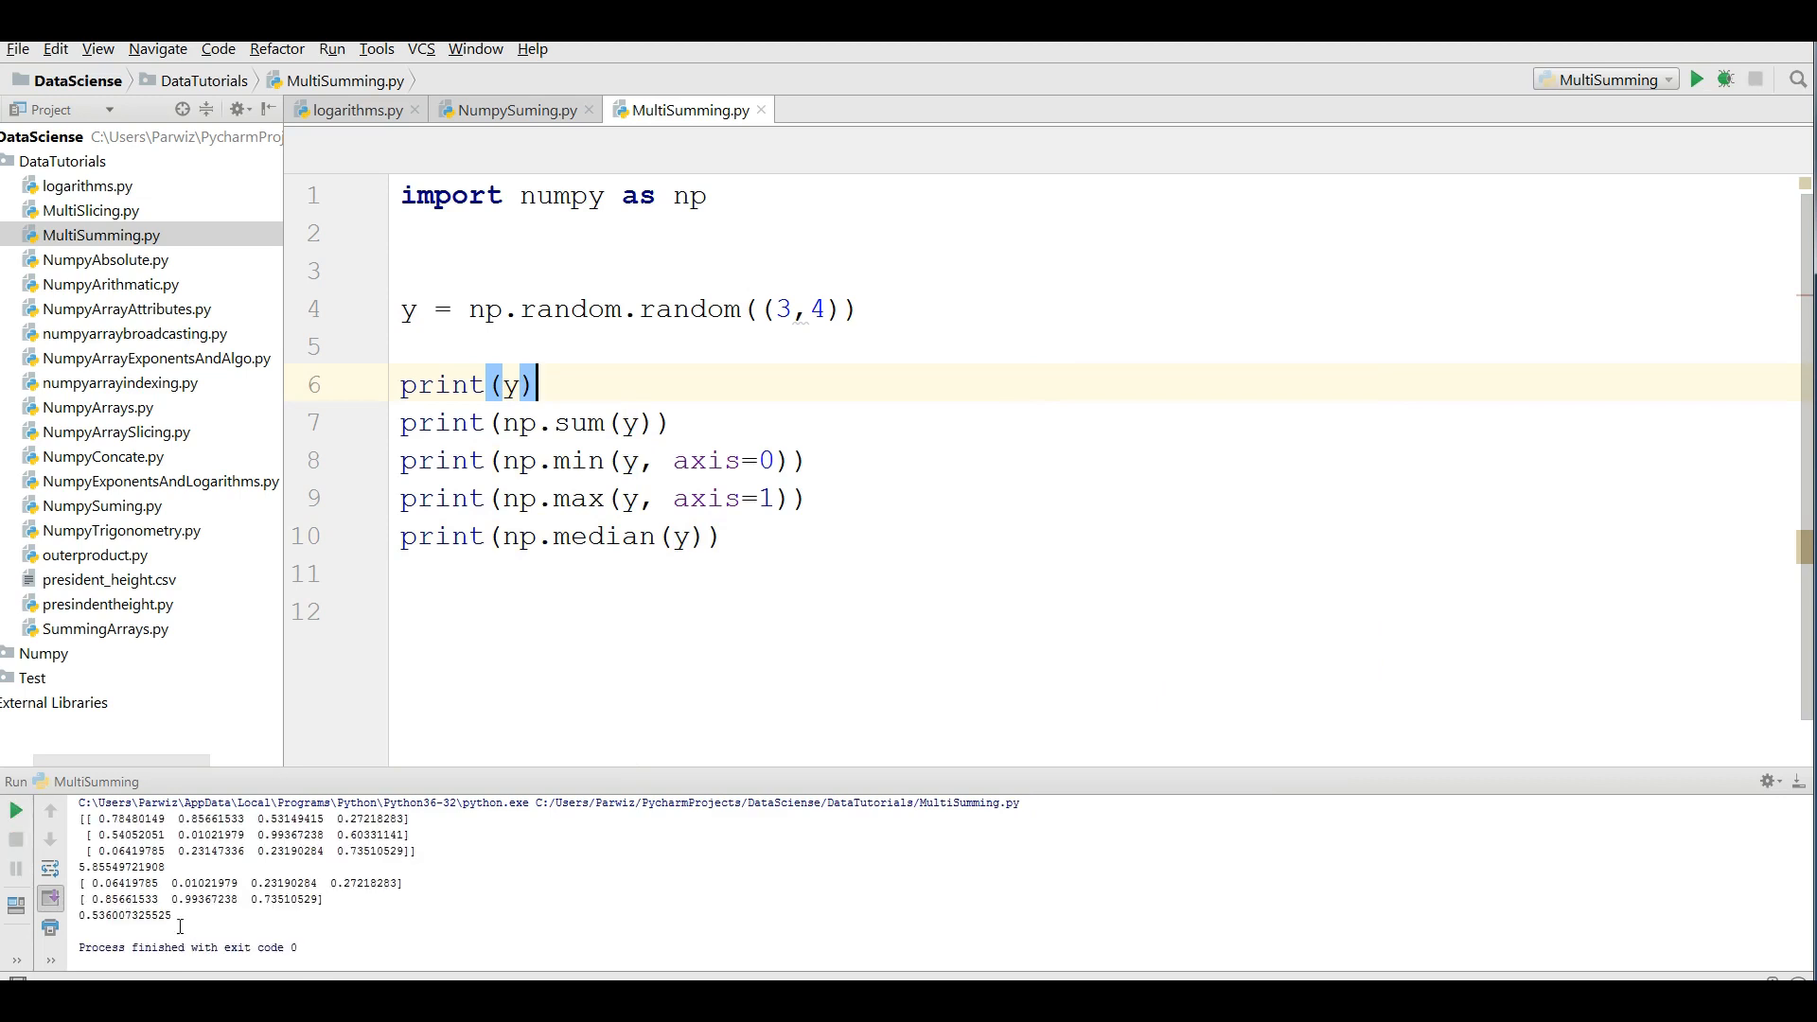